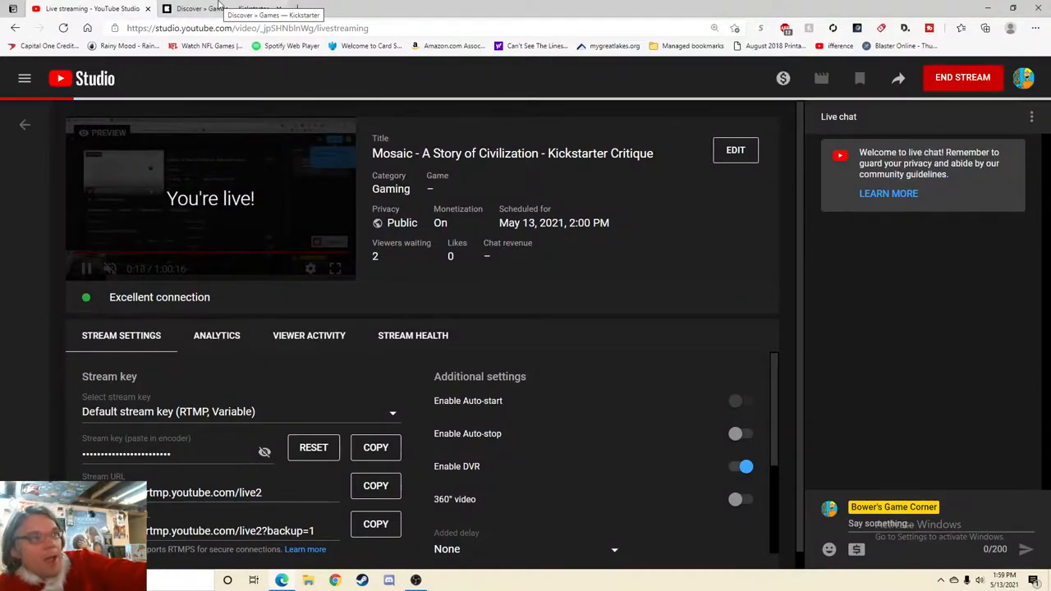
# - Bring up the Kickstarter Discover » Games listing sorted by popularity
pyautogui.click(221, 8)
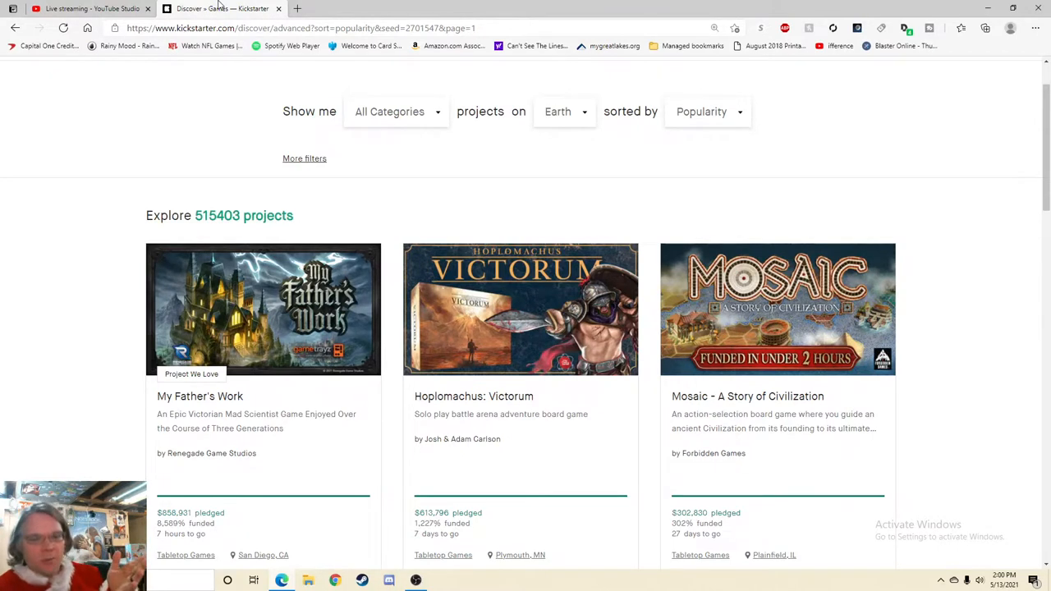
pyautogui.moveTo(388, 104)
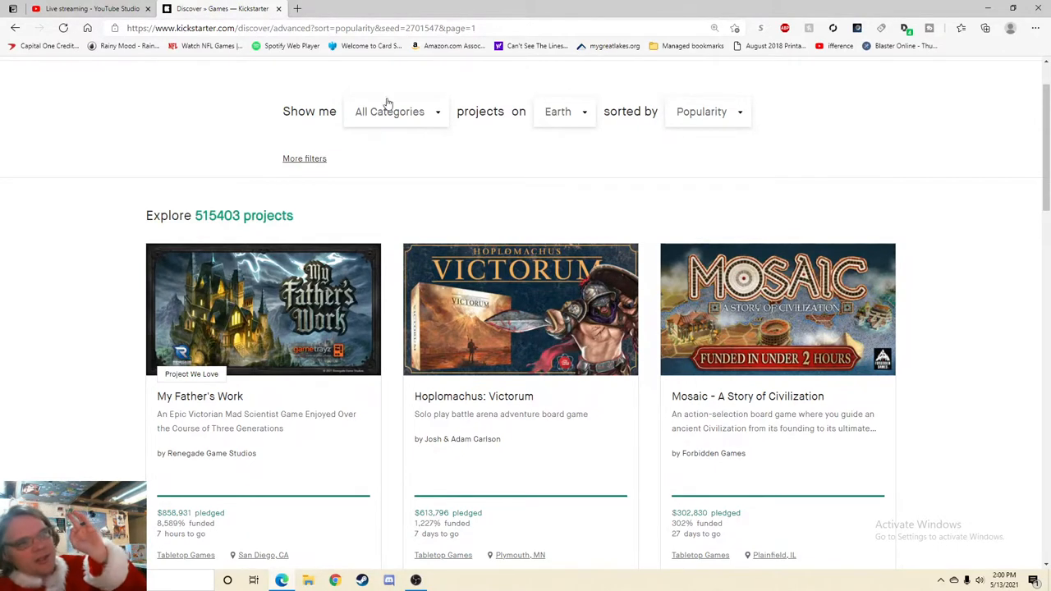
pyautogui.moveTo(532, 169)
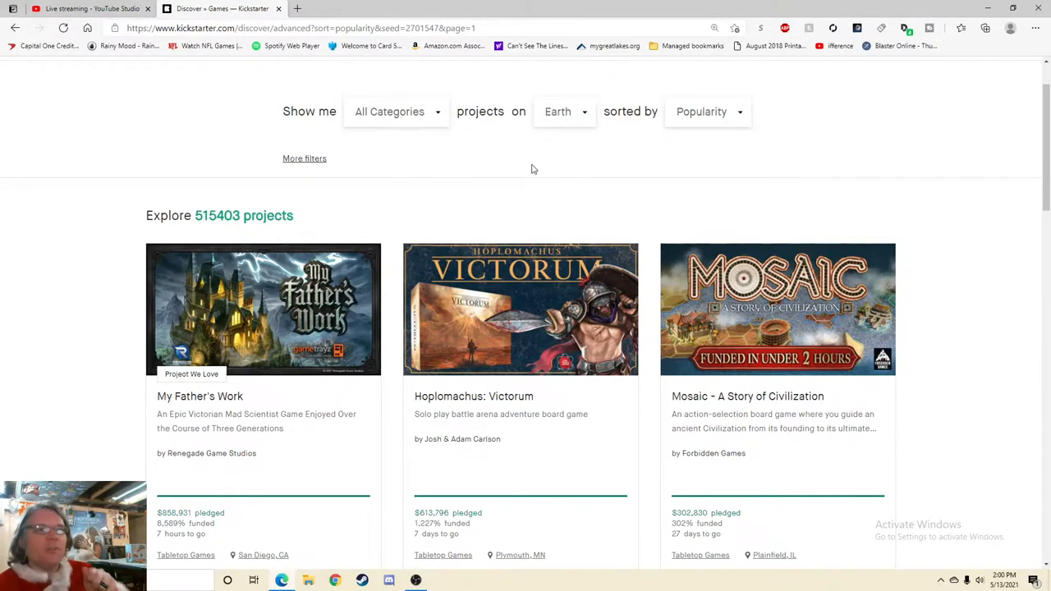
pyautogui.moveTo(841, 335)
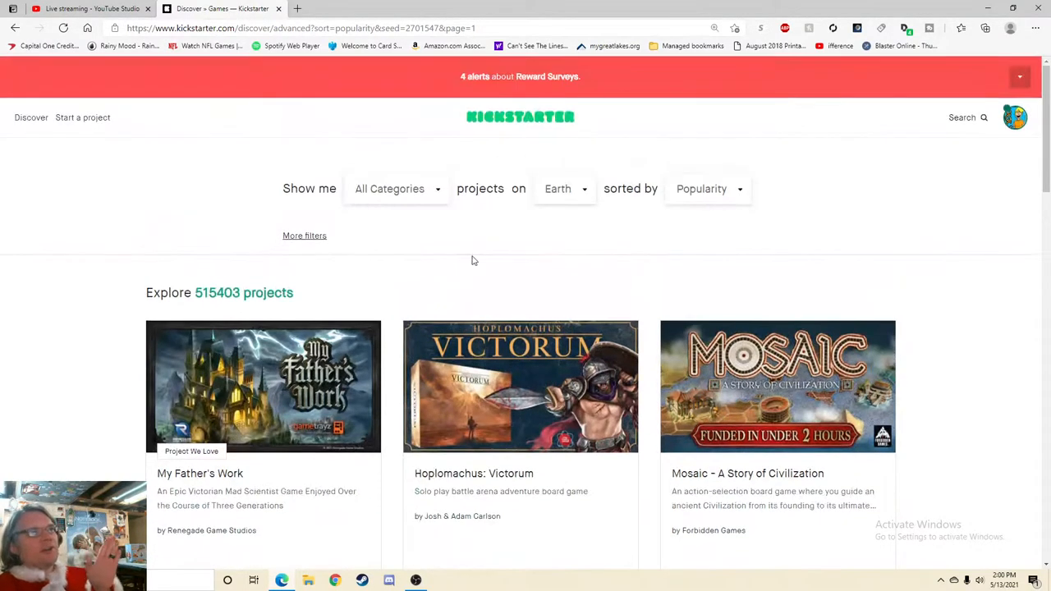
pyautogui.scroll(-3)
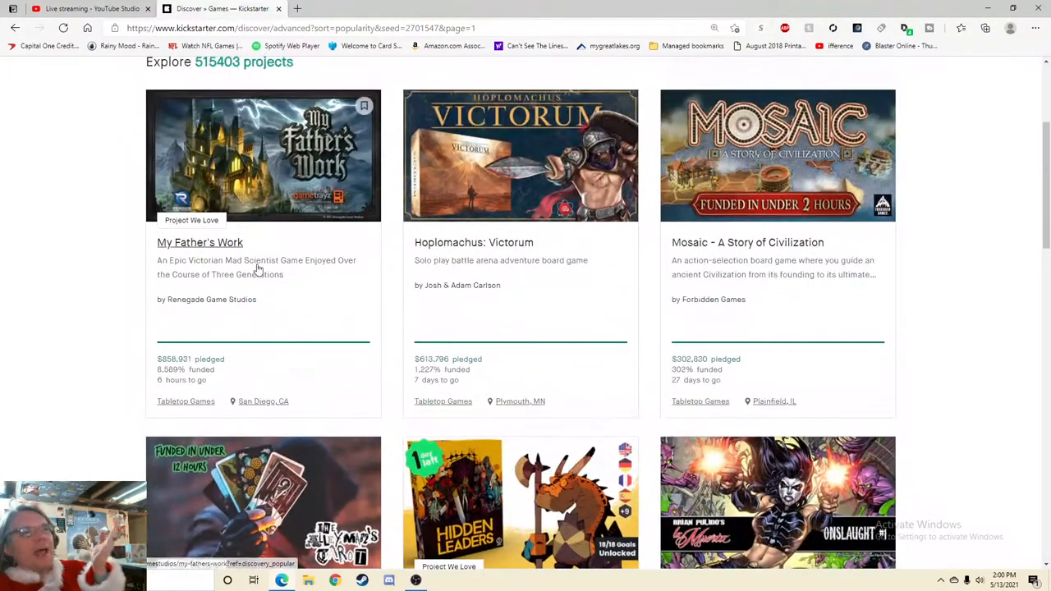
pyautogui.scroll(-3)
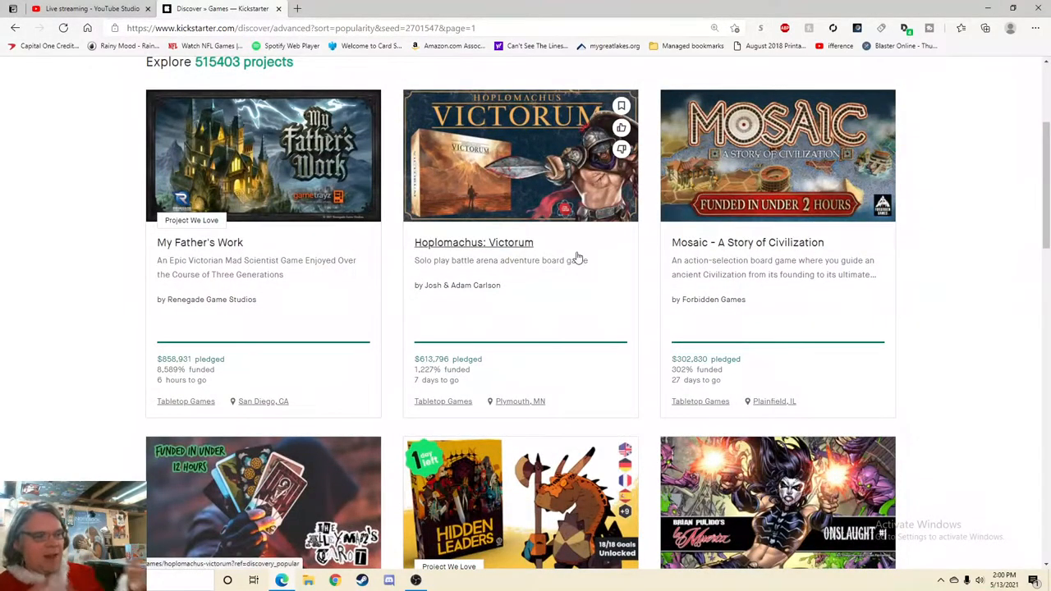
pyautogui.moveTo(782, 265)
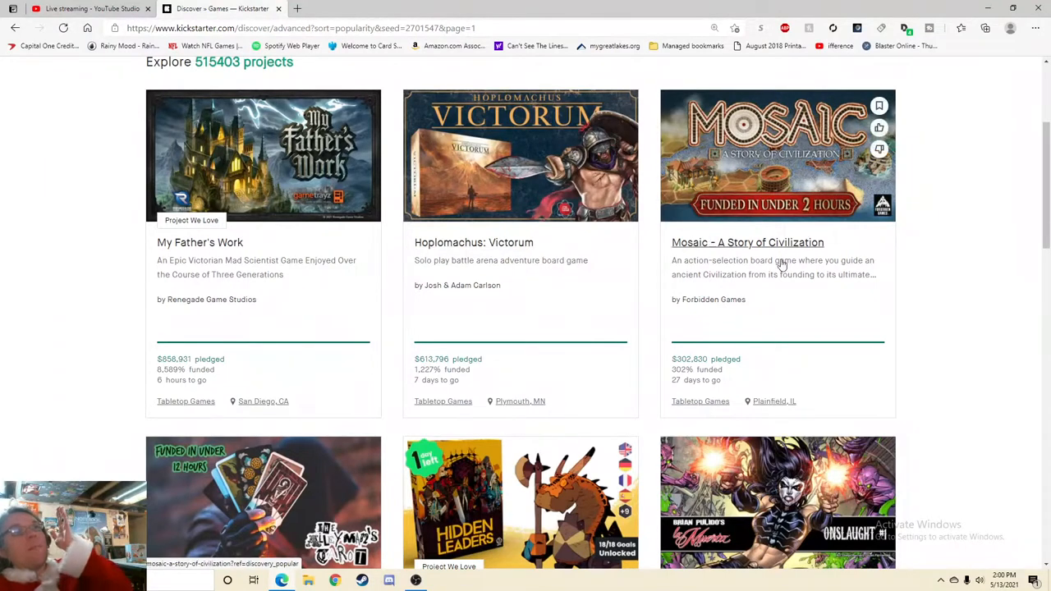
pyautogui.moveTo(772, 263)
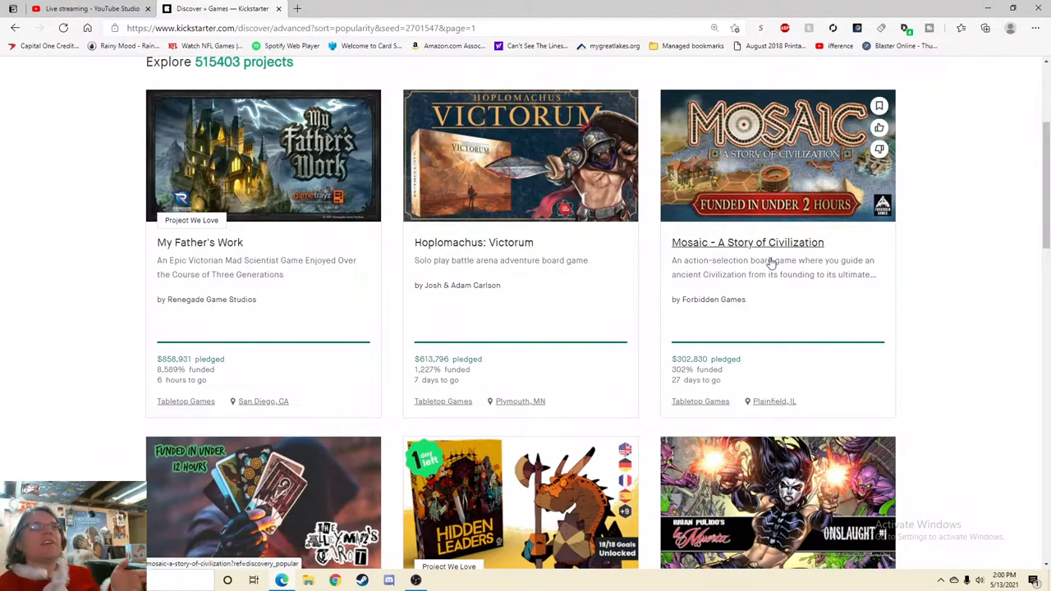
pyautogui.moveTo(865, 240)
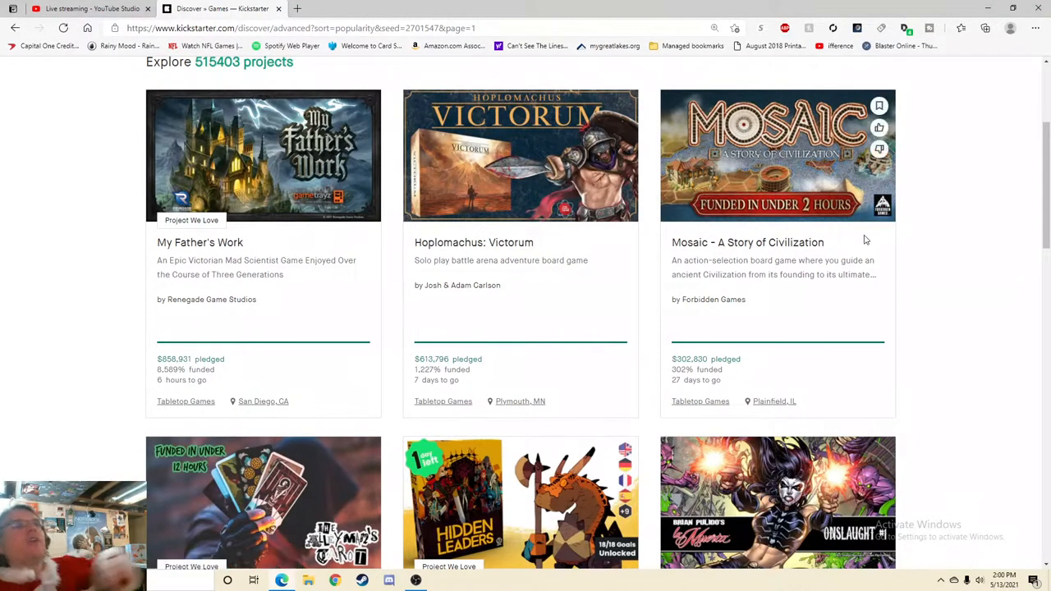
pyautogui.moveTo(824, 354)
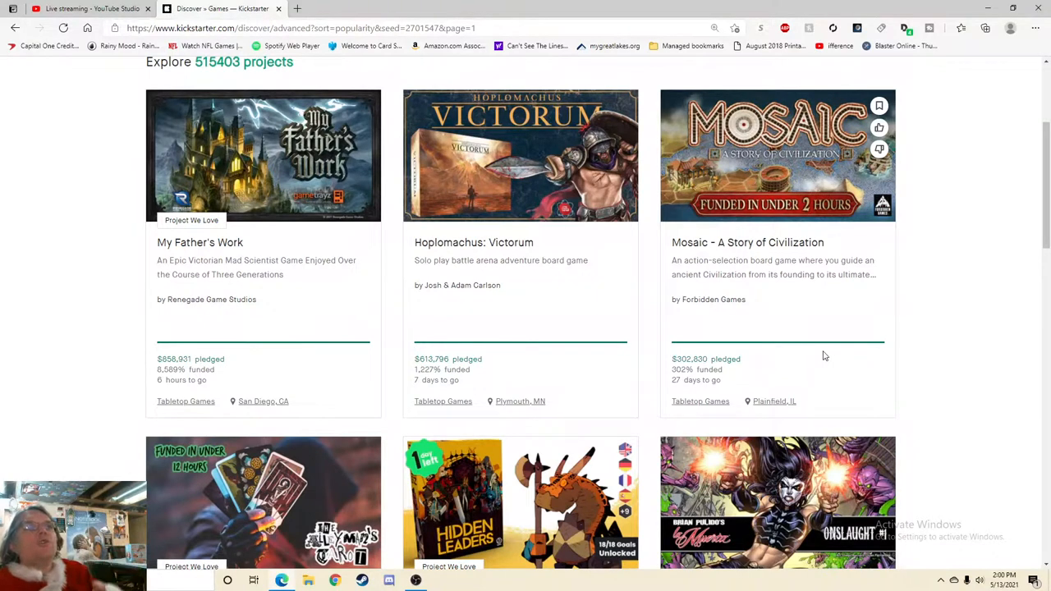
pyautogui.moveTo(822, 332)
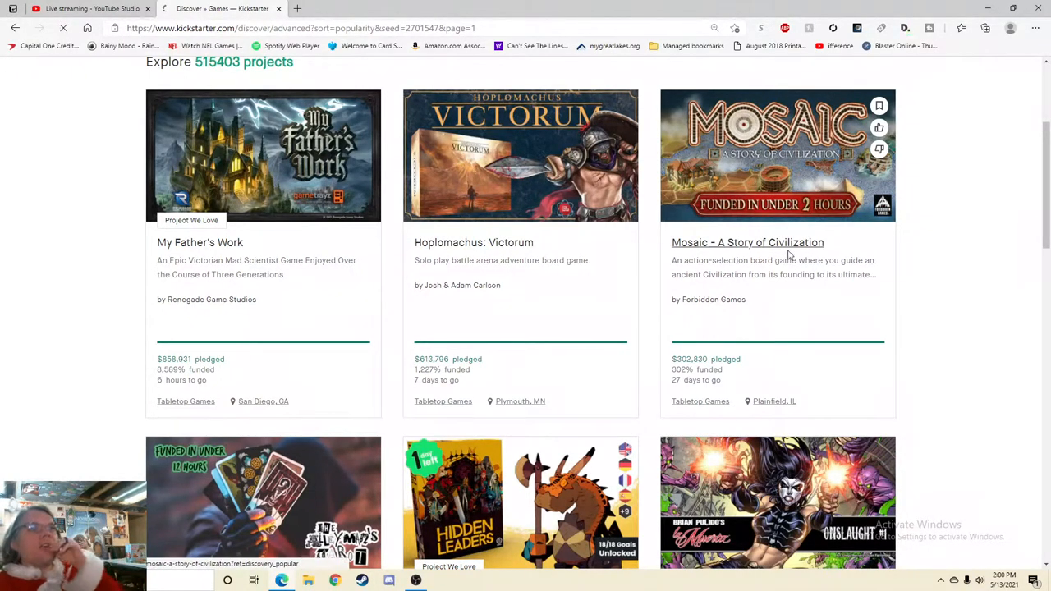
# - Open the Mosaic campaign page showing $304,467 pledged by 2,557 backers
pyautogui.click(747, 243)
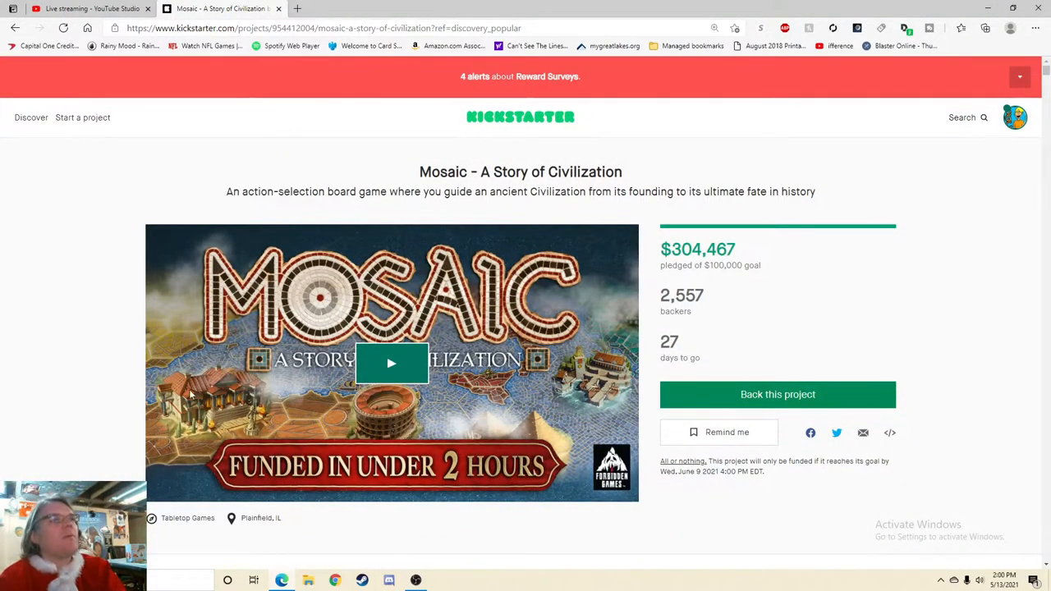
pyautogui.scroll(-3)
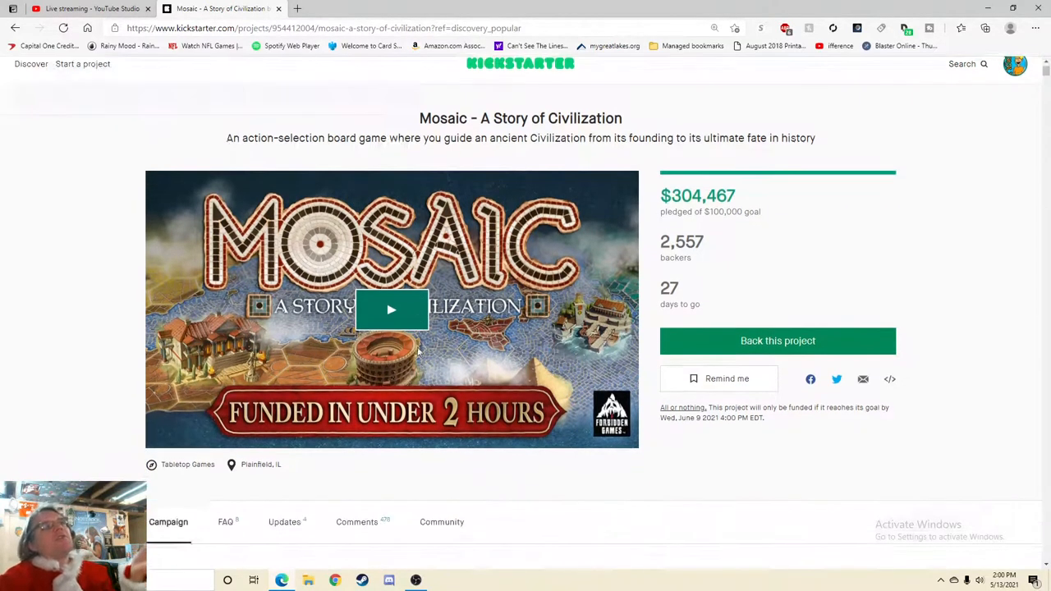
pyautogui.scroll(-3)
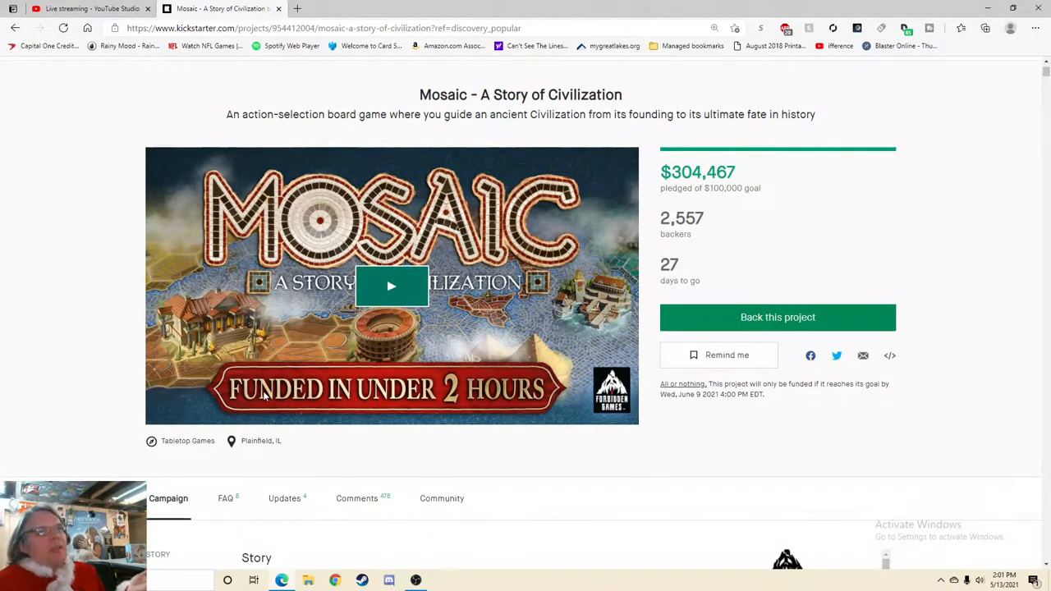
pyautogui.moveTo(433, 386)
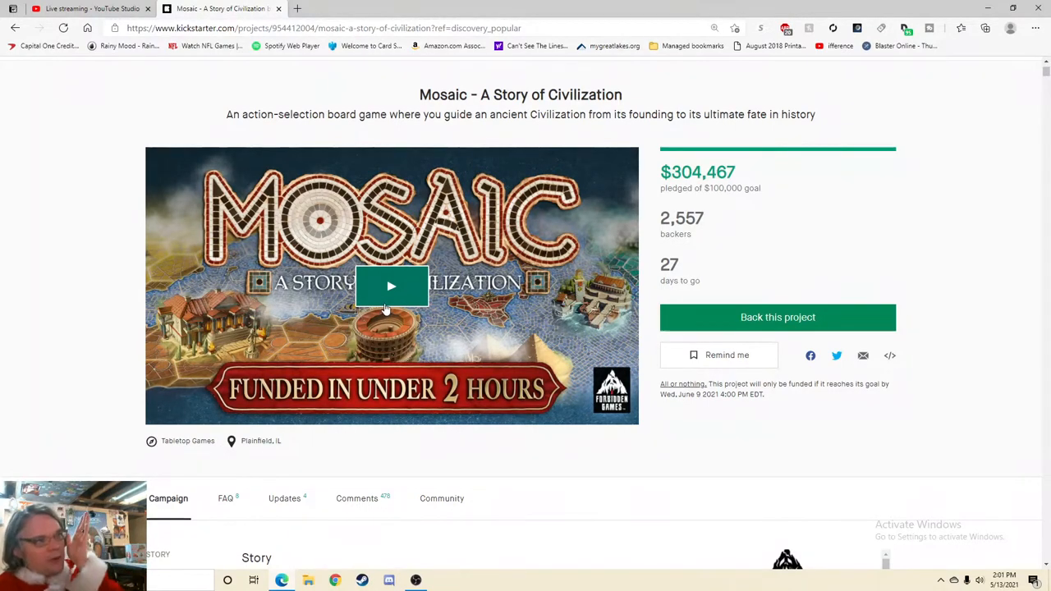
# - Start the Mosaic campaign video and switch it to full screen
pyautogui.click(391, 286)
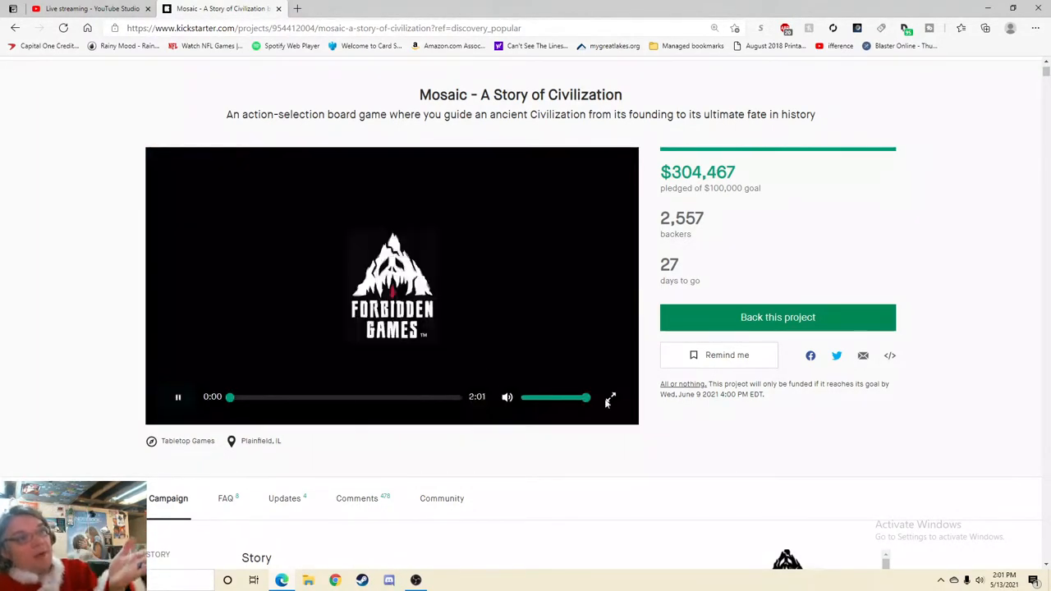
pyautogui.click(611, 397)
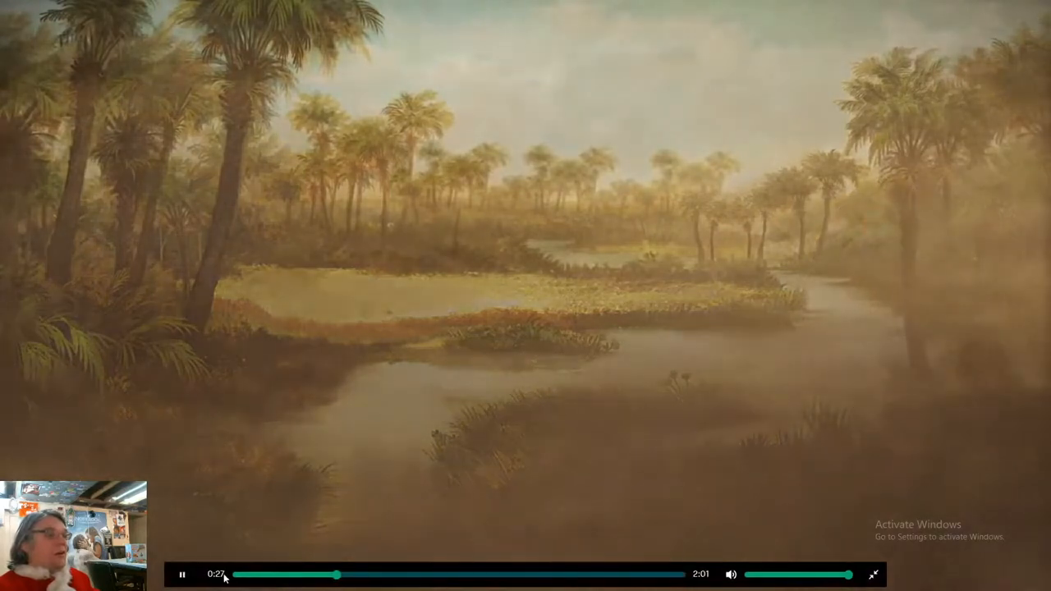
# - Pause the video to comment, then resume it through the Golden Age and achievement cards
pyautogui.click(181, 575)
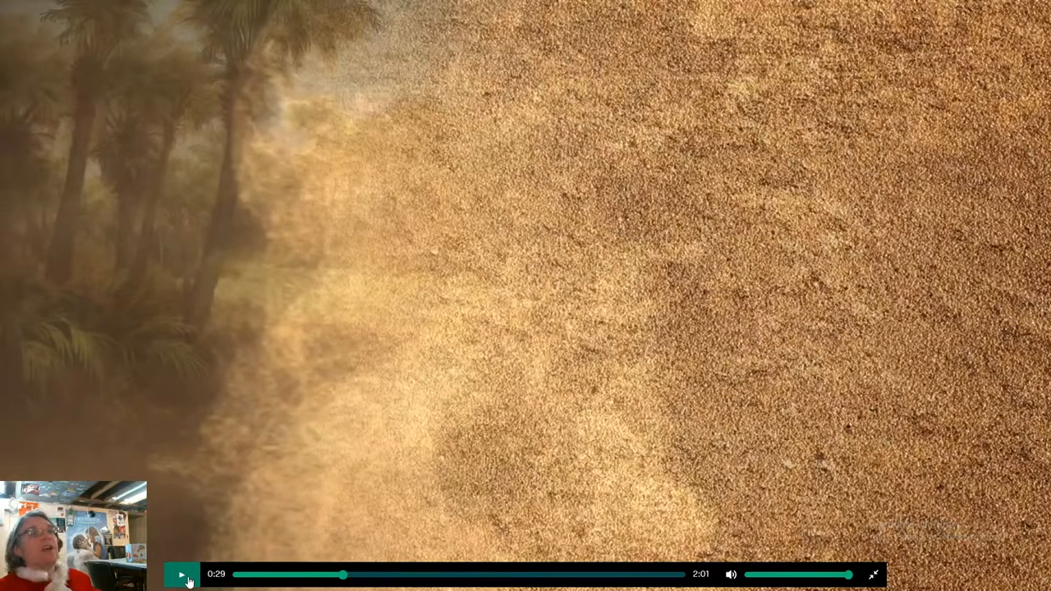
pyautogui.click(181, 574)
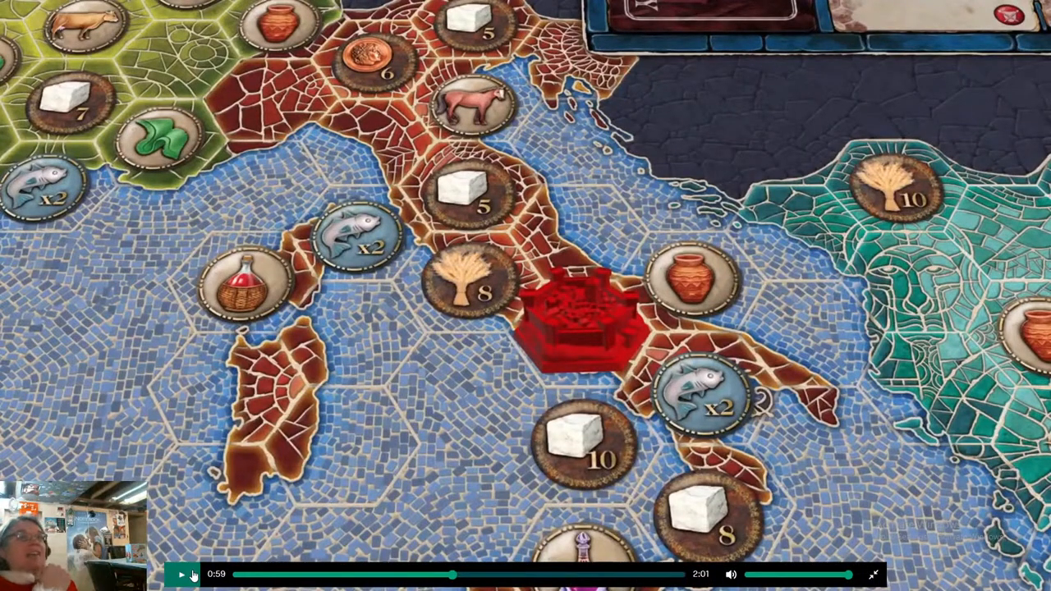
pyautogui.moveTo(461, 223)
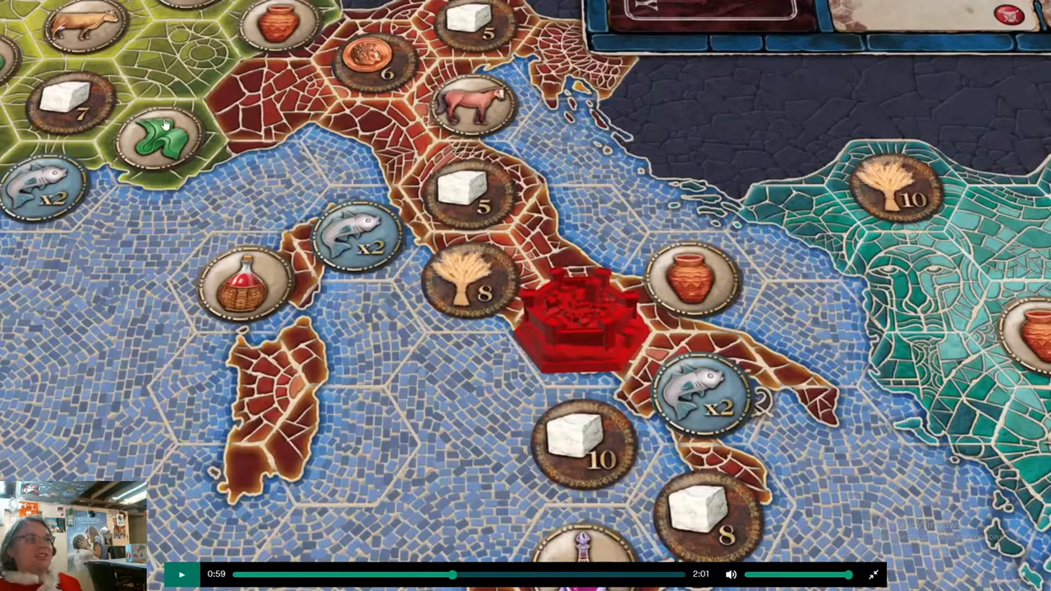
pyautogui.moveTo(444, 276)
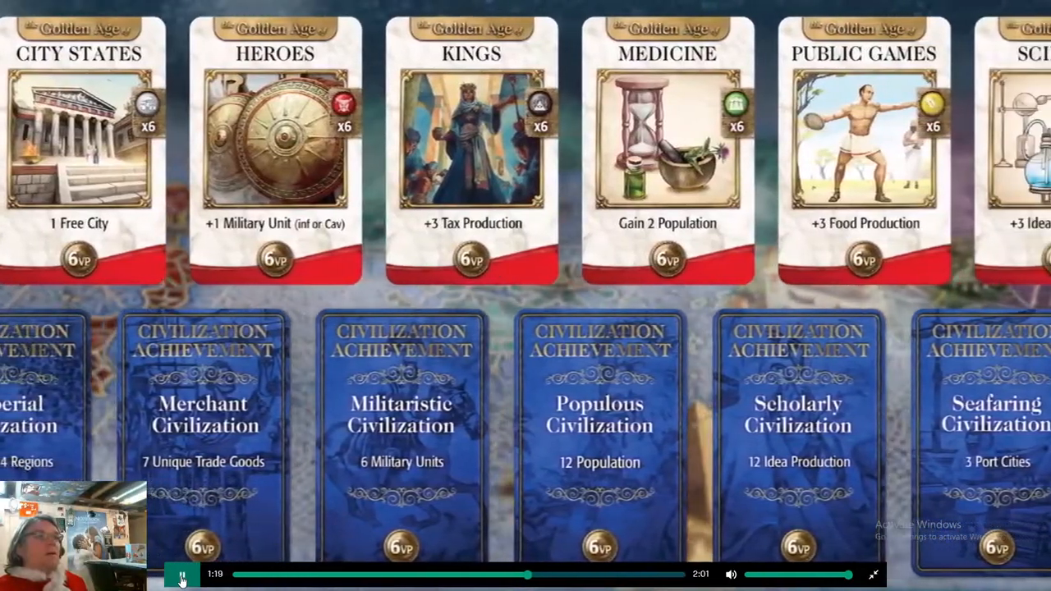
# - Toggle playback and let the video run to the Mosaic game box reveal at about 1:41
pyautogui.click(182, 574)
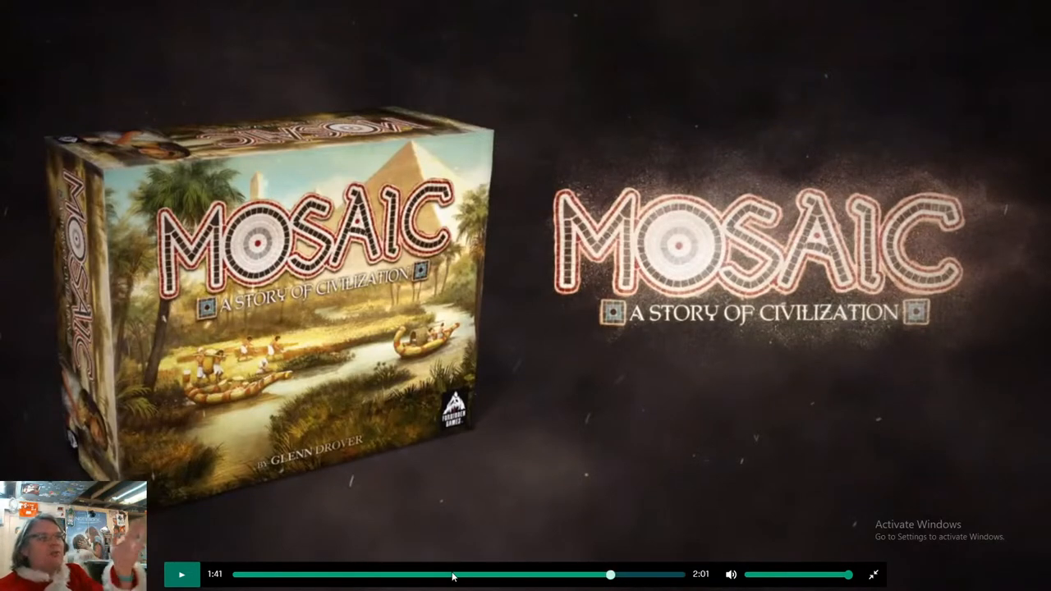
pyautogui.moveTo(550, 584)
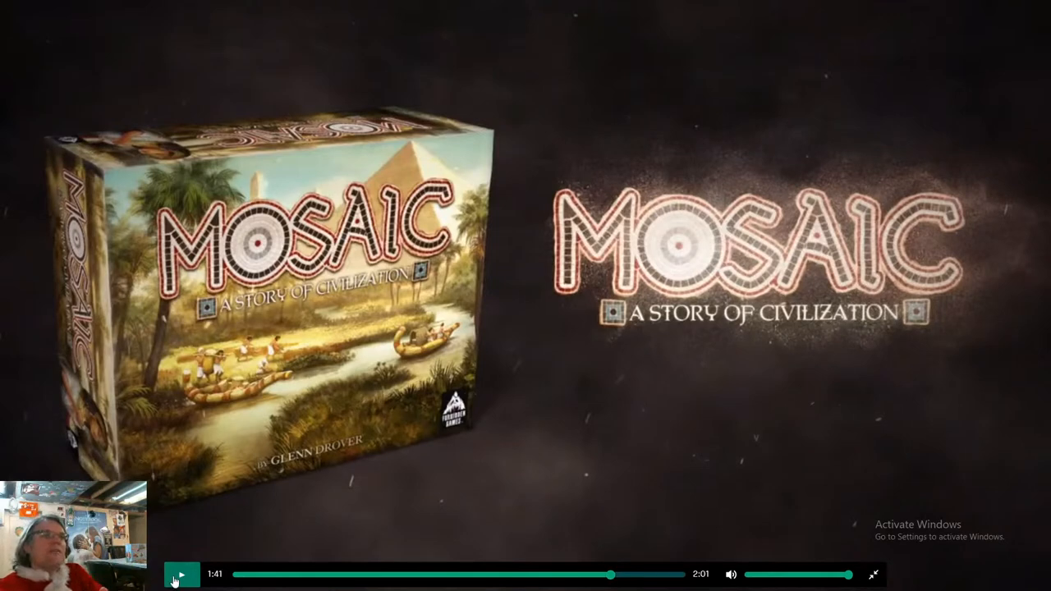
# - Pause and resume the video near 1:55, exiting fullscreen to the campaign page
pyautogui.click(182, 575)
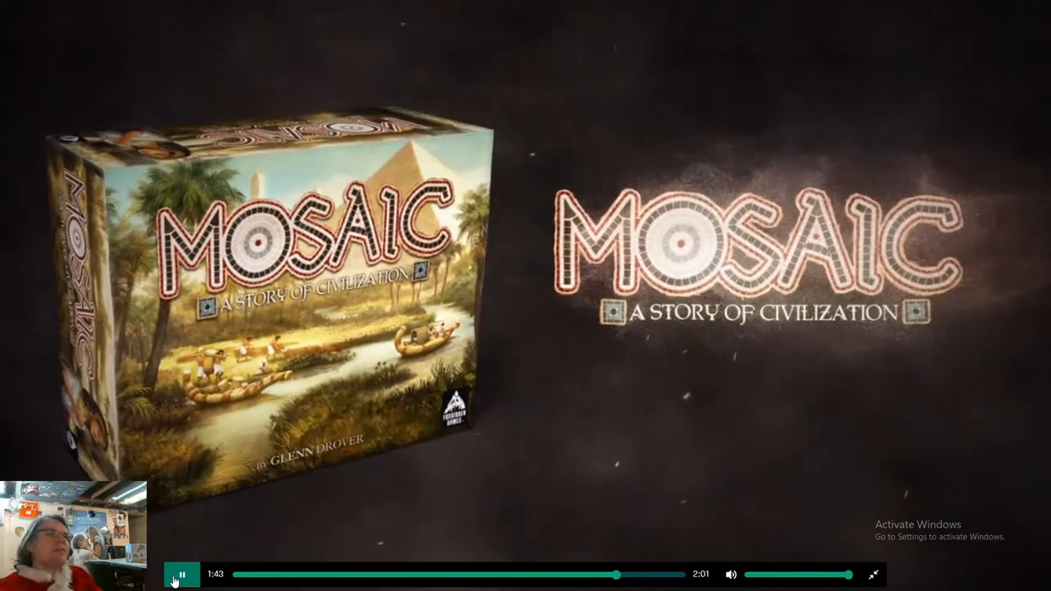
pyautogui.click(182, 574)
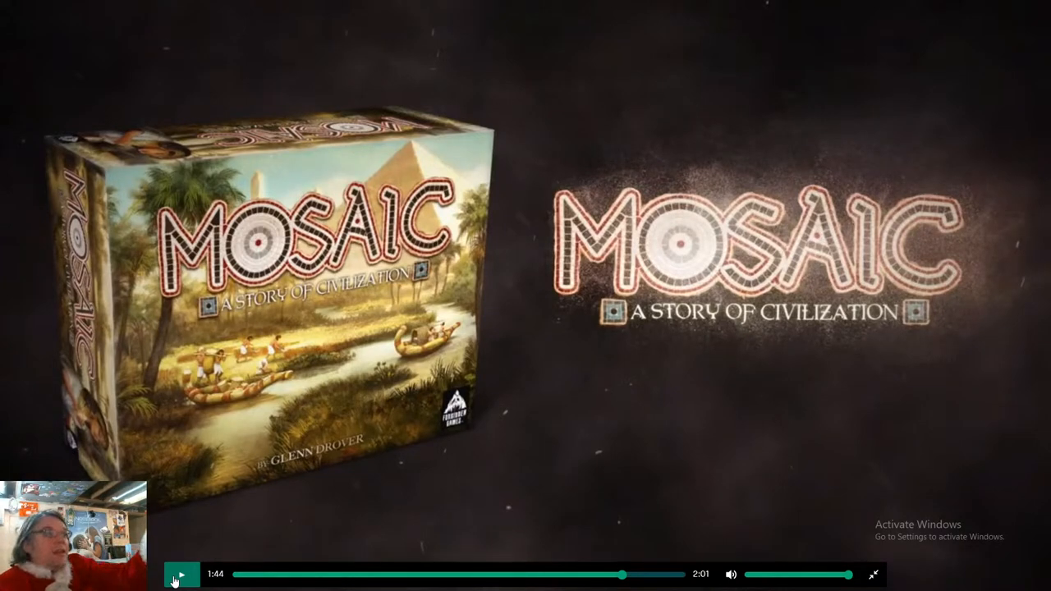
pyautogui.click(181, 575)
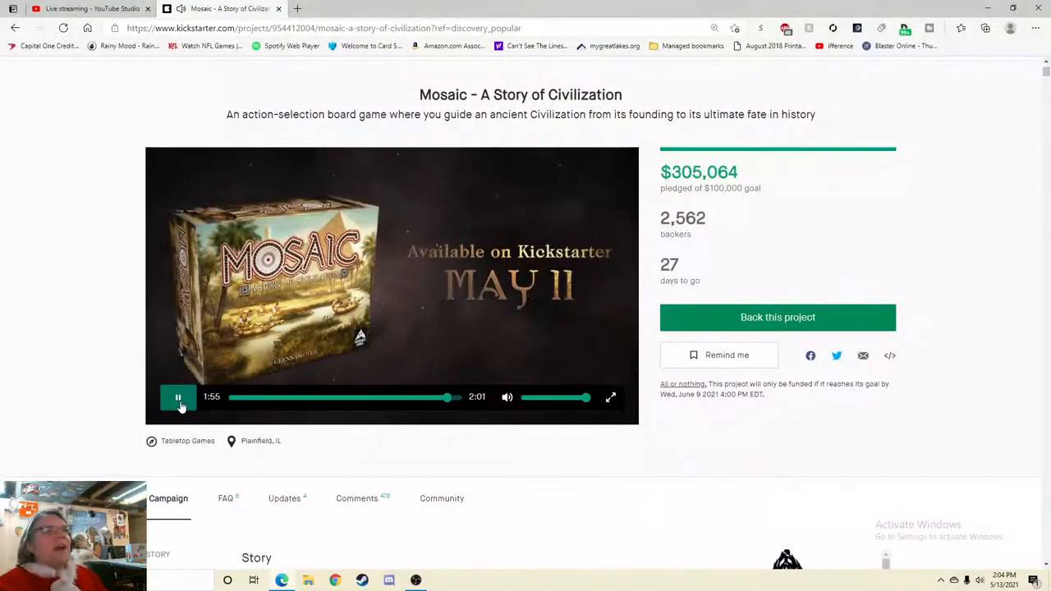
# - Review the Forbidden Games About the creator details, close them and scroll to the Story
pyautogui.scroll(-3)
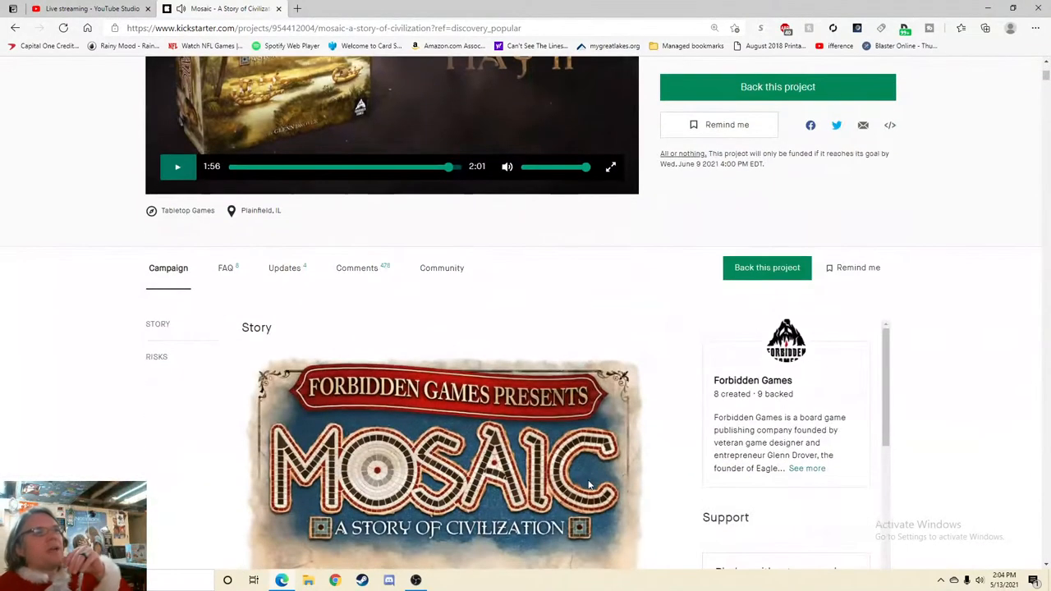
pyautogui.scroll(-3)
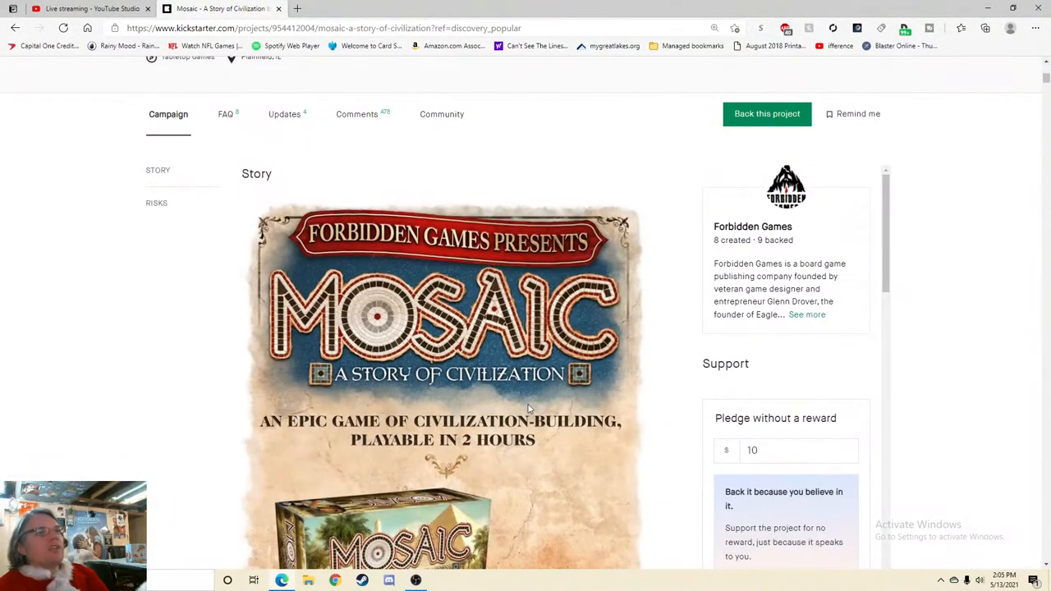
pyautogui.click(806, 316)
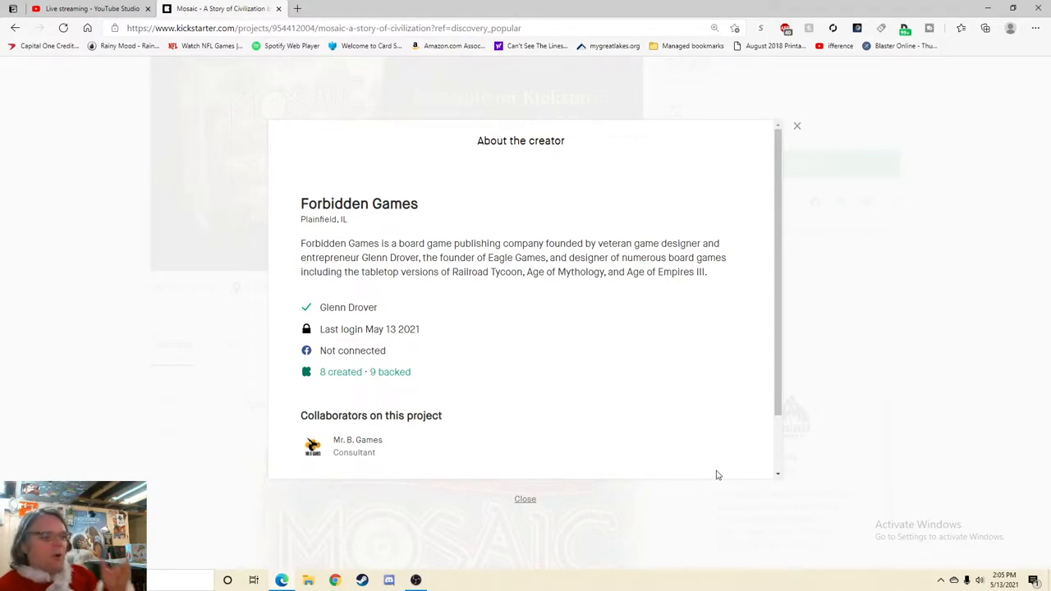
pyautogui.moveTo(747, 523)
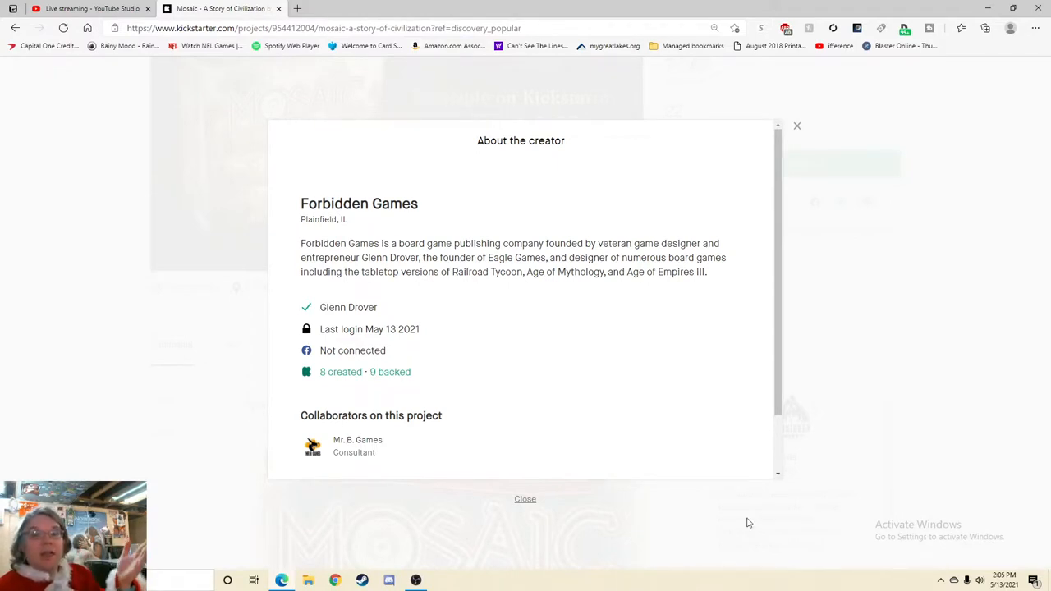
pyautogui.scroll(-3)
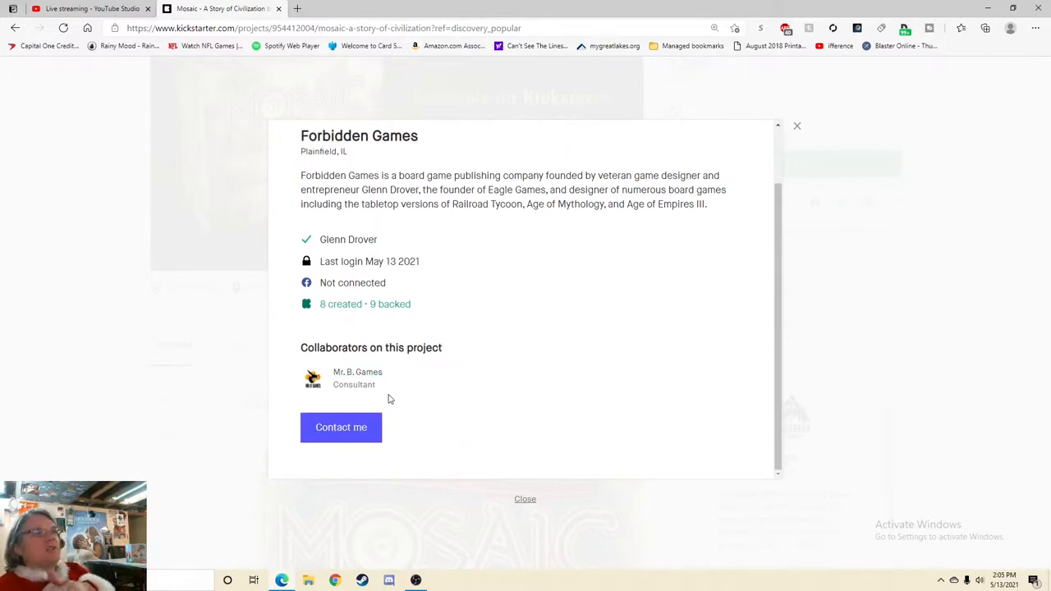
pyautogui.moveTo(447, 404)
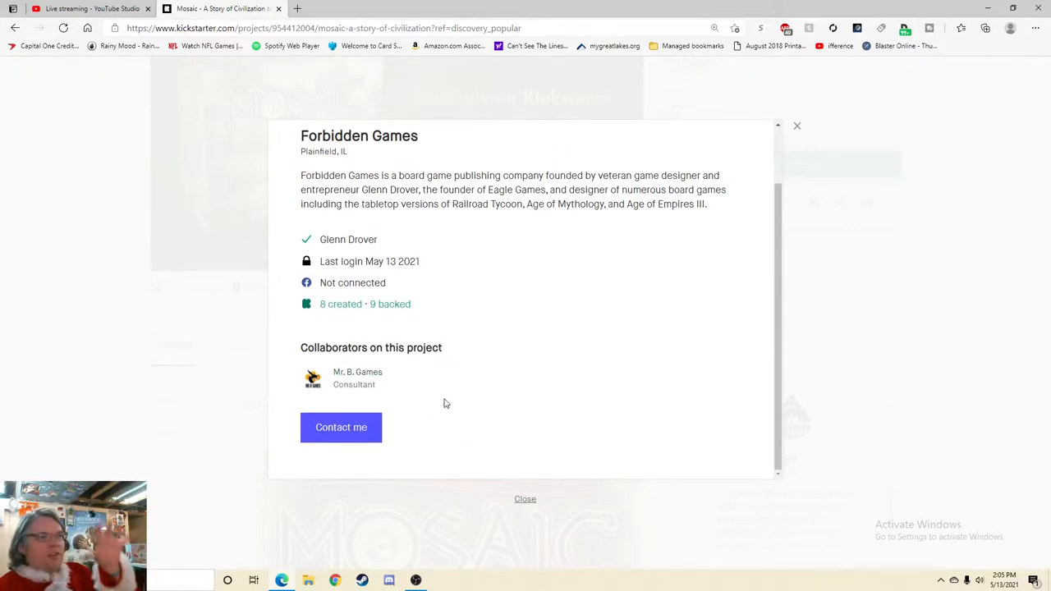
pyautogui.moveTo(765, 148)
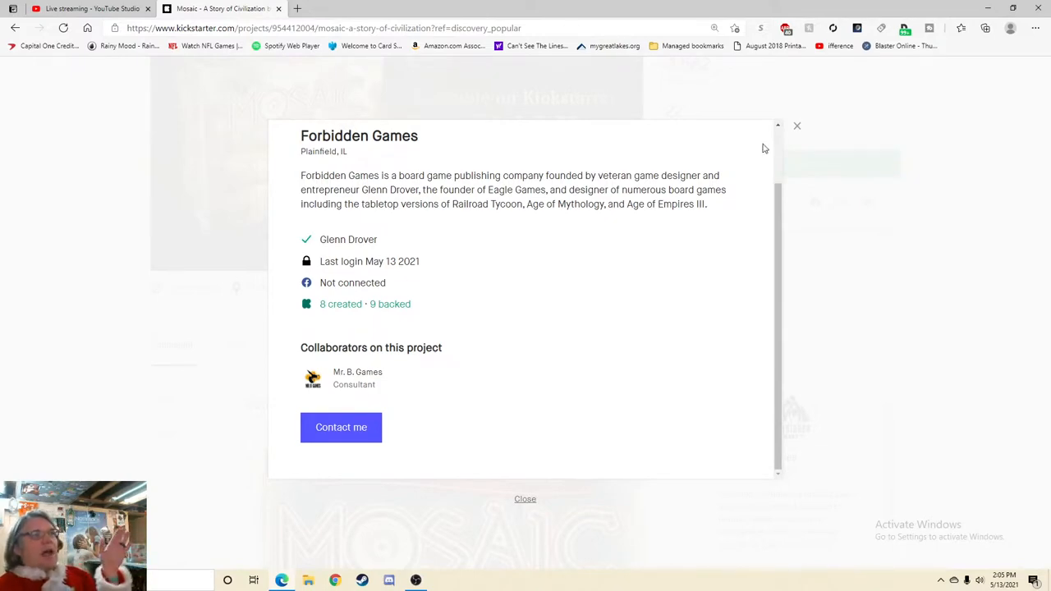
pyautogui.click(795, 125)
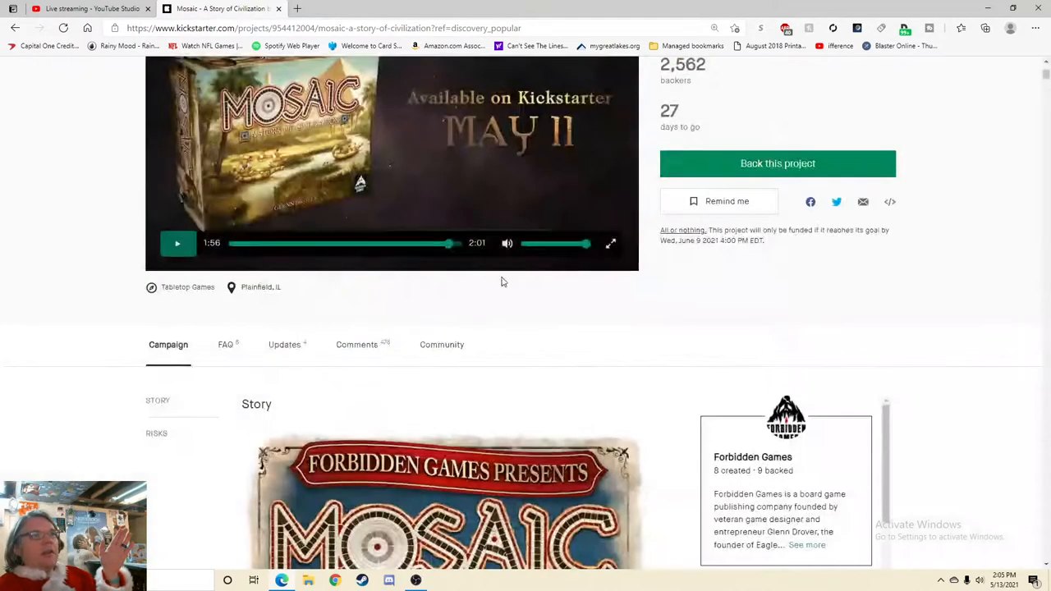
pyautogui.scroll(-3)
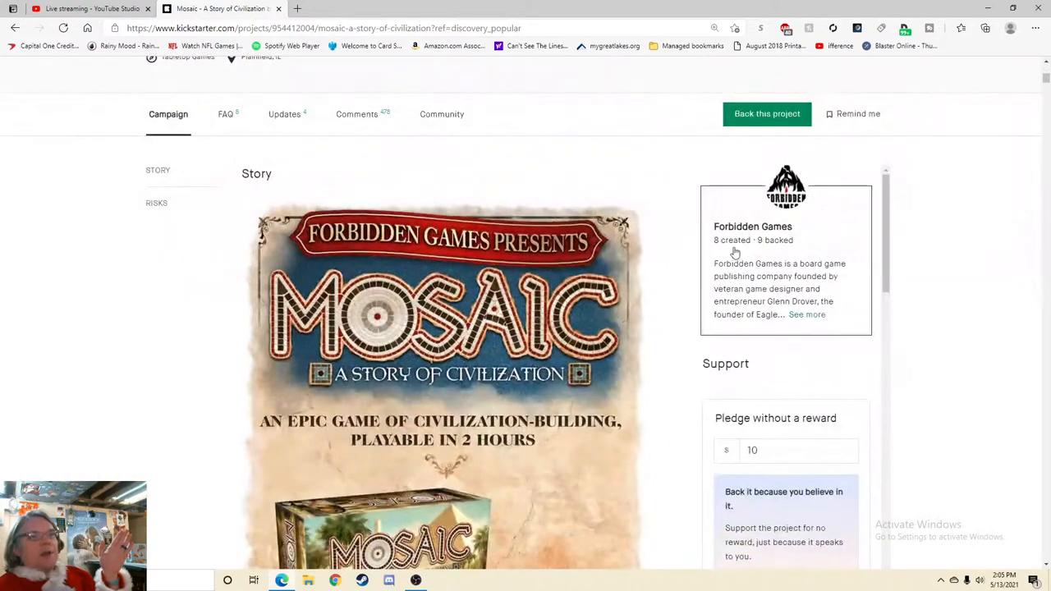
# - Open the Forbidden Games profile and open Lizard Wizard in a new tab
pyautogui.click(752, 227)
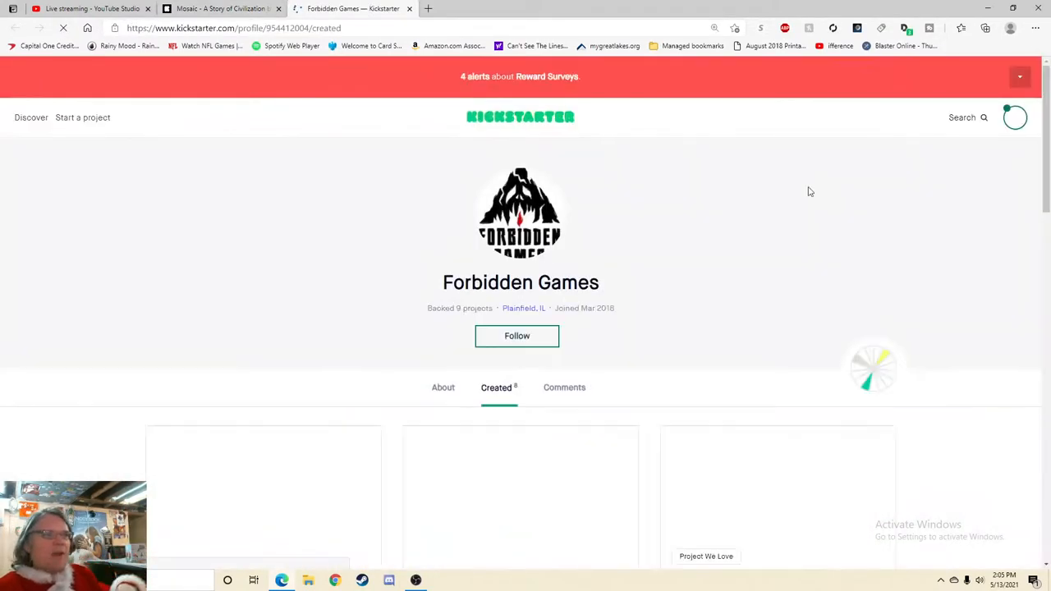
pyautogui.scroll(-3)
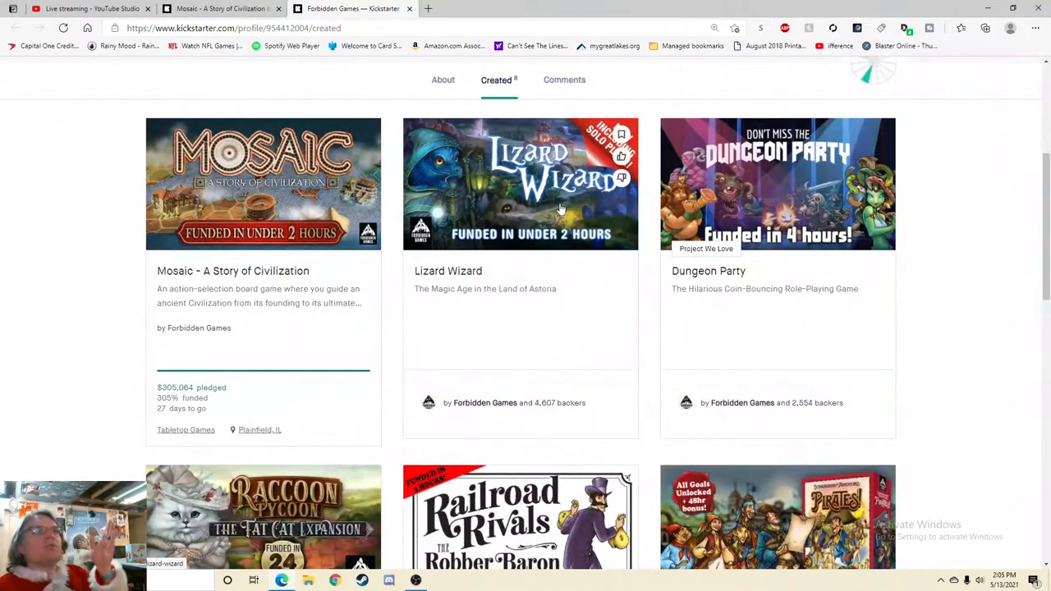
pyautogui.scroll(-3)
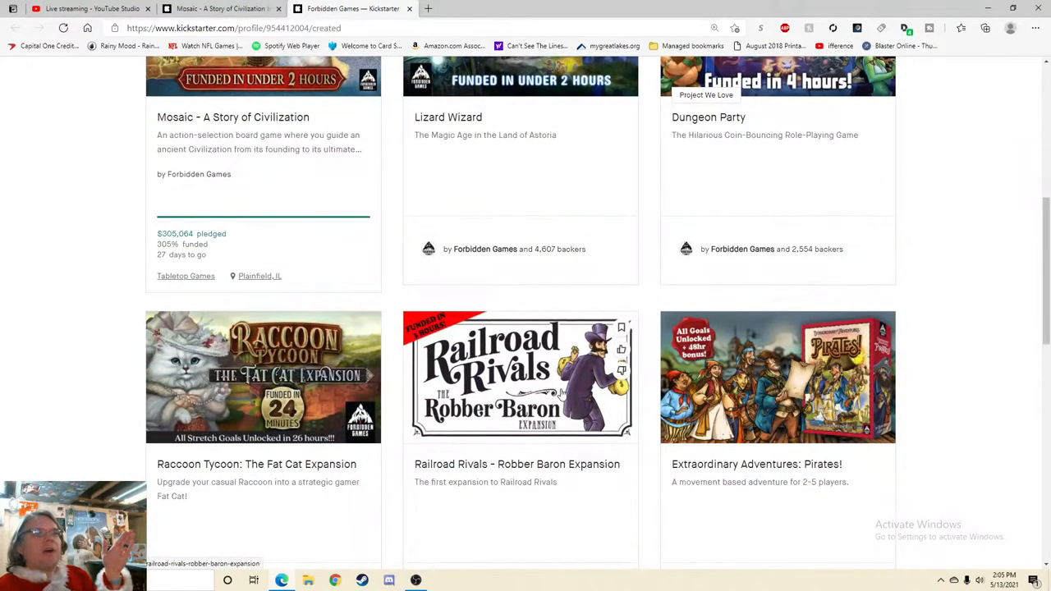
pyautogui.rightClick(519, 181)
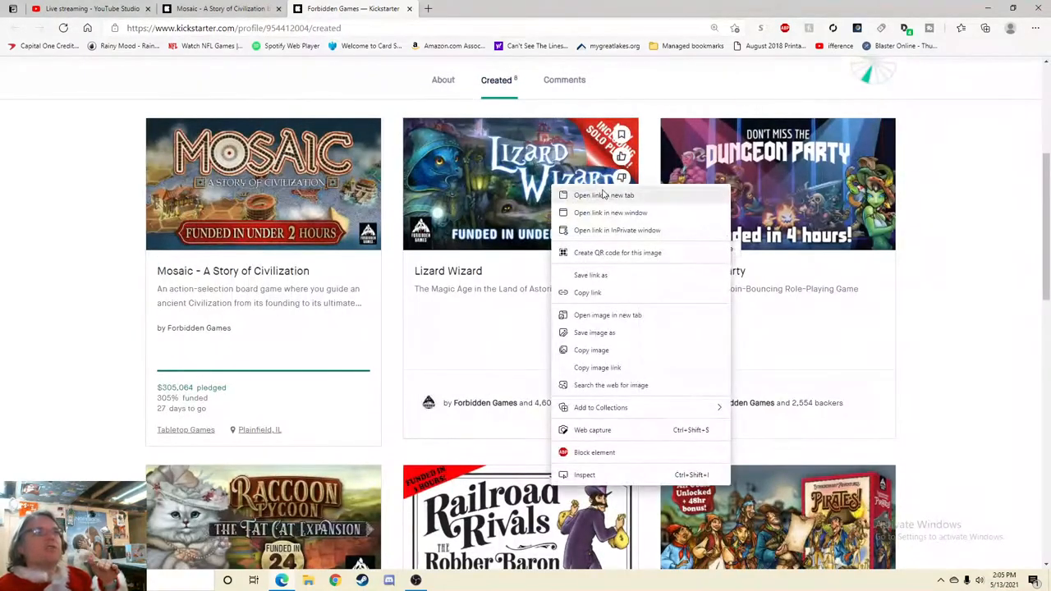
pyautogui.click(605, 194)
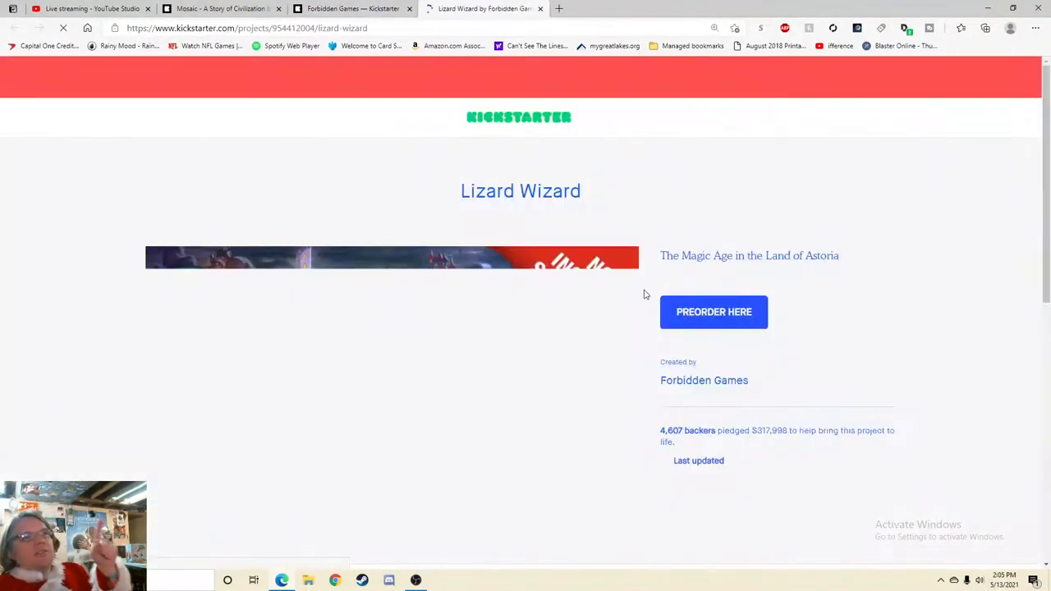
# - Browse through Lizard Wizard's updates, then show its comments section
pyautogui.click(285, 355)
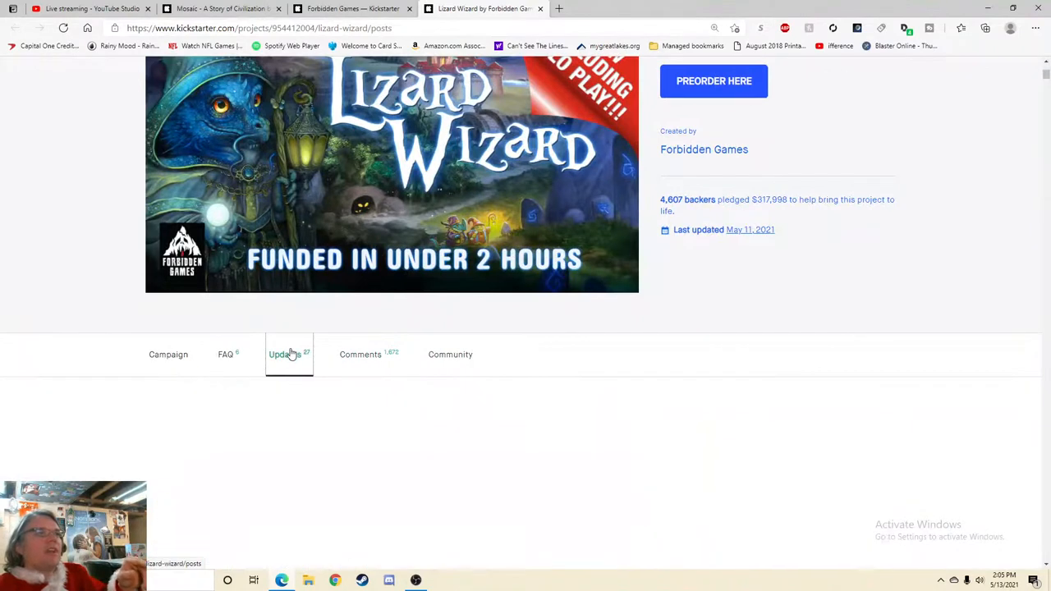
pyautogui.click(286, 355)
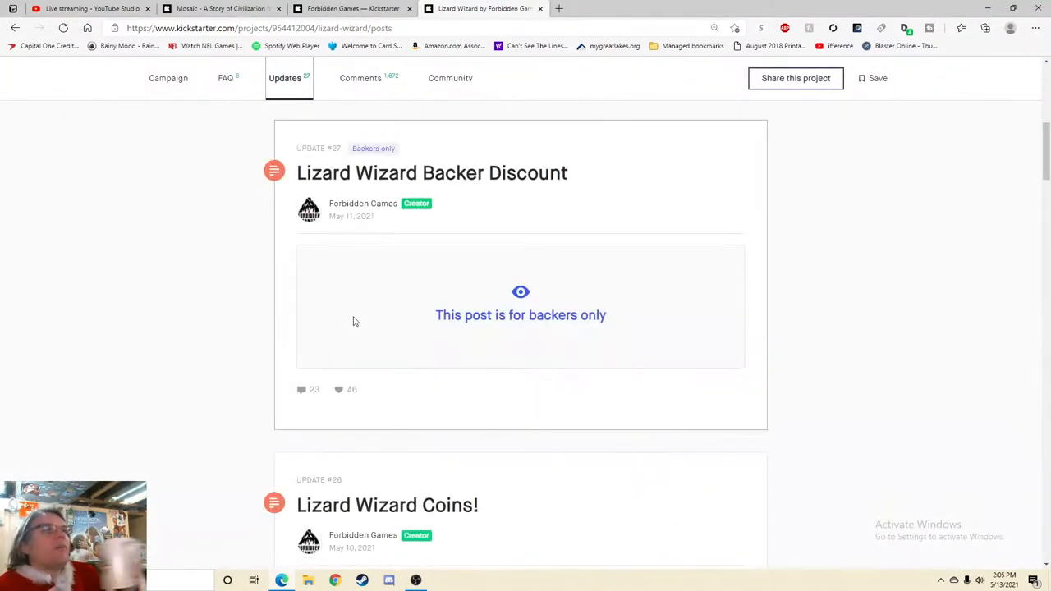
pyautogui.scroll(-3)
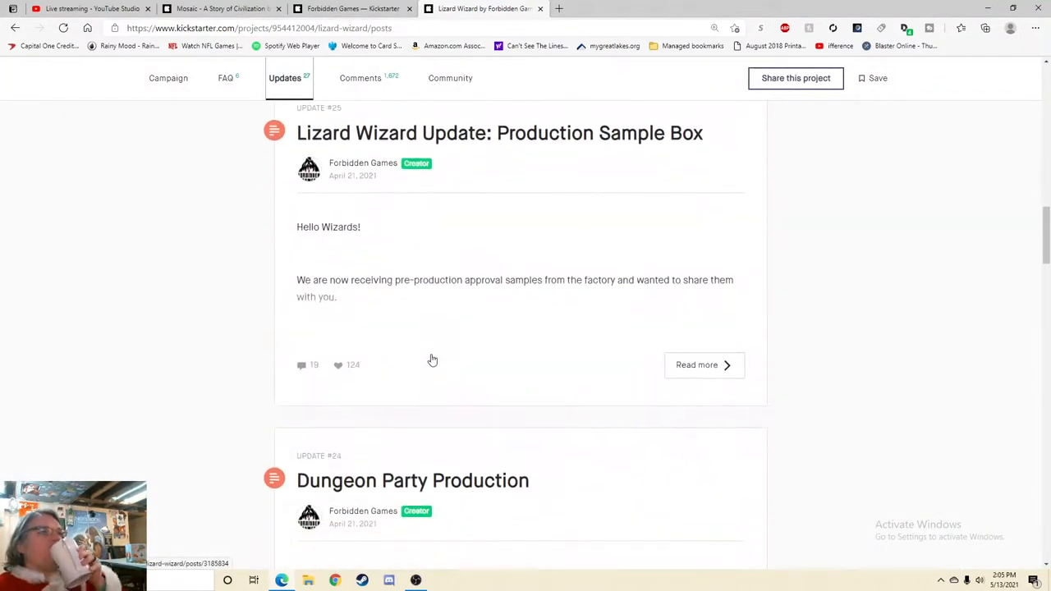
pyautogui.scroll(-3)
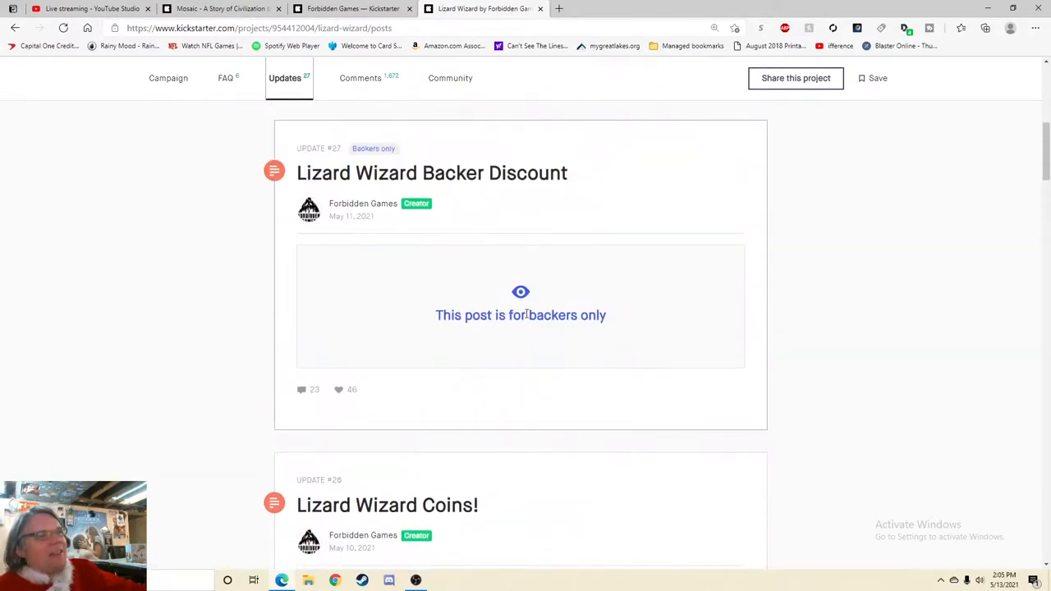
pyautogui.moveTo(520, 293)
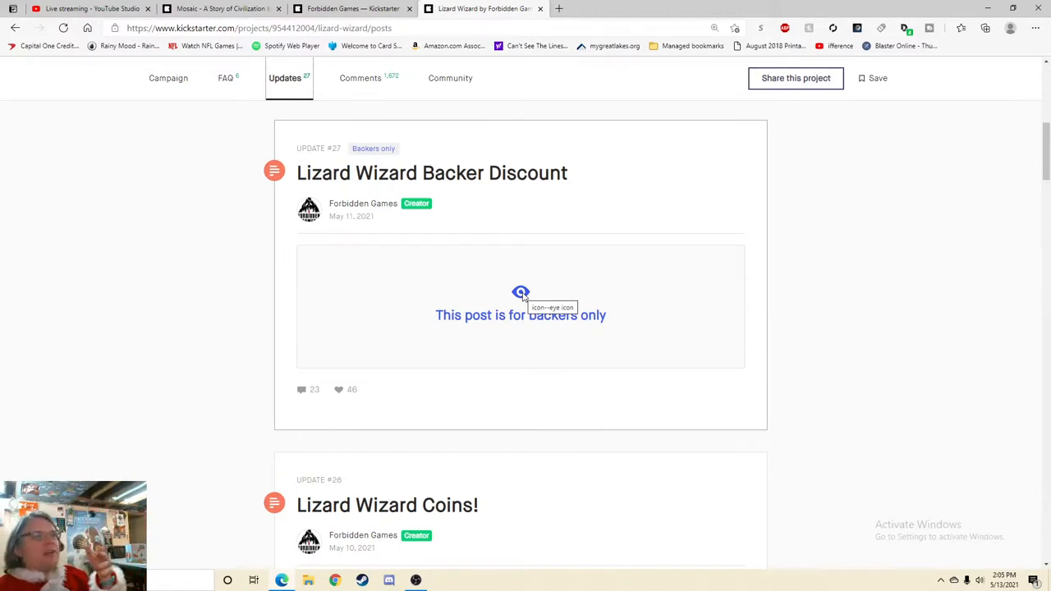
pyautogui.scroll(-3)
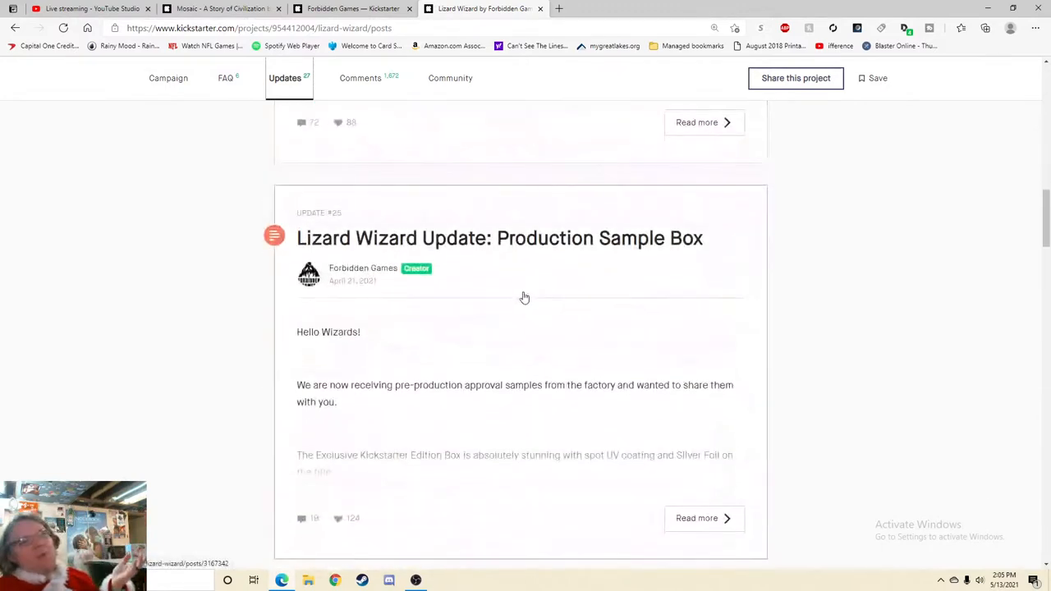
pyautogui.scroll(-3)
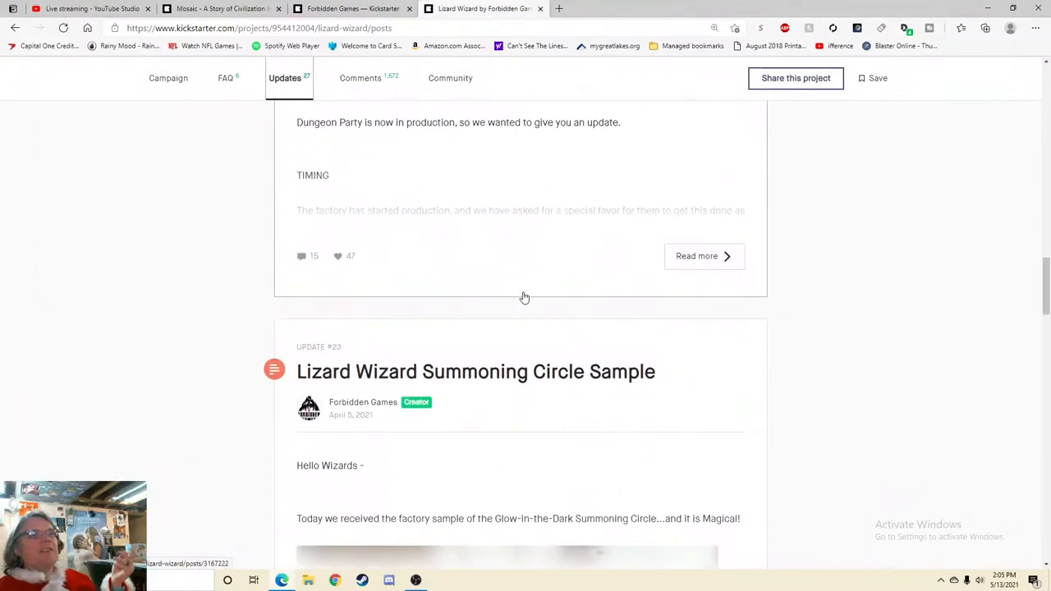
pyautogui.scroll(-3)
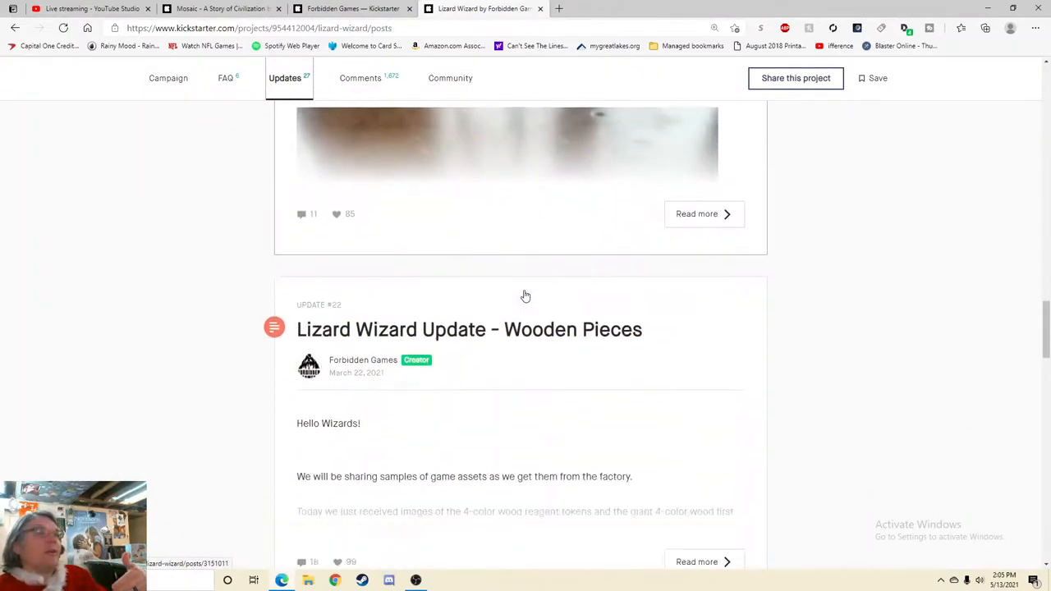
pyautogui.scroll(-3)
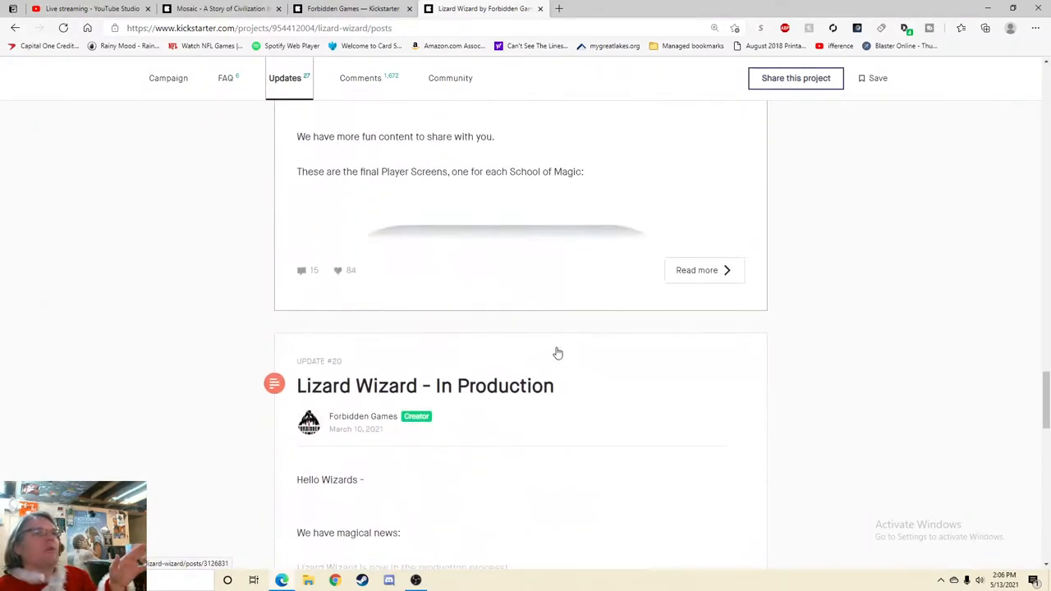
pyautogui.scroll(-3)
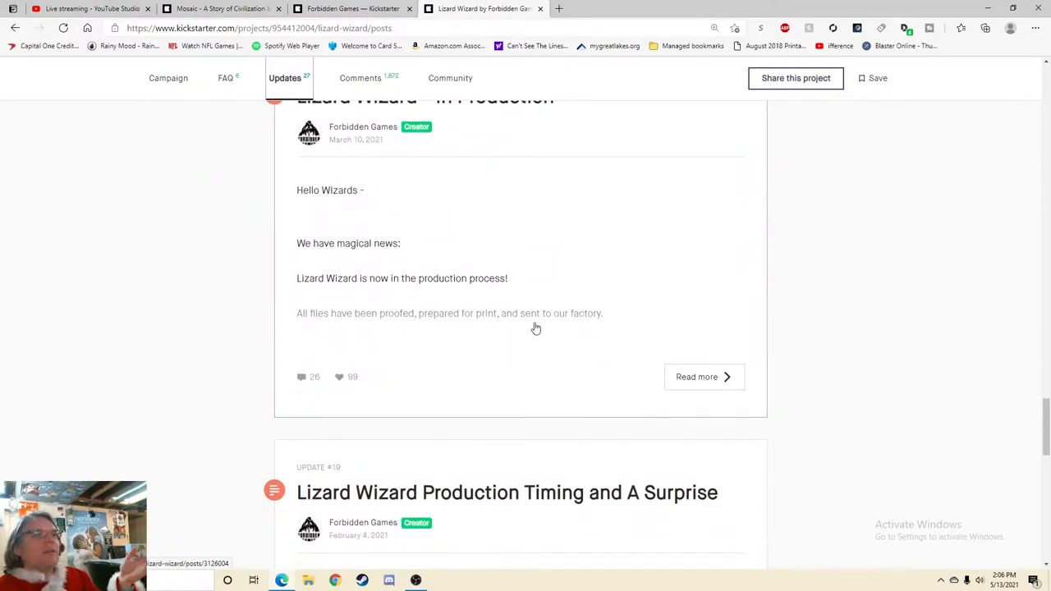
pyautogui.scroll(-3)
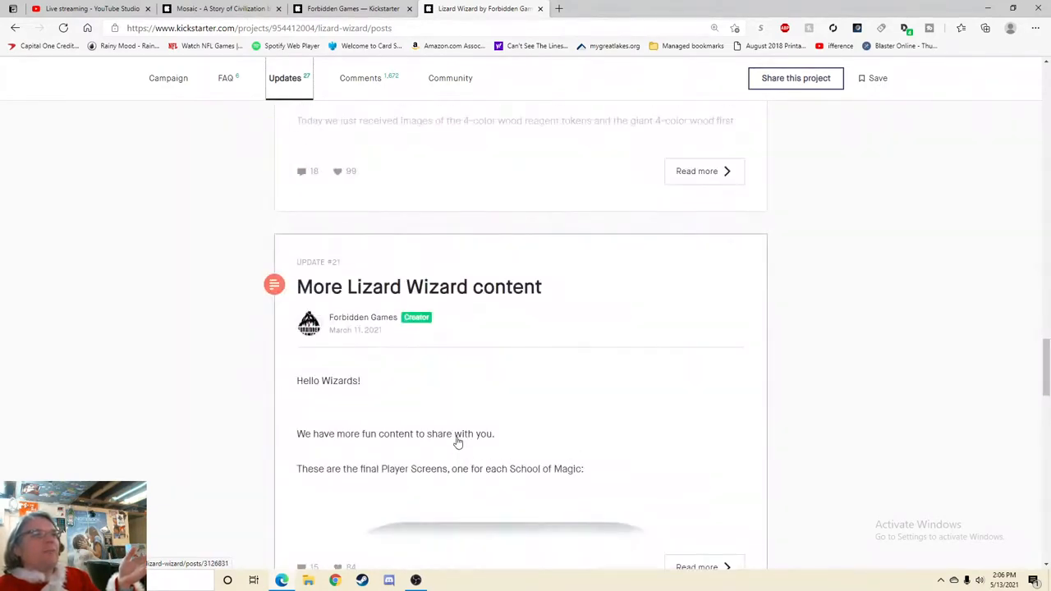
pyautogui.scroll(-3)
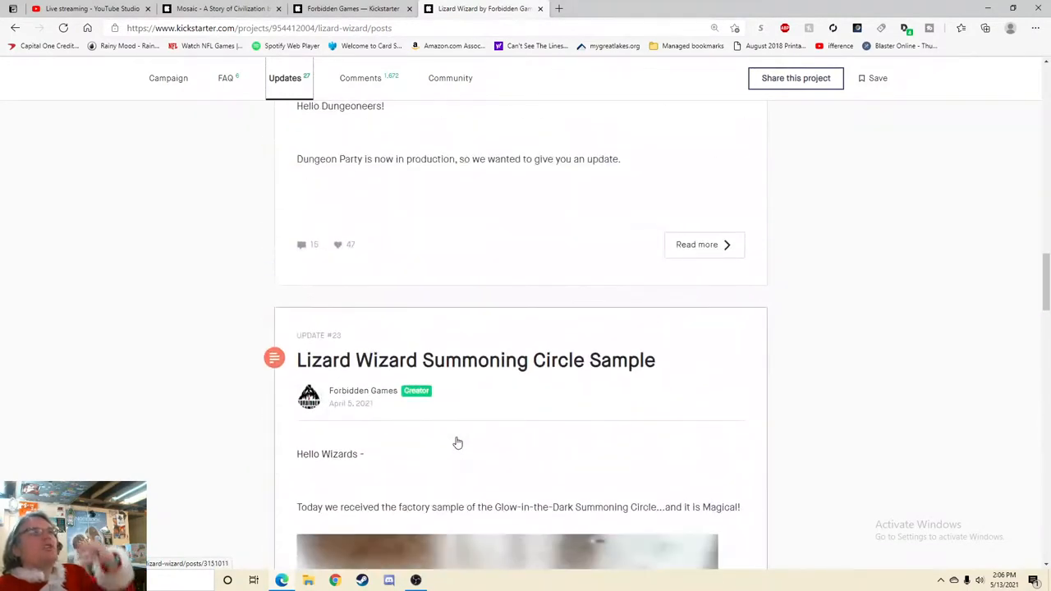
pyautogui.scroll(3)
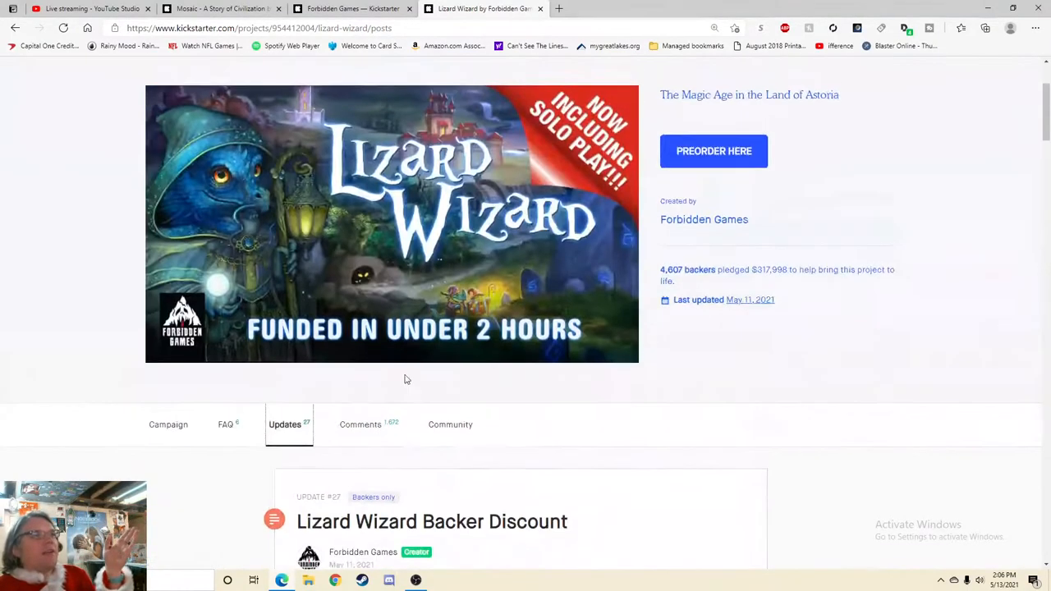
pyautogui.click(360, 423)
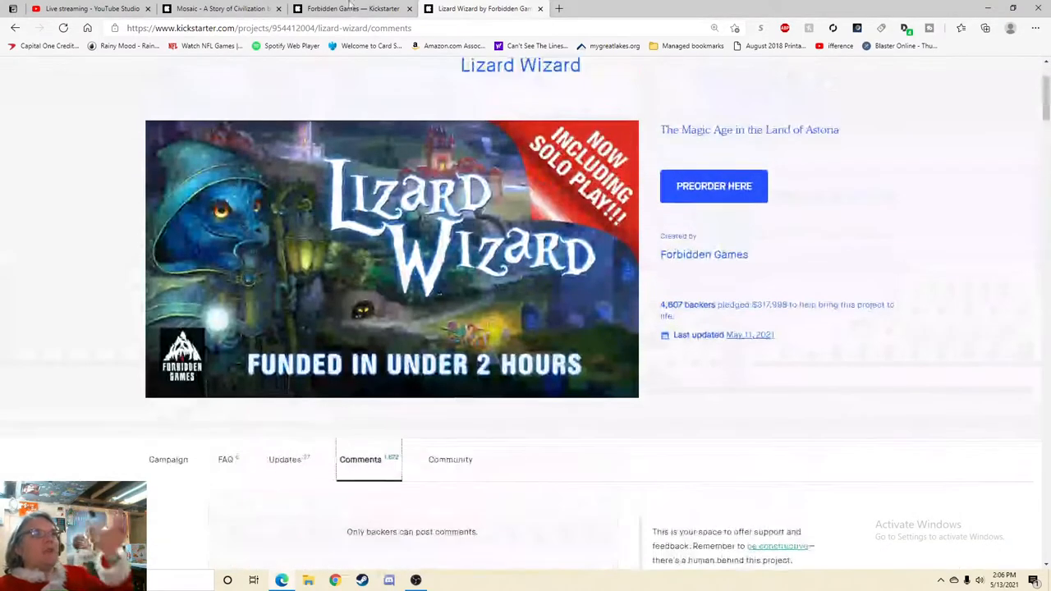
# - Open Dungeon Party in a new tab and browse its updates
pyautogui.rightClick(708, 271)
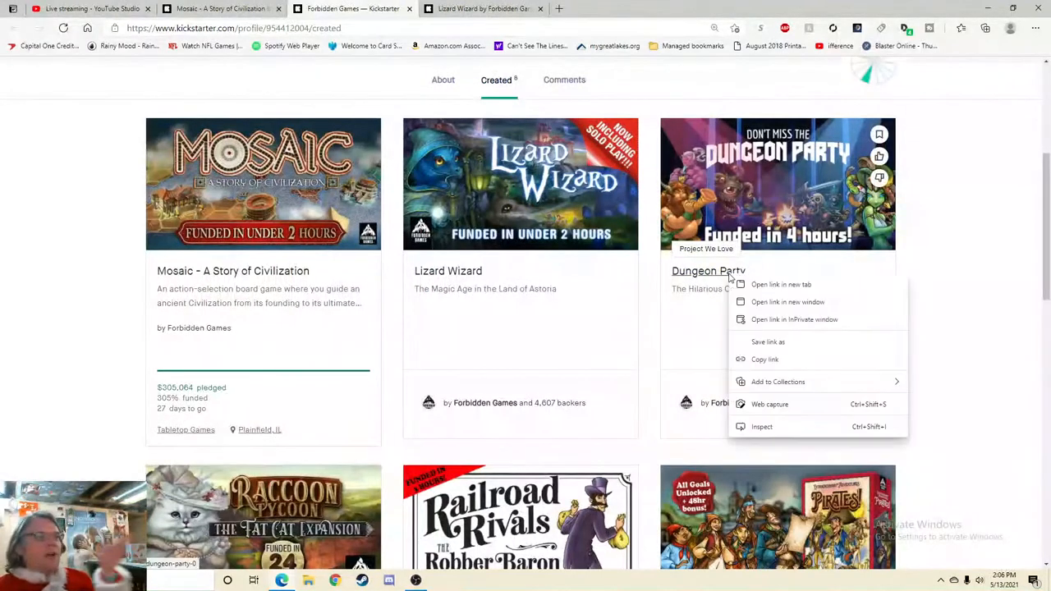
pyautogui.click(782, 284)
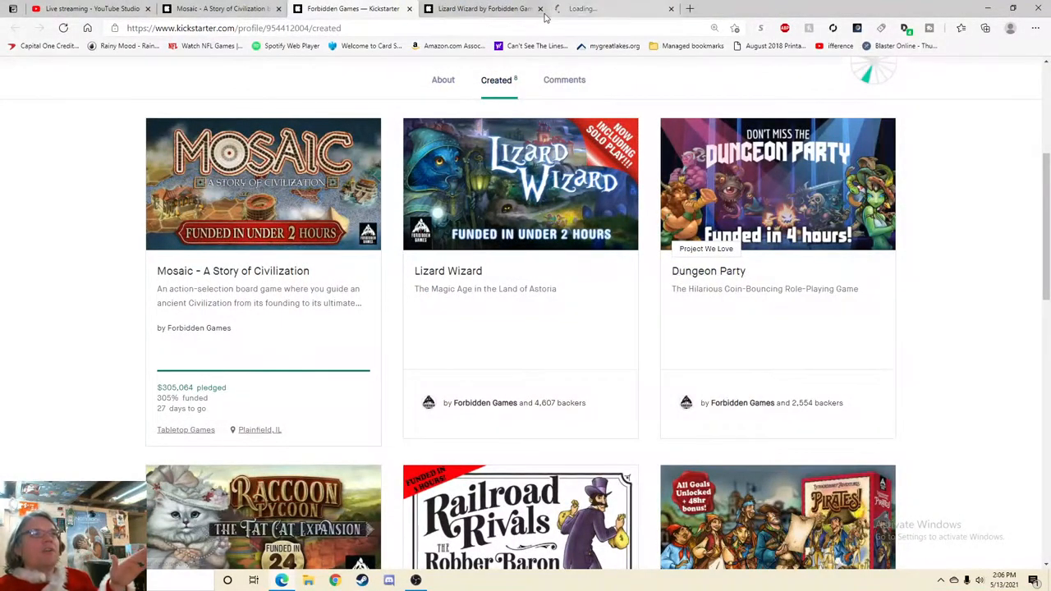
pyautogui.click(779, 184)
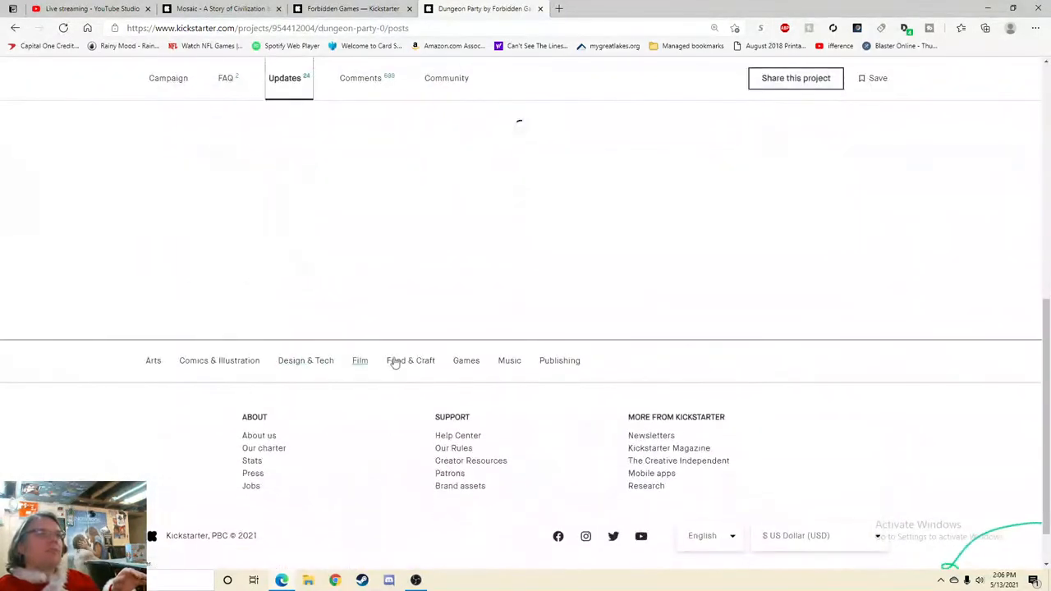
pyautogui.scroll(3)
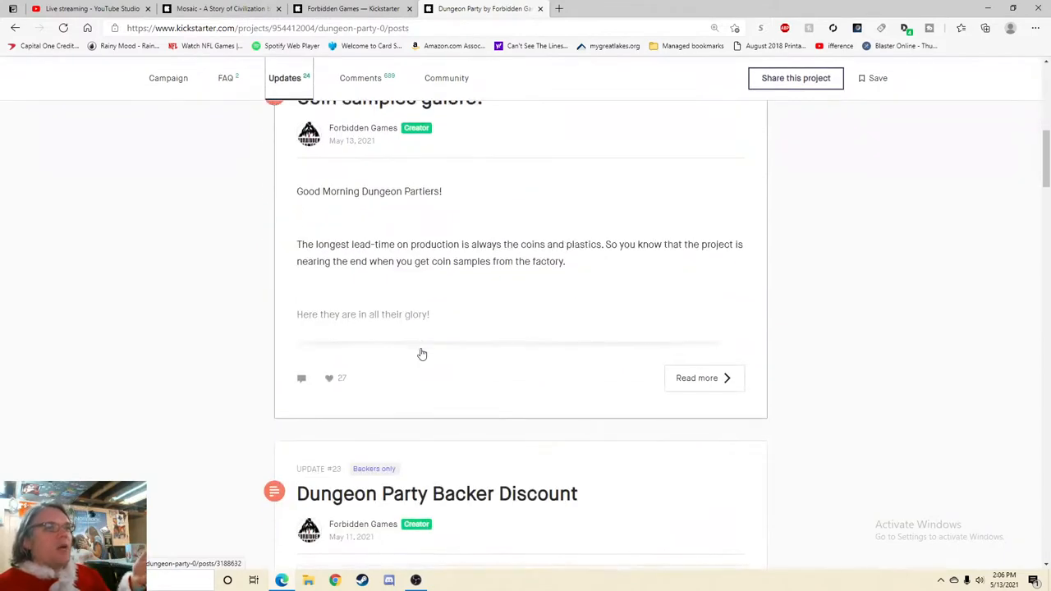
pyautogui.scroll(-3)
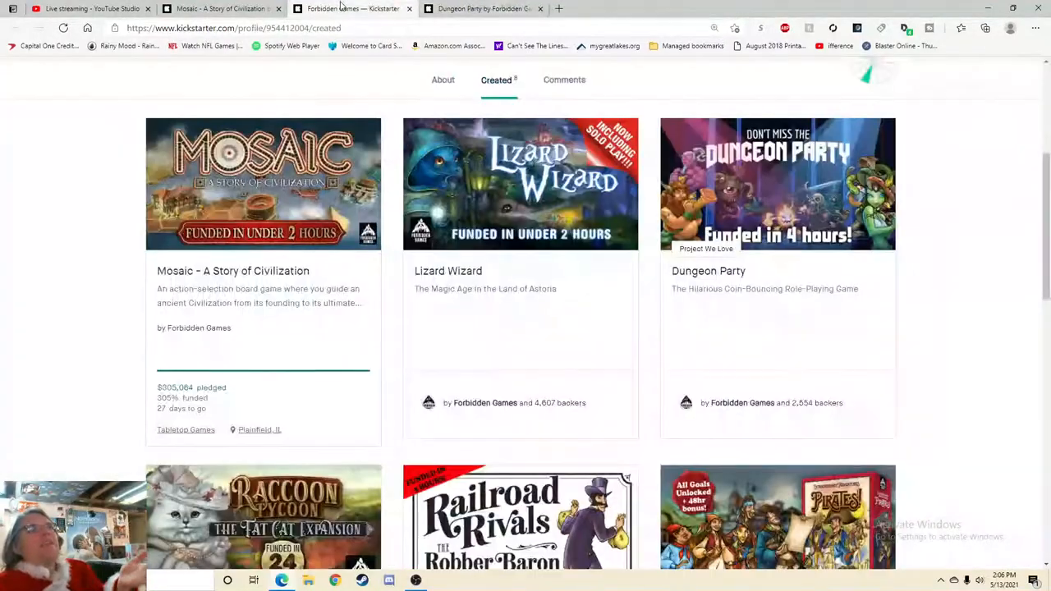
pyautogui.scroll(-3)
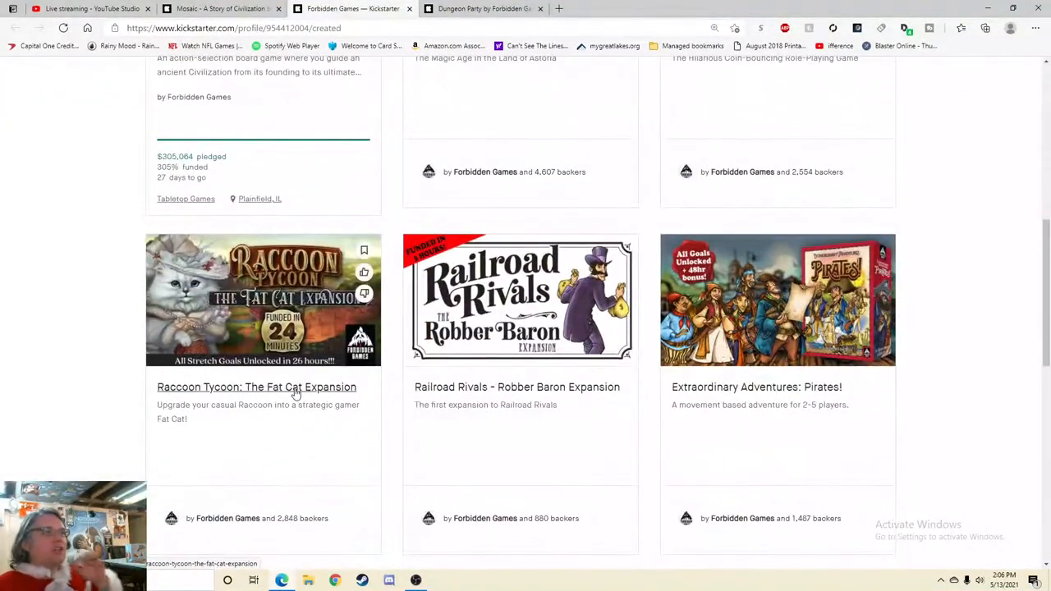
pyautogui.rightClick(256, 388)
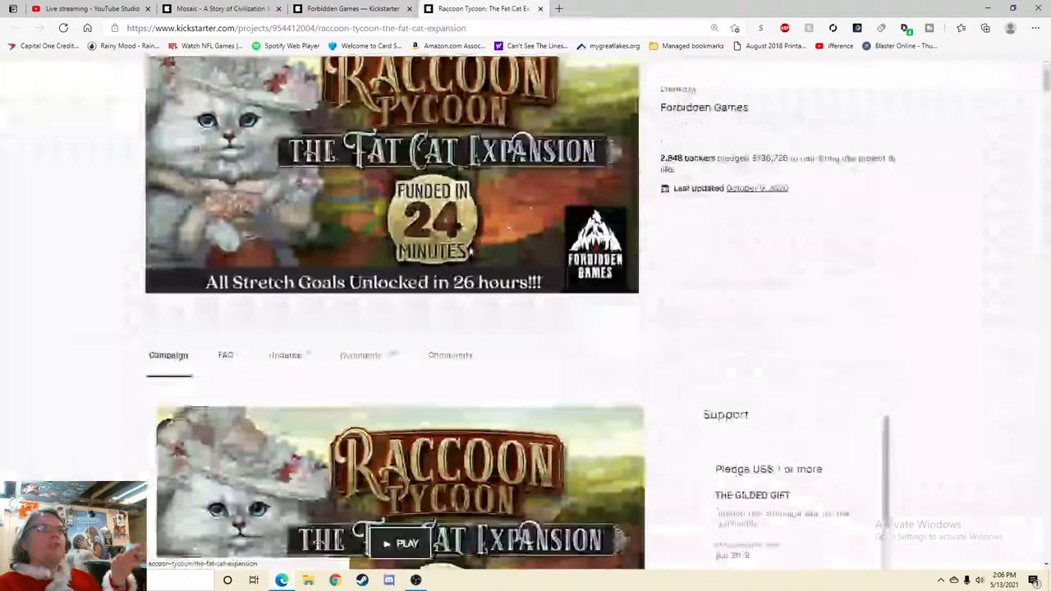
pyautogui.click(286, 77)
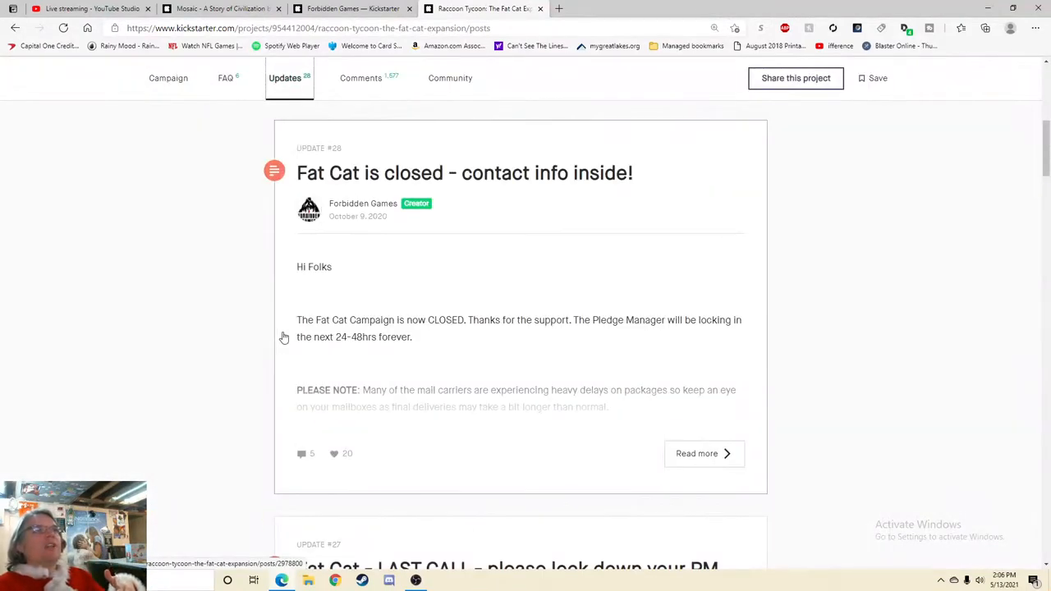
pyautogui.moveTo(458, 372)
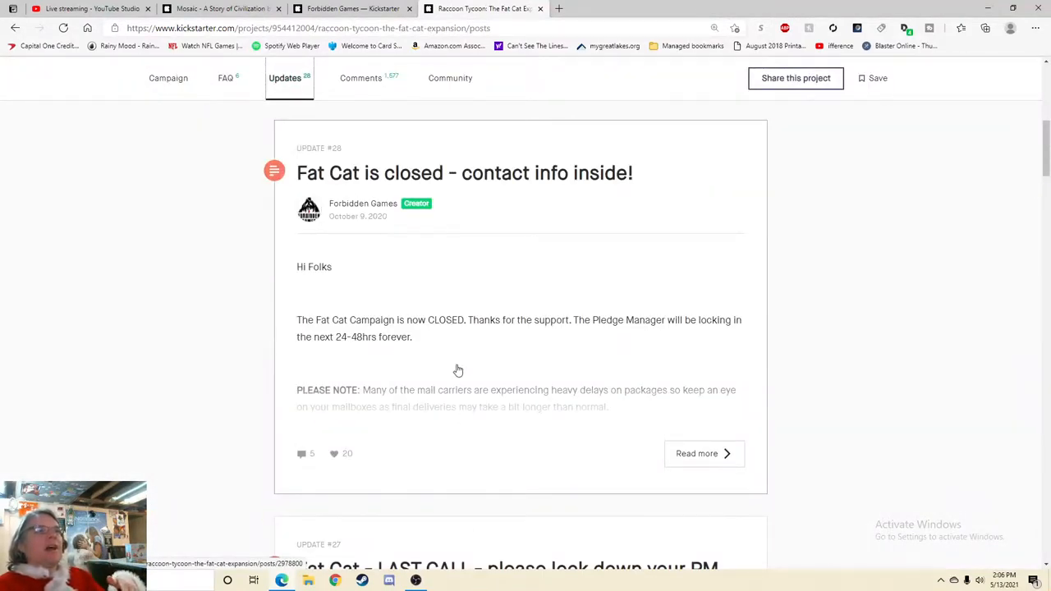
pyautogui.scroll(3)
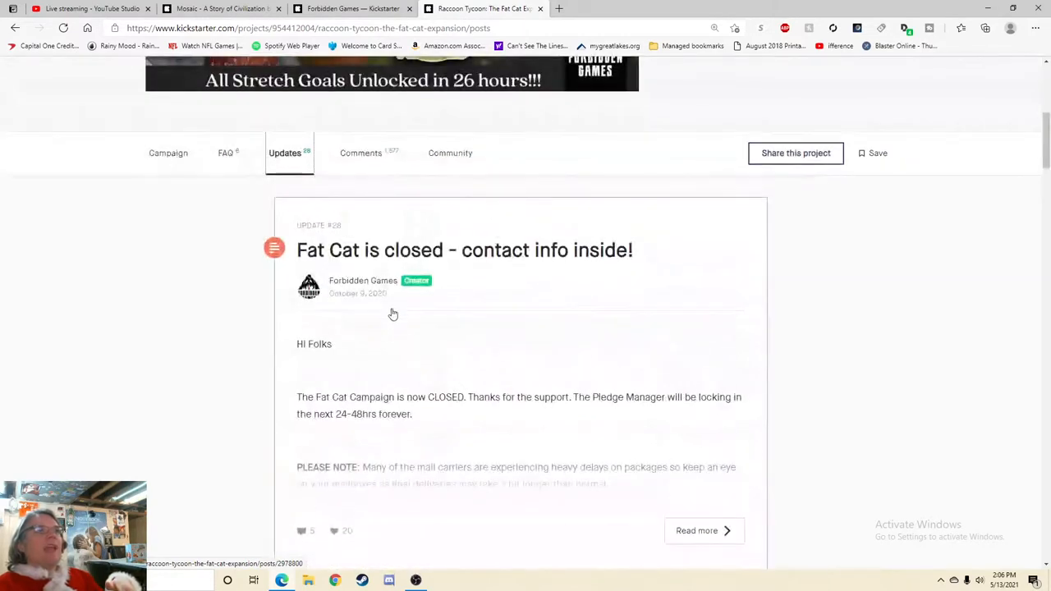
pyautogui.moveTo(386, 308)
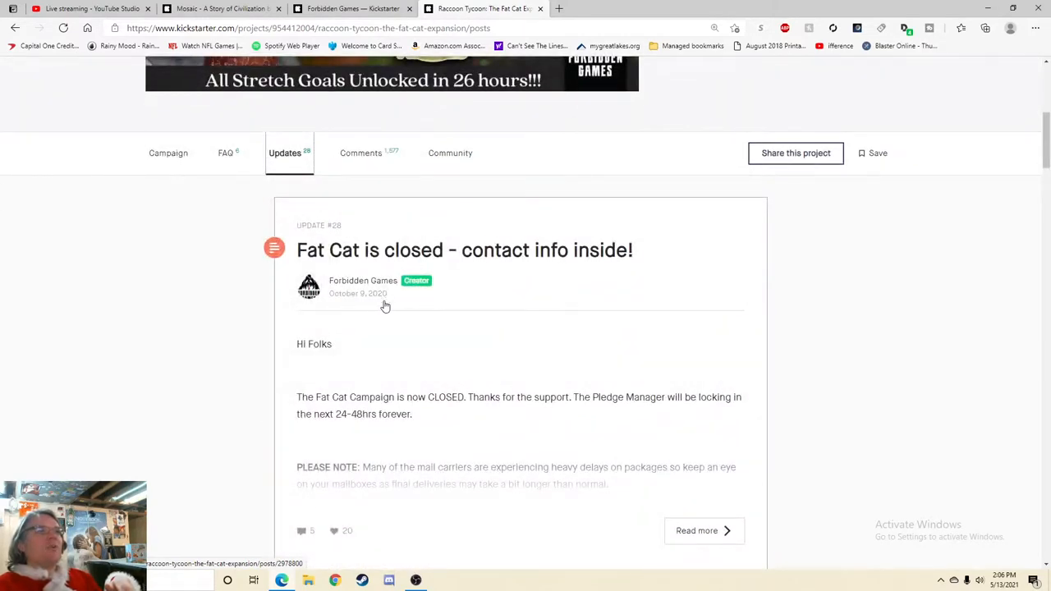
pyautogui.scroll(-3)
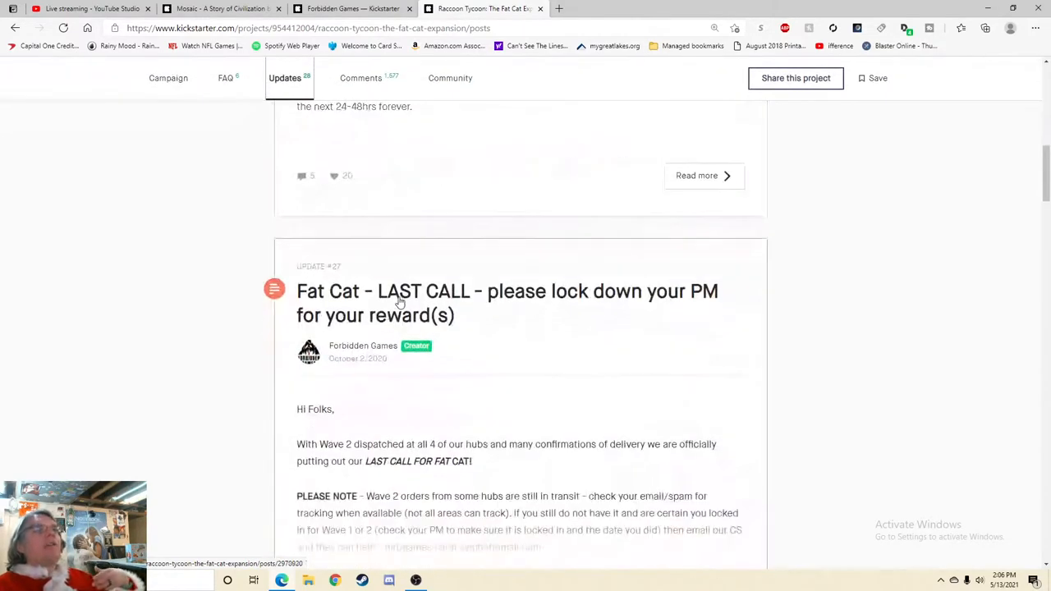
pyautogui.scroll(-3)
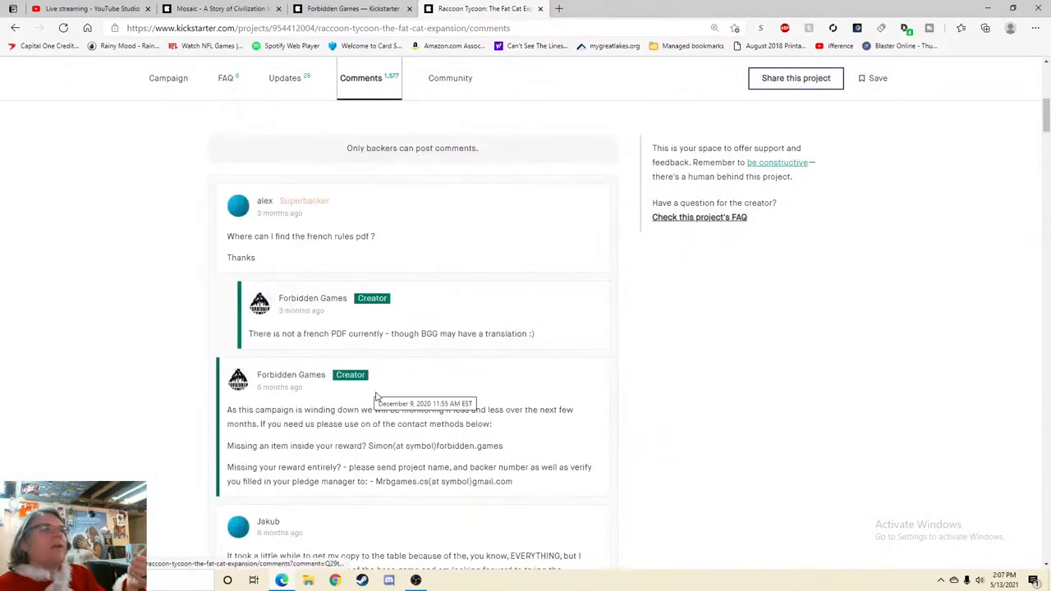
pyautogui.scroll(-3)
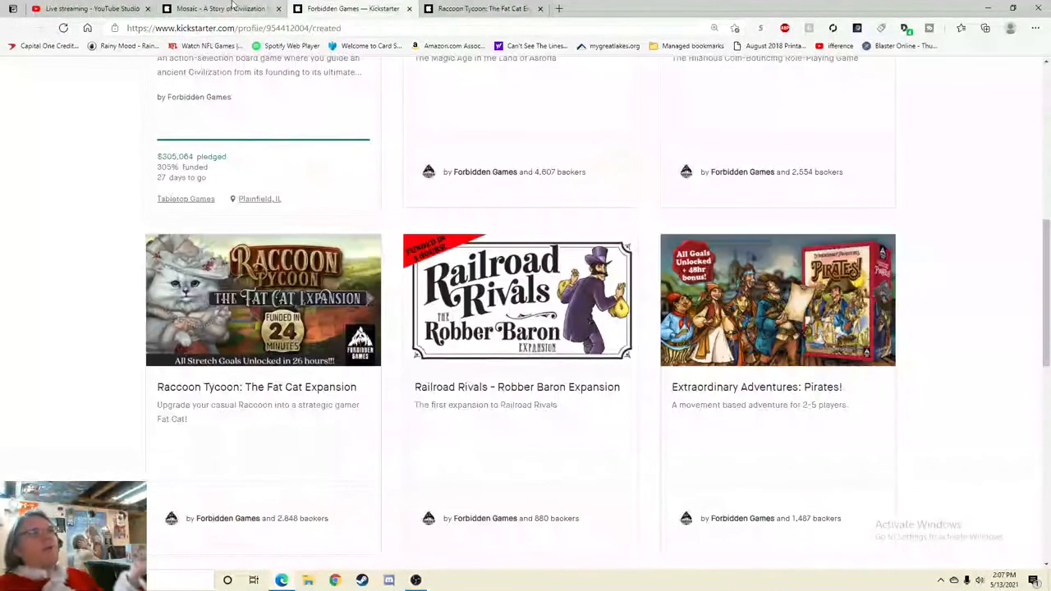
# - Return to the Mosaic tab, review the About the creator popup again and dismiss it
pyautogui.scroll(3)
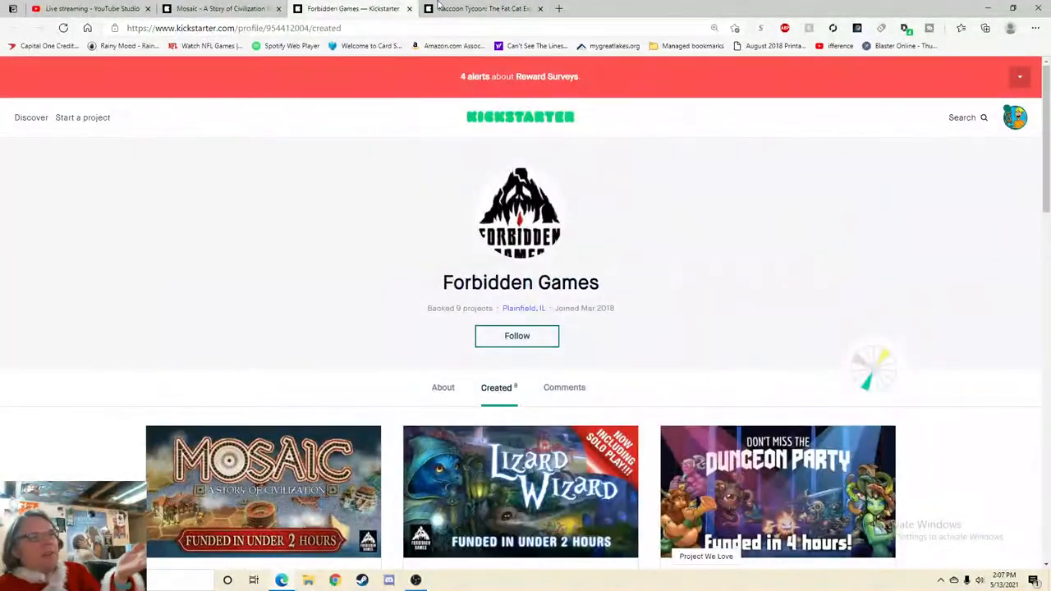
pyautogui.click(263, 491)
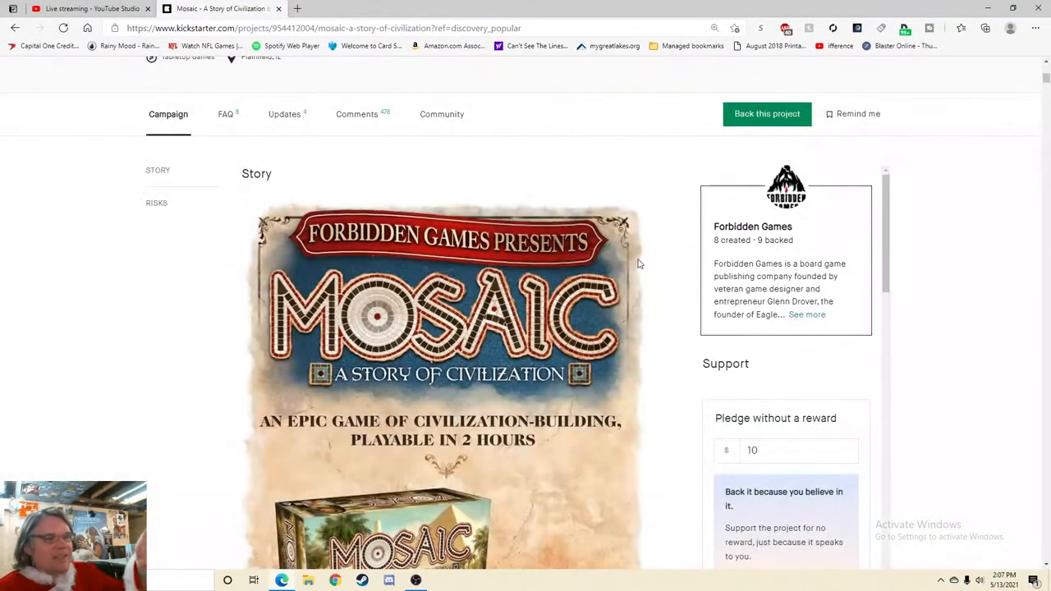
pyautogui.moveTo(610, 318)
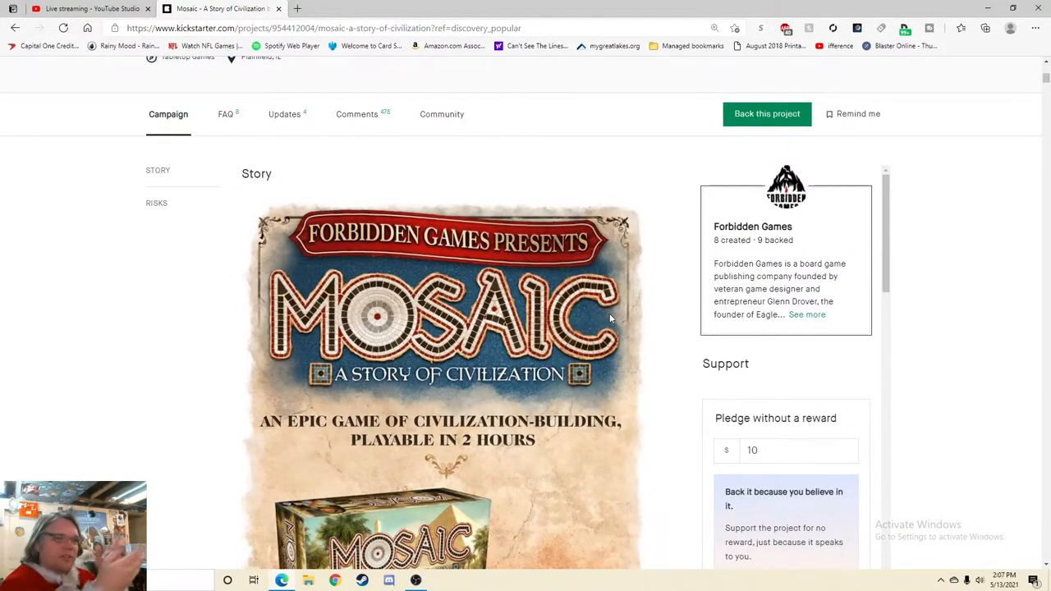
pyautogui.moveTo(742, 223)
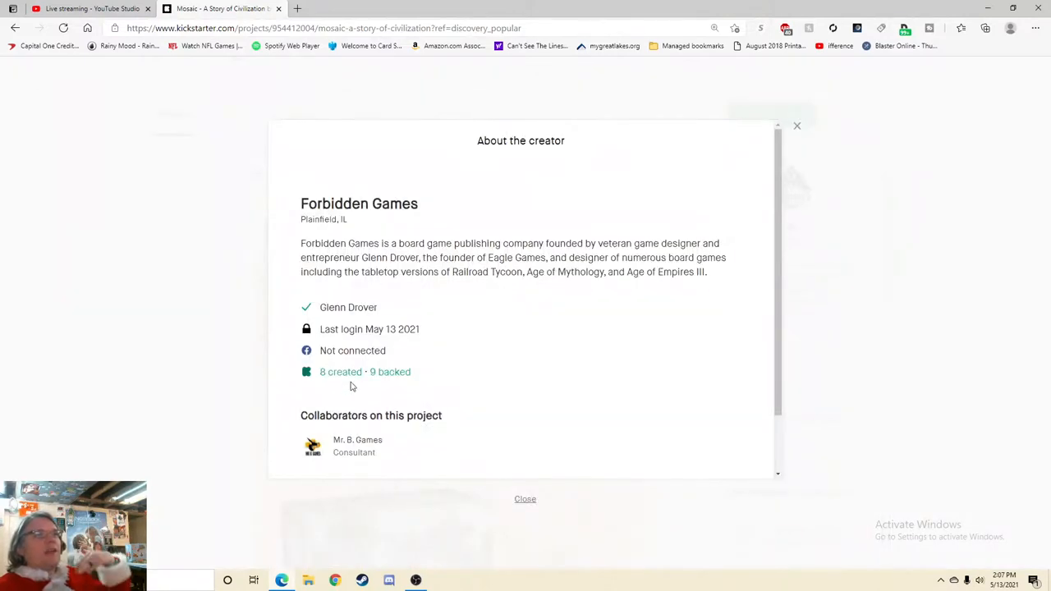
pyautogui.click(795, 125)
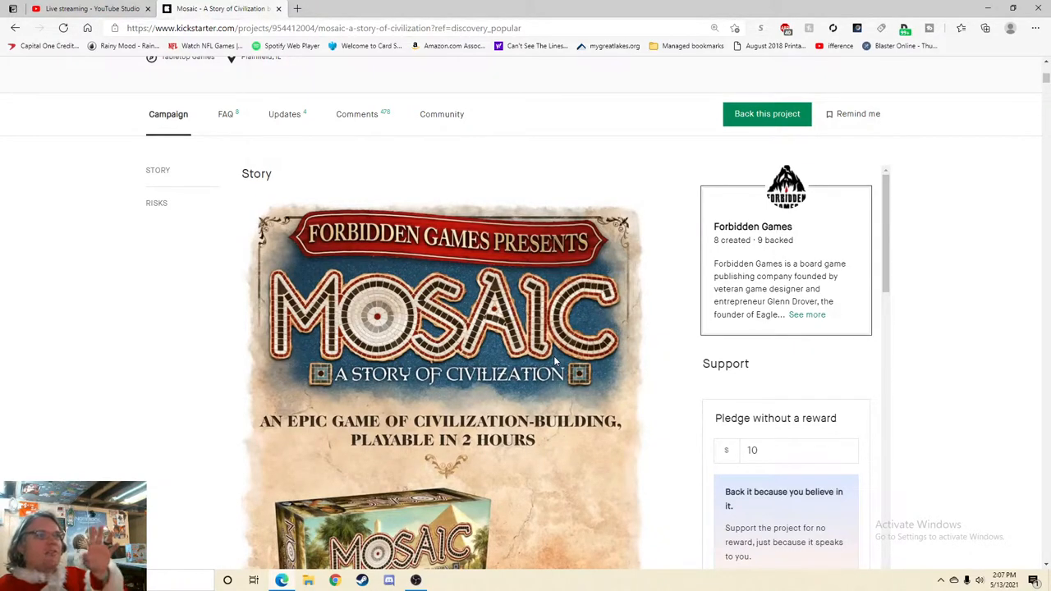
pyautogui.moveTo(656, 387)
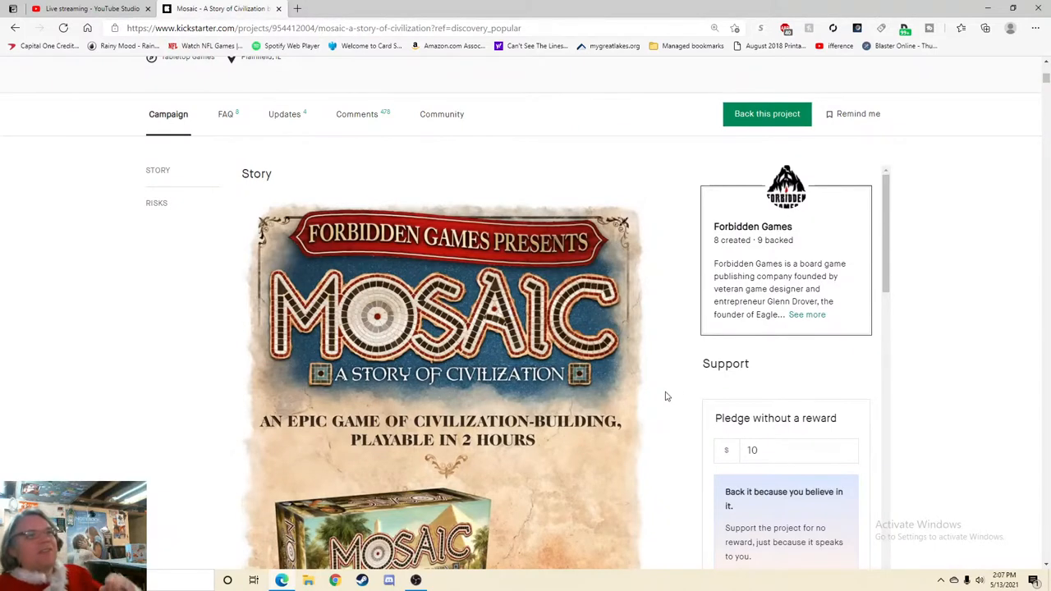
pyautogui.moveTo(588, 332)
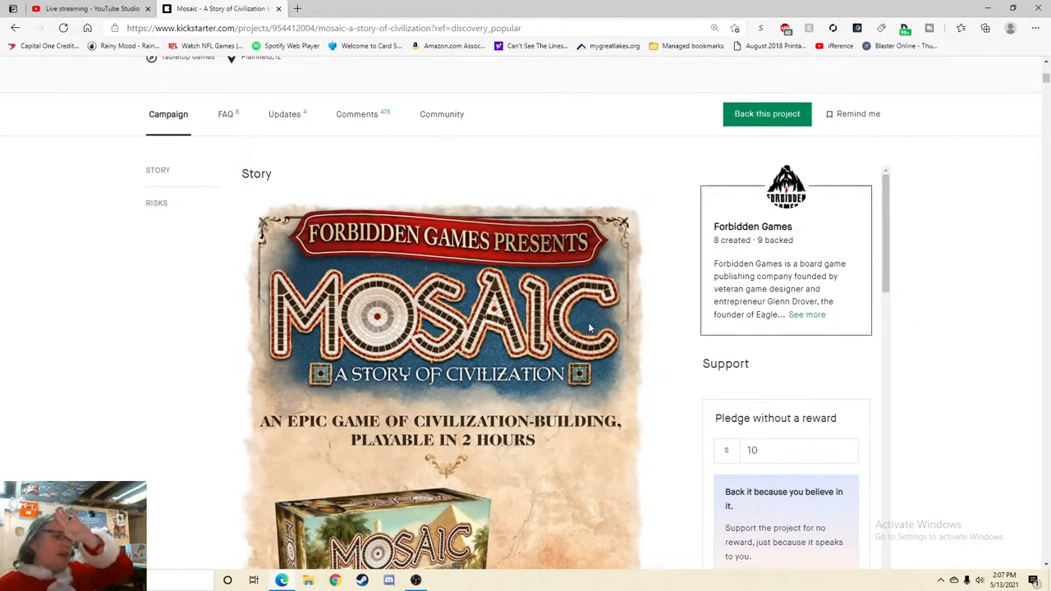
pyautogui.moveTo(658, 338)
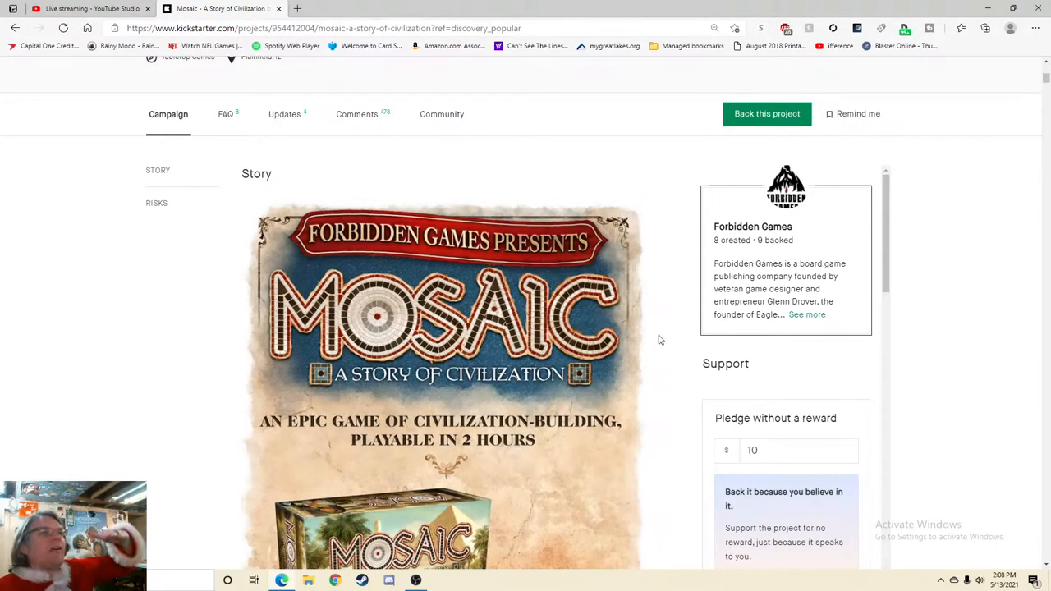
pyautogui.moveTo(723, 396)
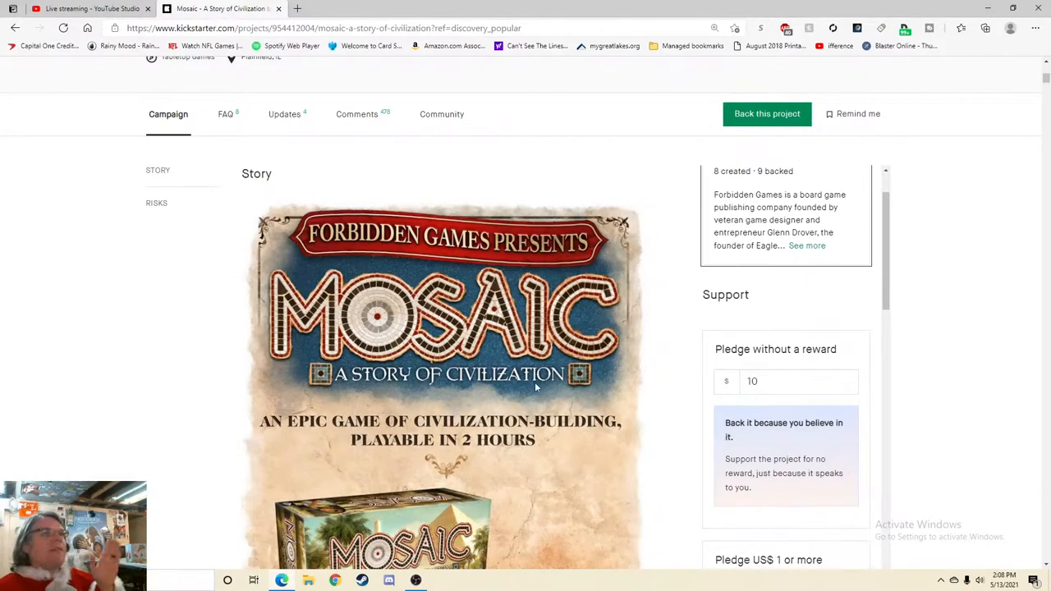
# - Scroll down past the box and board images to Glenn Drover's civilization-building description
pyautogui.scroll(-3)
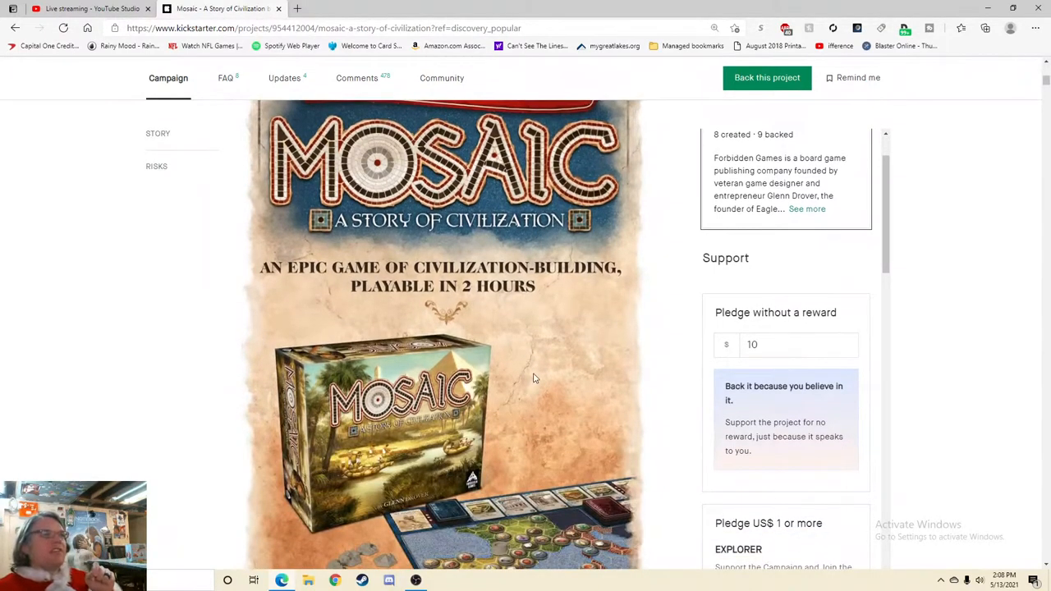
pyautogui.scroll(-3)
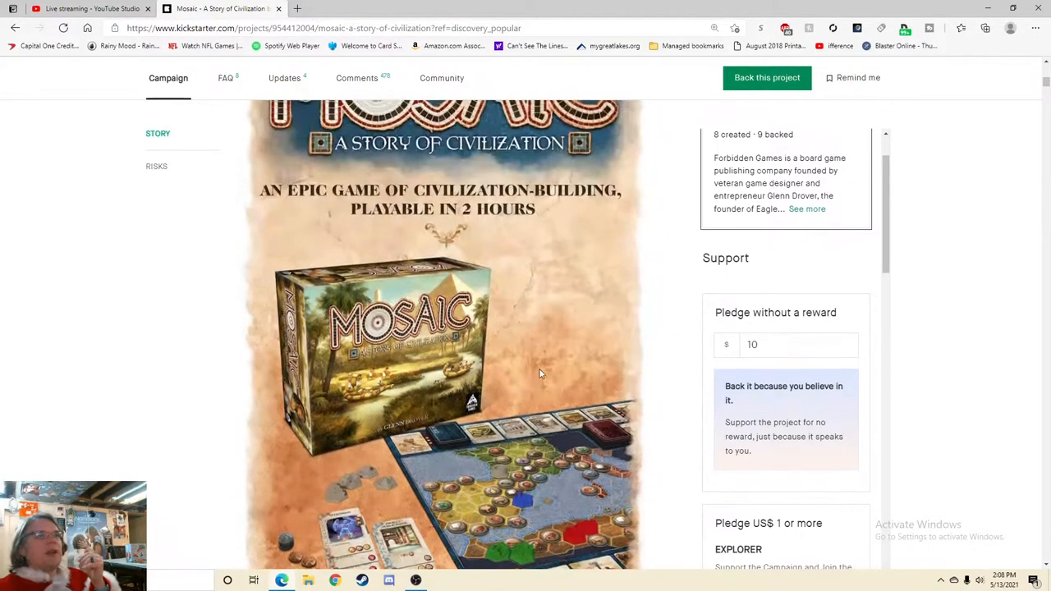
pyautogui.scroll(-3)
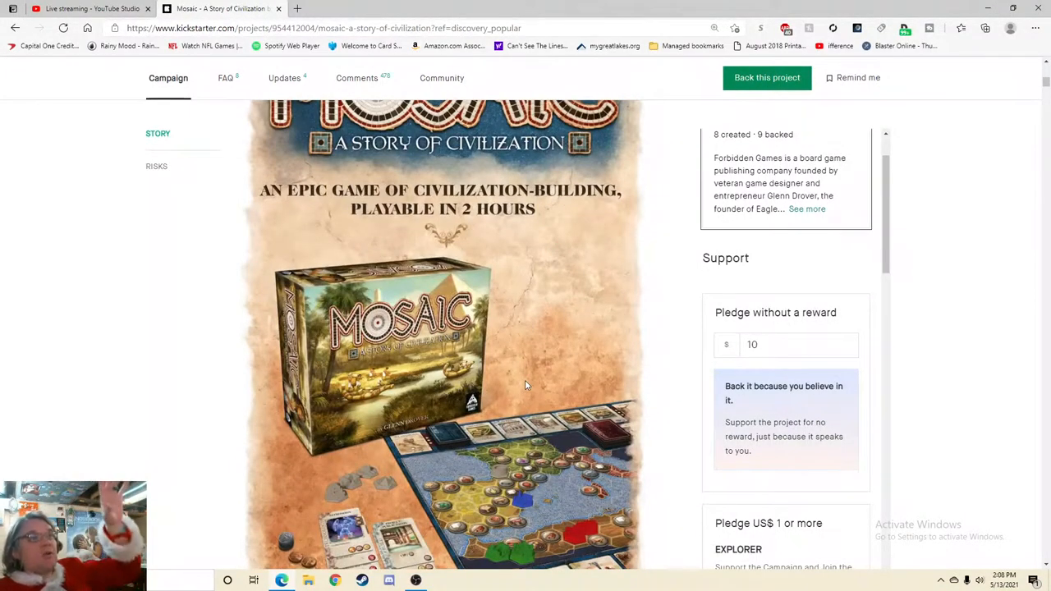
pyautogui.moveTo(456, 338)
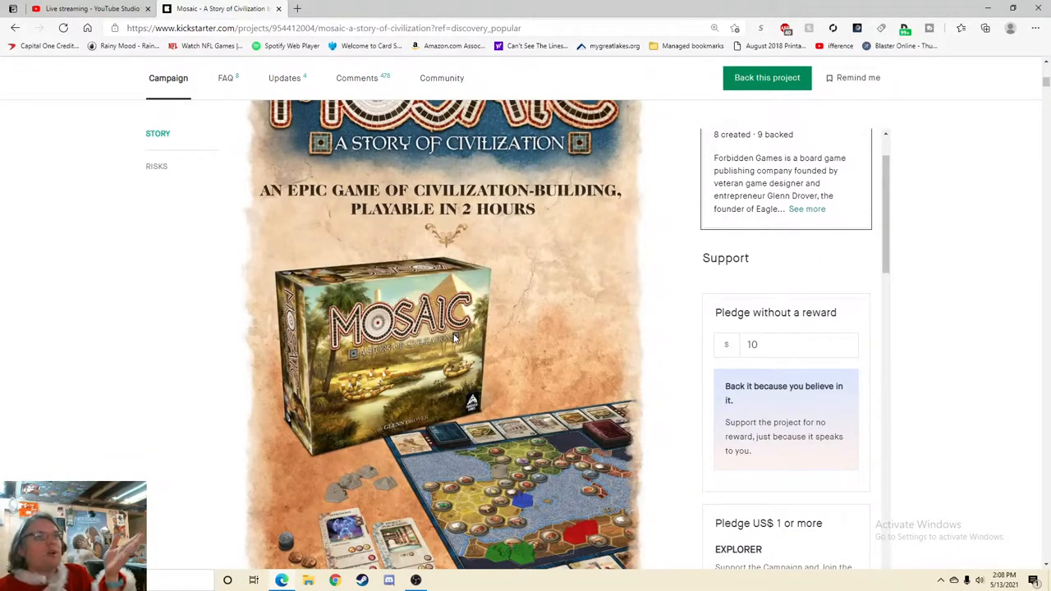
pyautogui.moveTo(475, 378)
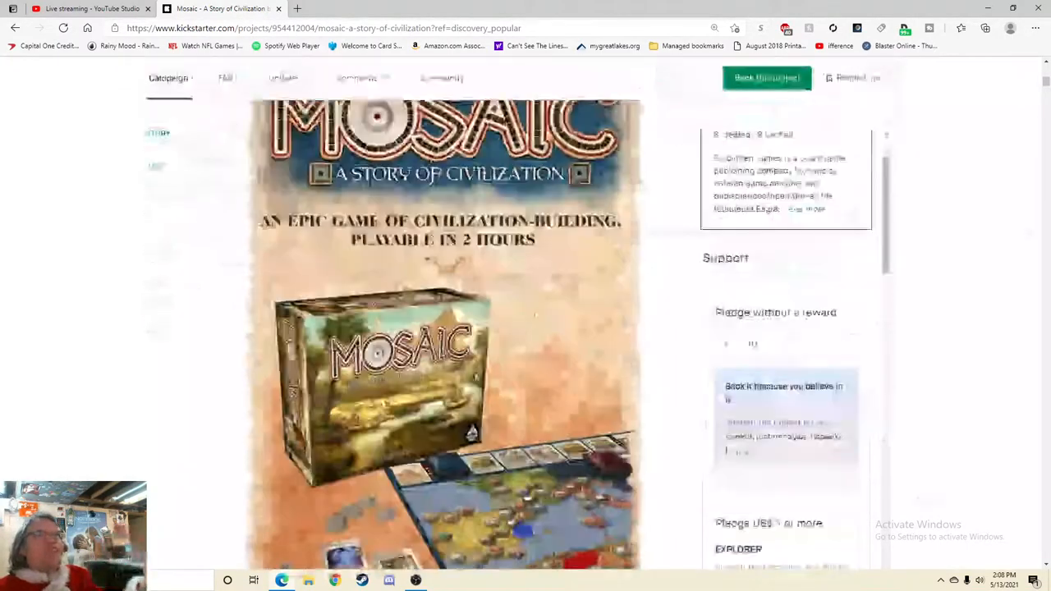
pyautogui.scroll(-3)
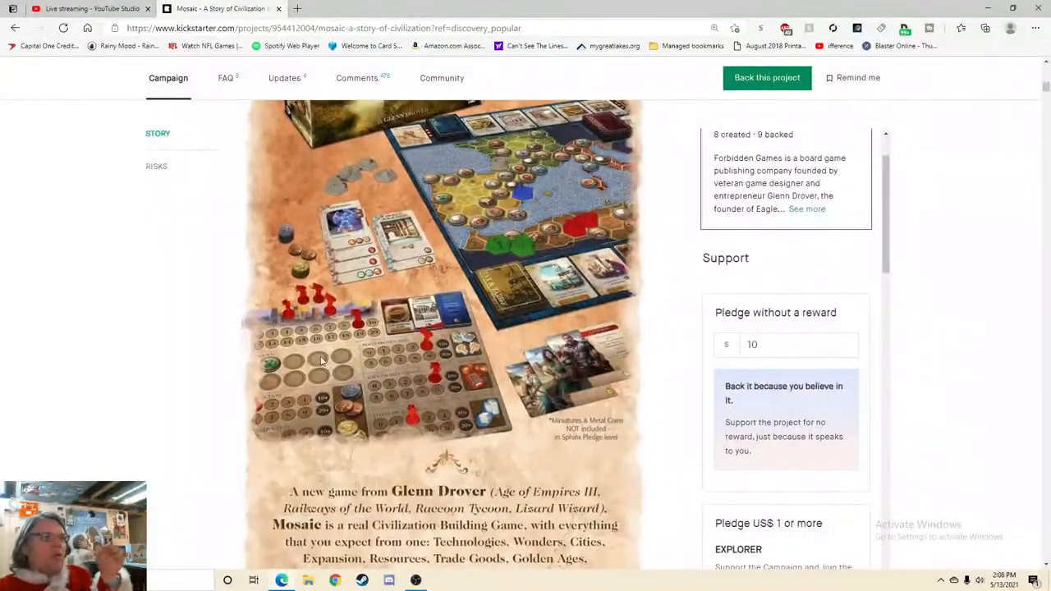
pyautogui.scroll(-3)
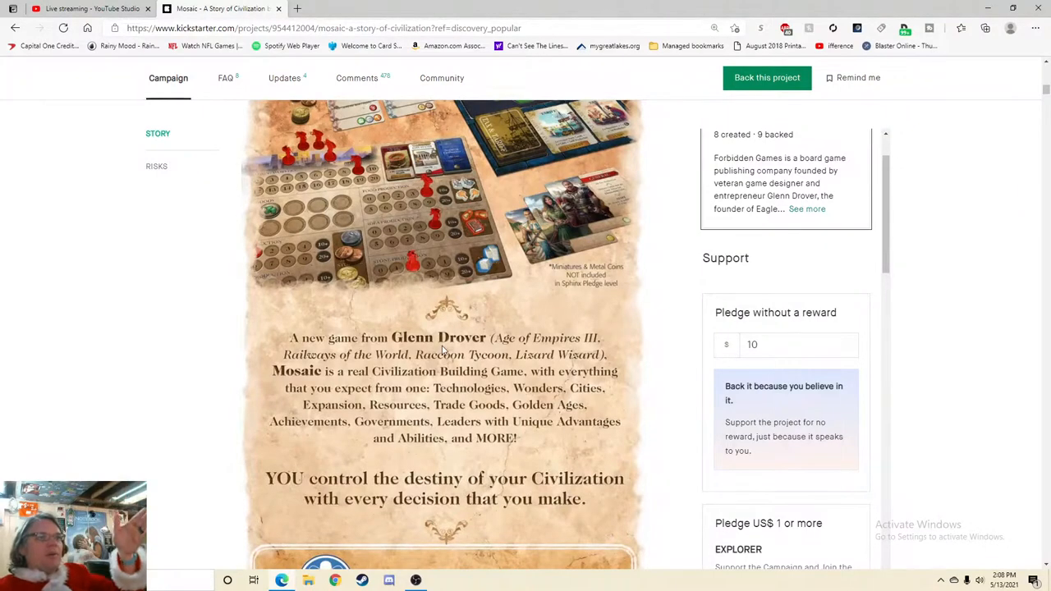
# - Scroll down through the reviewer quotes and language flags to the Game Overview section
pyautogui.scroll(-3)
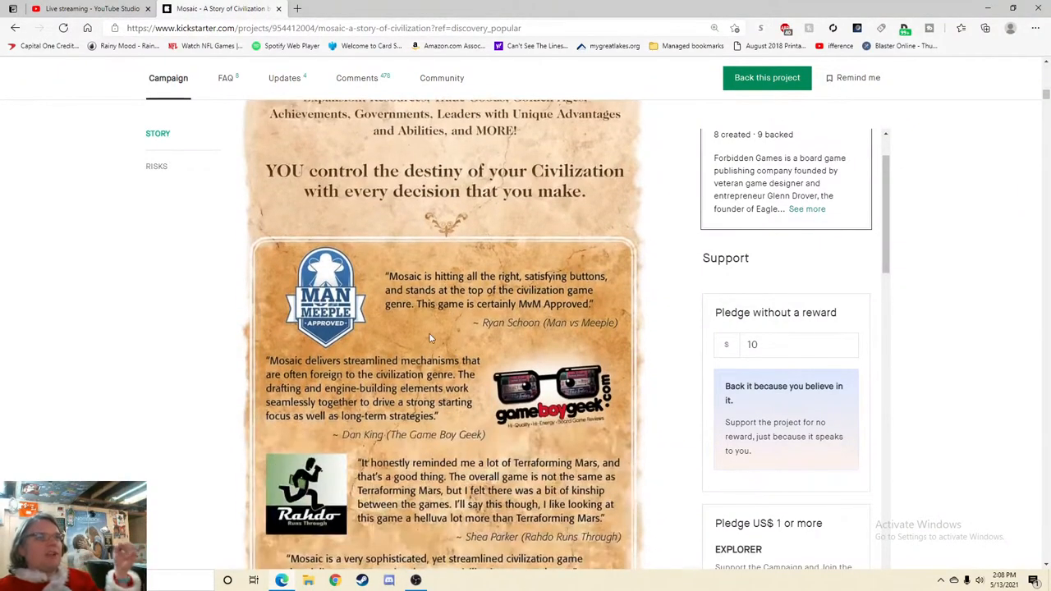
pyautogui.moveTo(426, 339)
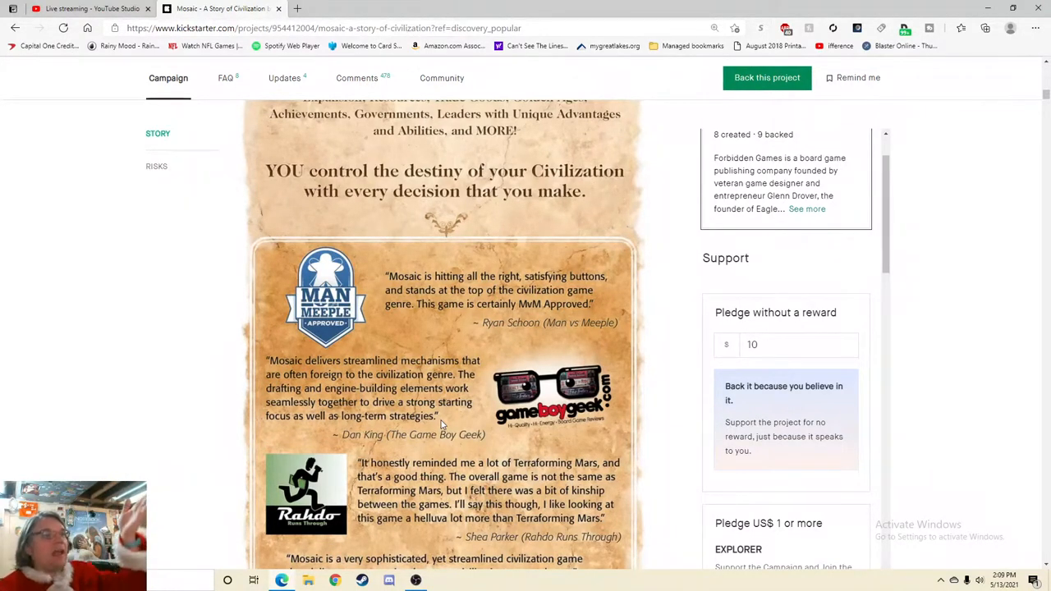
pyautogui.scroll(-3)
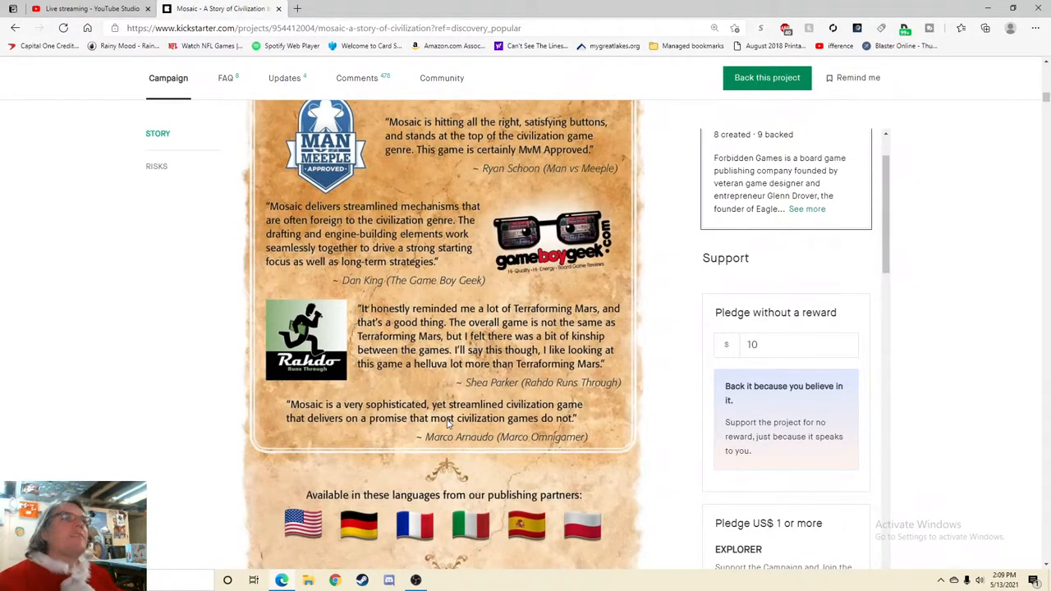
pyautogui.moveTo(467, 420)
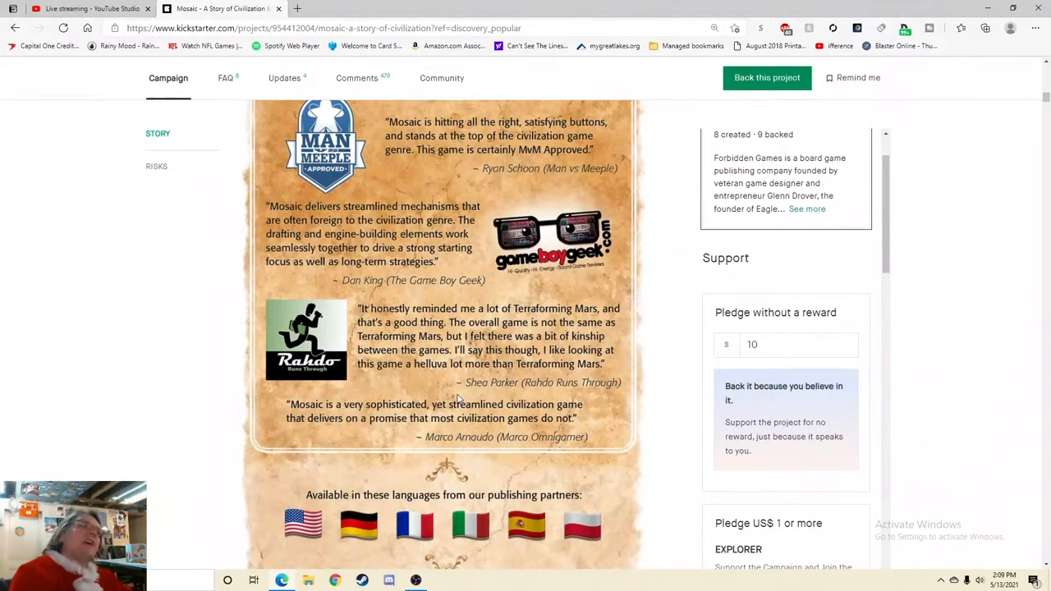
pyautogui.moveTo(440, 294)
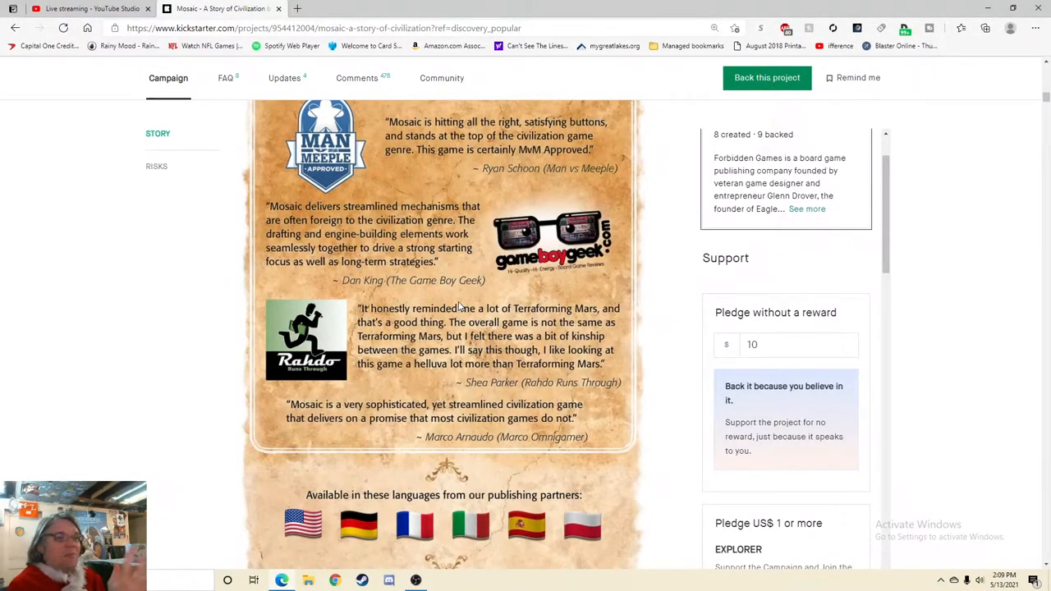
pyautogui.scroll(-3)
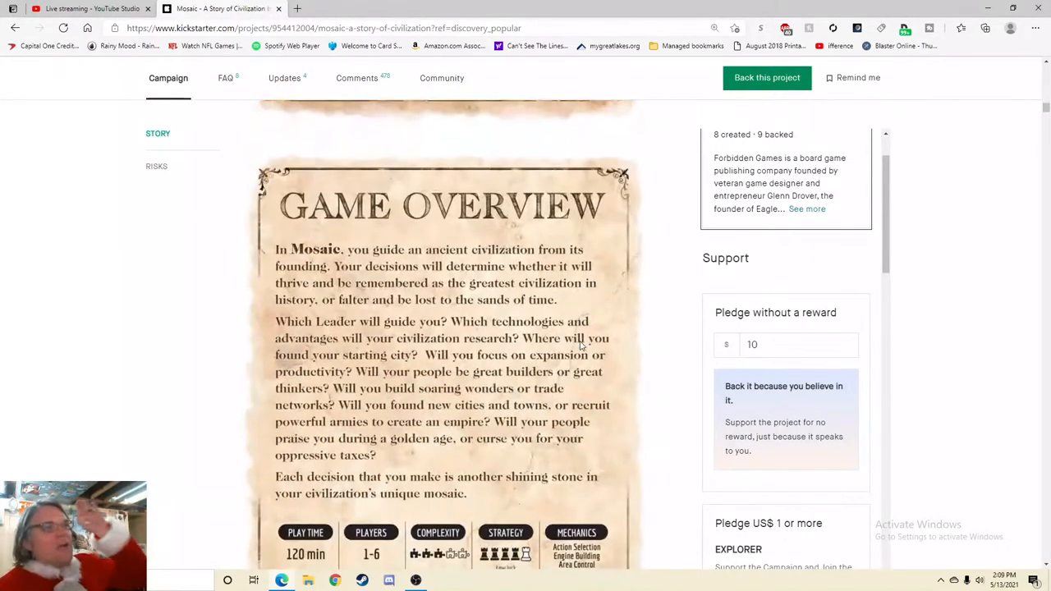
# - Scroll past the Game Overview to the What's in the Box gameboard and player boards
pyautogui.scroll(-3)
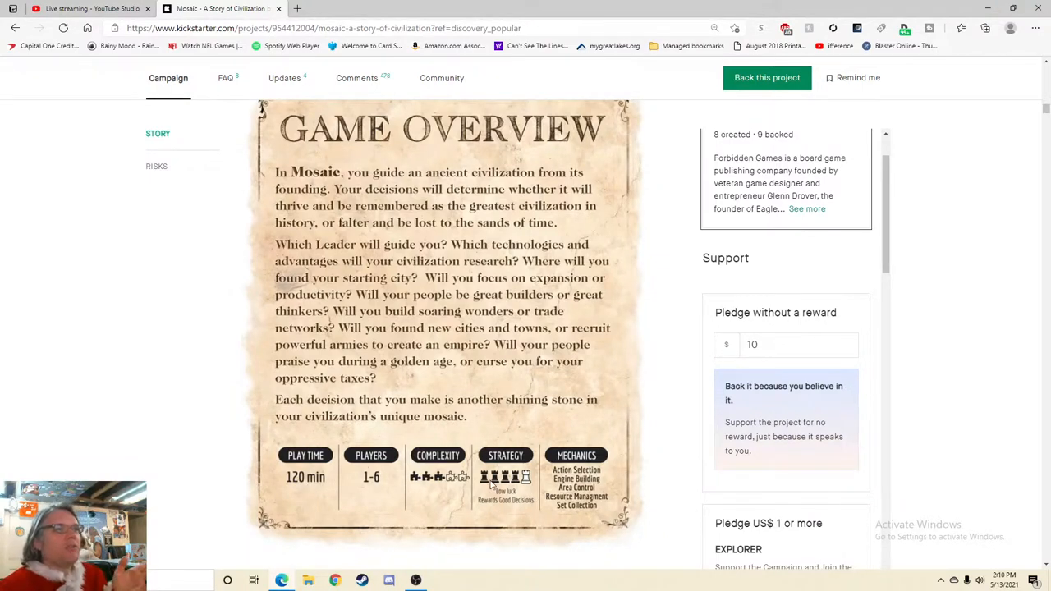
pyautogui.moveTo(437, 491)
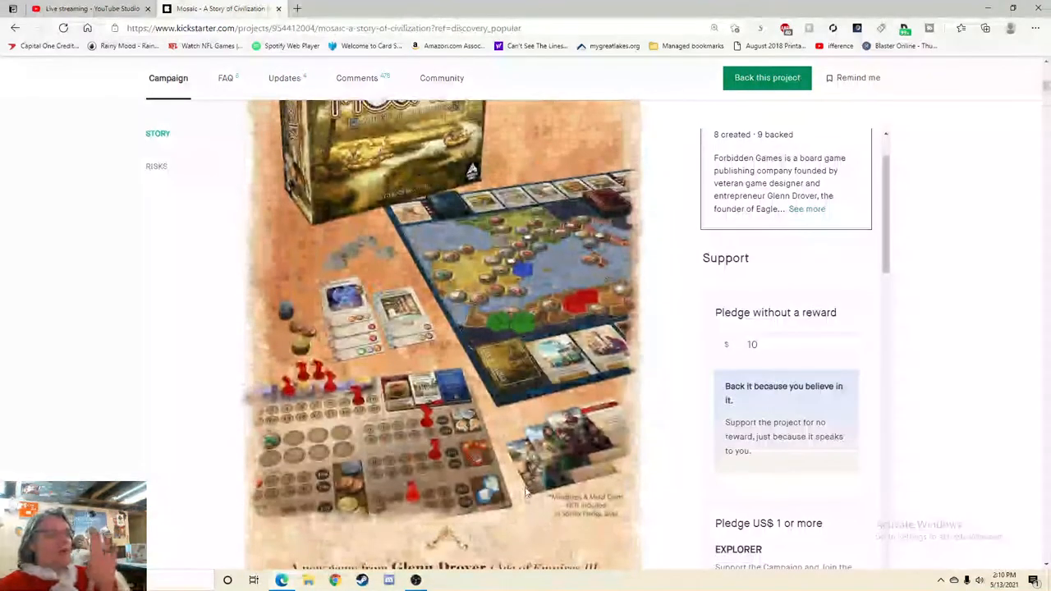
pyautogui.scroll(-3)
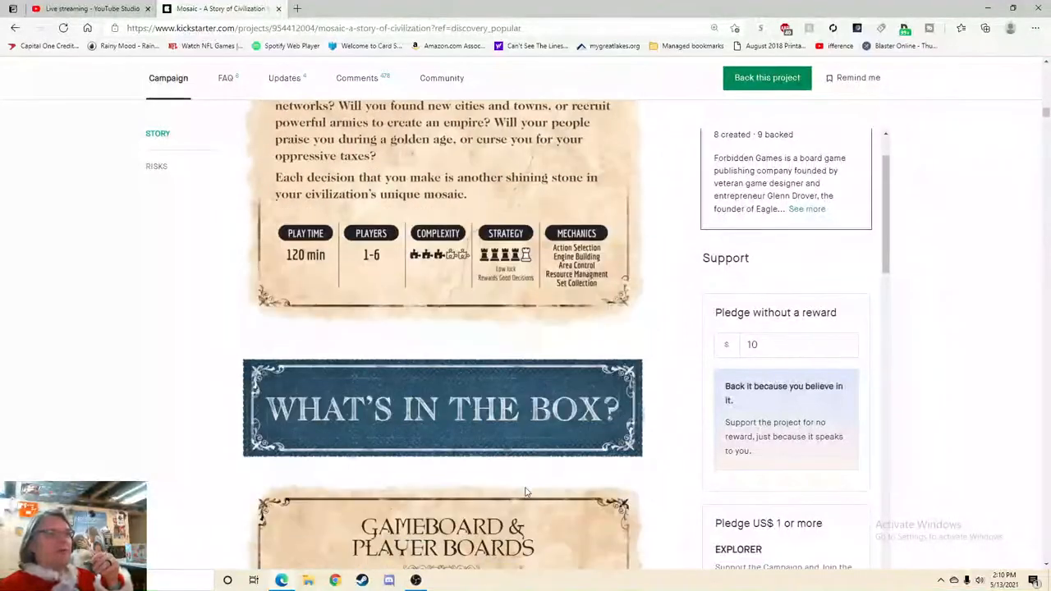
pyautogui.scroll(-3)
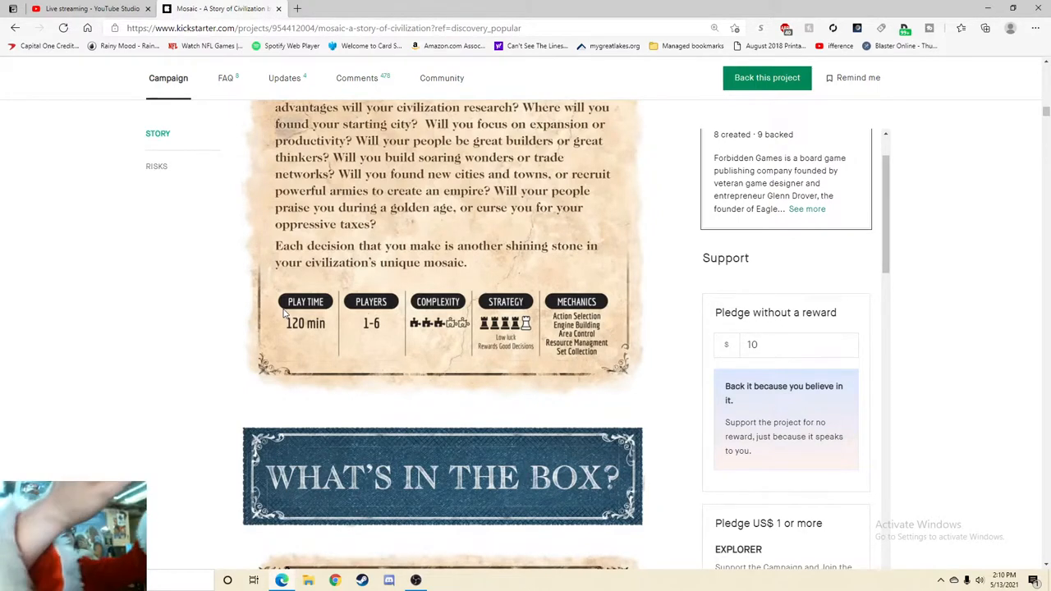
pyautogui.moveTo(615, 335)
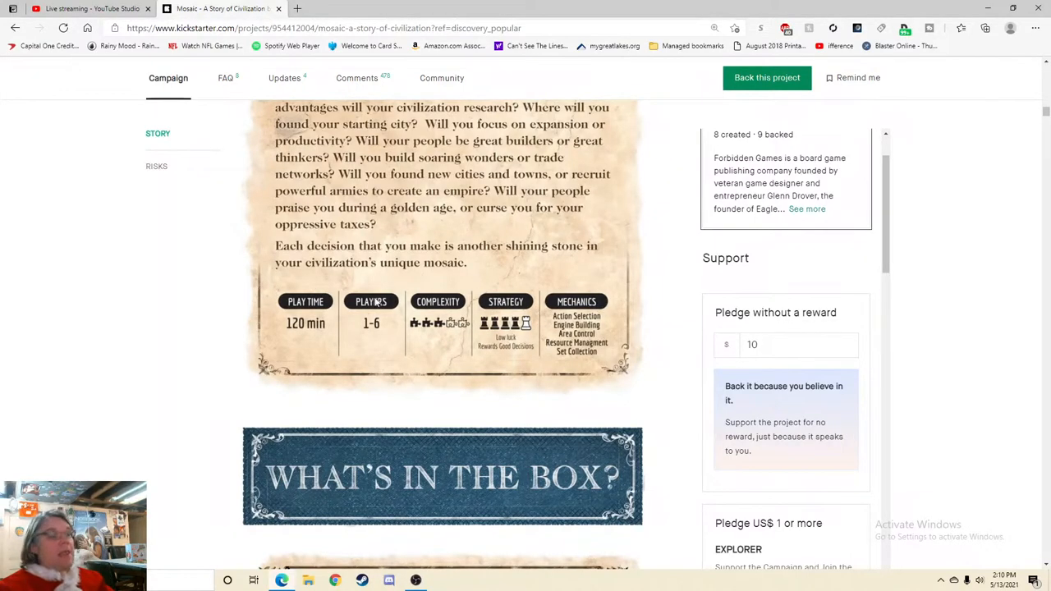
pyautogui.moveTo(414, 340)
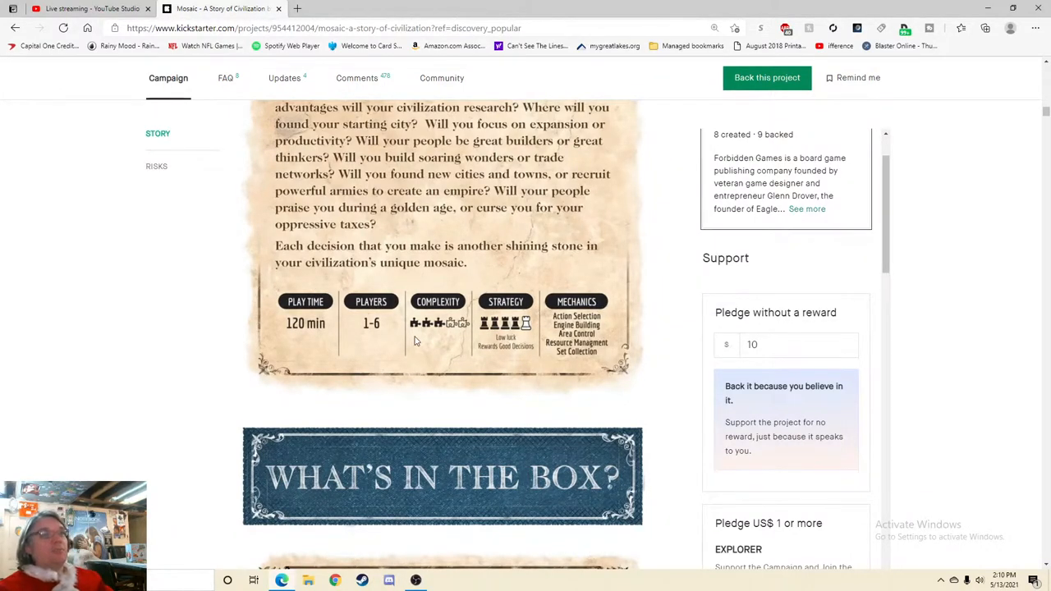
pyautogui.scroll(-3)
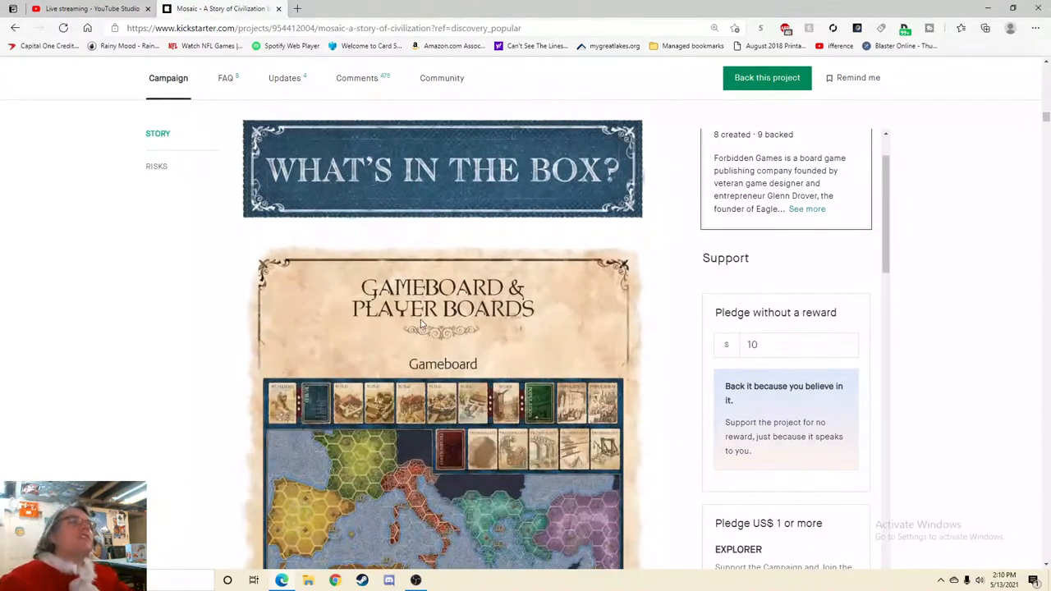
# - Scroll back to the Game Overview stats row: play time, players, complexity, strategy, mechanics
pyautogui.scroll(-3)
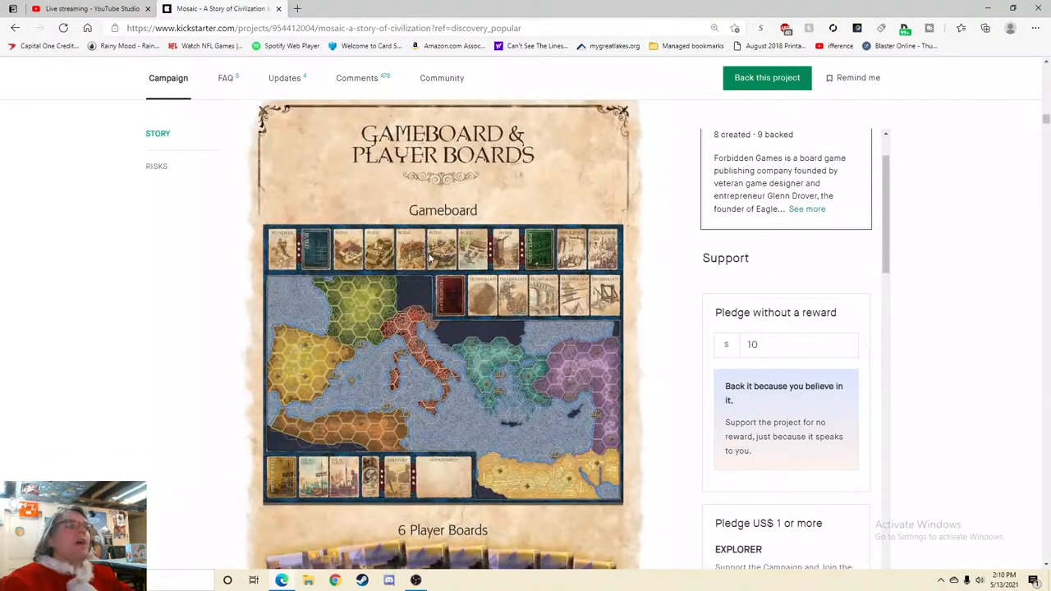
pyautogui.moveTo(662, 421)
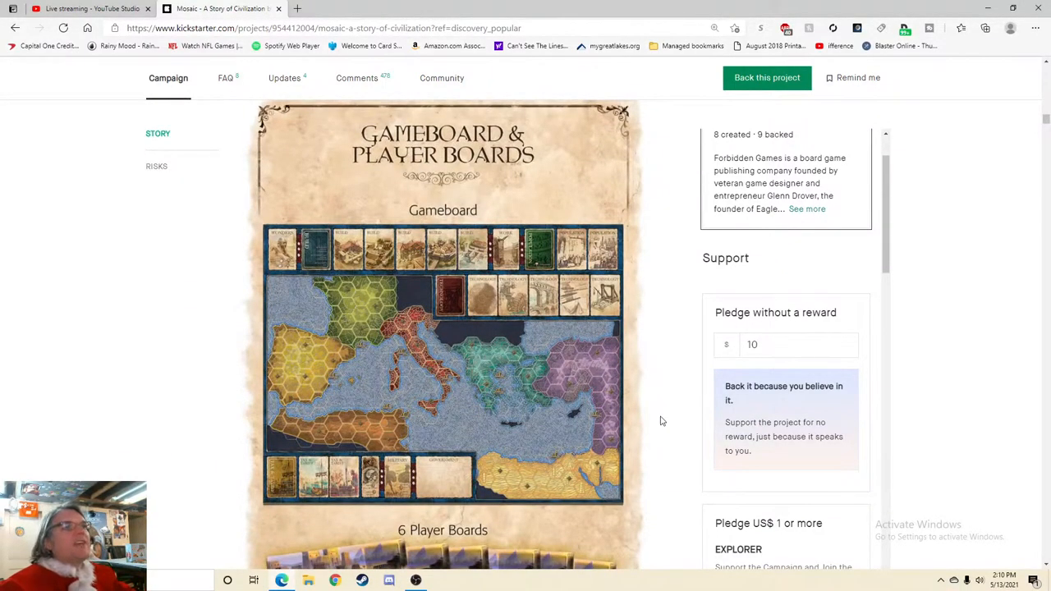
pyautogui.scroll(-3)
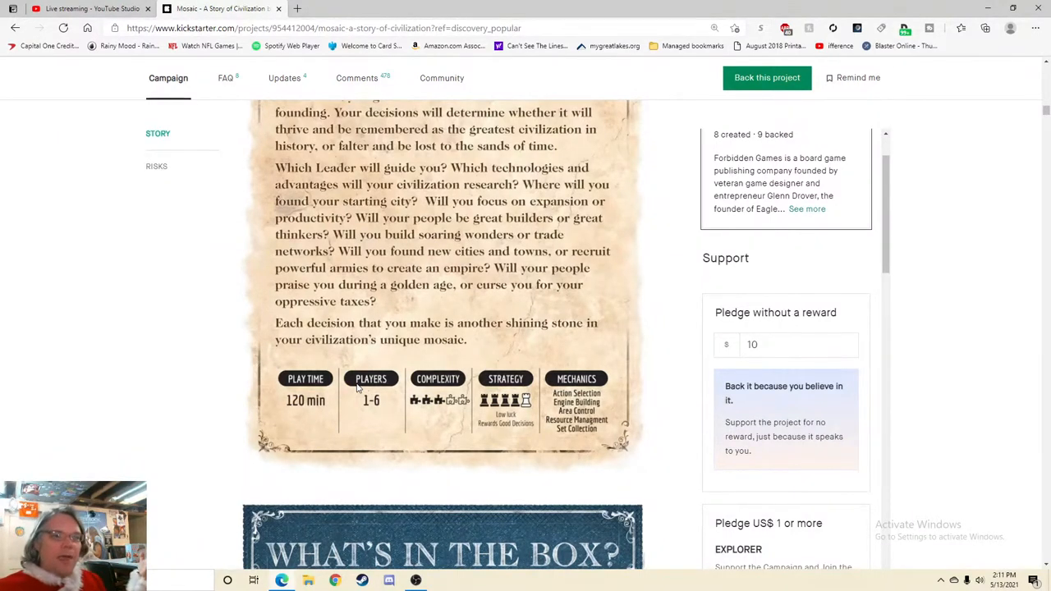
pyautogui.moveTo(401, 434)
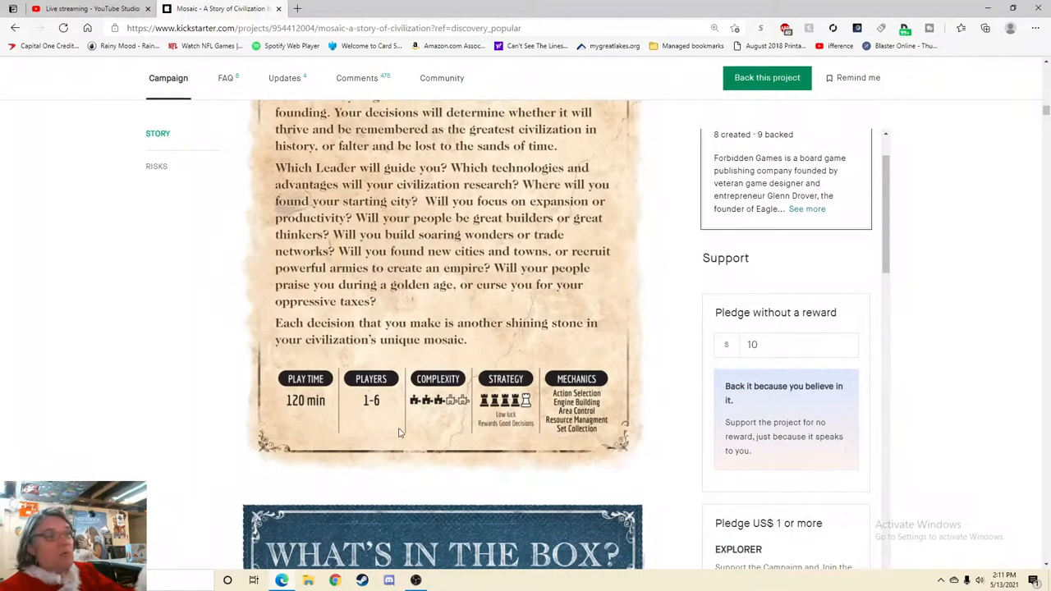
pyautogui.scroll(-3)
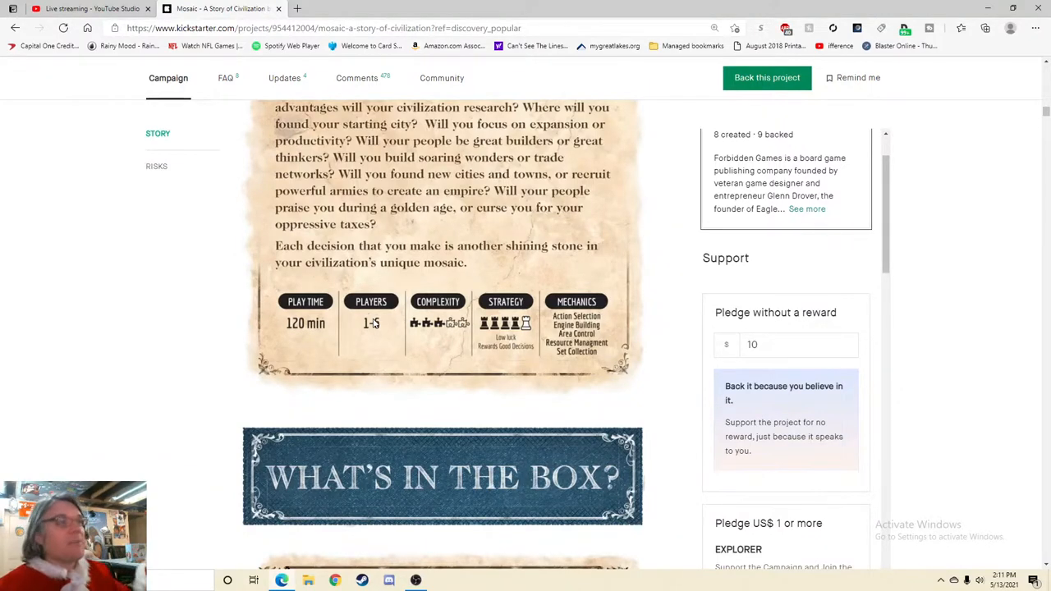
# - Scroll through the Leader, Technology, Build, Population and Tax cards to Board Development Tiles & Miniatures
pyautogui.scroll(-3)
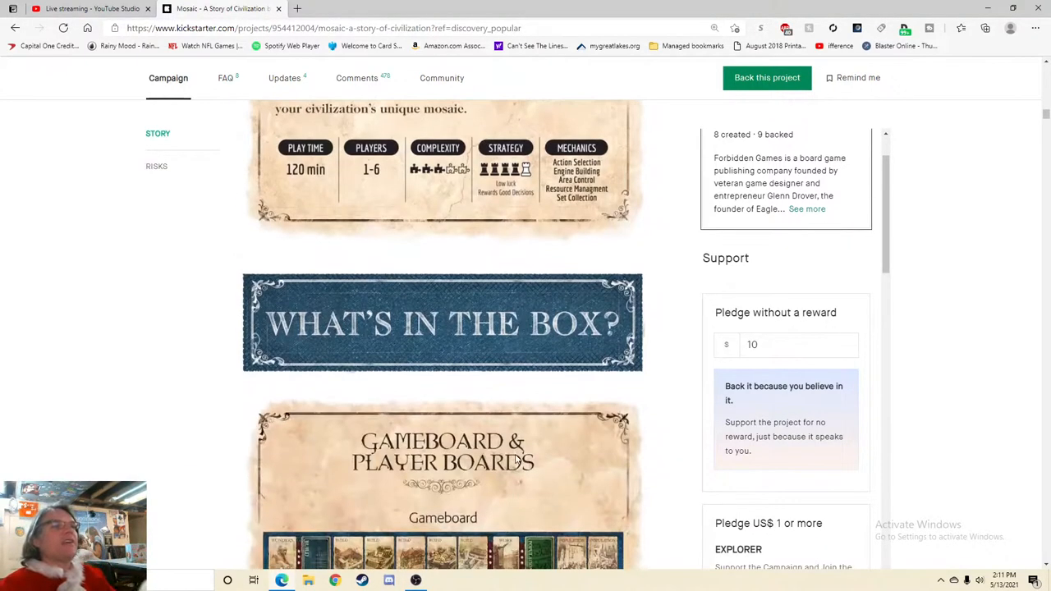
pyautogui.scroll(-3)
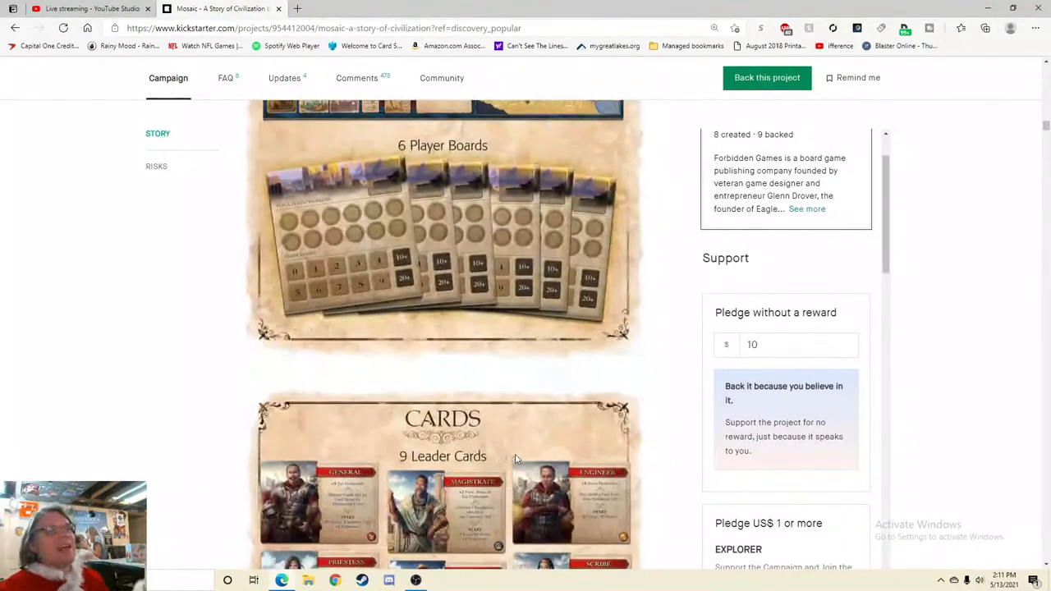
pyautogui.scroll(-3)
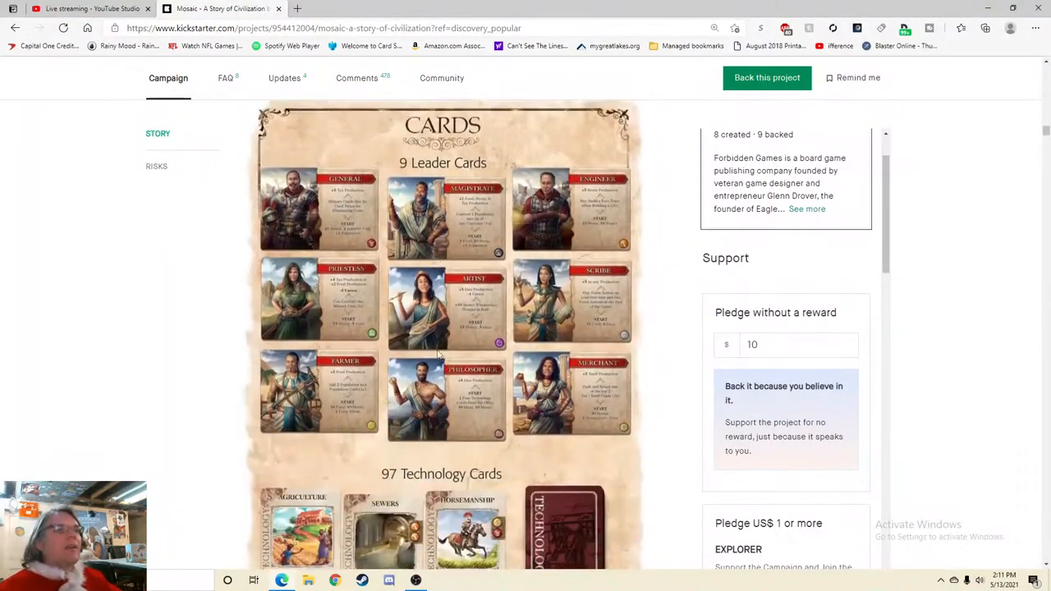
pyautogui.scroll(-3)
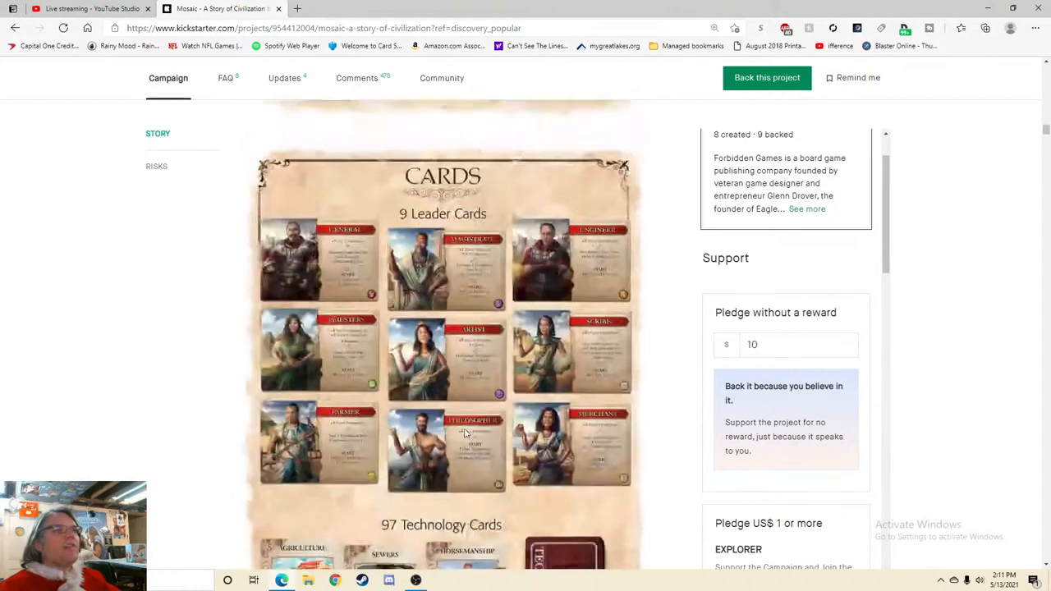
pyautogui.scroll(-3)
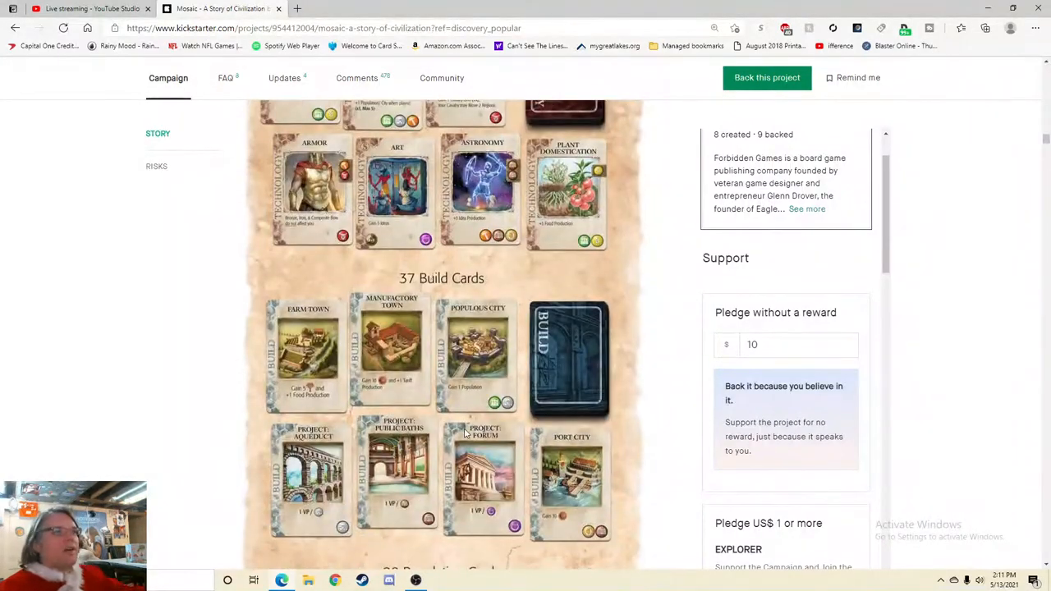
pyautogui.scroll(-3)
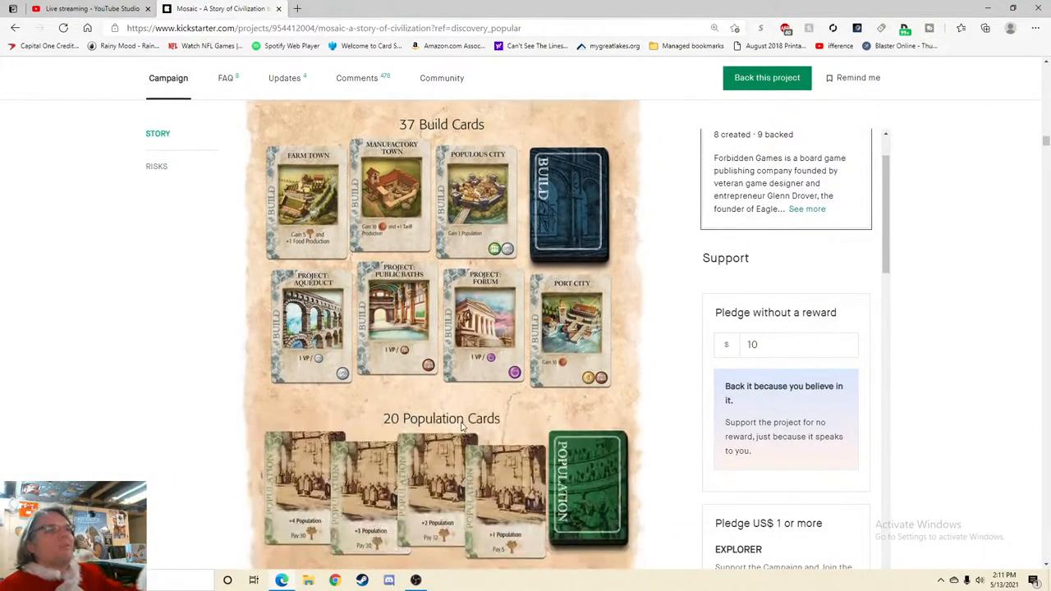
pyautogui.scroll(-3)
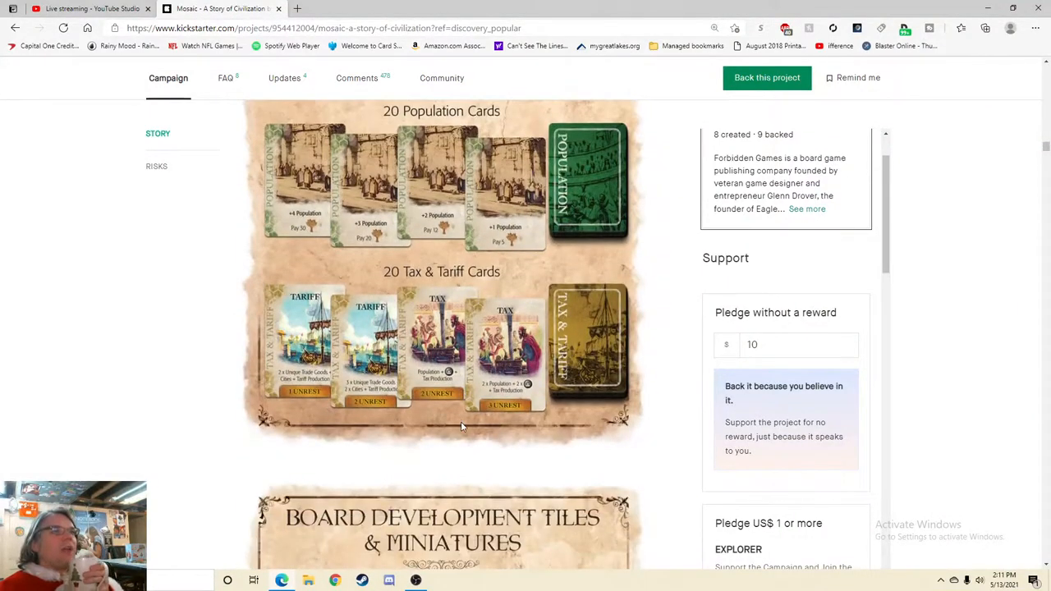
pyautogui.scroll(-3)
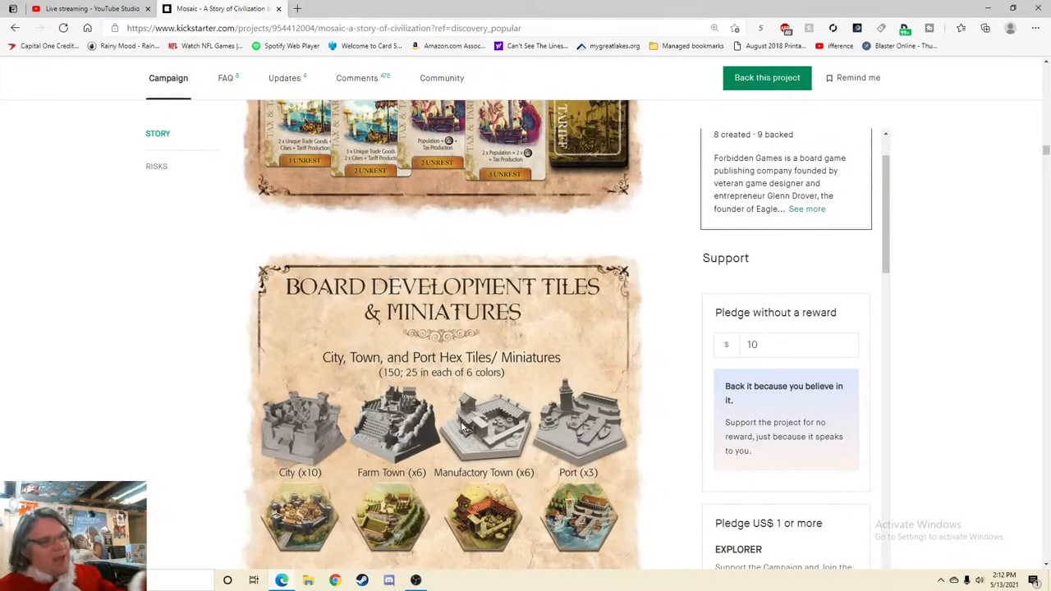
# - Scroll slightly down to the Military Unit Tiles/Miniatures with infantry, siege engine and cavalry
pyautogui.scroll(-3)
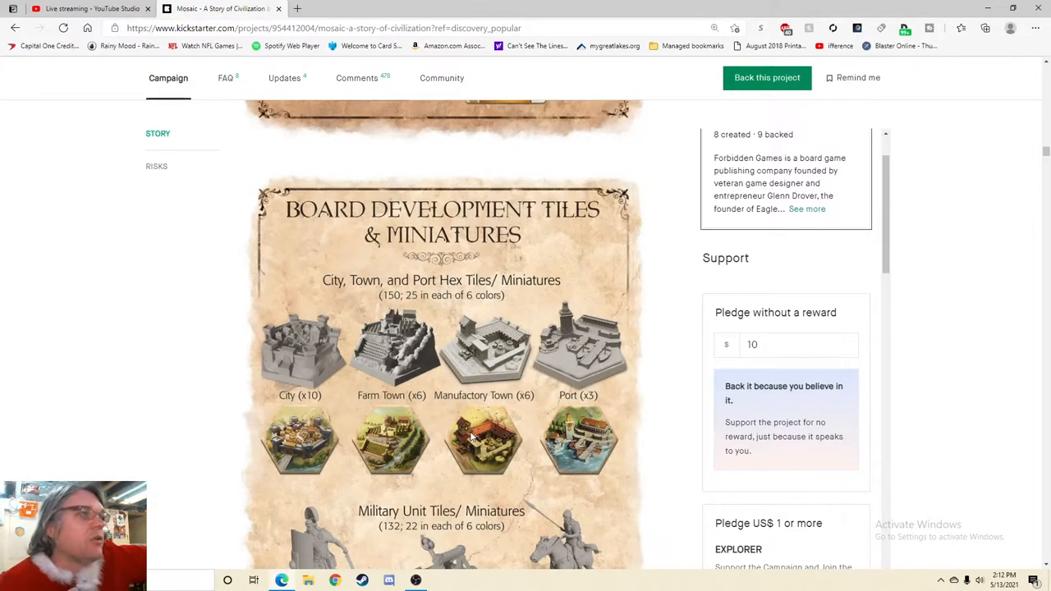
pyautogui.moveTo(386, 403)
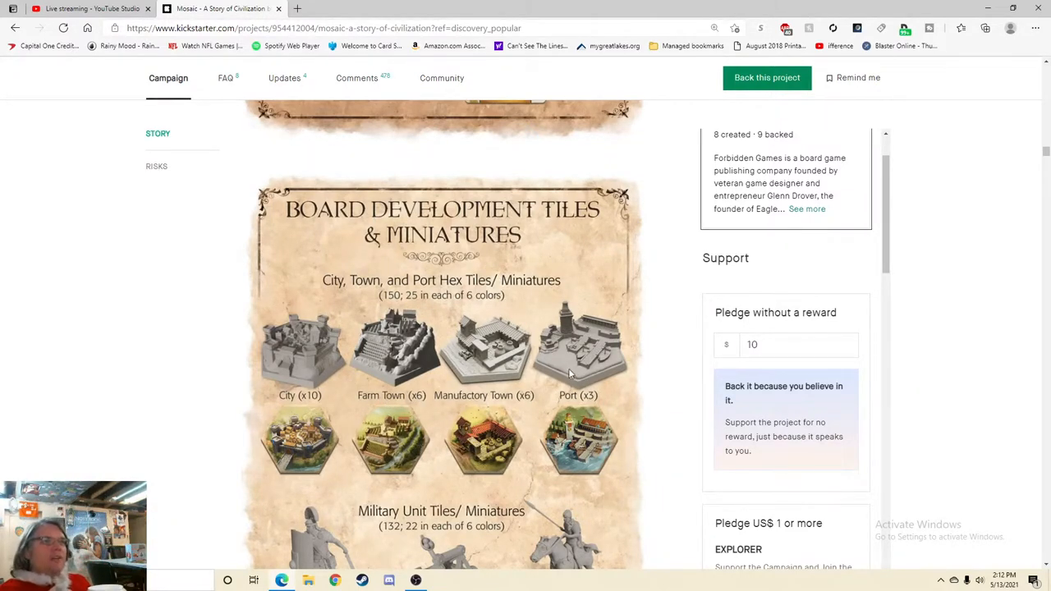
pyautogui.moveTo(354, 279)
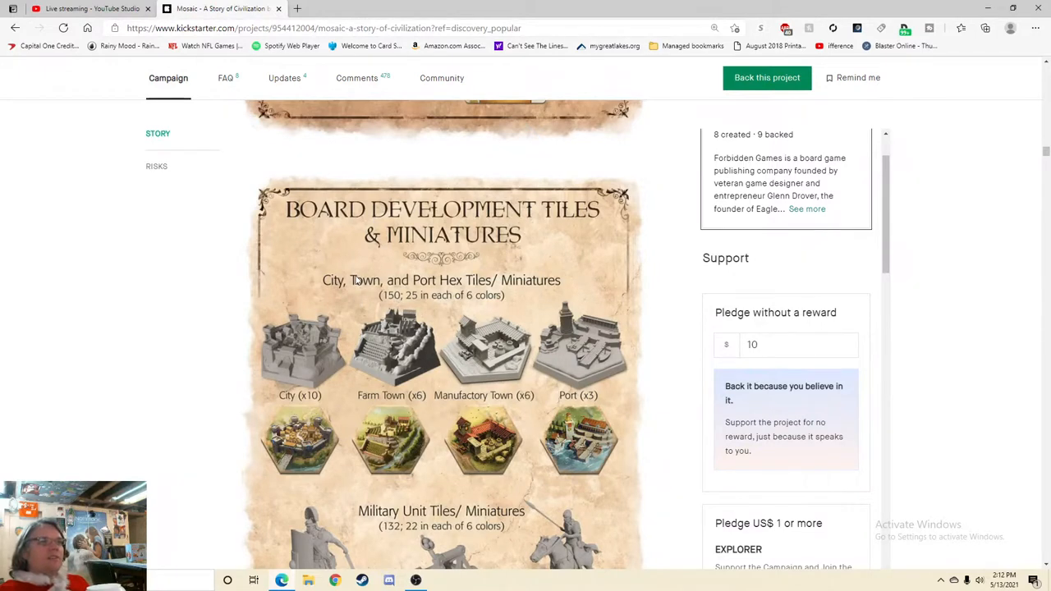
pyautogui.moveTo(380, 299)
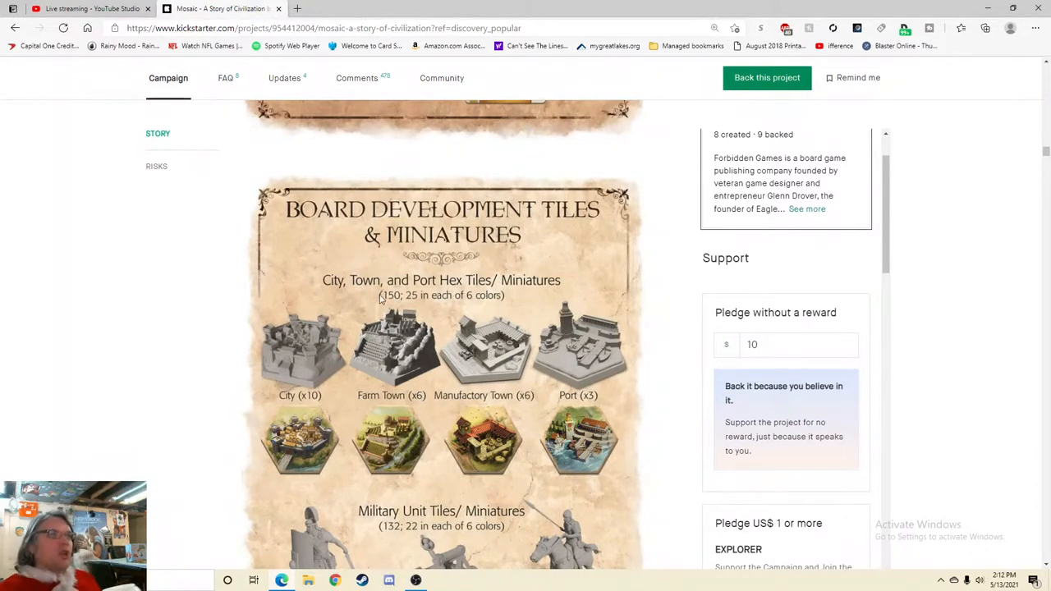
pyautogui.moveTo(496, 376)
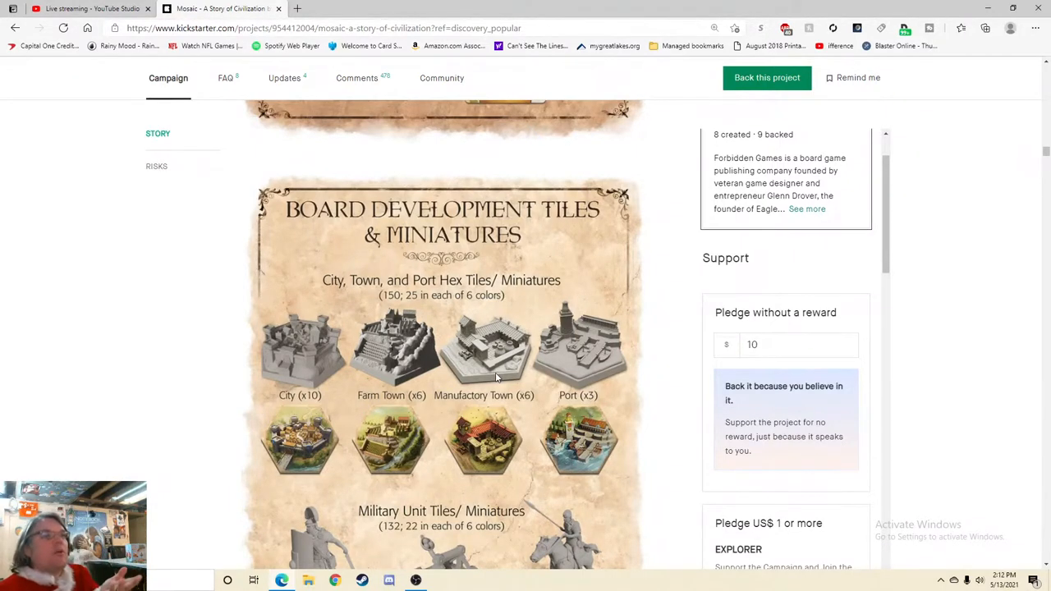
pyautogui.scroll(-3)
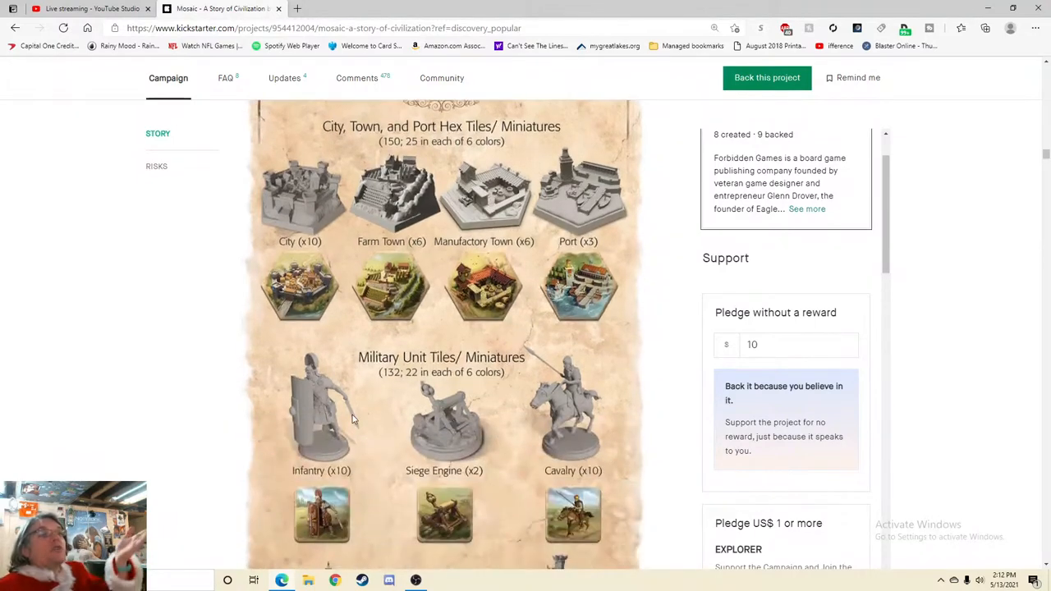
pyautogui.moveTo(377, 425)
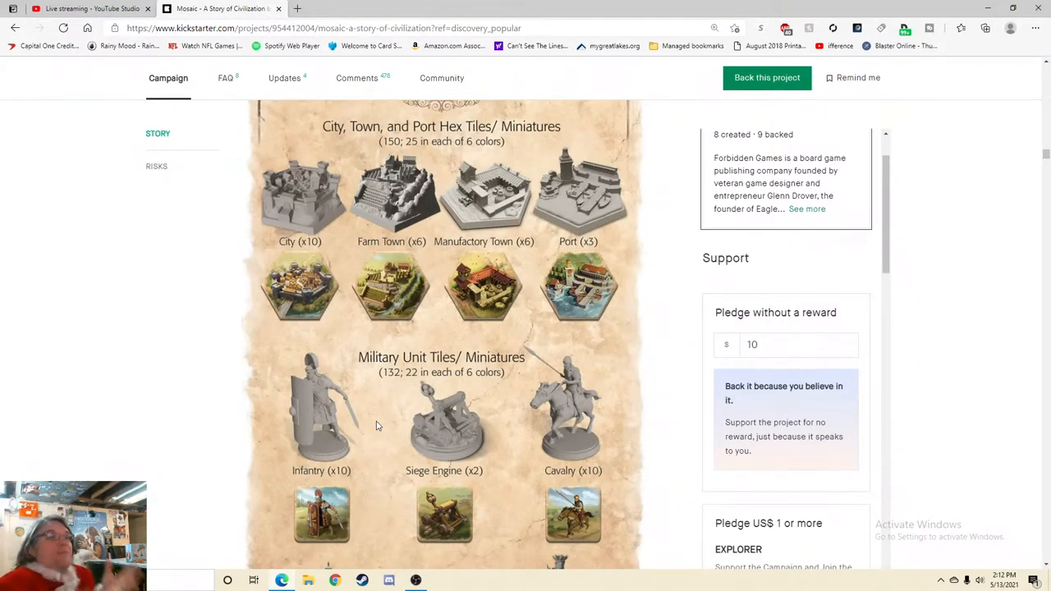
pyautogui.moveTo(506, 223)
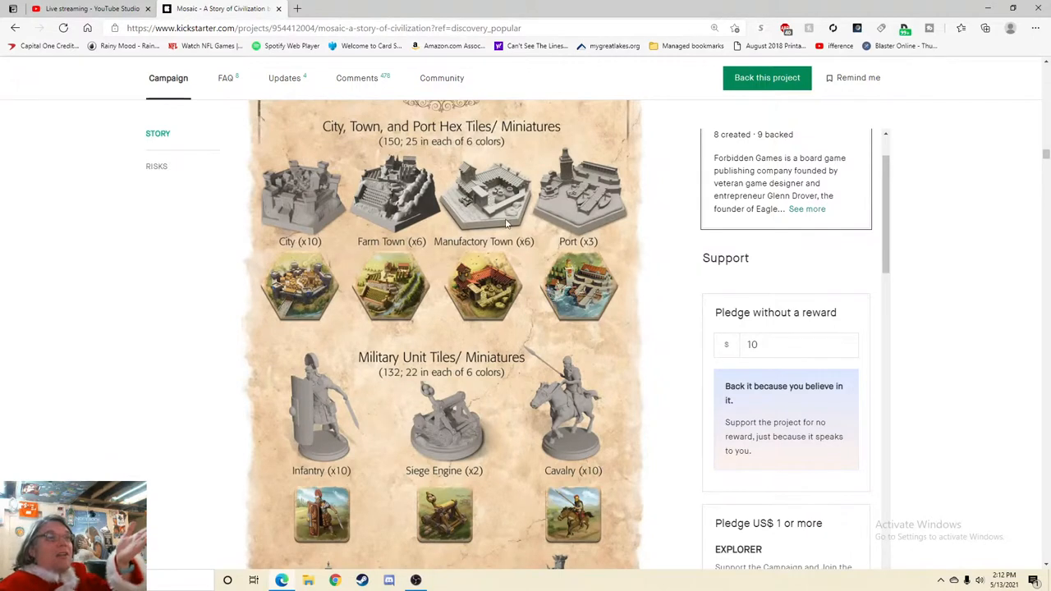
pyautogui.moveTo(493, 279)
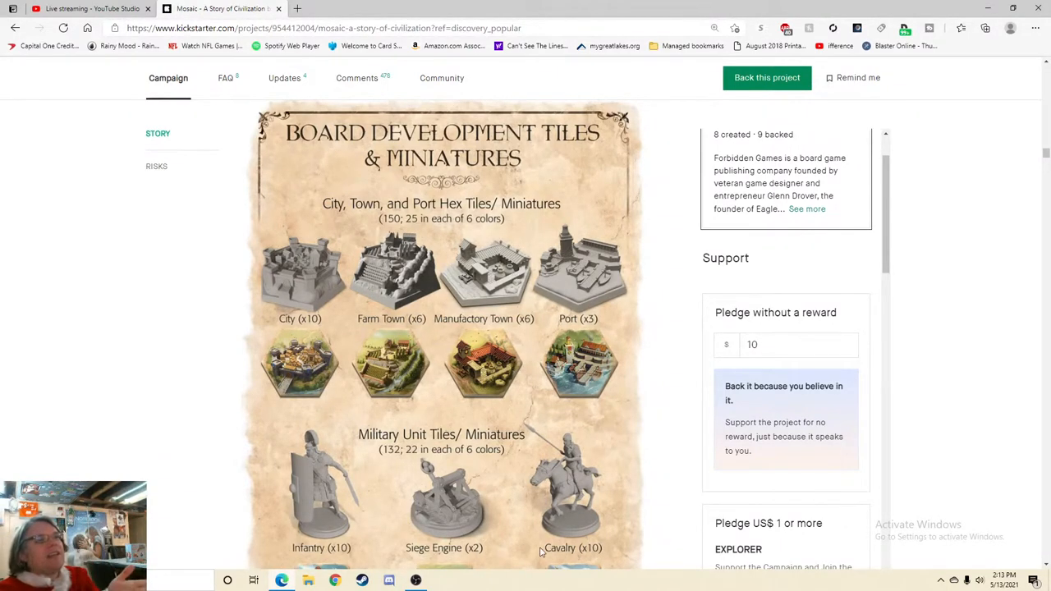
# - Scroll past the 9 Wonders and Player Board Pawns to the Acquisition Tiles heading
pyautogui.scroll(-3)
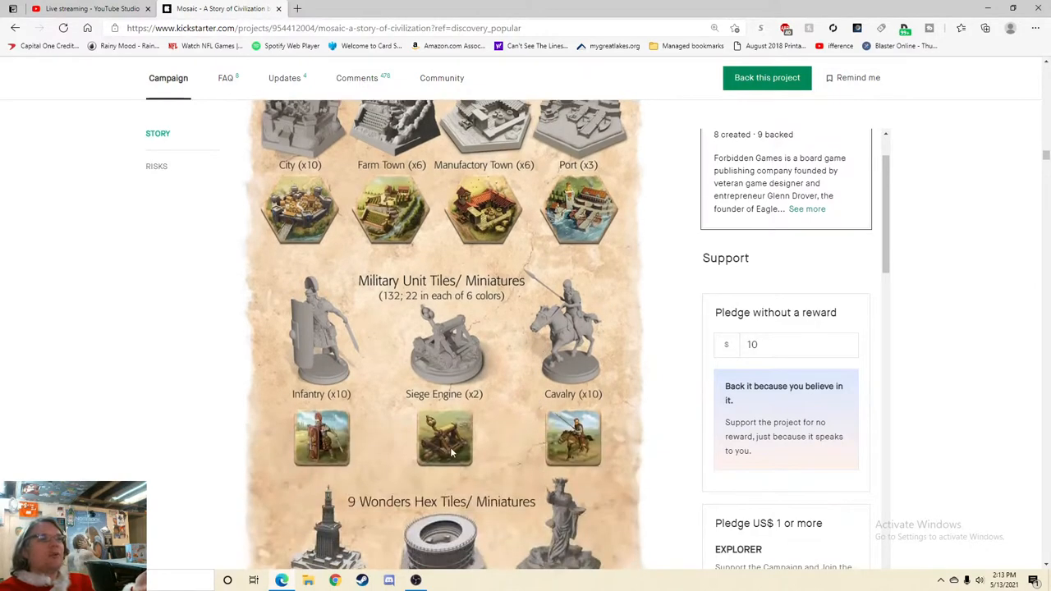
pyautogui.scroll(-3)
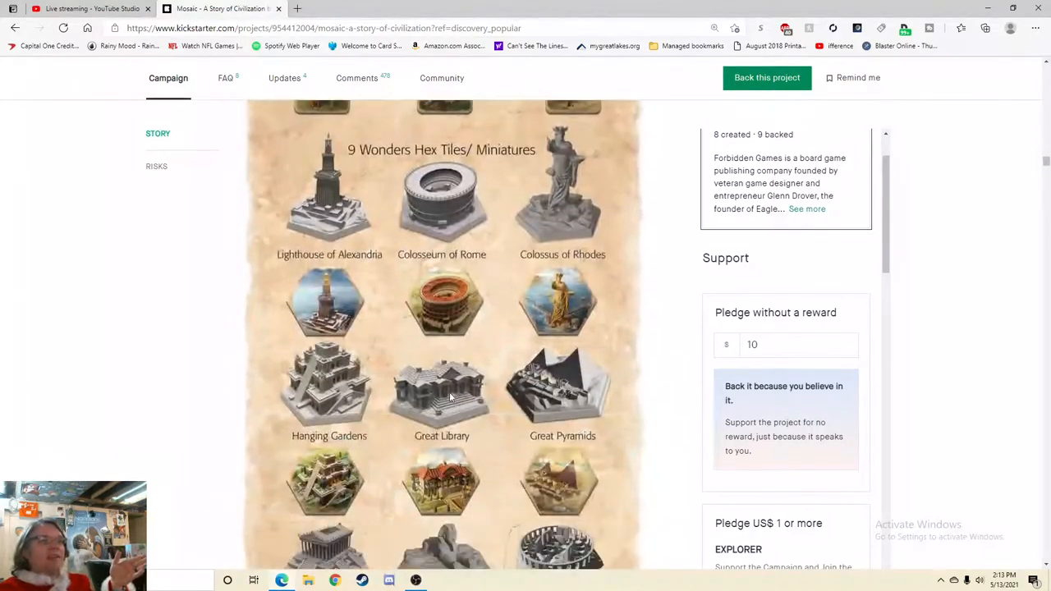
pyautogui.scroll(-3)
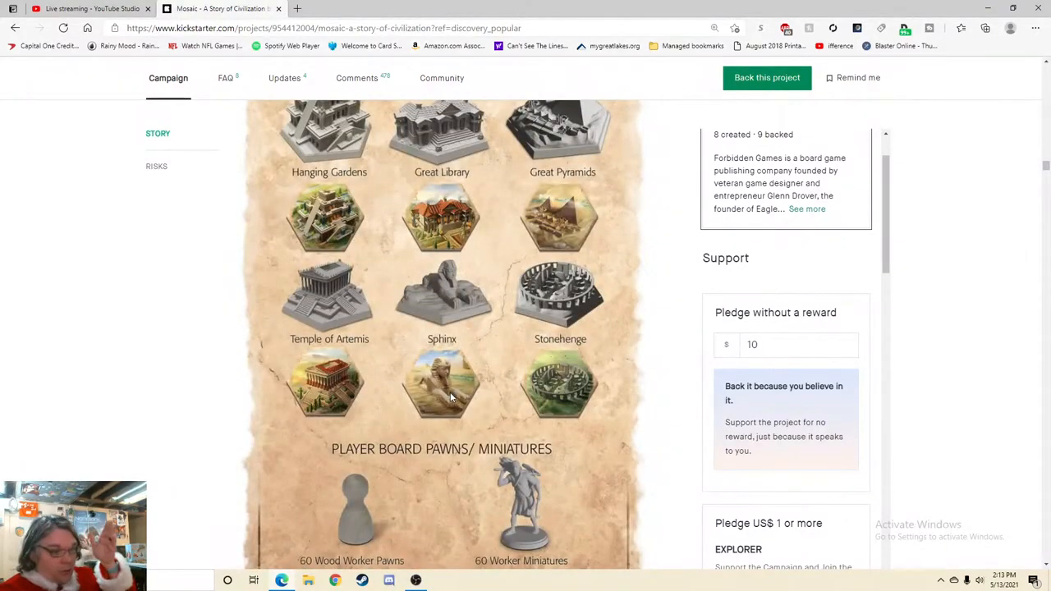
pyautogui.scroll(-3)
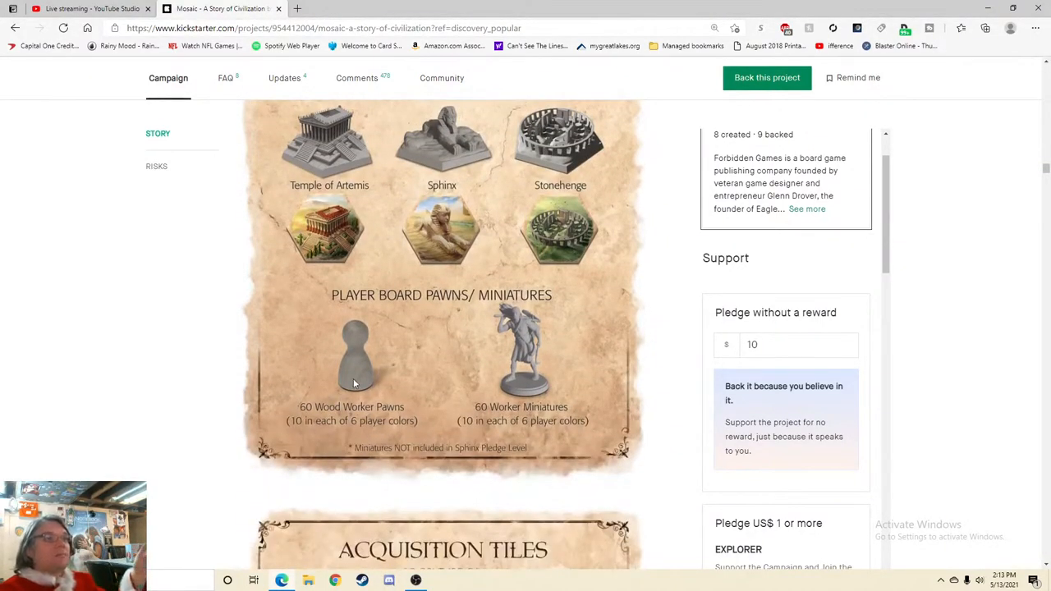
pyautogui.moveTo(545, 376)
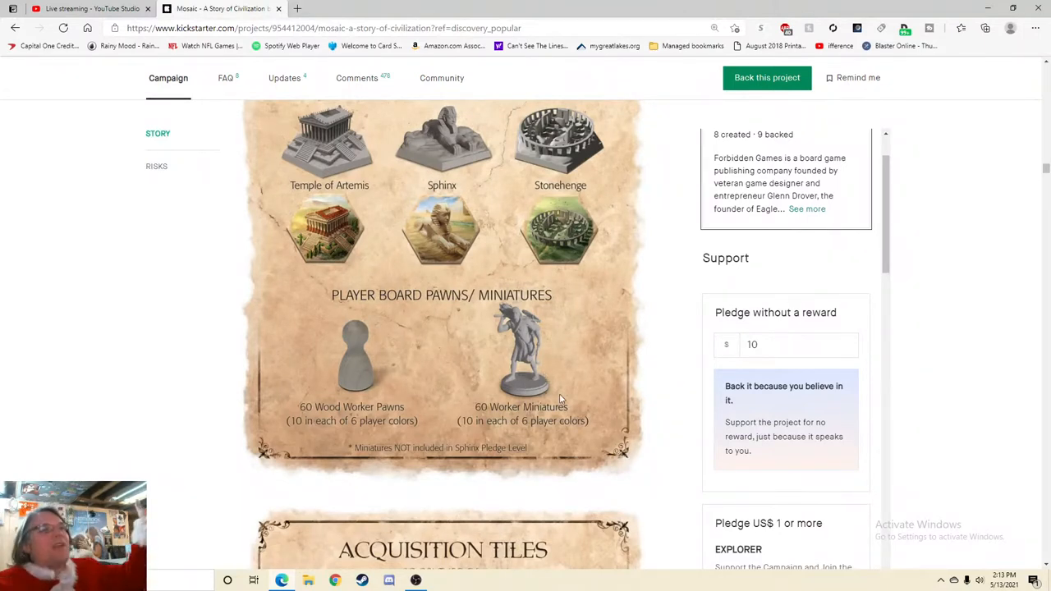
pyautogui.scroll(-3)
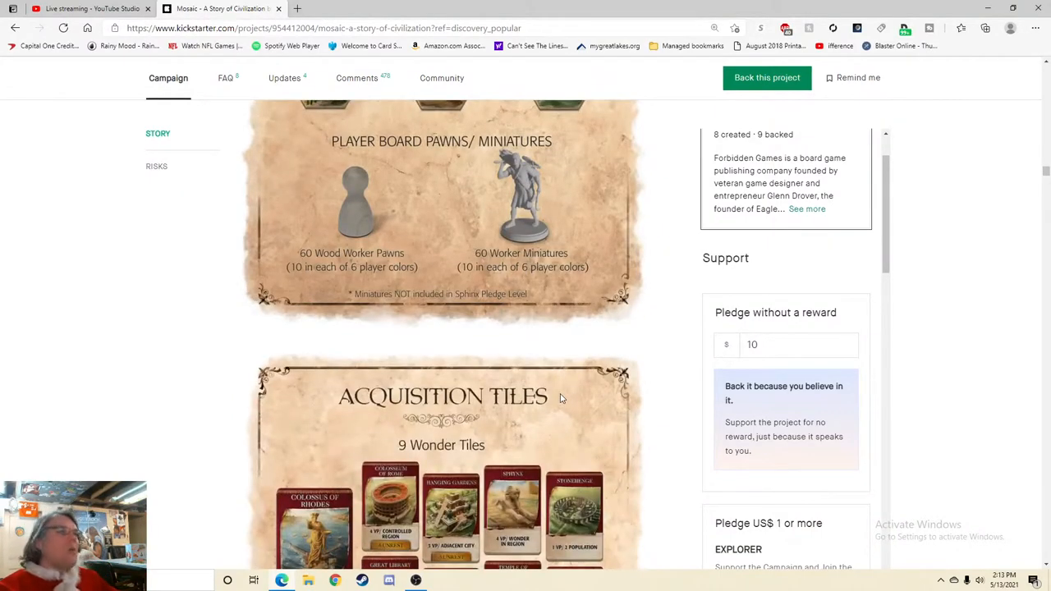
# - Scroll through the Acquisition Tiles, Circular Board Tiles and Currency Tokens components
pyautogui.scroll(-3)
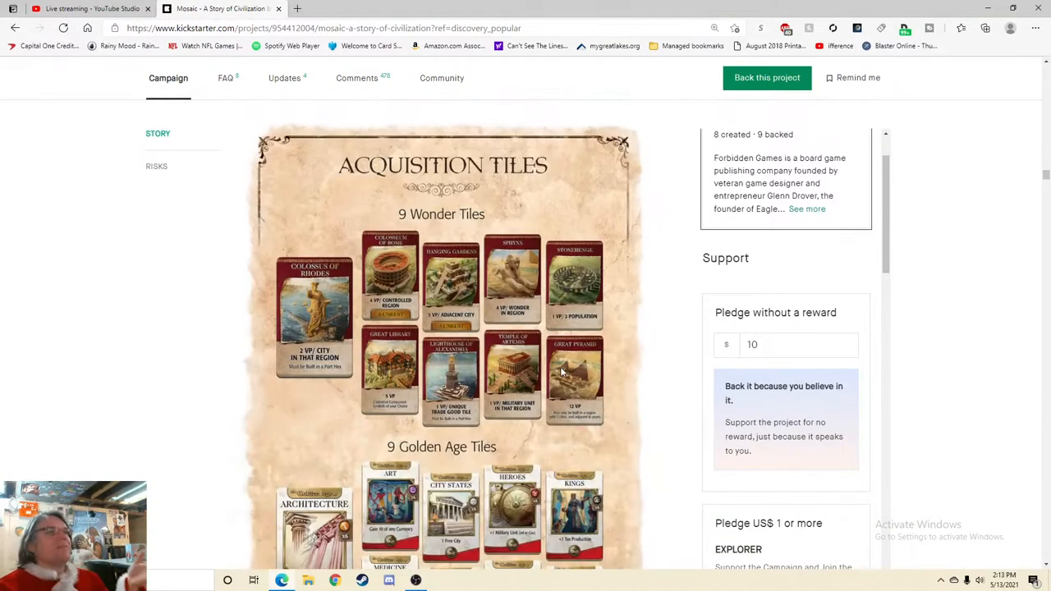
pyautogui.scroll(-3)
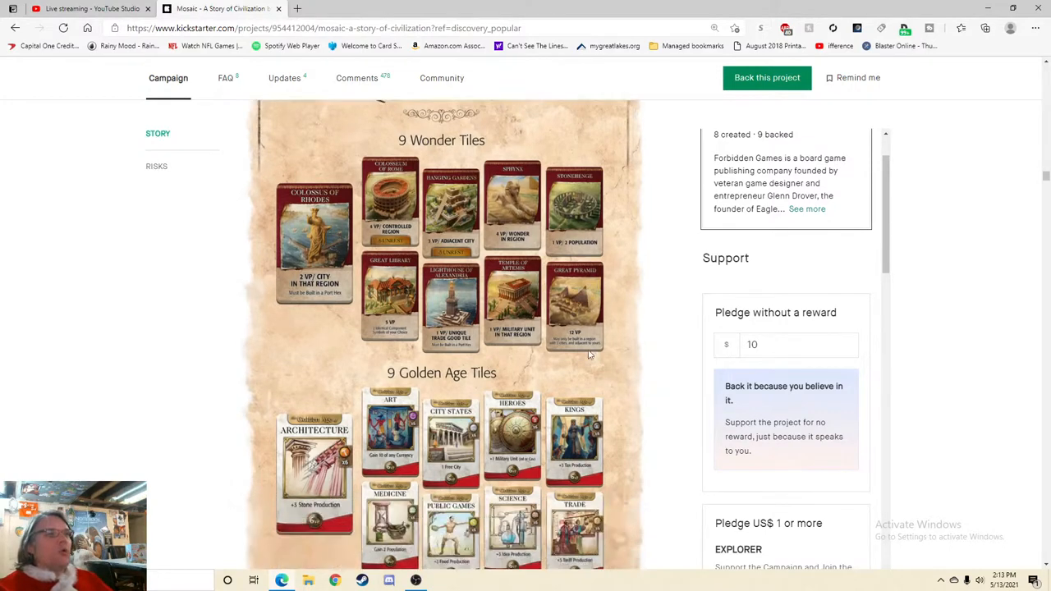
pyautogui.scroll(-3)
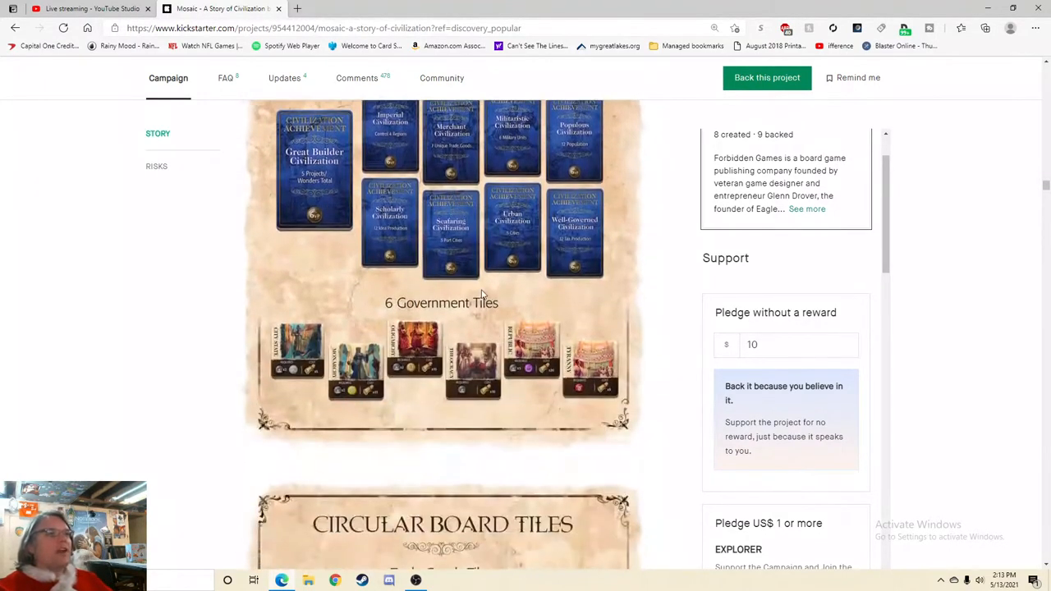
pyautogui.scroll(-3)
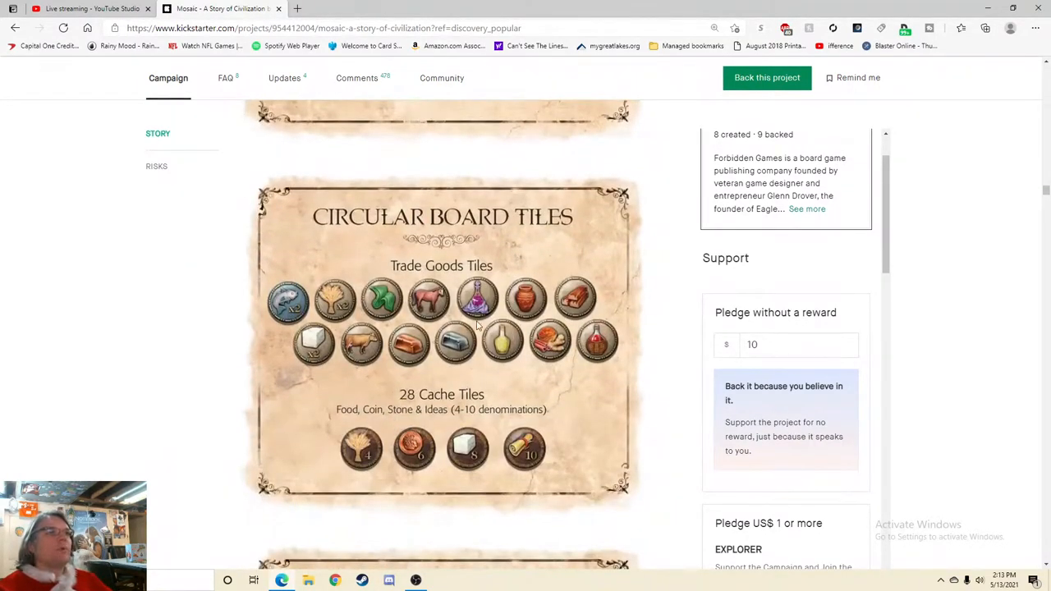
pyautogui.scroll(-3)
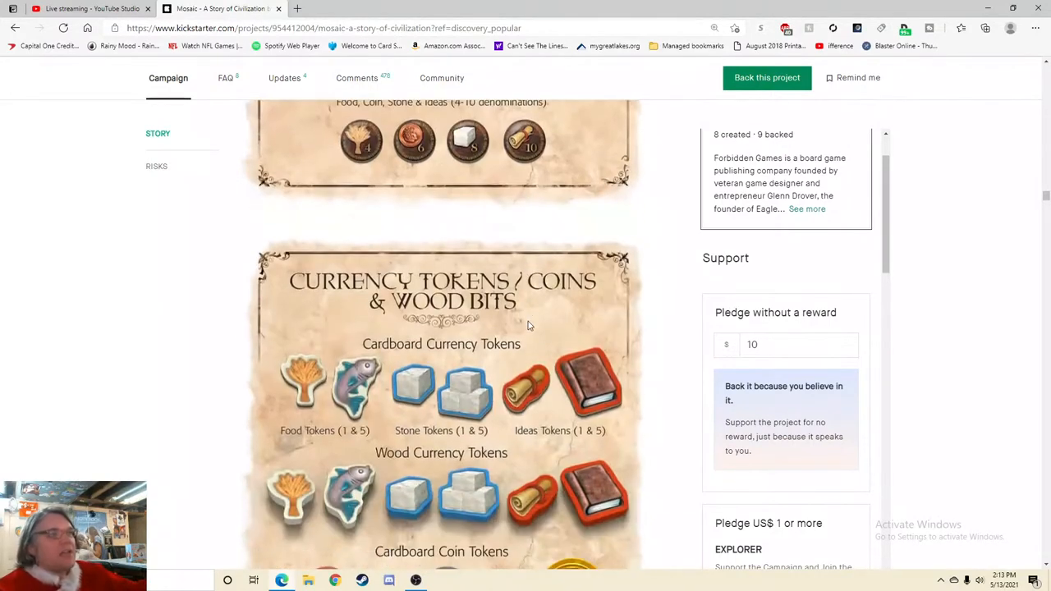
pyautogui.scroll(-3)
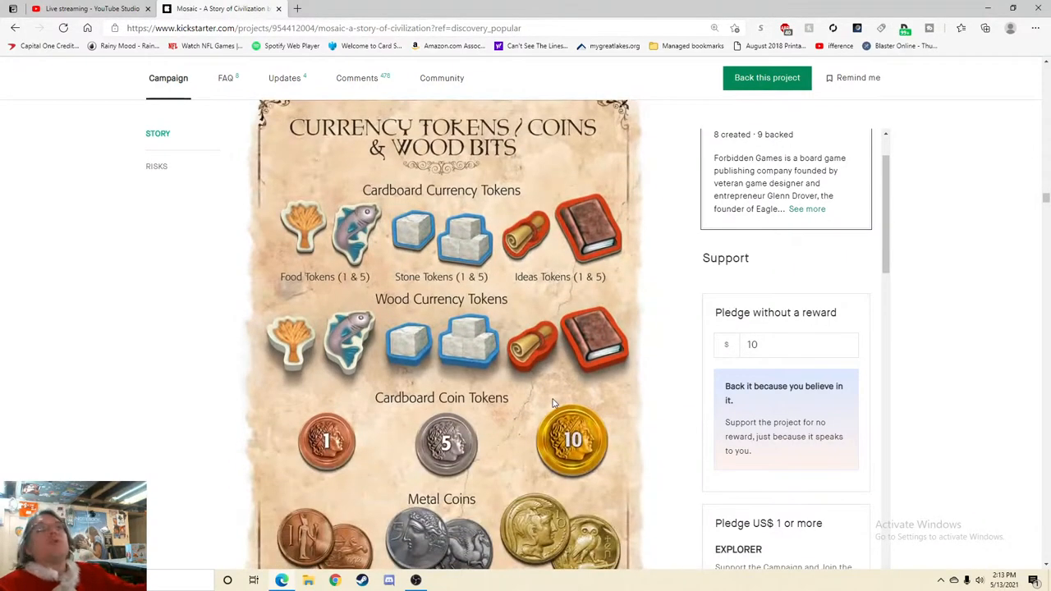
pyautogui.scroll(-3)
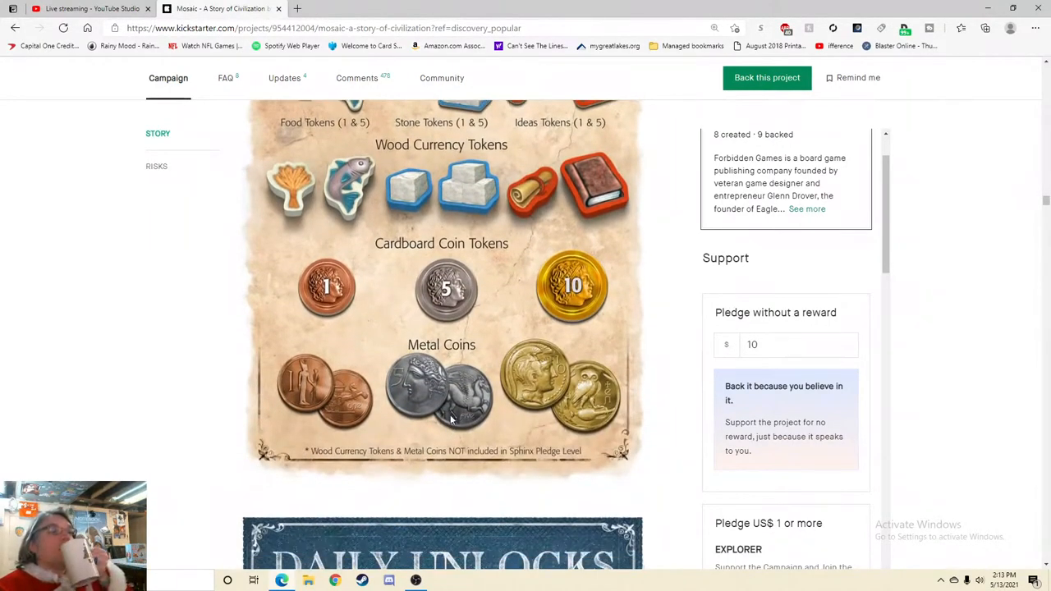
# - Continue down to the Daily Unlocks banner and its Weekday 1 6th Player Upgrade
pyautogui.scroll(3)
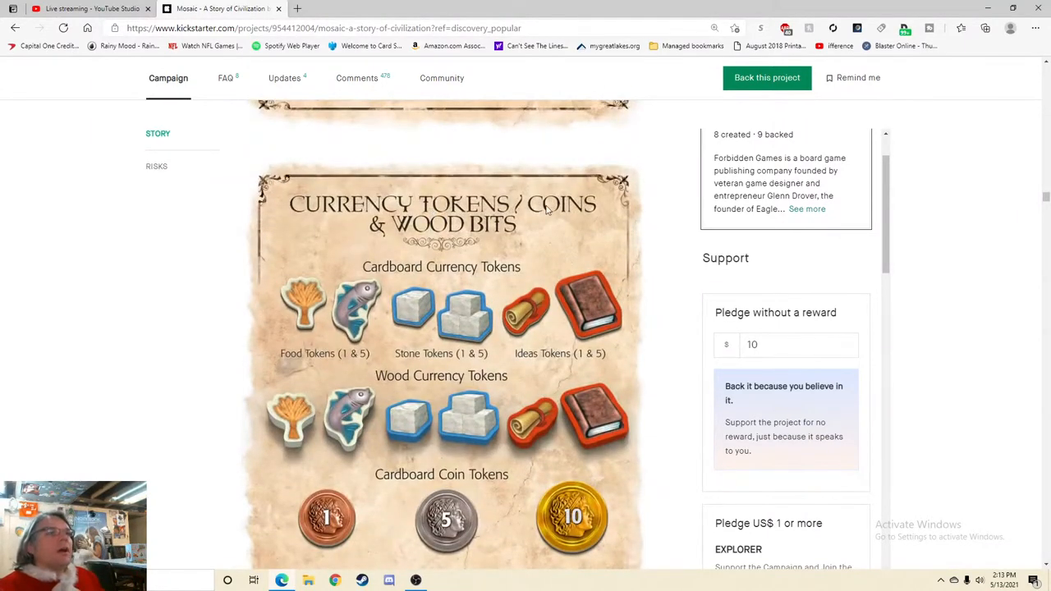
pyautogui.scroll(-3)
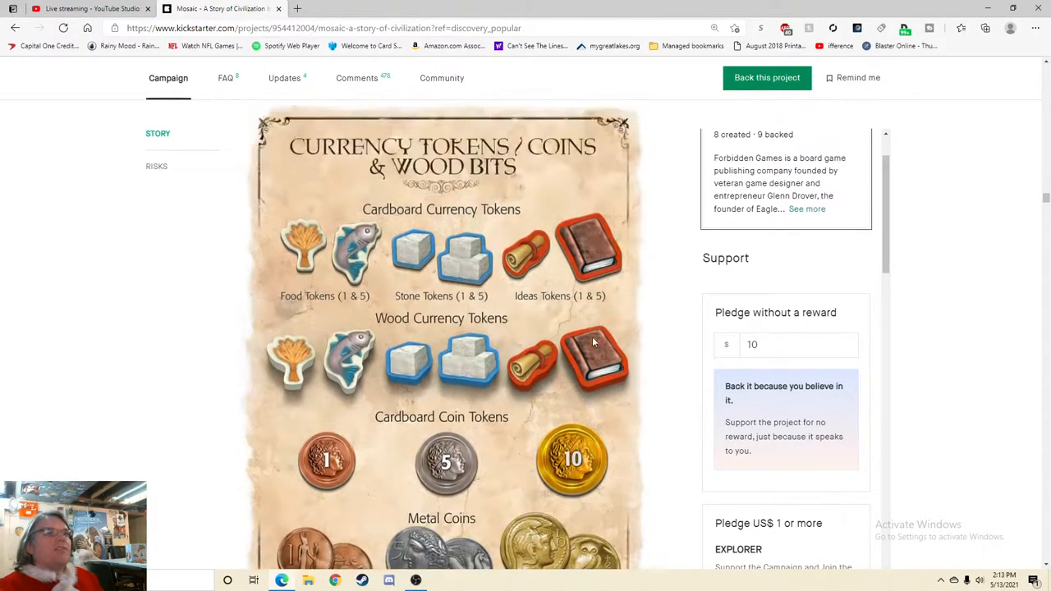
pyautogui.scroll(-3)
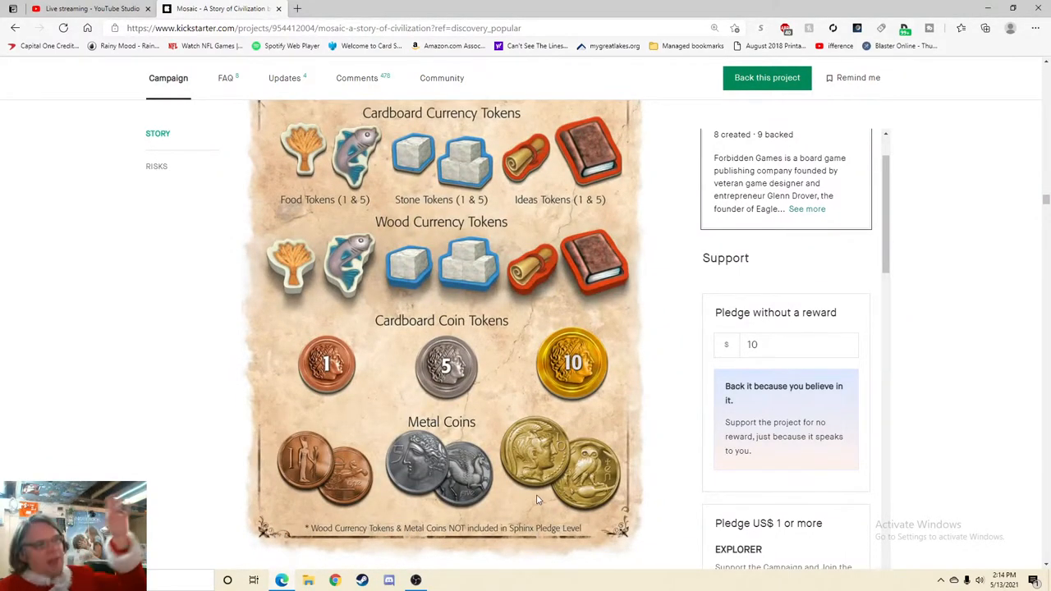
pyautogui.scroll(-3)
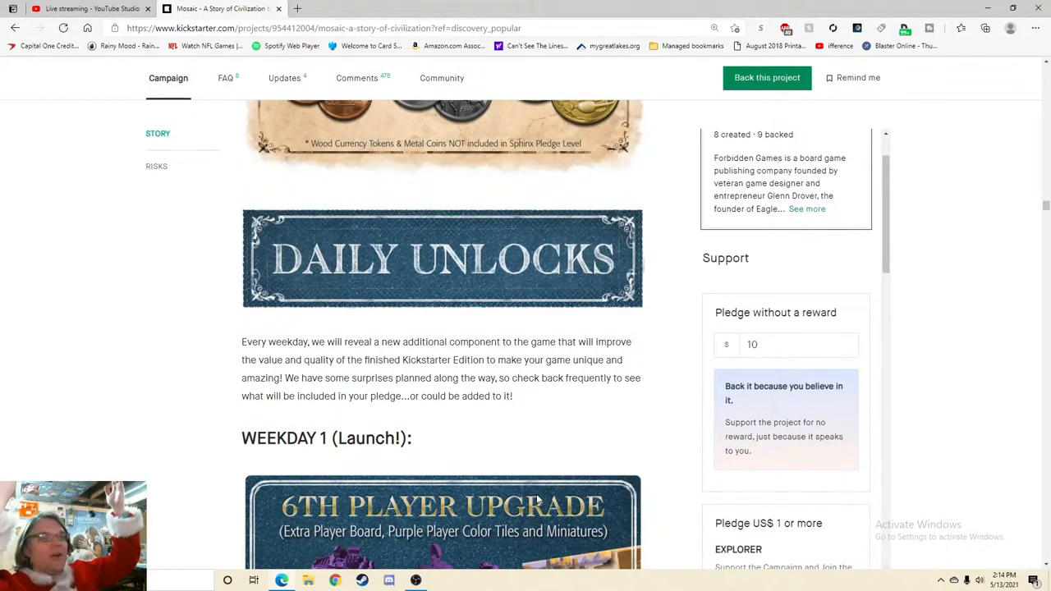
pyautogui.moveTo(688, 578)
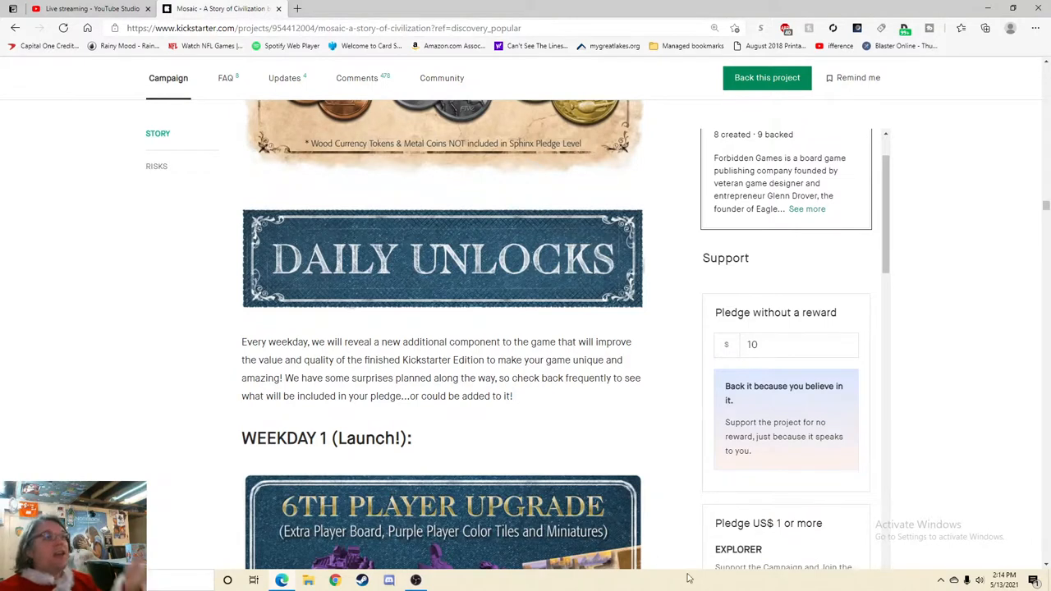
pyautogui.moveTo(1031, 467)
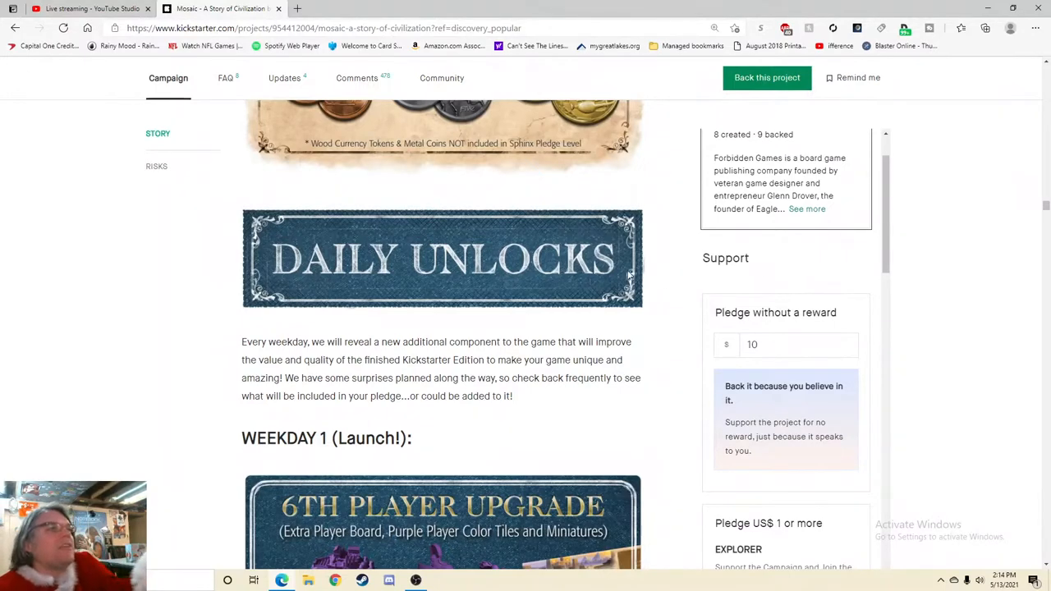
# - Scroll past the 6th Player Upgrade image to Weekday 2's Solo Mode by David Turczi
pyautogui.scroll(-3)
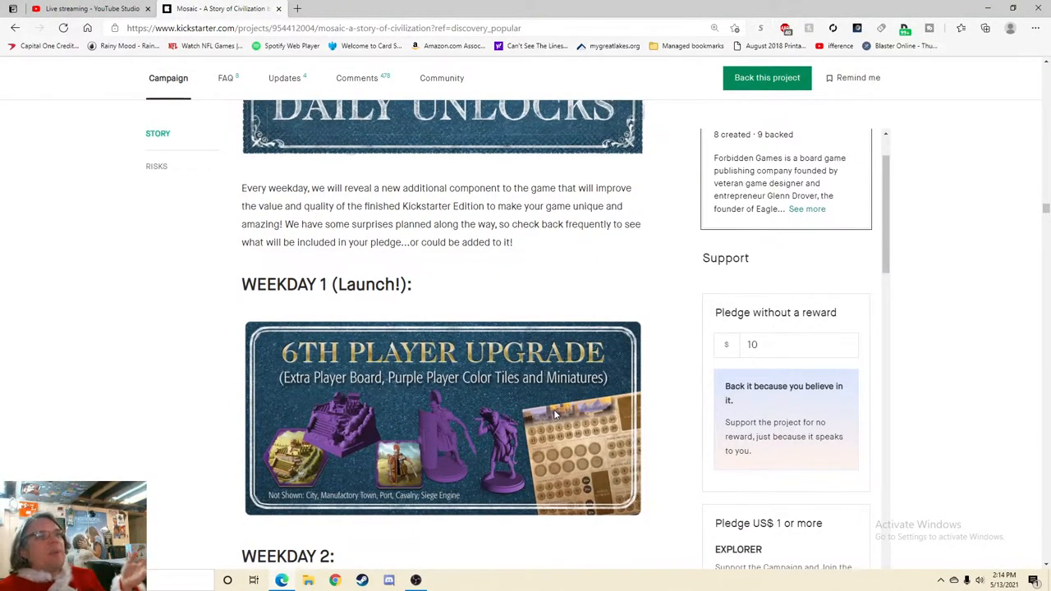
pyautogui.moveTo(554, 312)
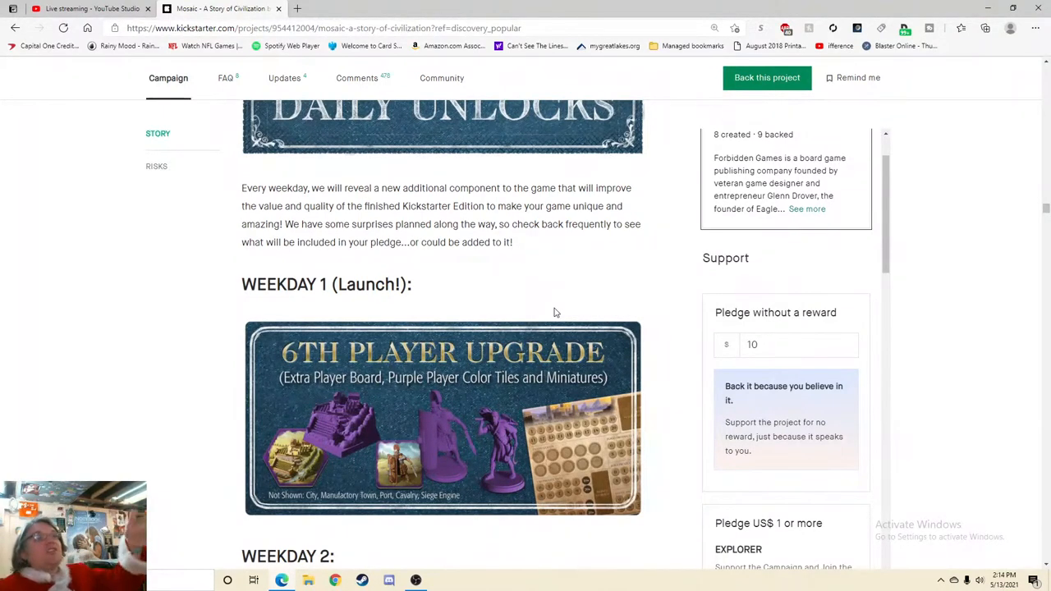
pyautogui.moveTo(552, 322)
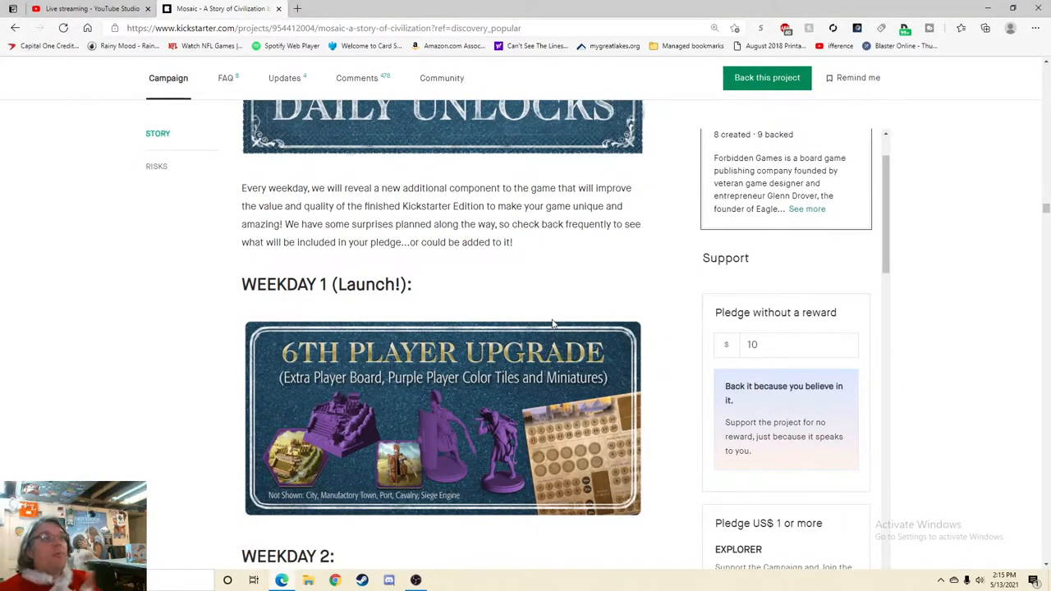
pyautogui.scroll(-3)
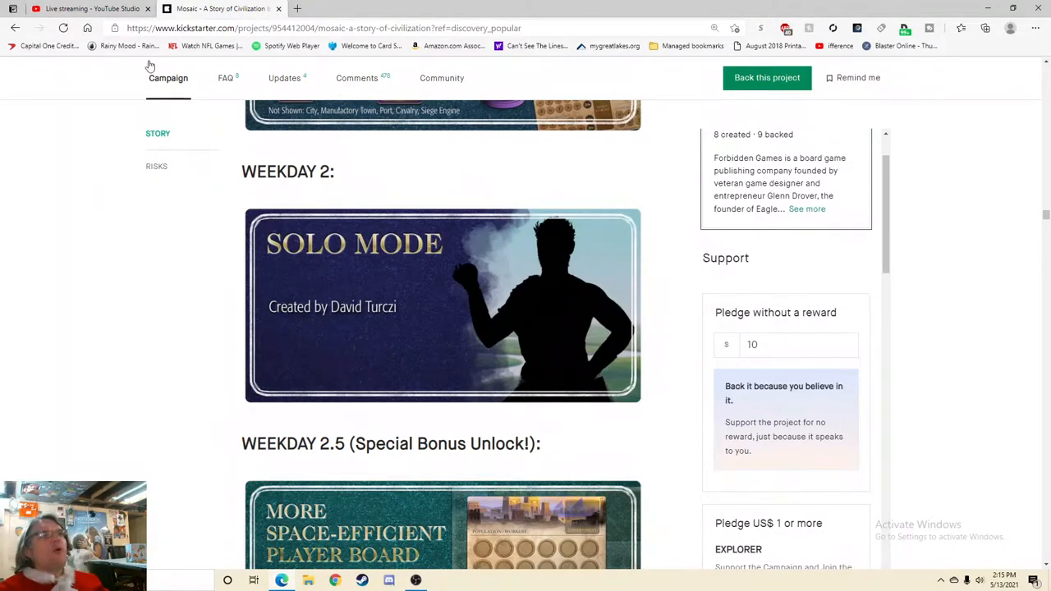
# - Scroll down past the Weekday 2.5 bonus unlock in the daily unlocks
pyautogui.scroll(-3)
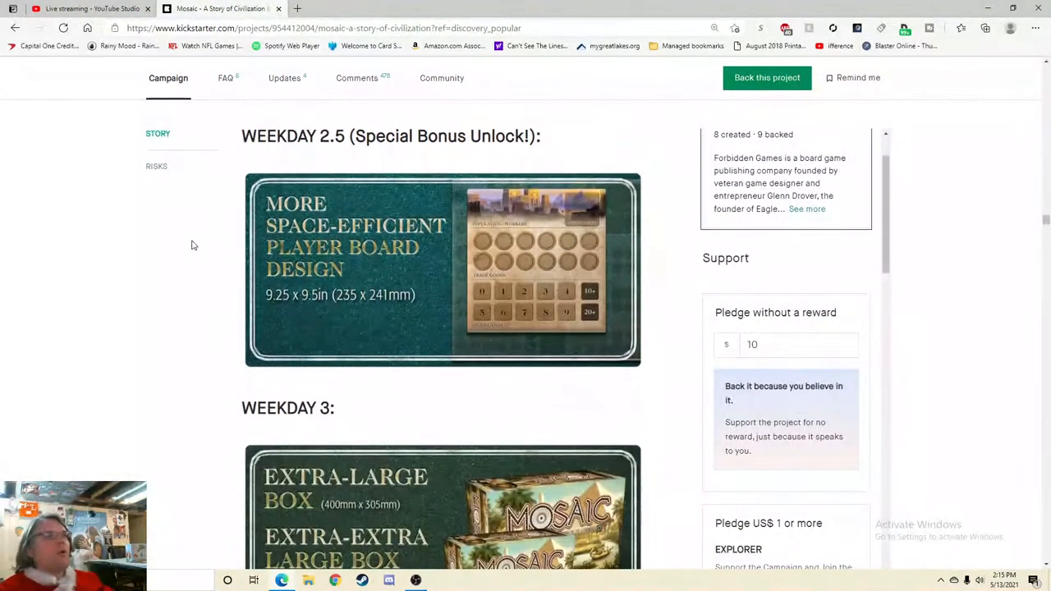
pyautogui.moveTo(260, 278)
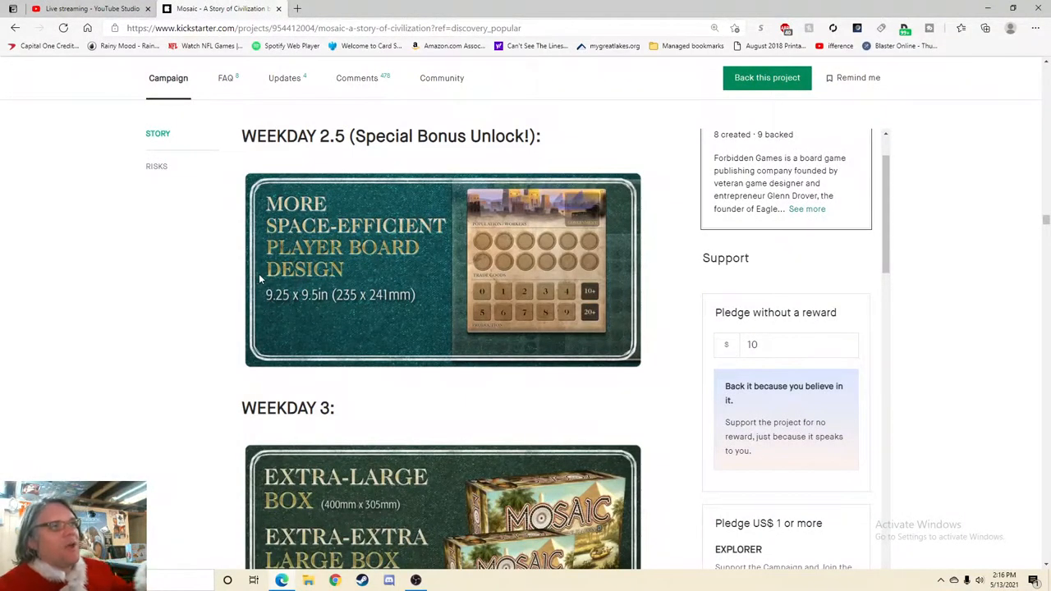
pyautogui.scroll(-3)
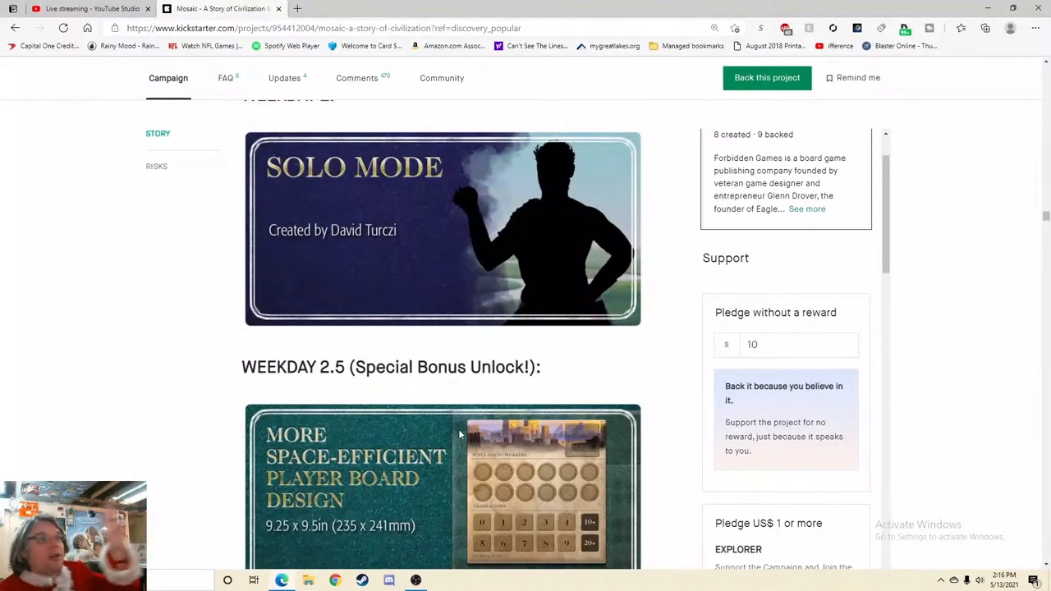
pyautogui.scroll(-3)
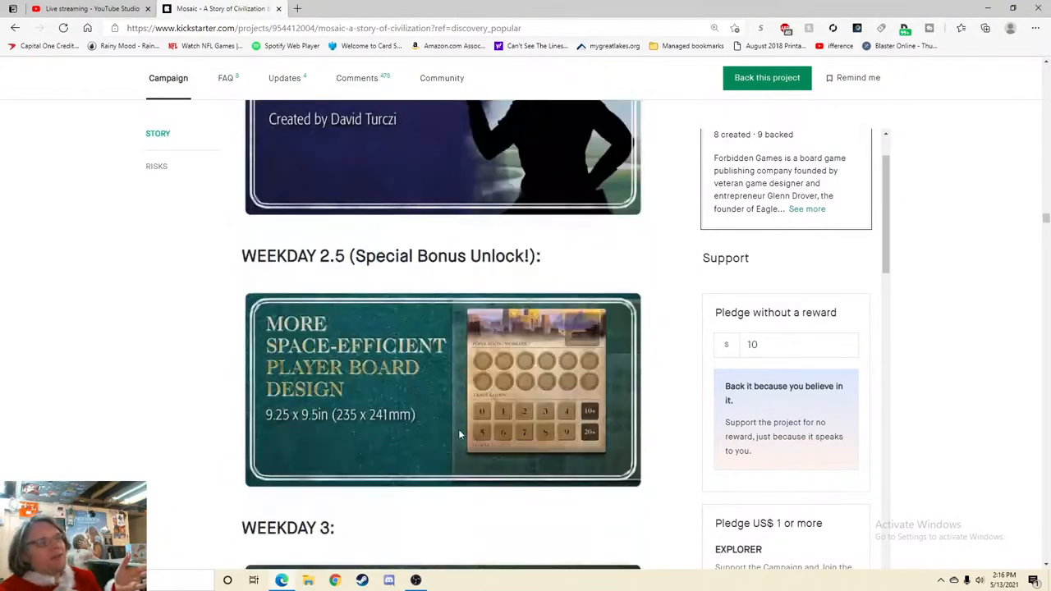
pyautogui.scroll(-3)
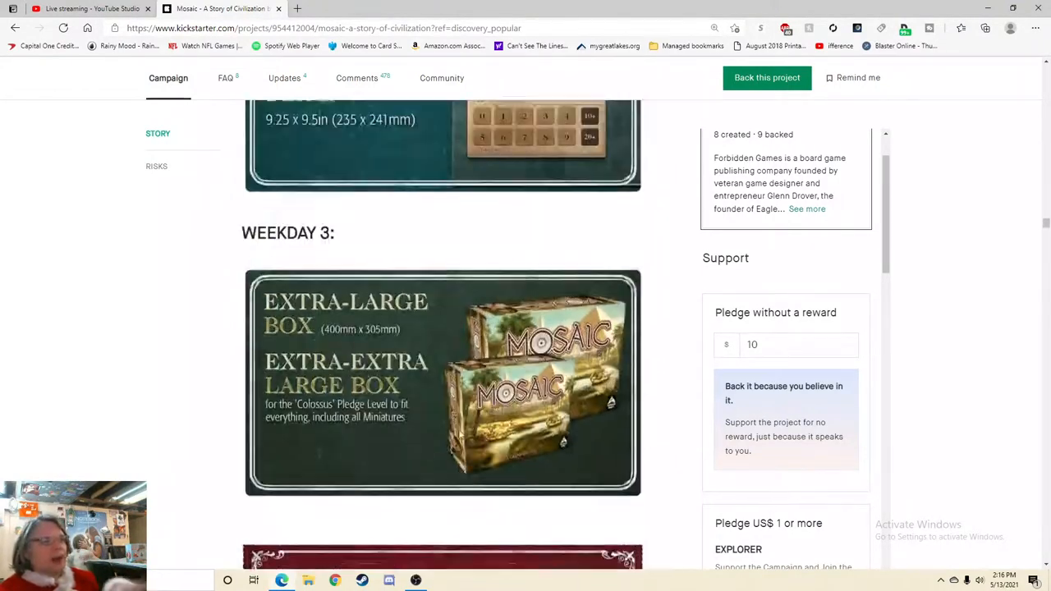
# - Settle on the Weekday 3 Extra-Large Box image above the How to Play section
pyautogui.scroll(-3)
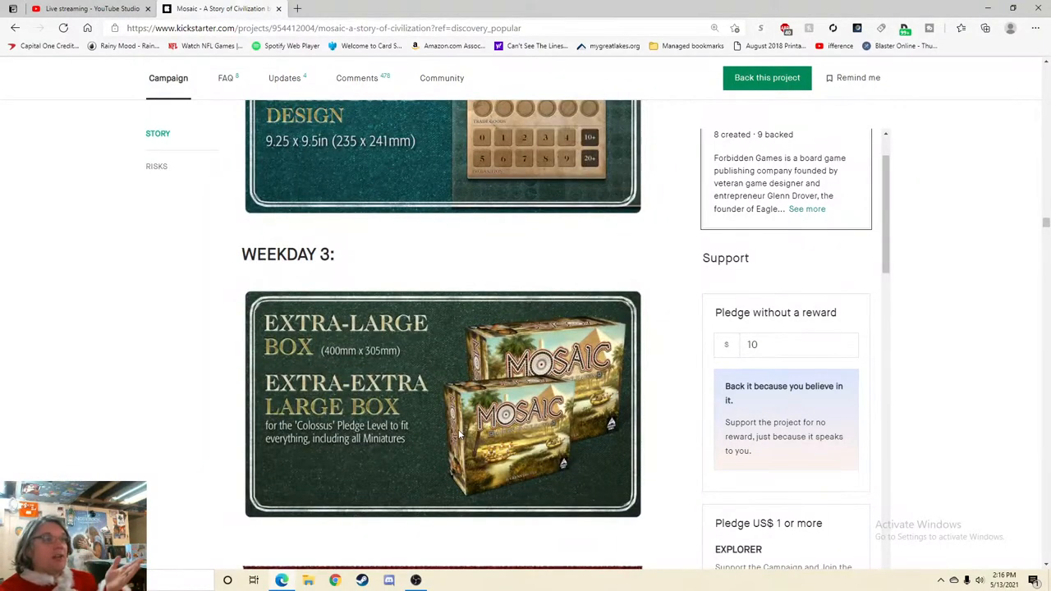
pyautogui.scroll(3)
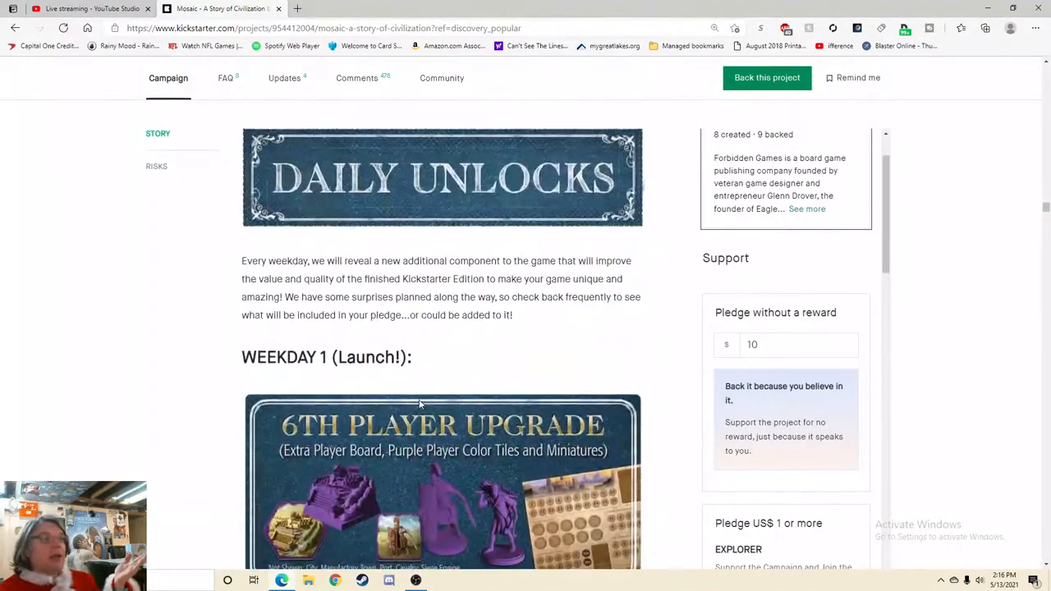
pyautogui.scroll(-3)
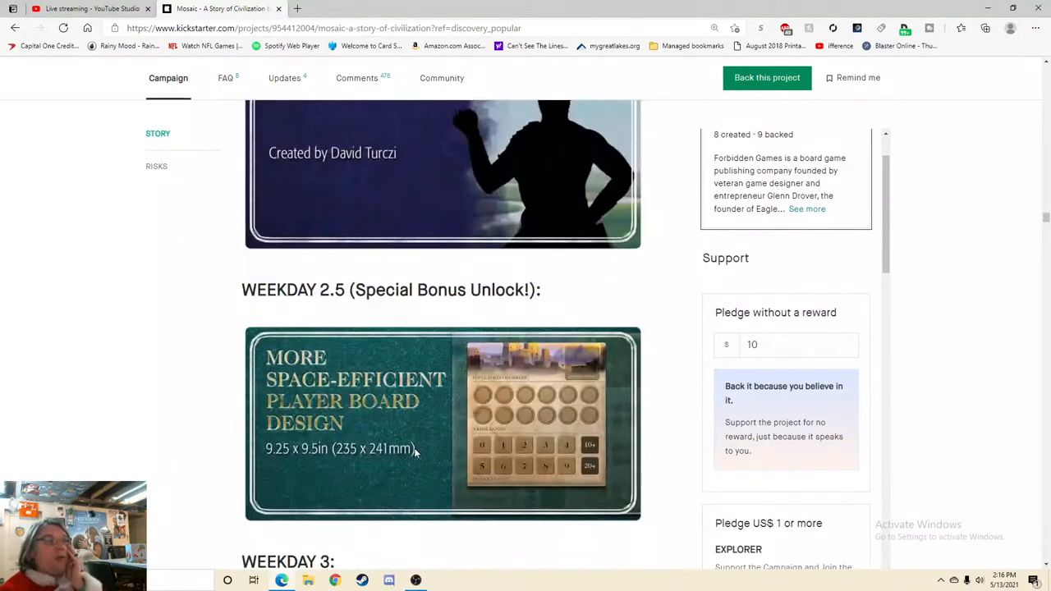
pyautogui.scroll(-3)
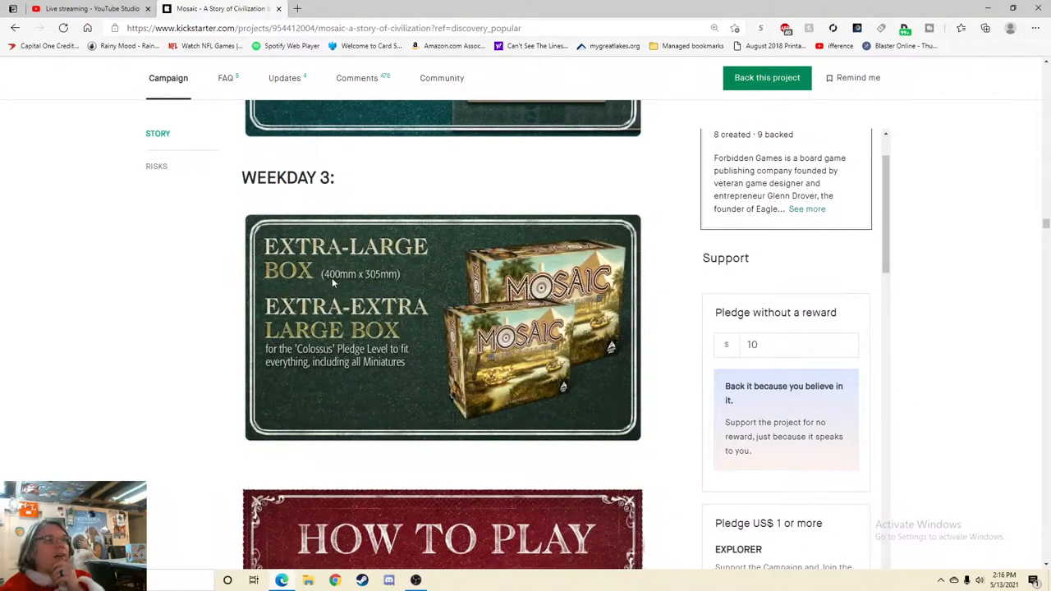
pyautogui.moveTo(396, 279)
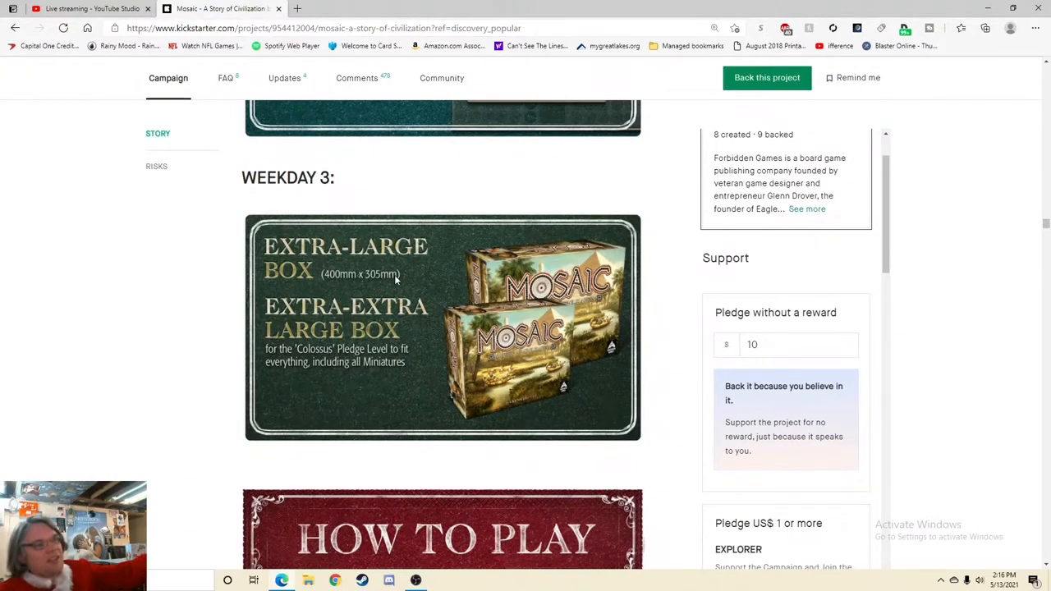
pyautogui.moveTo(450, 389)
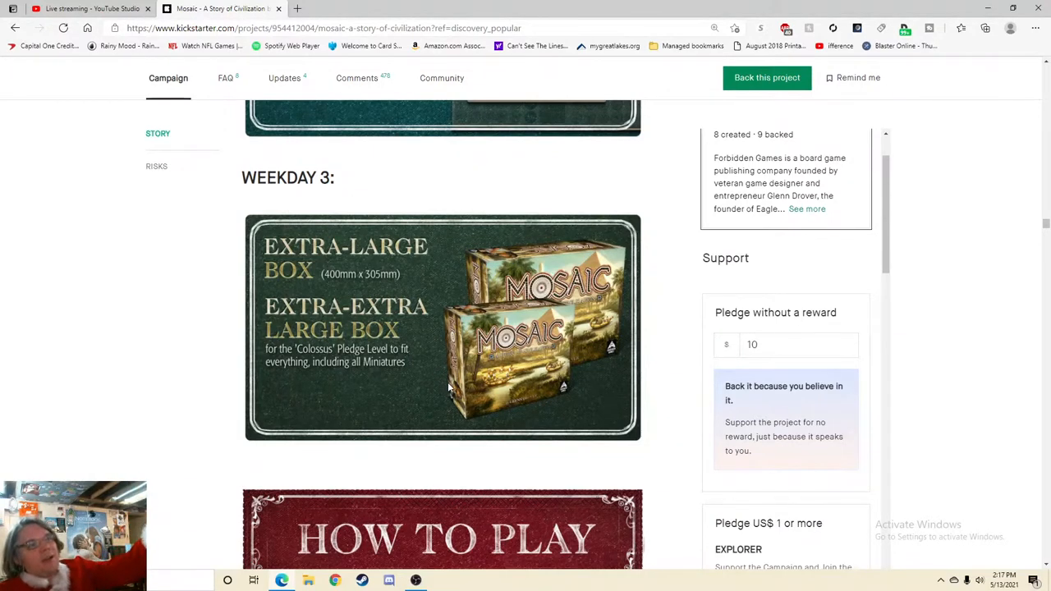
pyautogui.moveTo(430, 311)
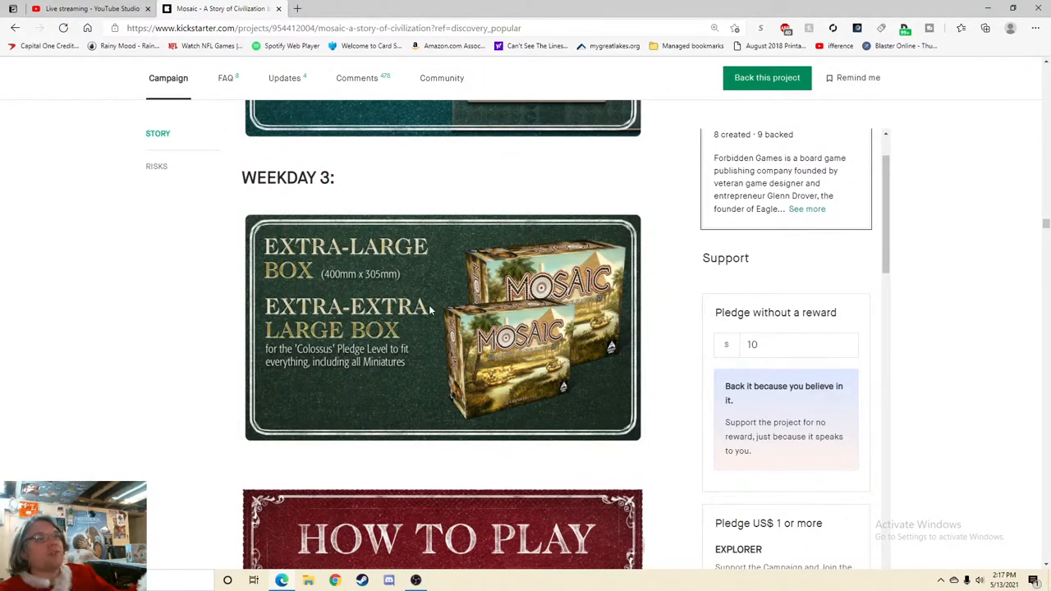
pyautogui.moveTo(404, 271)
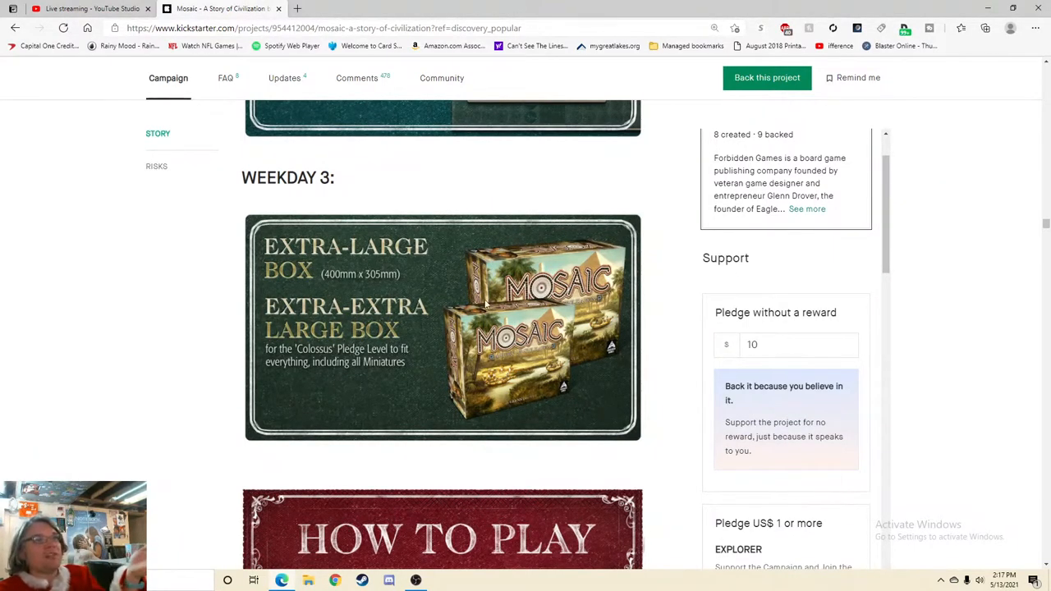
pyautogui.moveTo(483, 325)
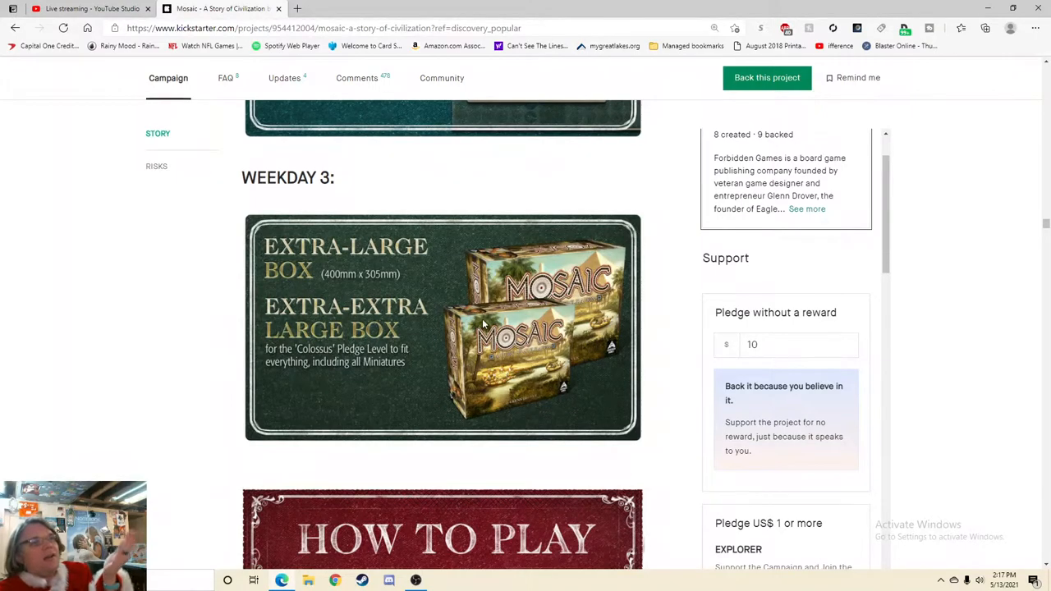
# - Scroll through the How to Play actions and currency components to the 'Epic Game of Civilization-Building' box image
pyautogui.scroll(-3)
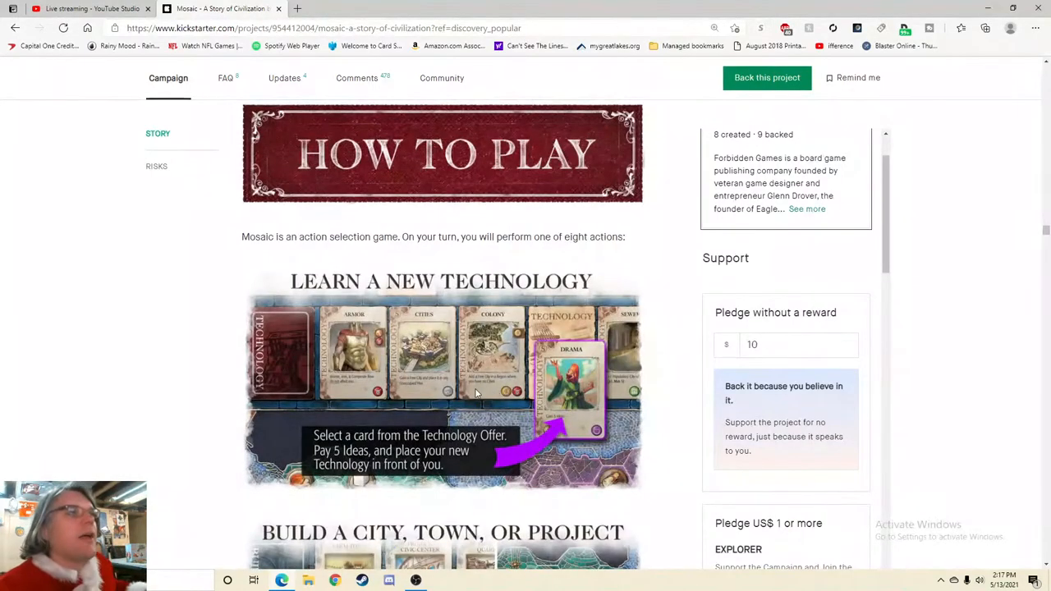
pyautogui.moveTo(450, 271)
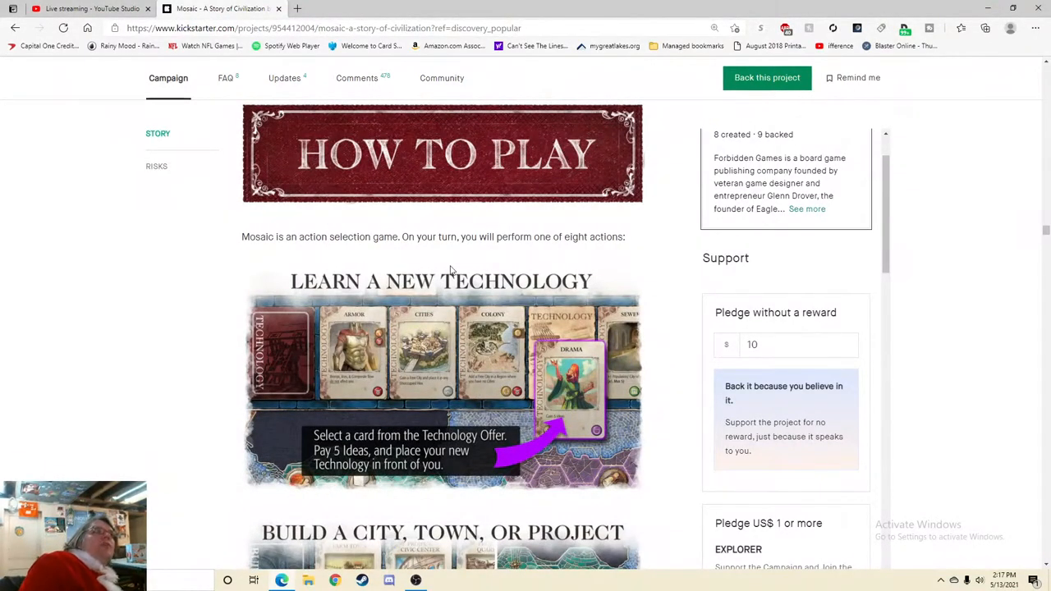
pyautogui.scroll(-3)
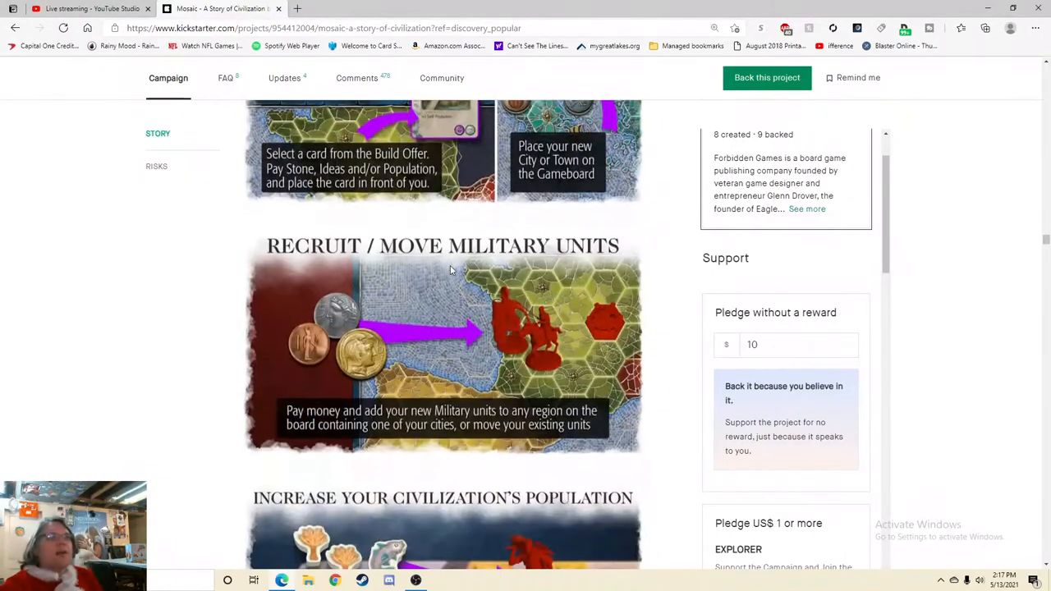
pyautogui.scroll(-3)
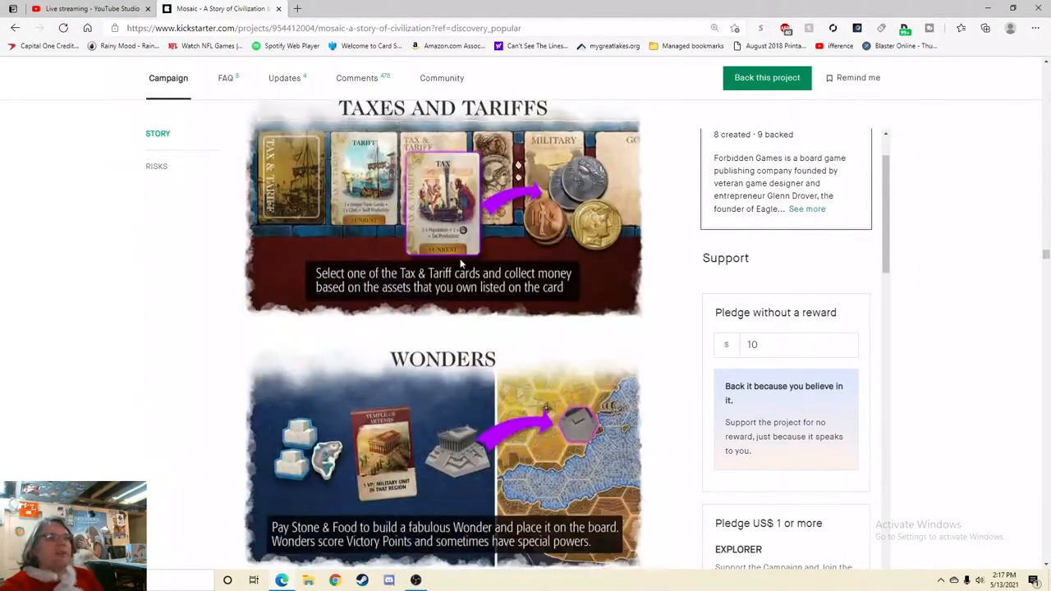
pyautogui.scroll(-3)
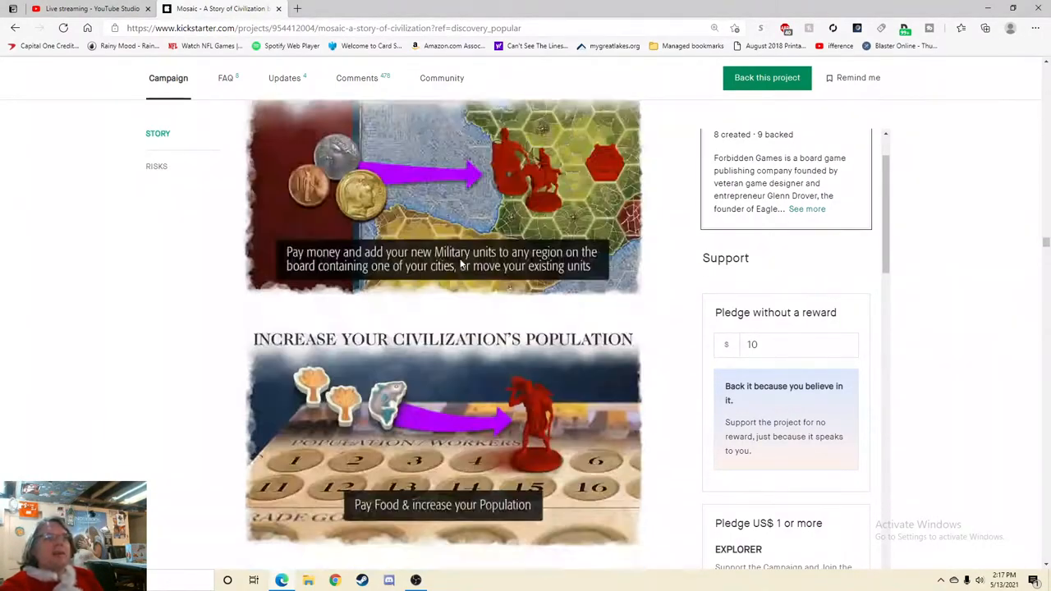
pyautogui.scroll(-3)
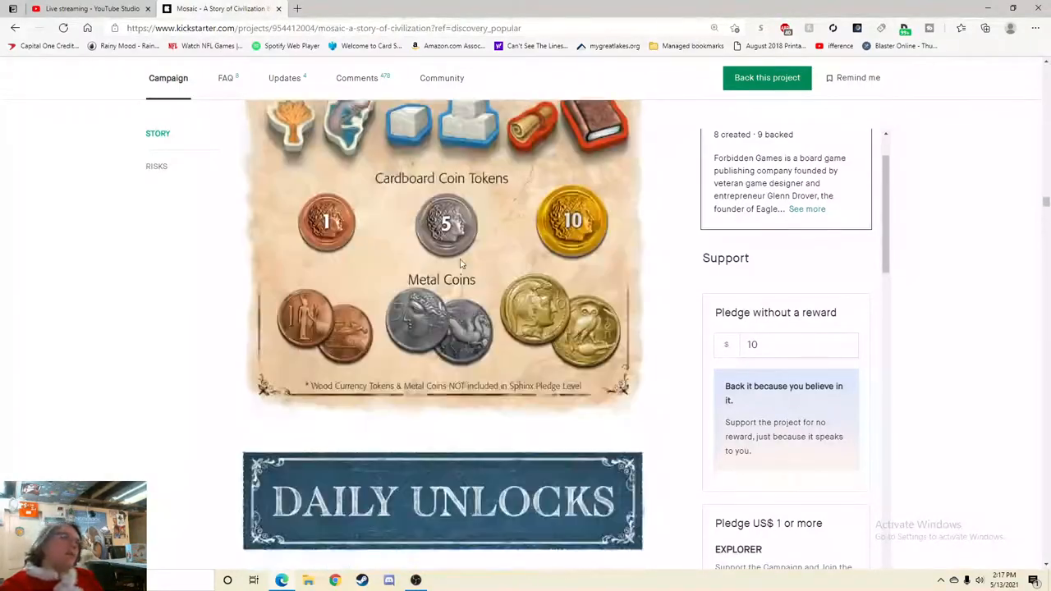
pyautogui.scroll(-3)
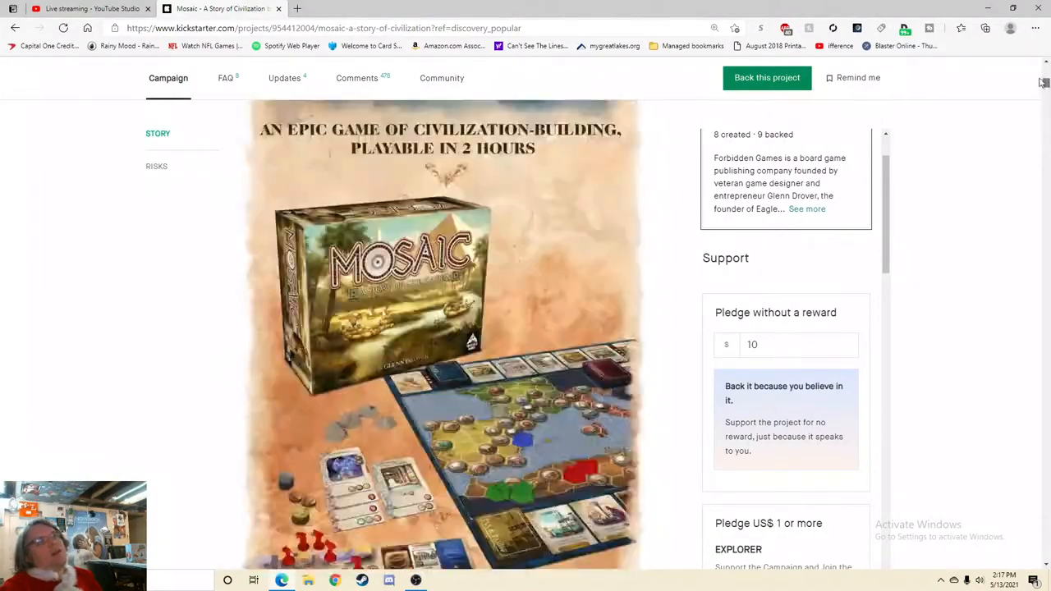
# - Scroll through Mosaic's component list and the daily unlocks
pyautogui.scroll(-3)
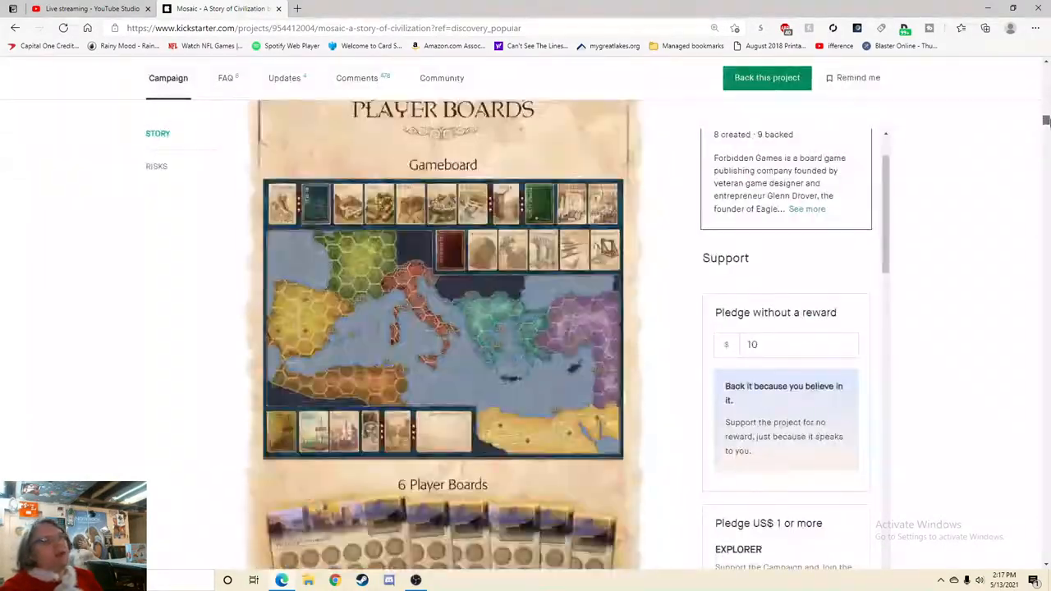
pyautogui.scroll(-3)
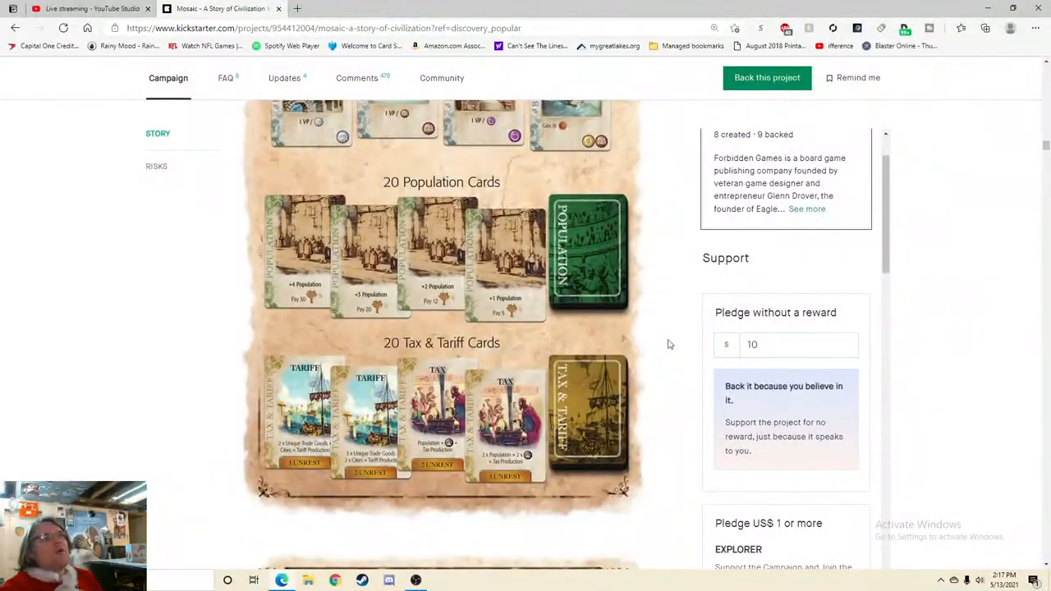
pyautogui.scroll(-3)
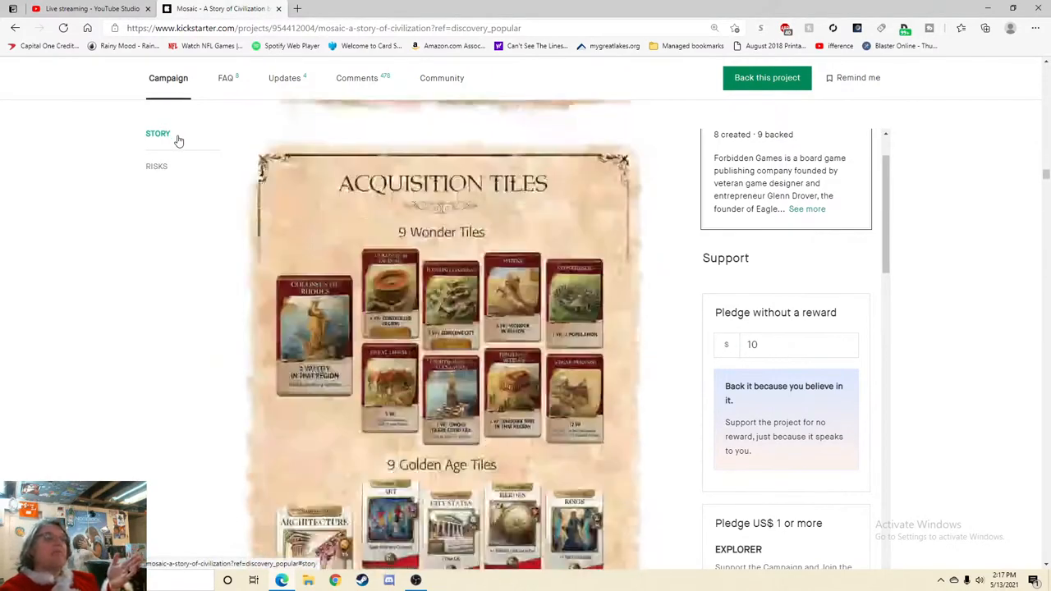
pyautogui.scroll(-3)
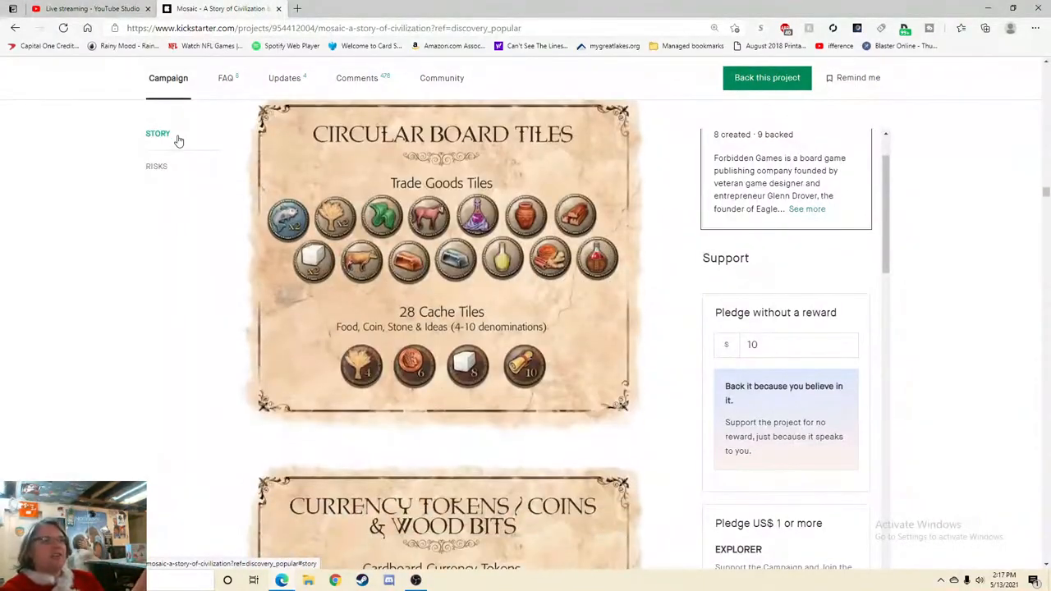
# - Scroll on to the Work: Produce Key Currencies and Taxes and Tariffs actions
pyautogui.scroll(-3)
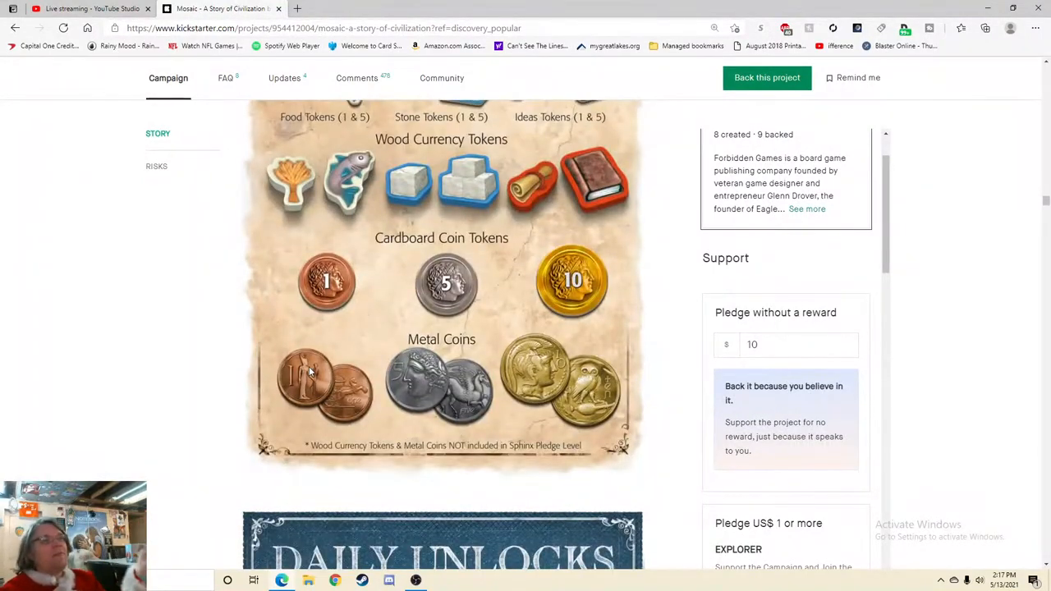
pyautogui.scroll(-3)
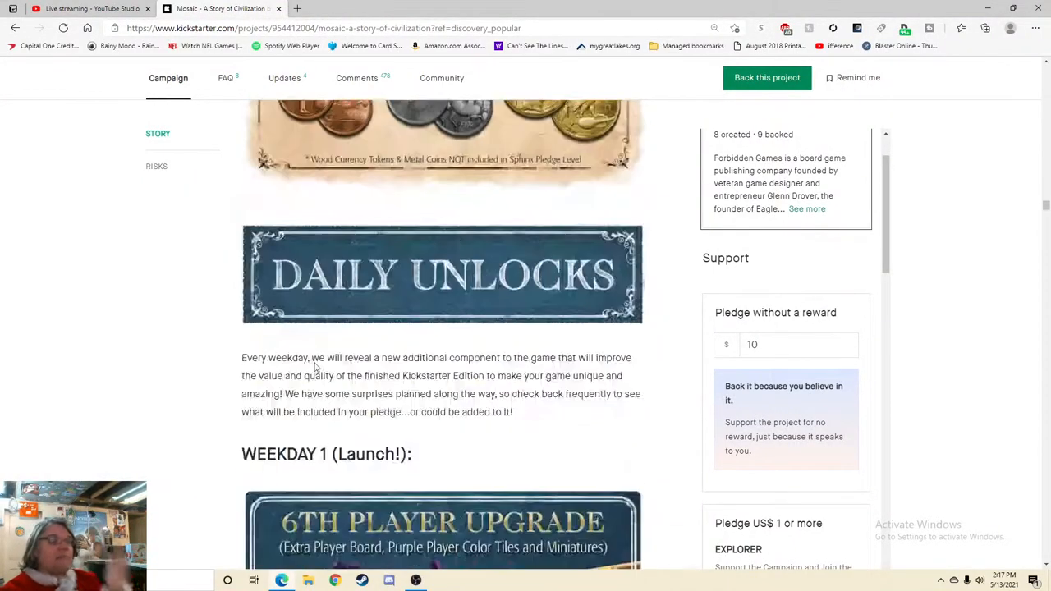
pyautogui.scroll(-3)
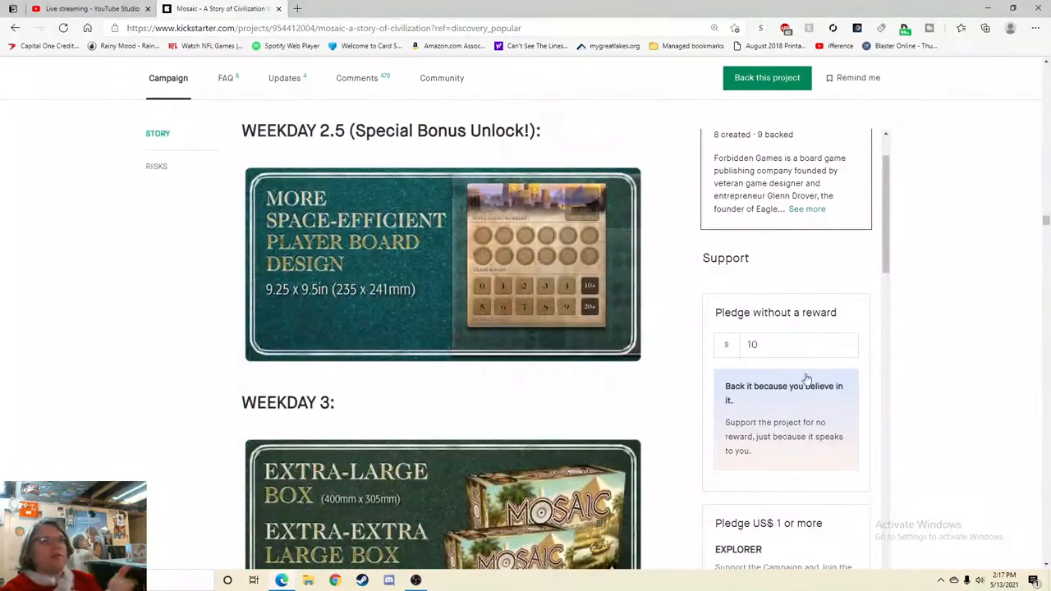
pyautogui.scroll(-3)
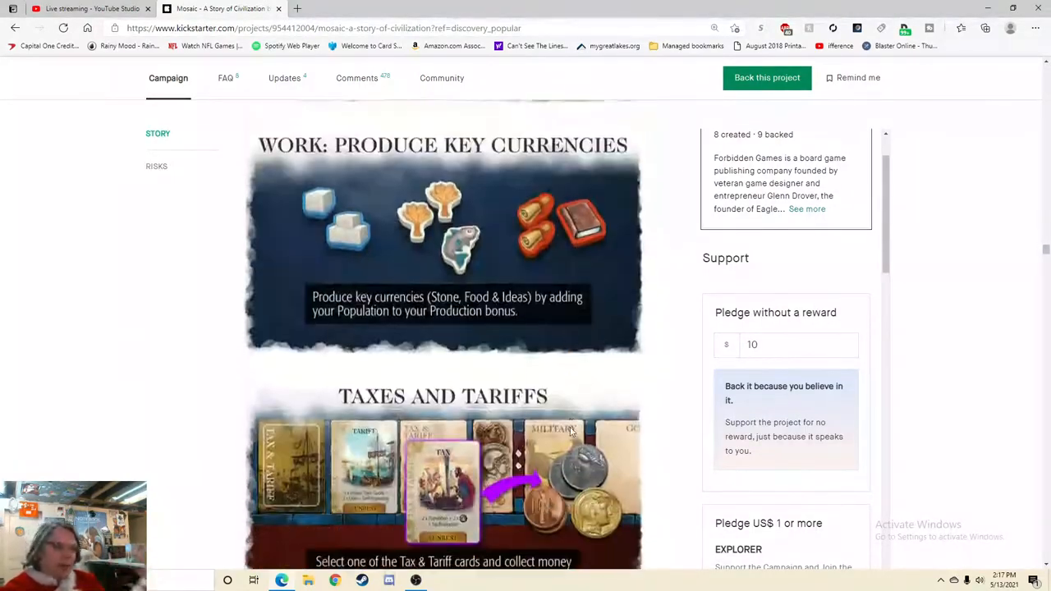
# - Load the embedded Jon Gets Games Mosaic tutorial playthrough video
pyautogui.scroll(-3)
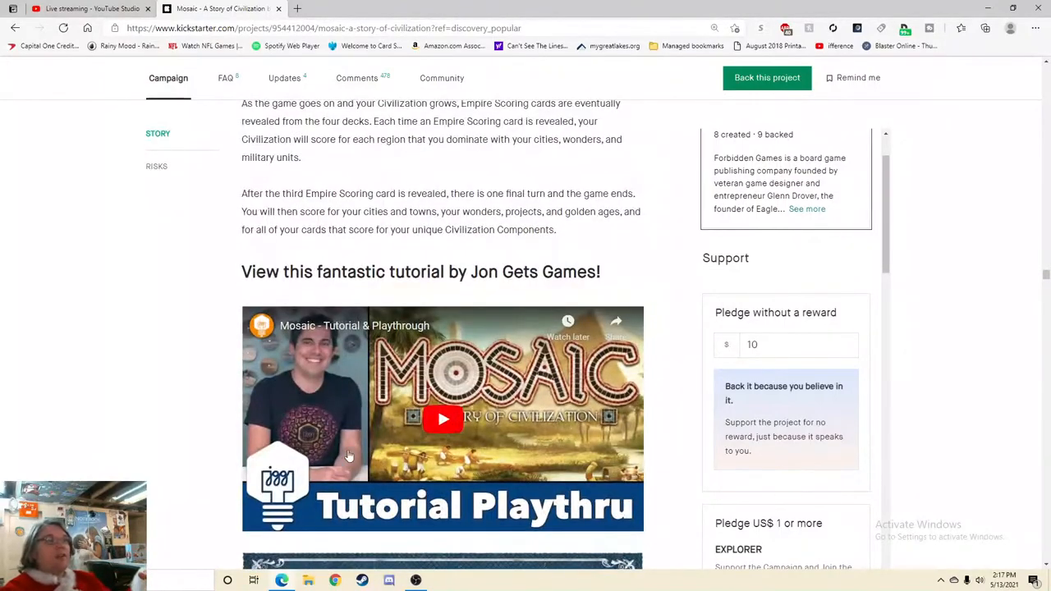
pyautogui.click(443, 420)
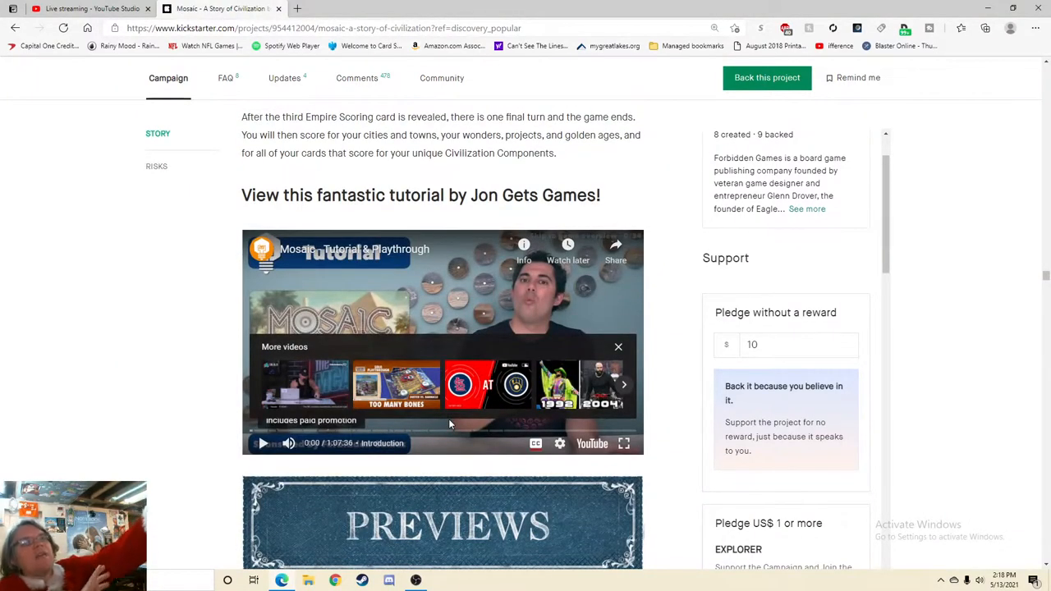
pyautogui.moveTo(436, 469)
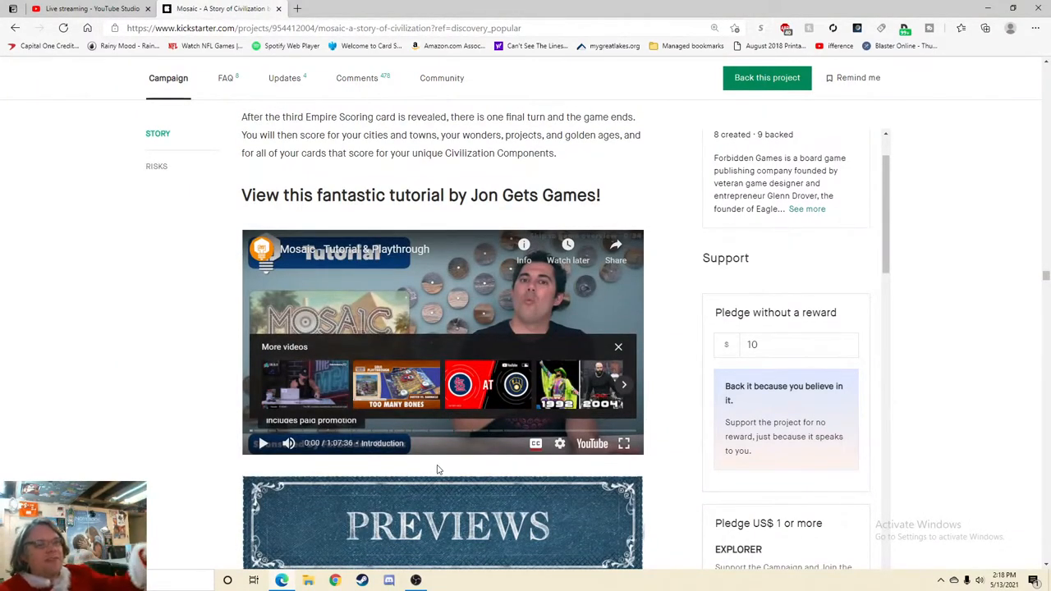
# - Scroll past the Board Gaming Ramblings and Introduction videos to the Pledge Levels & Add-Ons banner
pyautogui.scroll(-3)
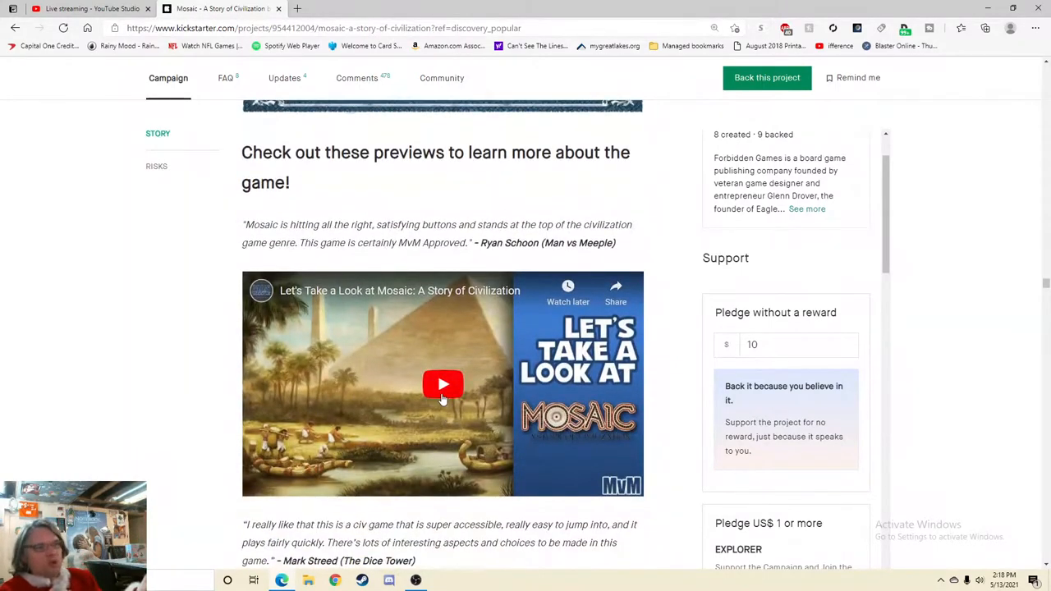
pyautogui.scroll(-3)
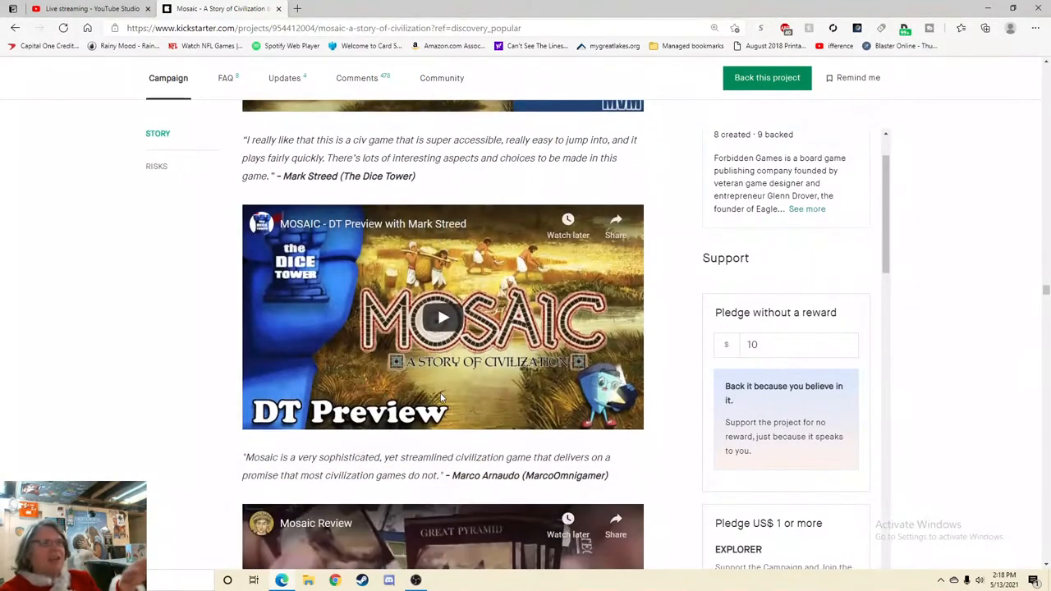
pyautogui.scroll(-3)
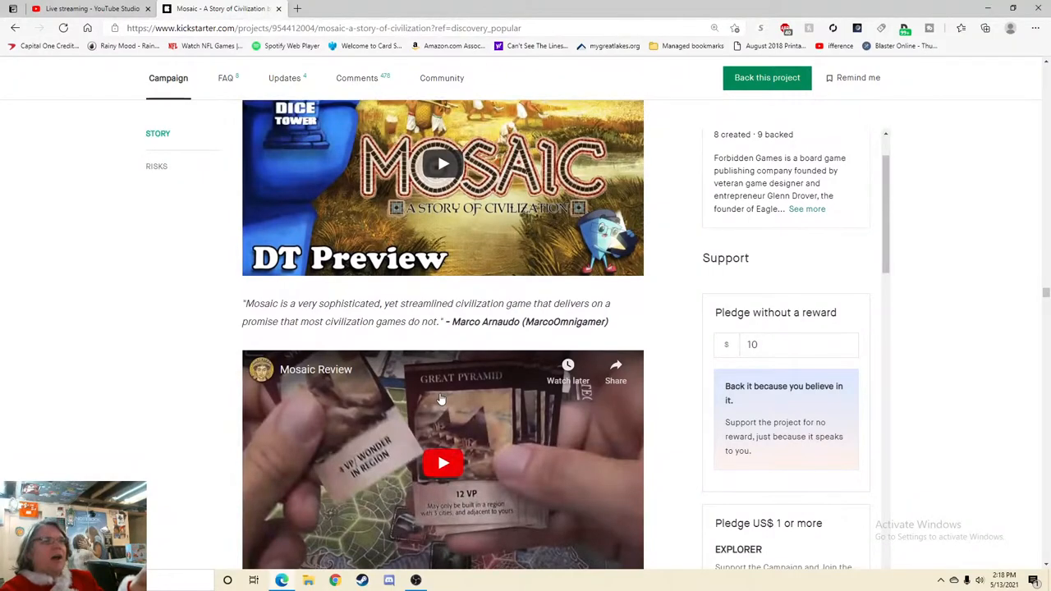
pyautogui.scroll(-3)
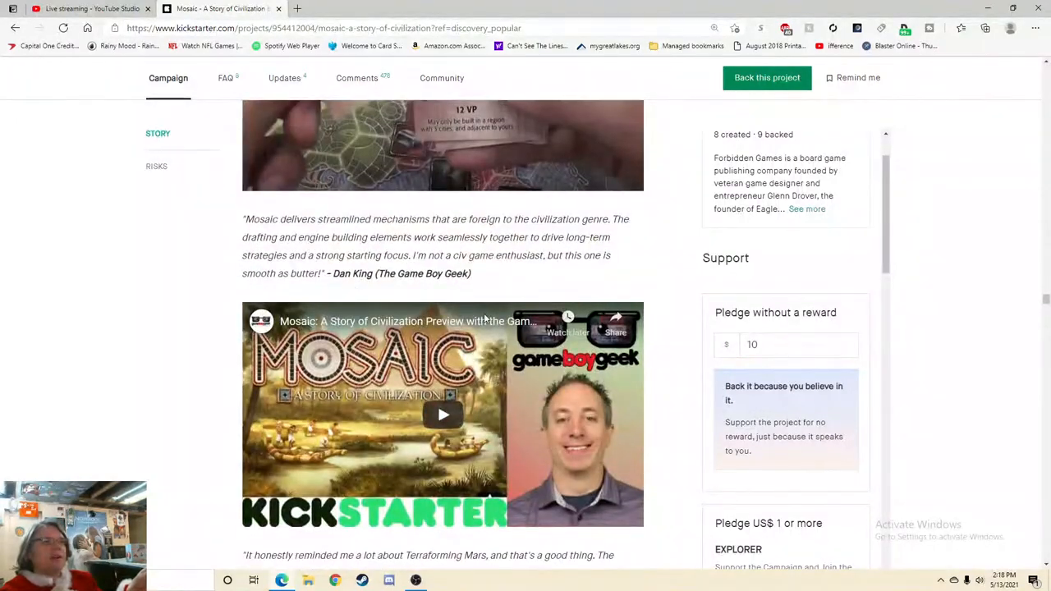
pyautogui.scroll(-3)
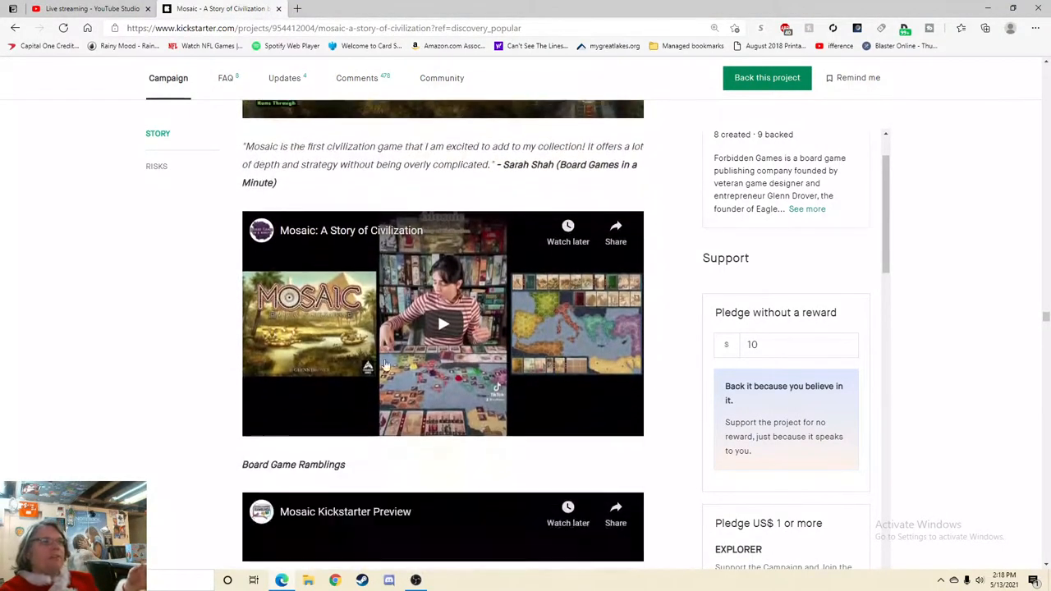
pyautogui.scroll(-3)
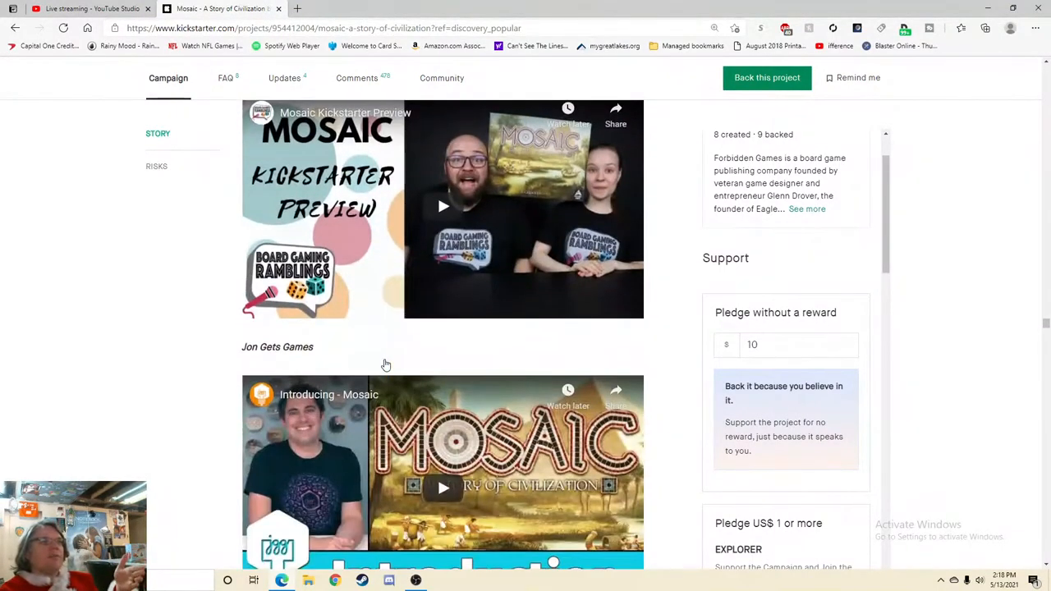
pyautogui.scroll(-3)
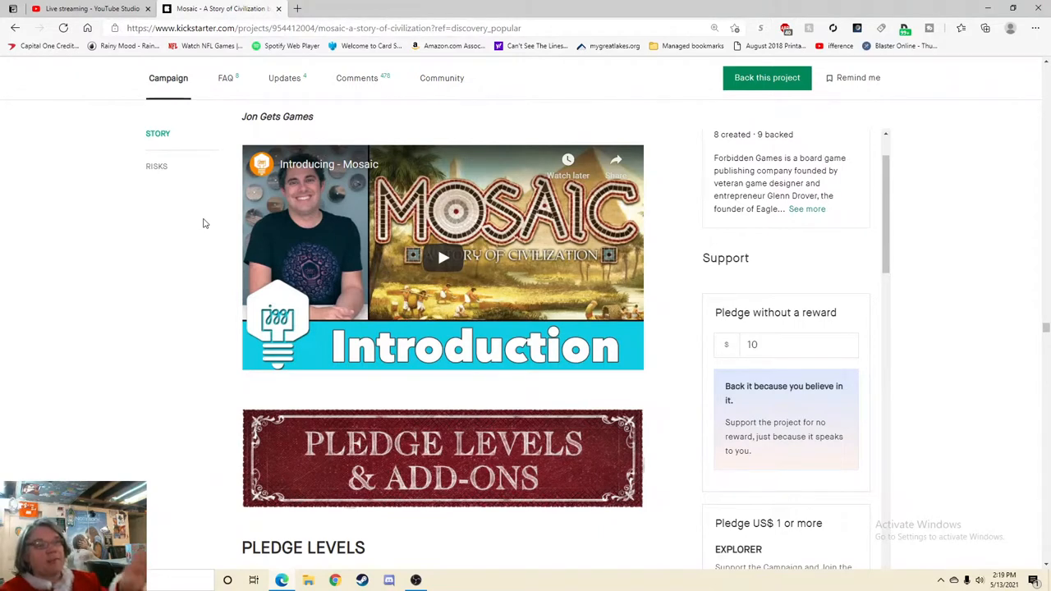
# - Scroll through the $1 Explorer, $79 Sphinx and $149 Colossus pledge tier images
pyautogui.scroll(-3)
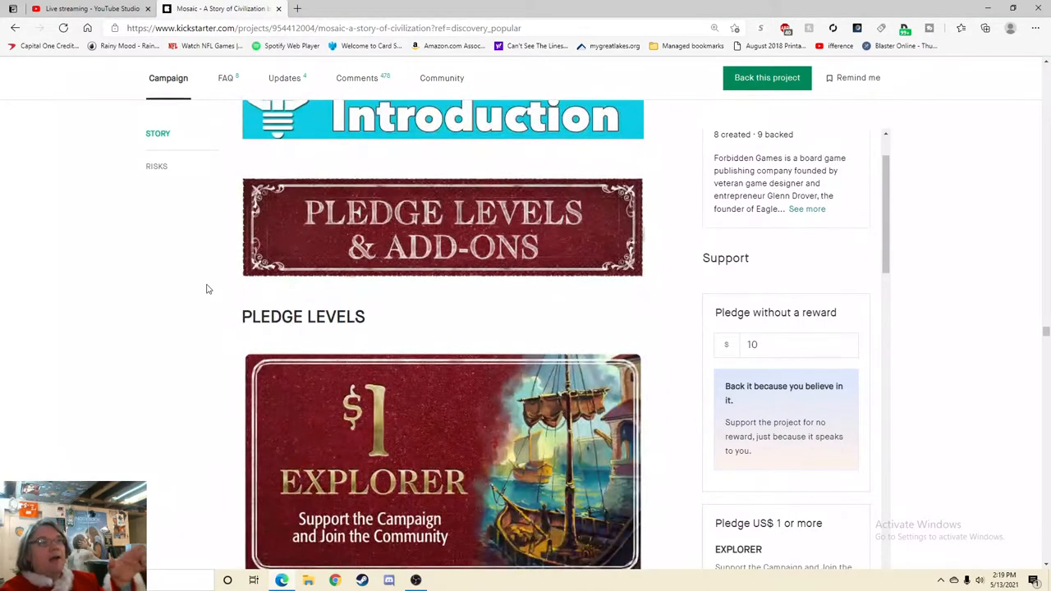
pyautogui.scroll(-3)
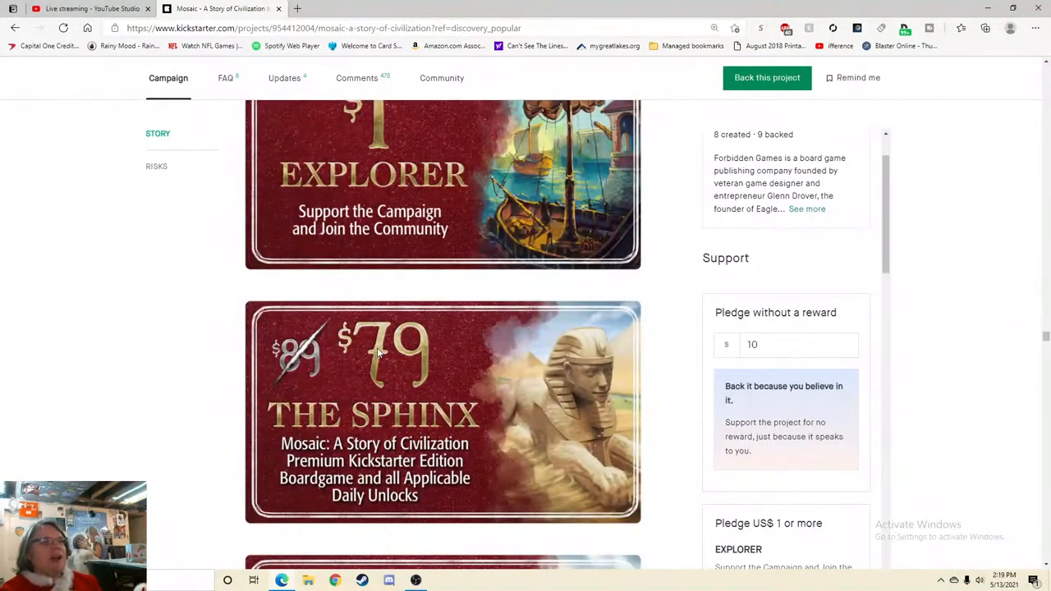
pyautogui.moveTo(440, 428)
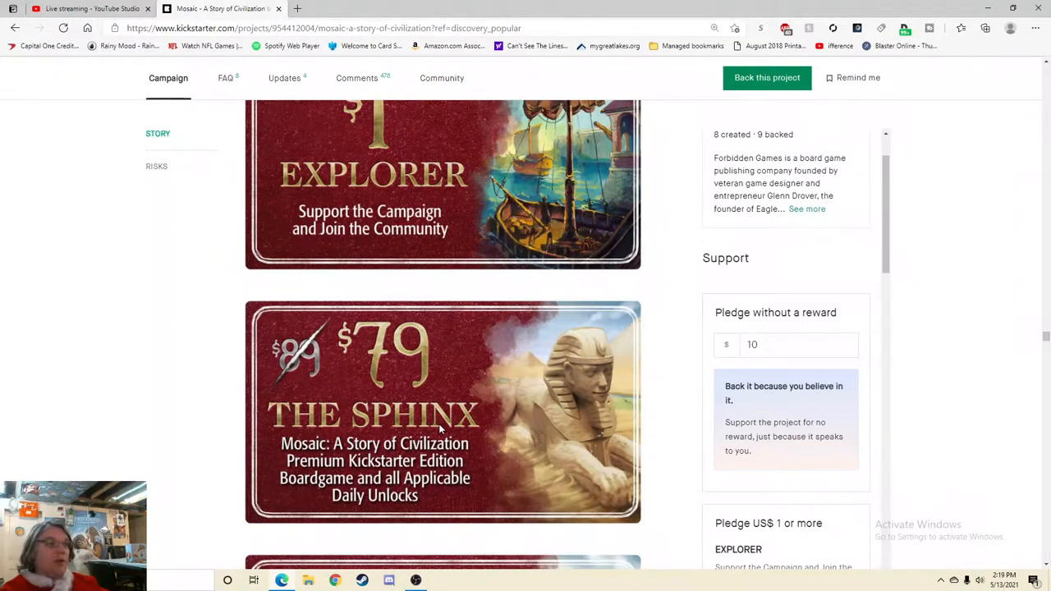
pyautogui.scroll(-3)
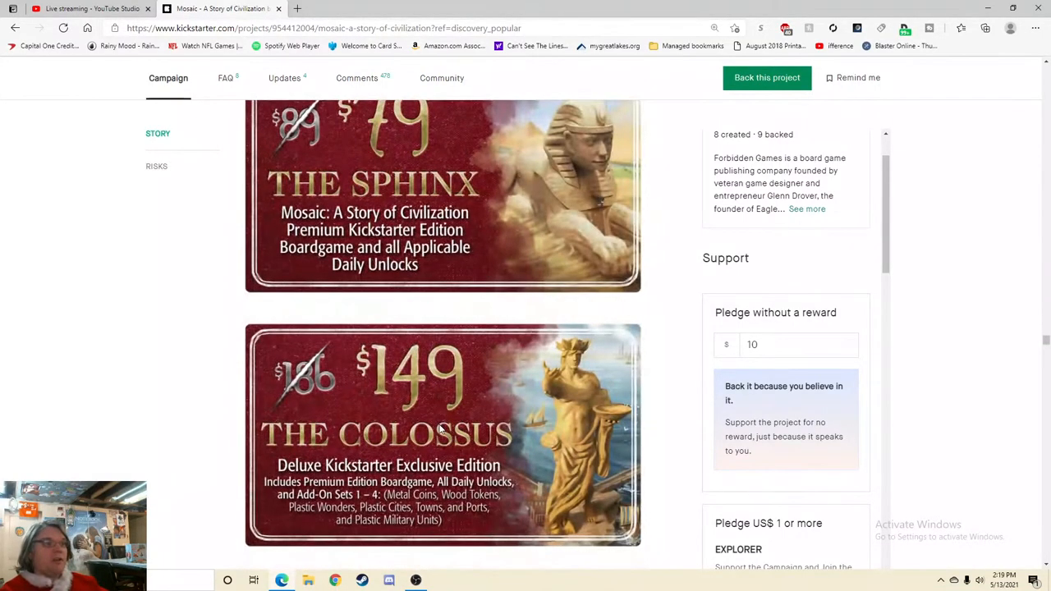
pyautogui.moveTo(375, 496)
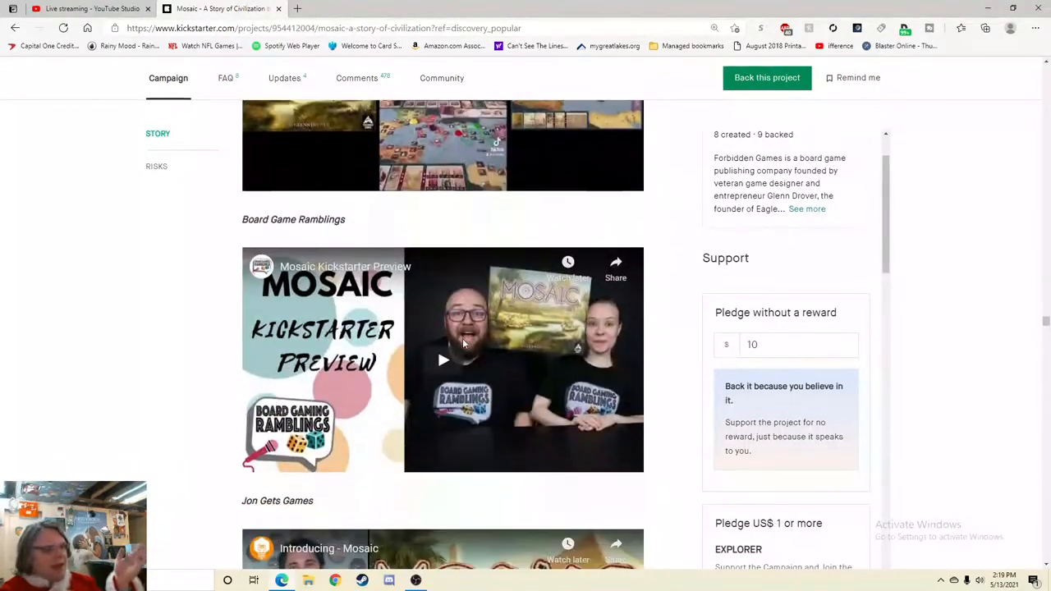
pyautogui.scroll(-3)
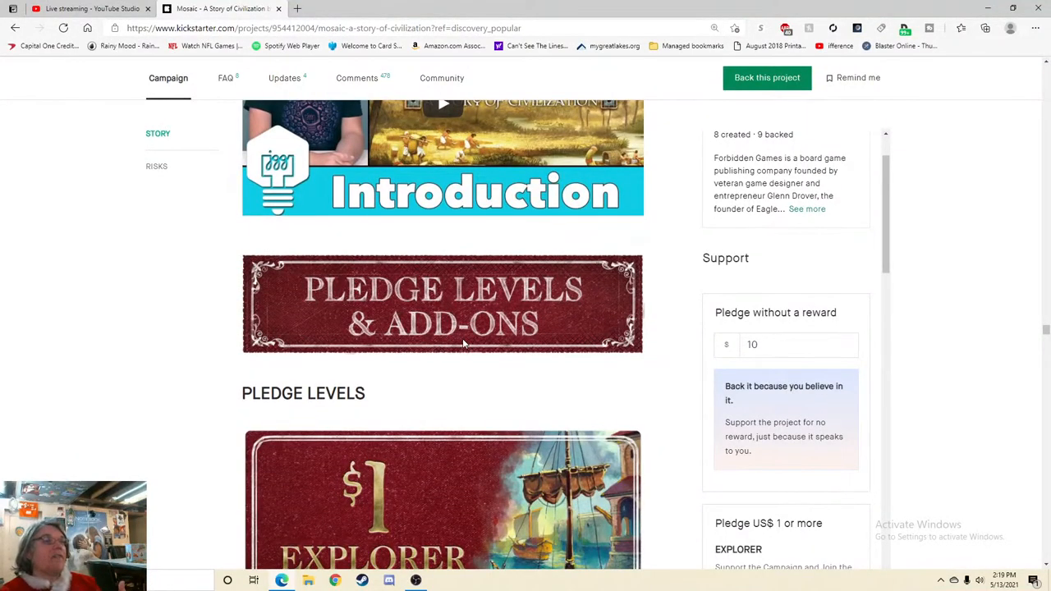
pyautogui.scroll(-3)
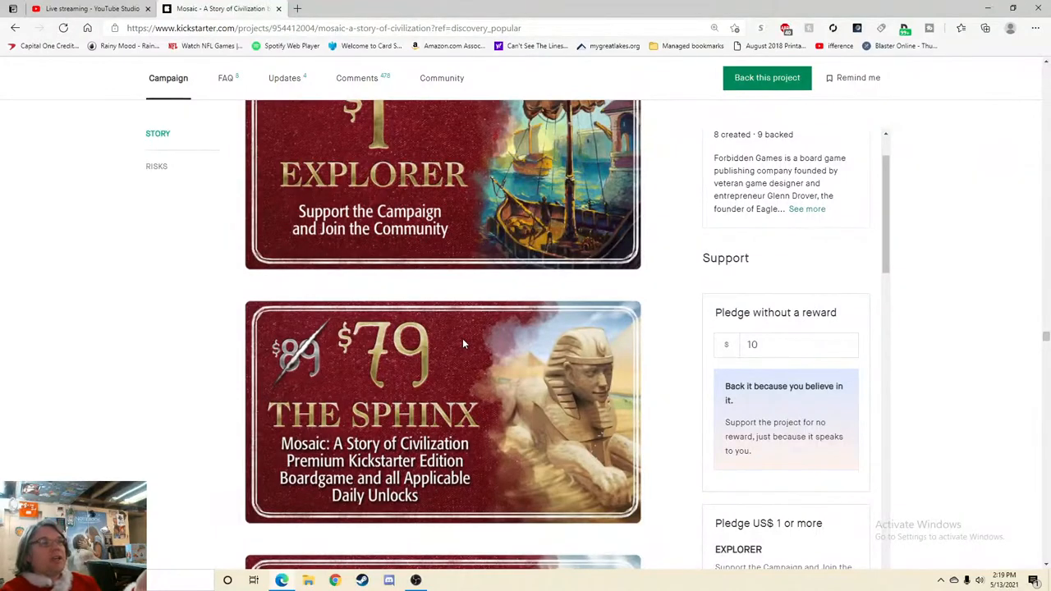
pyautogui.scroll(-3)
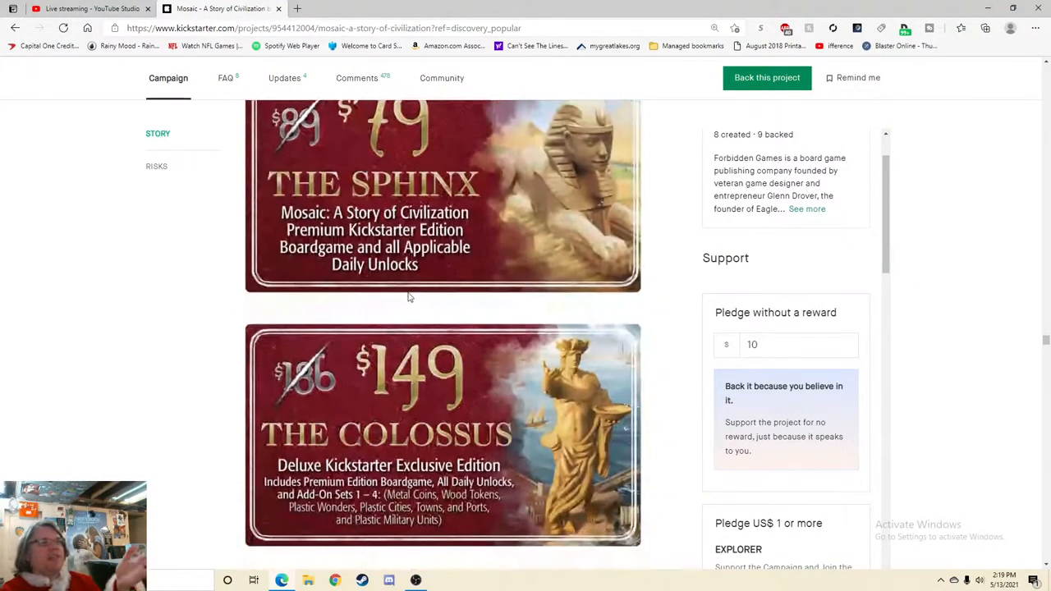
# - Scroll through the add-on miniature sculpts, then back up to the Colossus tier
pyautogui.scroll(-3)
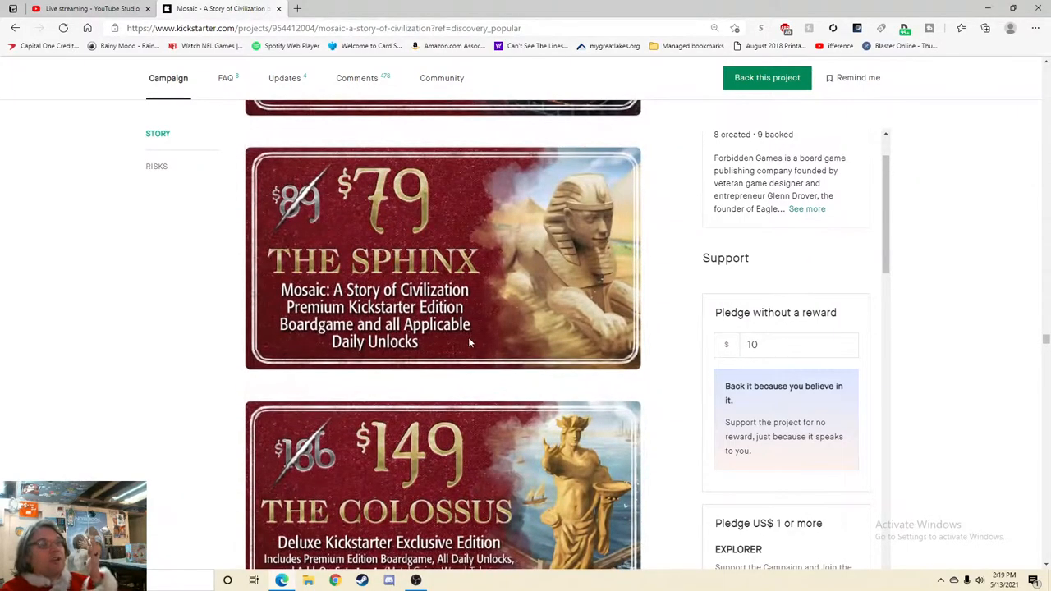
pyautogui.scroll(-3)
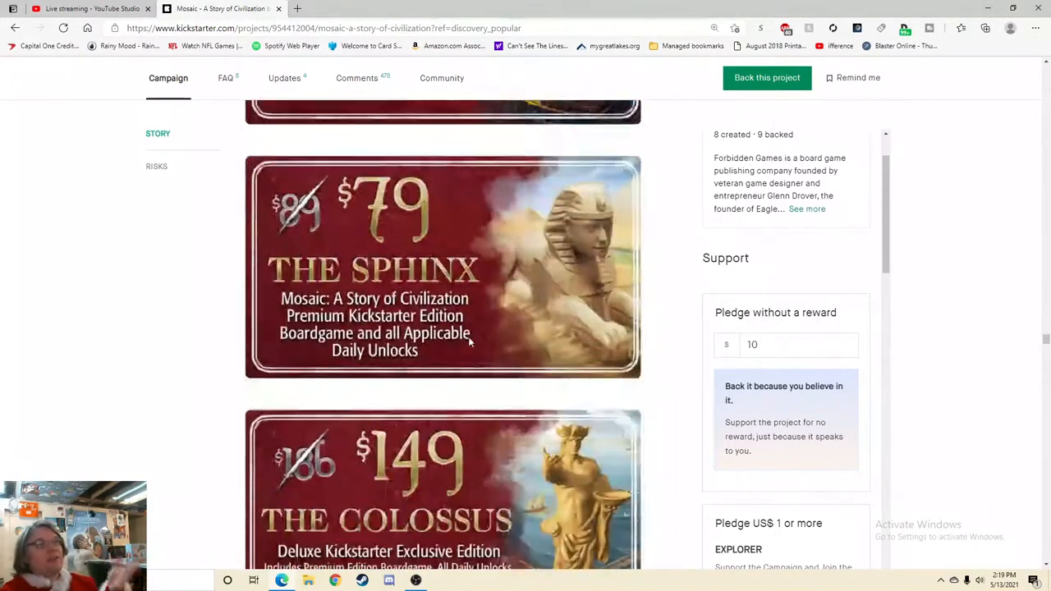
pyautogui.scroll(-3)
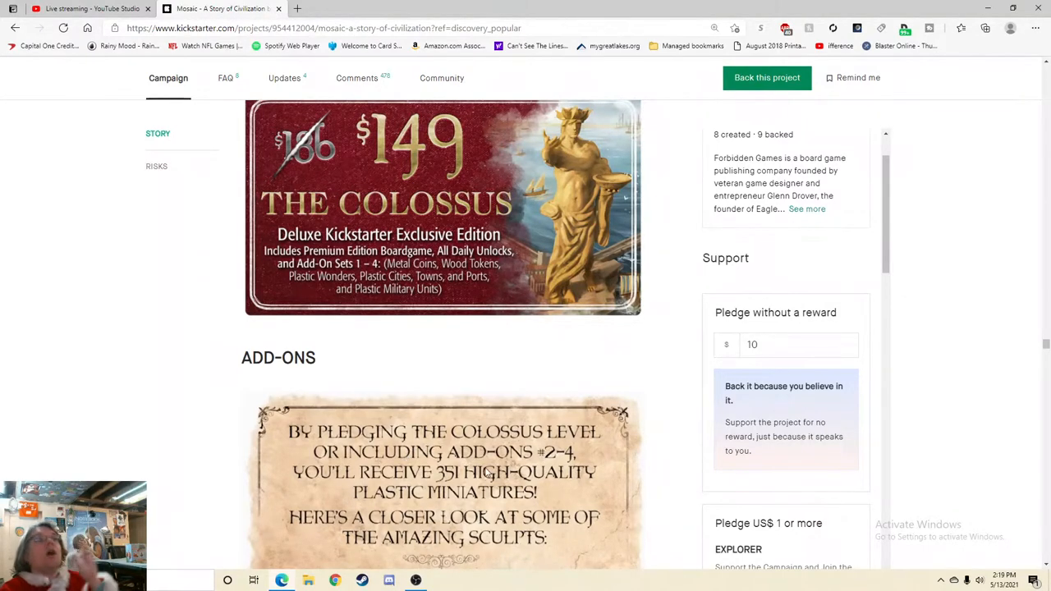
pyautogui.scroll(-3)
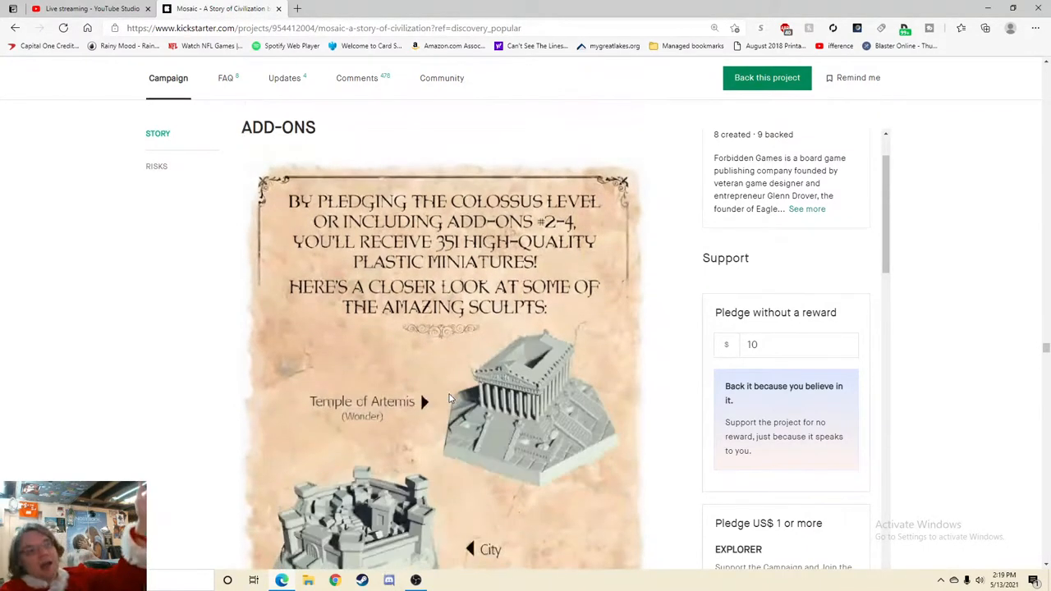
pyautogui.scroll(-3)
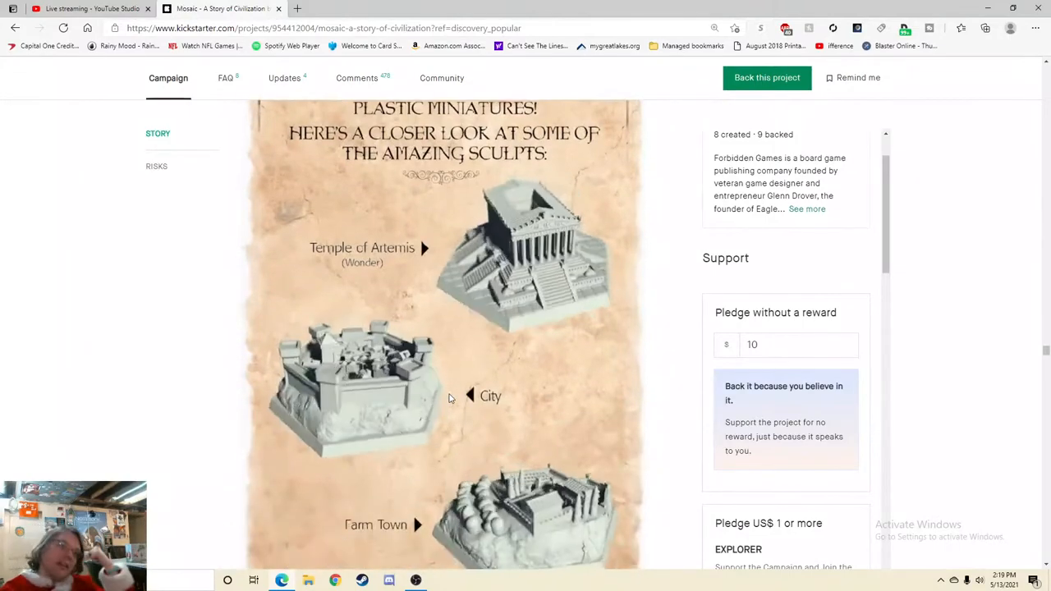
pyautogui.scroll(-3)
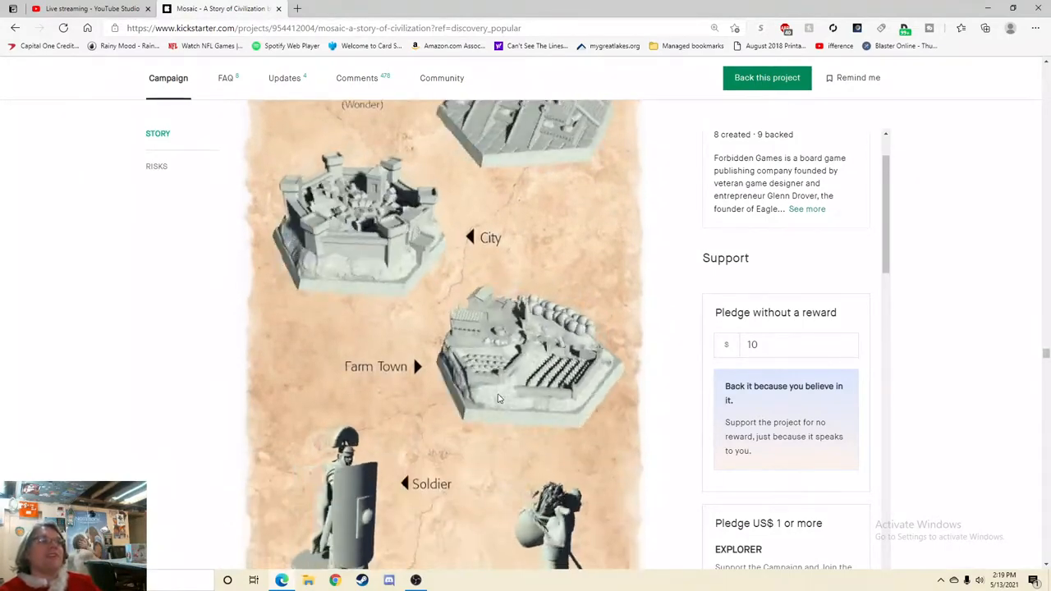
pyautogui.scroll(3)
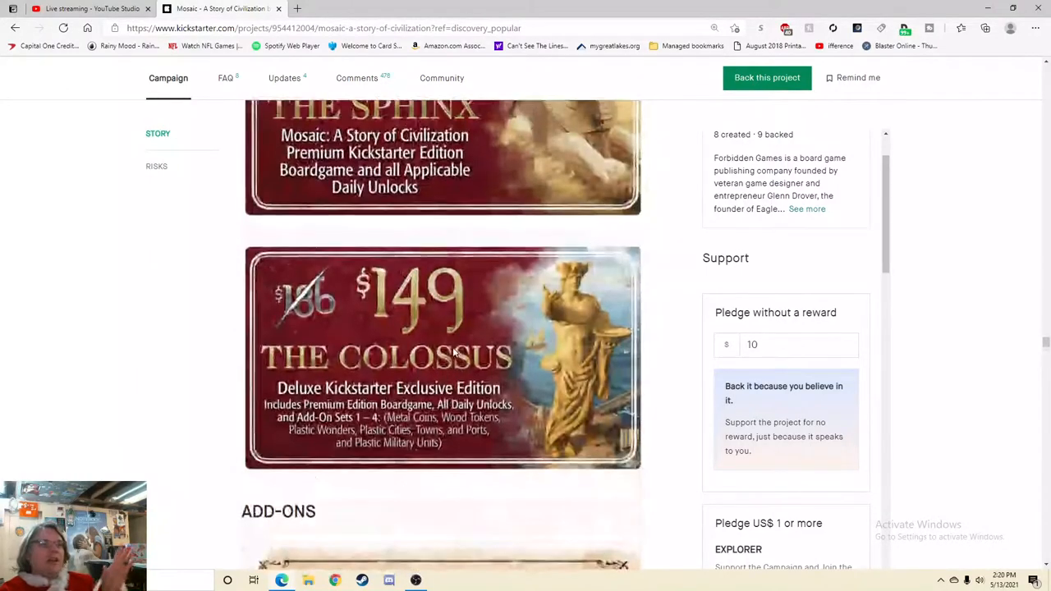
# - Scroll down through the pledge tier images again
pyautogui.scroll(-3)
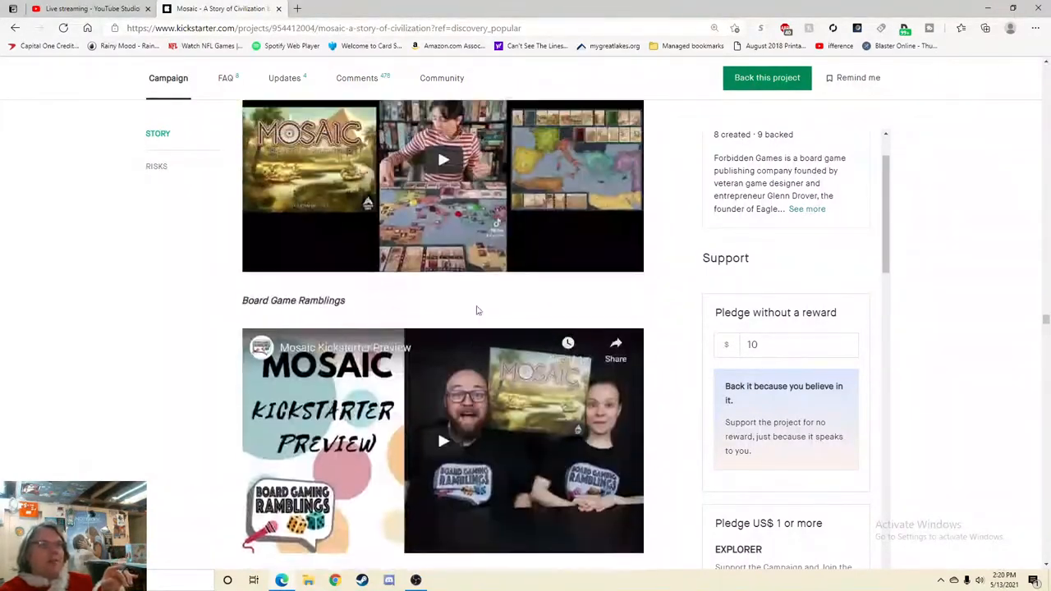
pyautogui.scroll(-3)
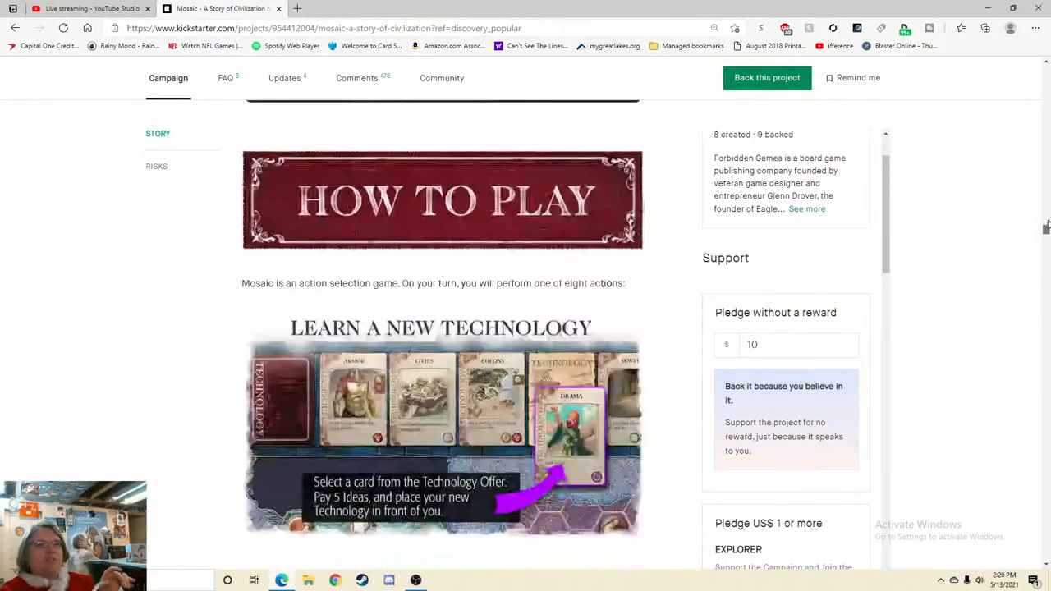
pyautogui.scroll(-3)
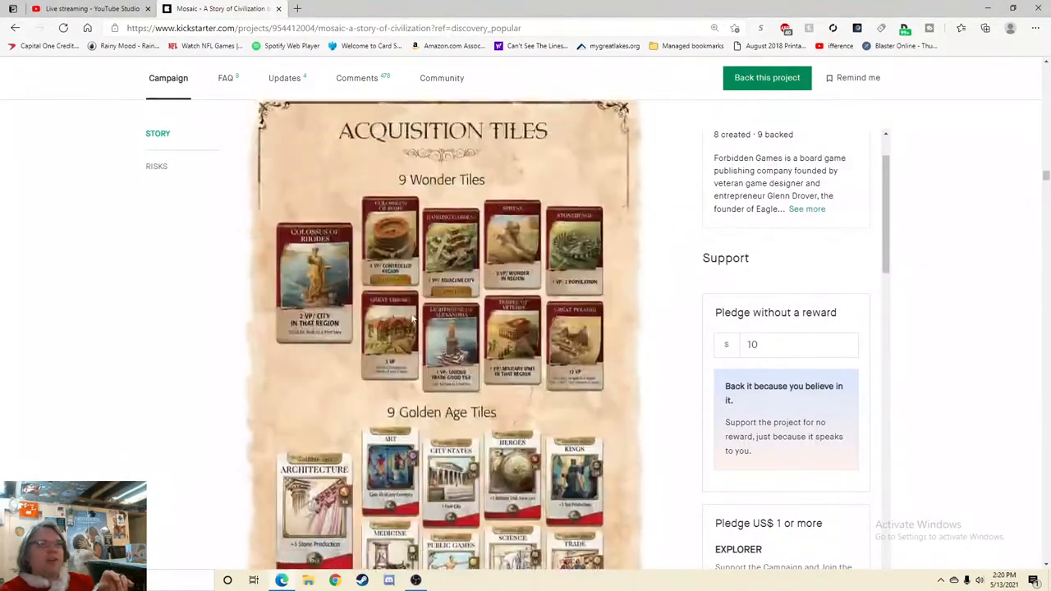
pyautogui.scroll(-3)
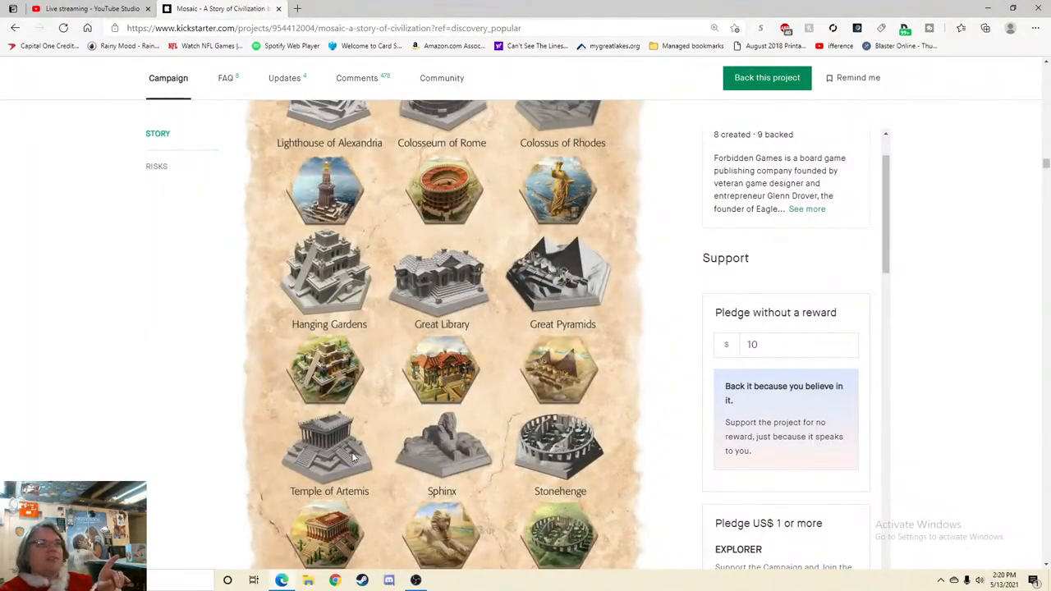
pyautogui.scroll(-3)
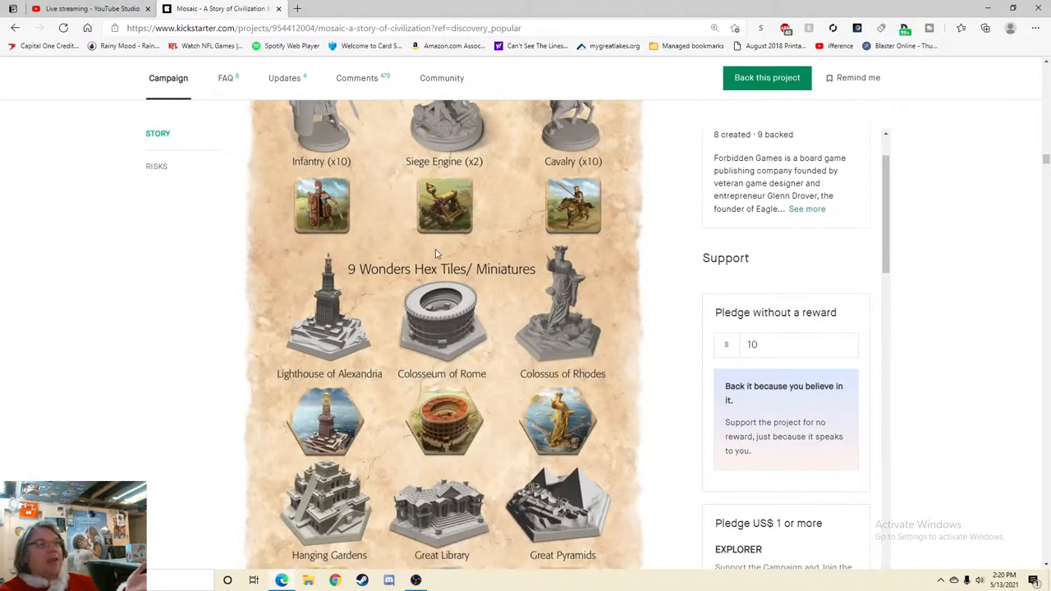
pyautogui.scroll(-3)
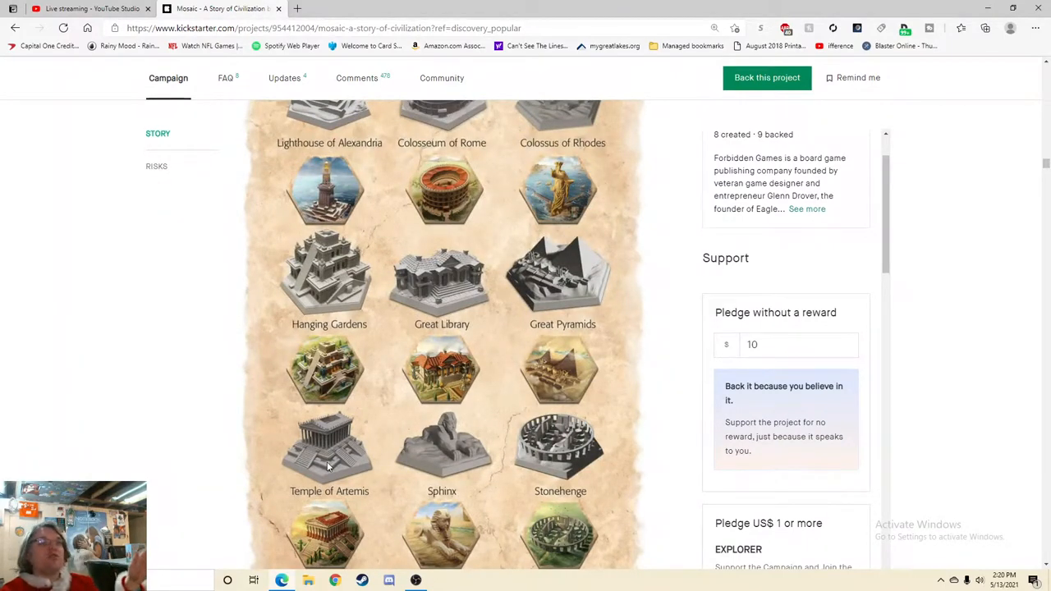
pyautogui.moveTo(312, 343)
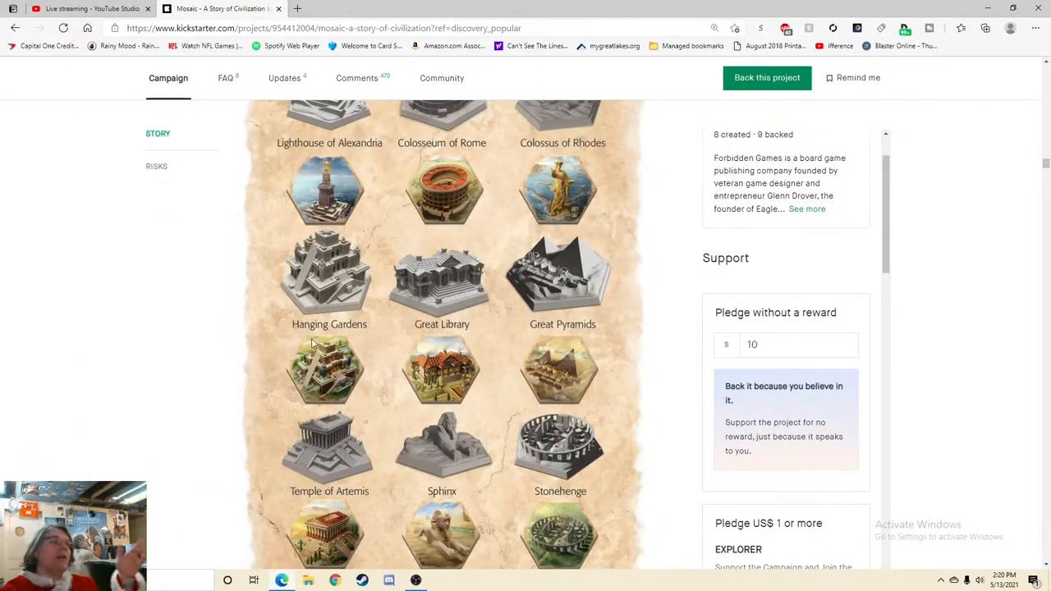
# - Scroll to the $149 Colossus tier with the Add-Ons heading promising 351 plastic miniatures below
pyautogui.scroll(-3)
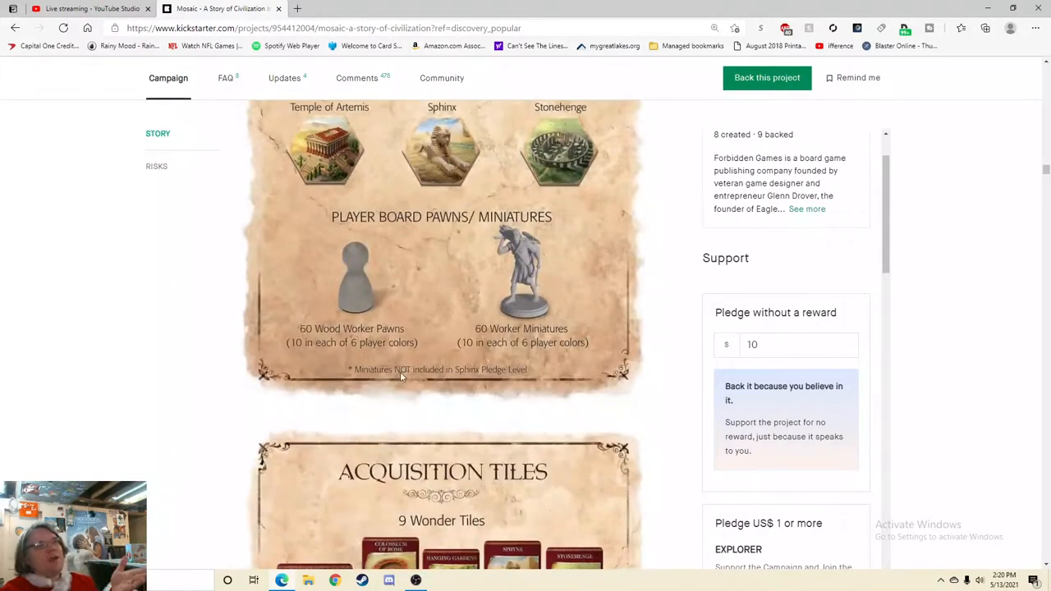
pyautogui.scroll(-3)
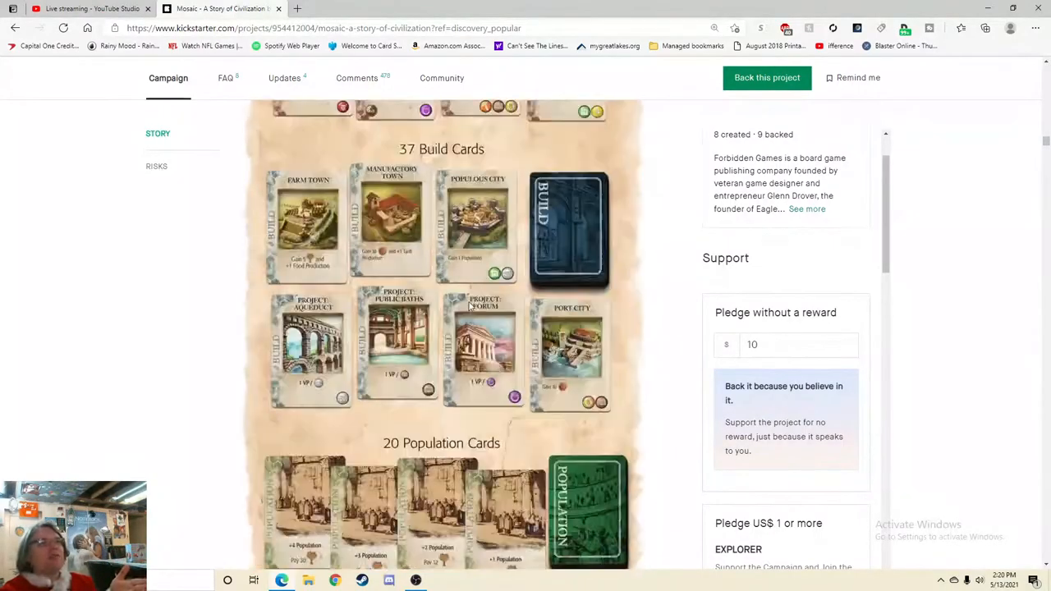
pyautogui.scroll(-3)
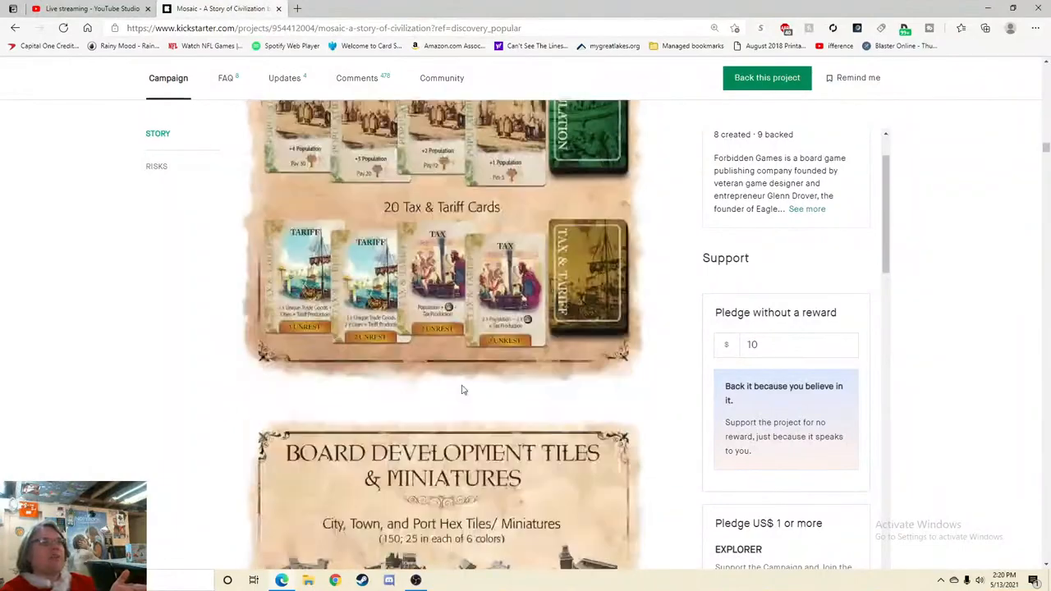
pyautogui.scroll(-3)
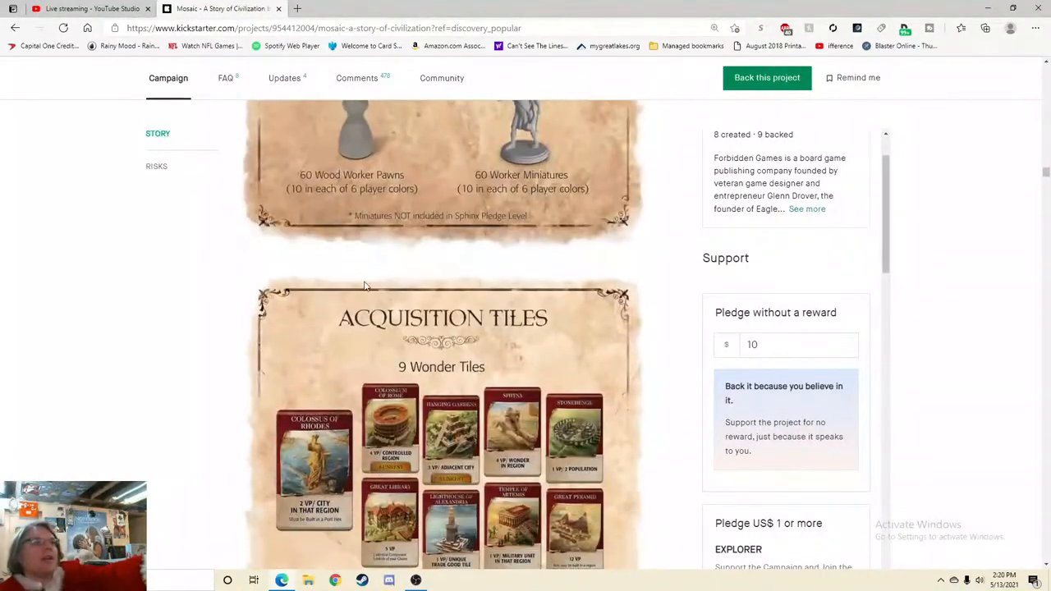
pyautogui.scroll(-3)
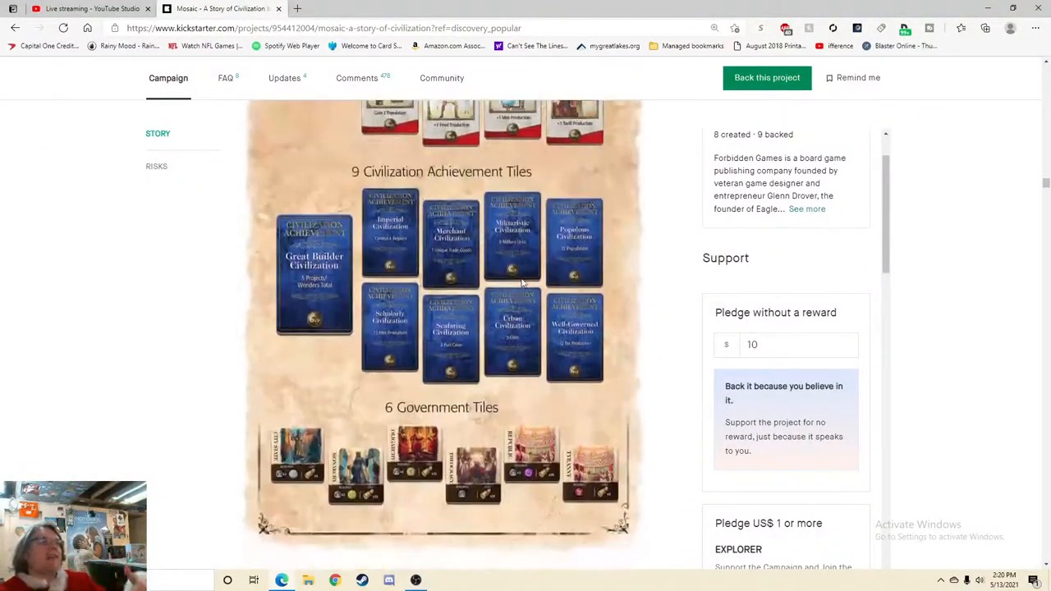
pyautogui.scroll(-3)
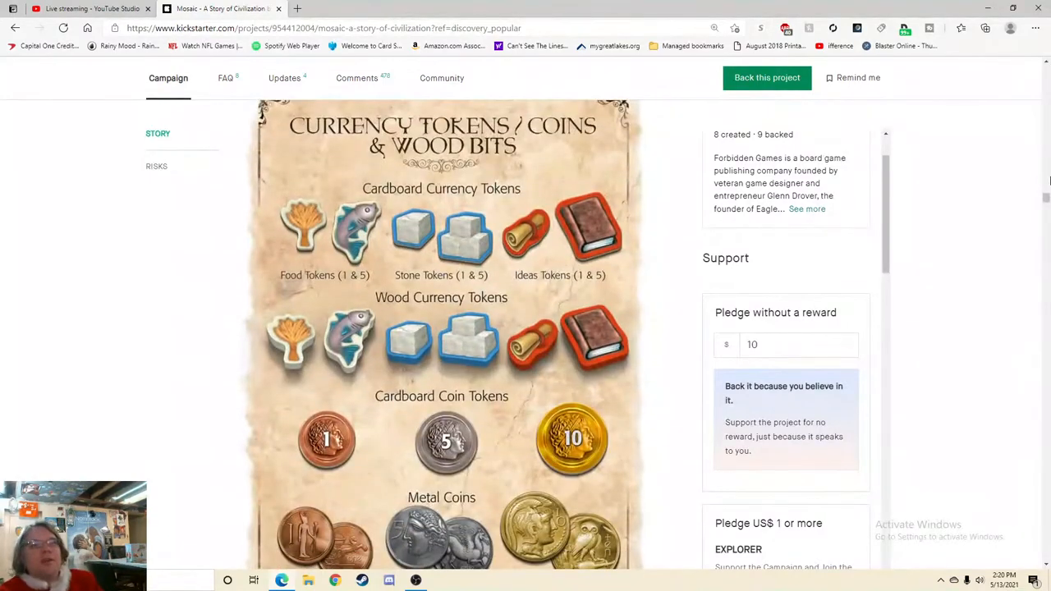
pyautogui.scroll(-3)
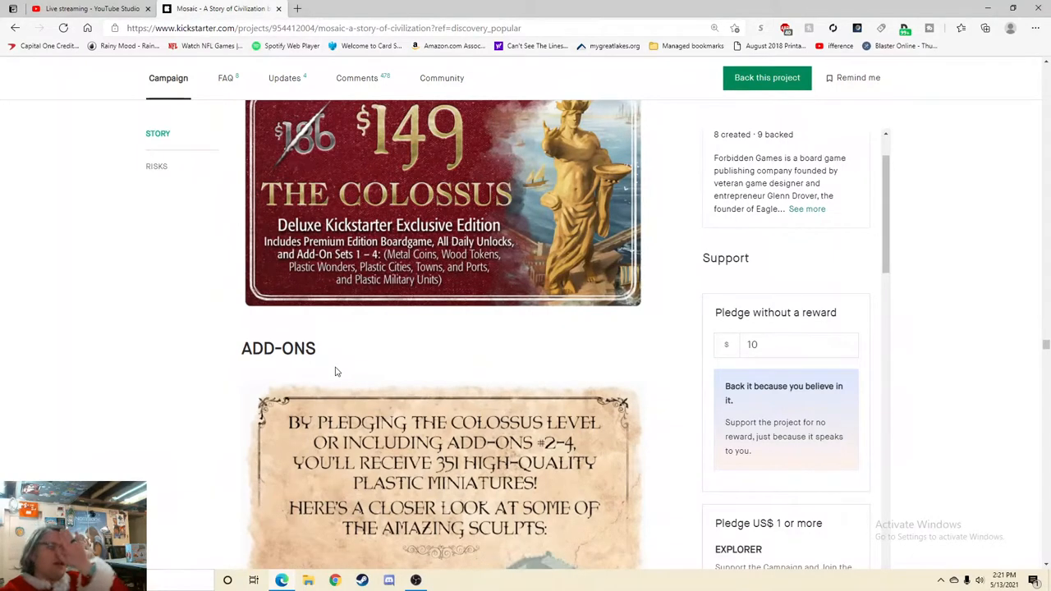
pyautogui.moveTo(328, 365)
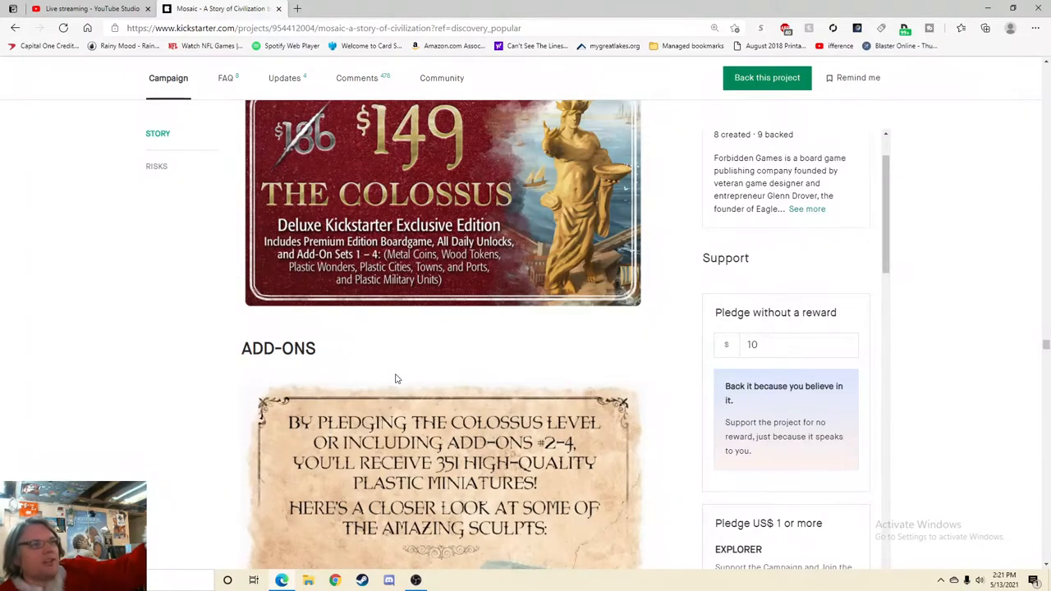
# - Scroll back to the Sphinx tier, then down past Add-Ons to the Historically Authentic Coins image
pyautogui.scroll(-3)
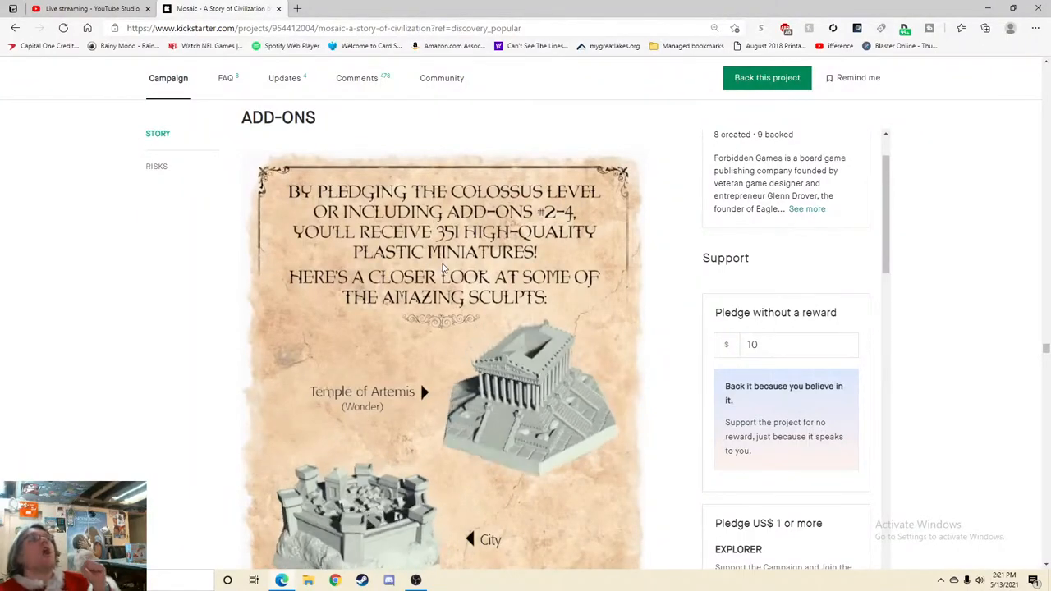
pyautogui.scroll(3)
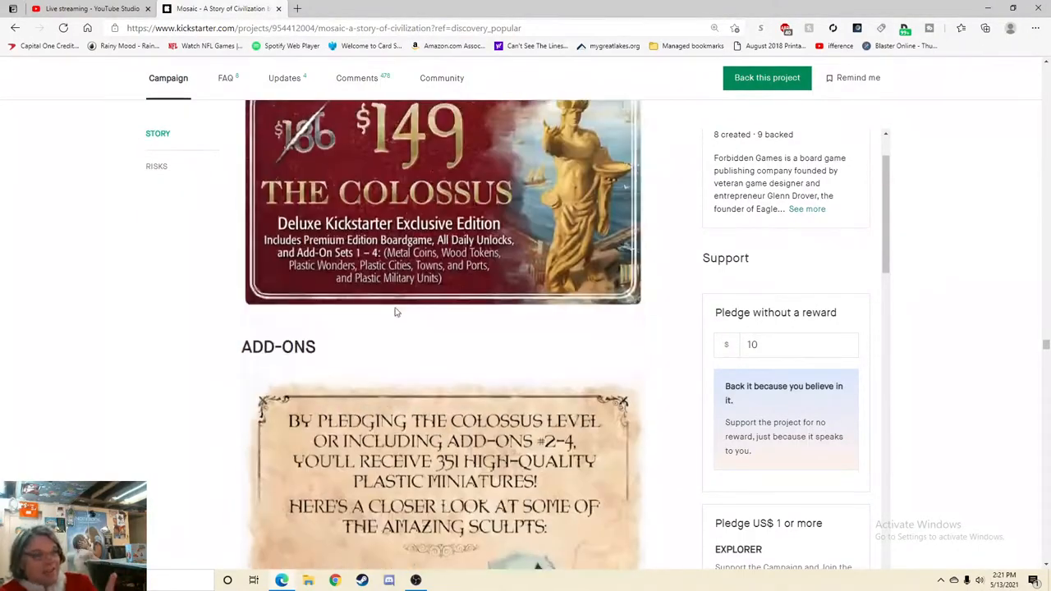
pyautogui.scroll(3)
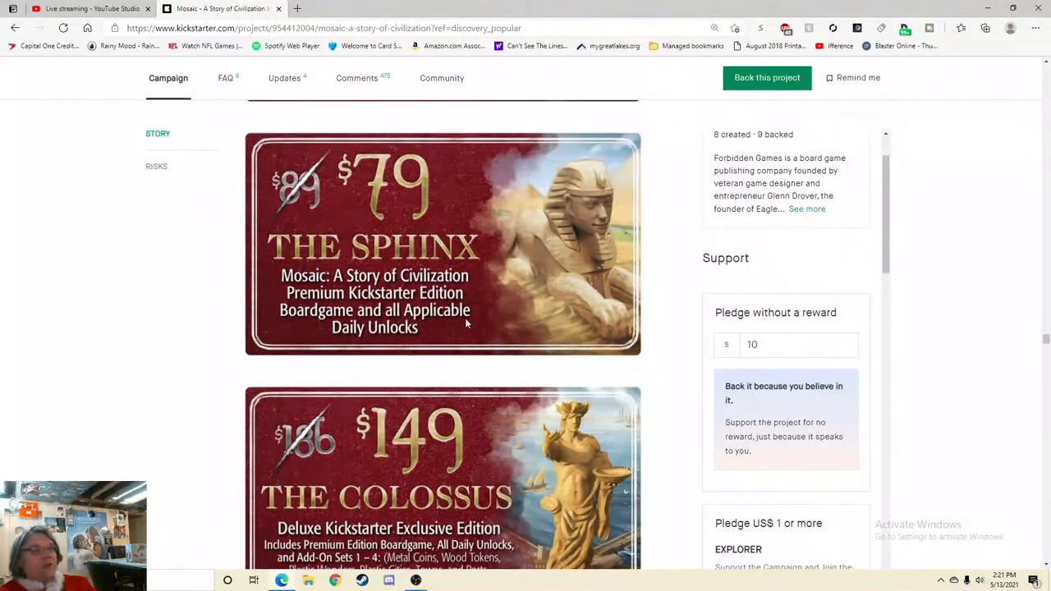
pyautogui.scroll(-3)
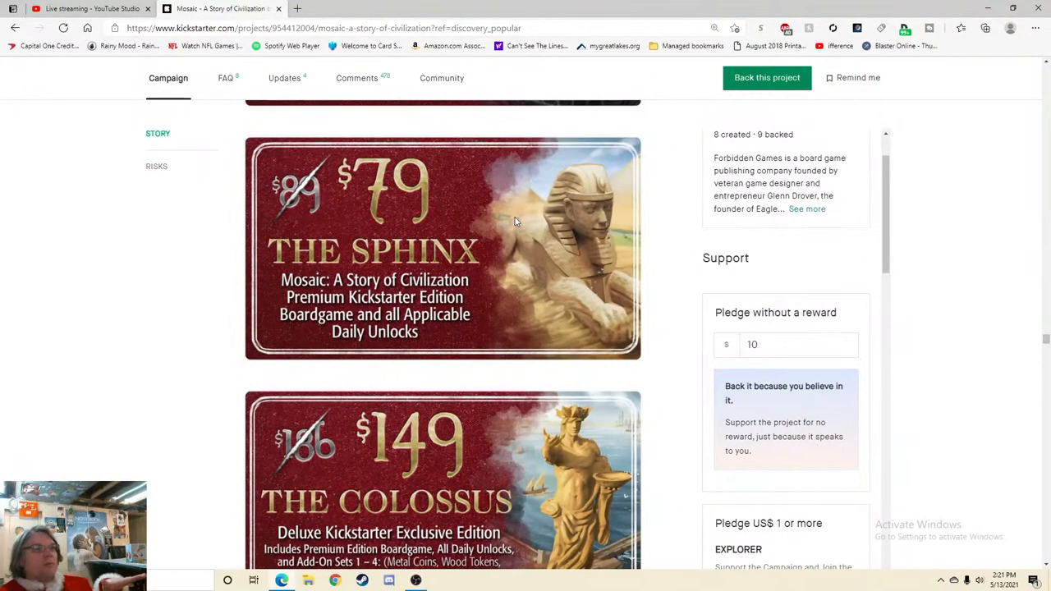
pyautogui.scroll(-3)
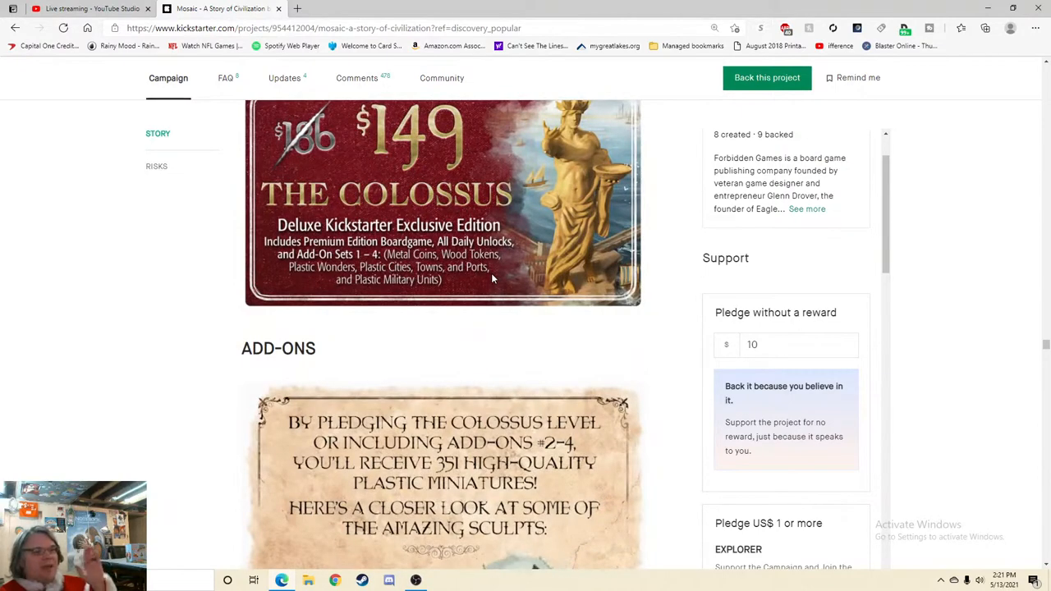
pyautogui.scroll(-3)
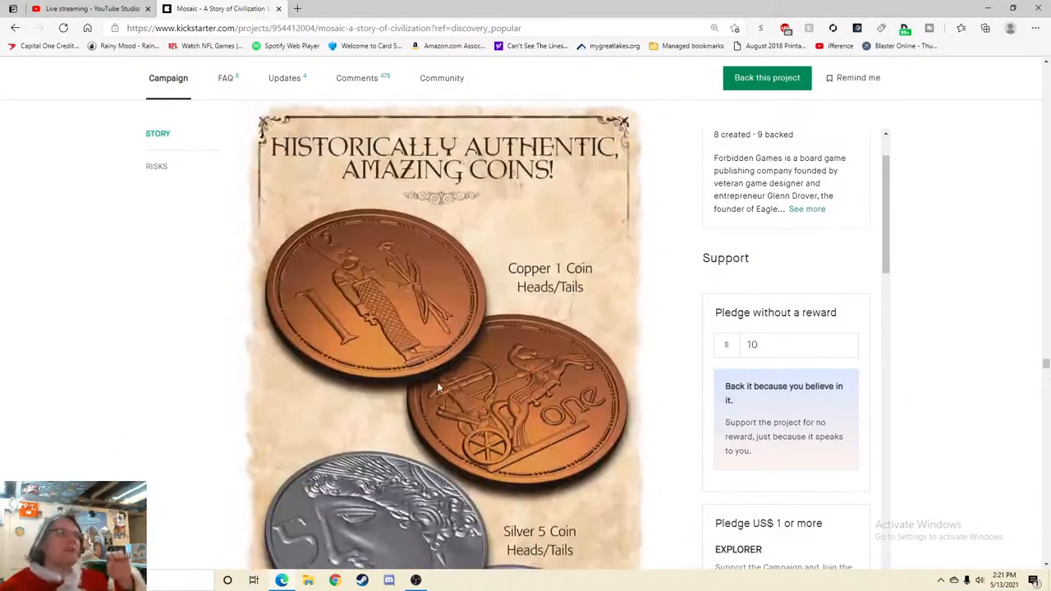
pyautogui.scroll(-3)
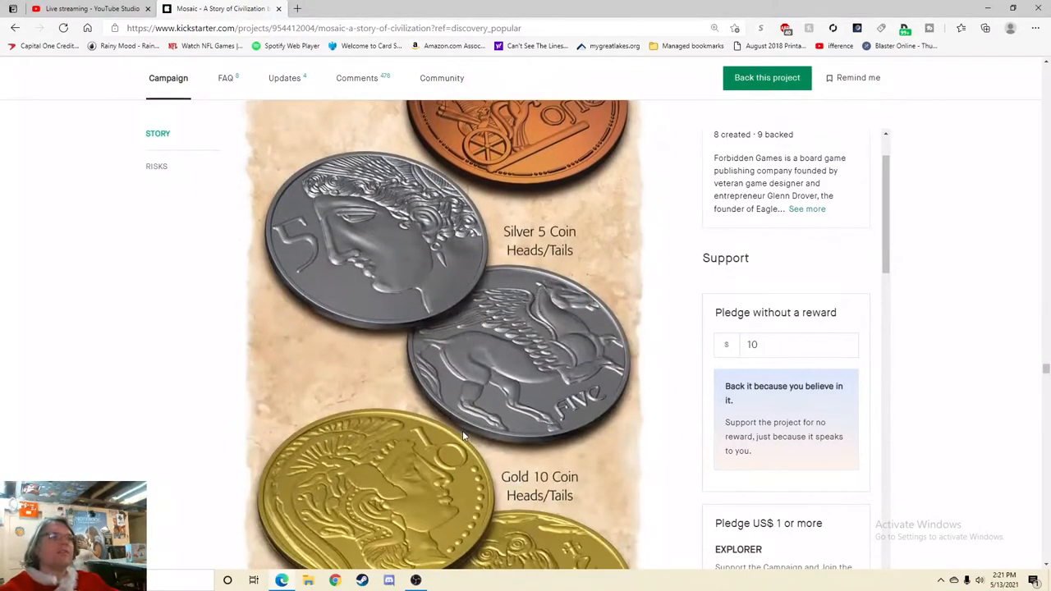
pyautogui.scroll(-3)
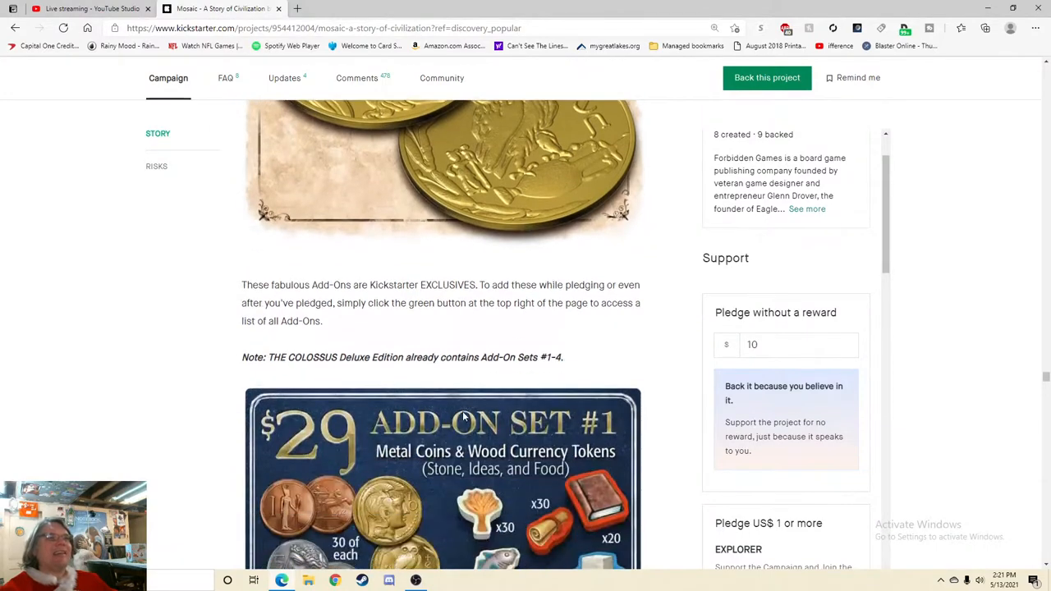
pyautogui.scroll(-3)
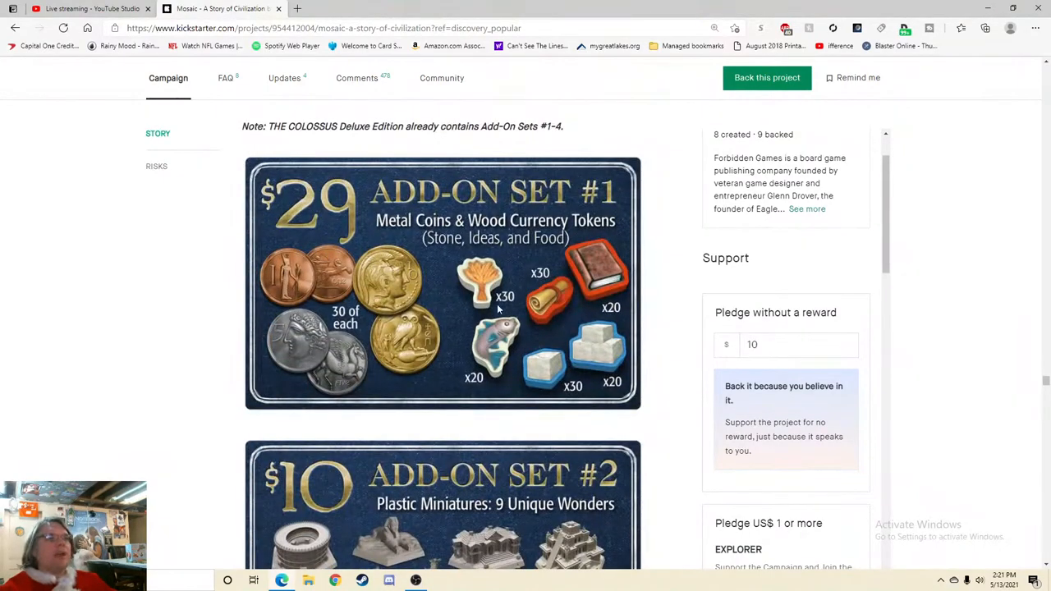
pyautogui.scroll(-3)
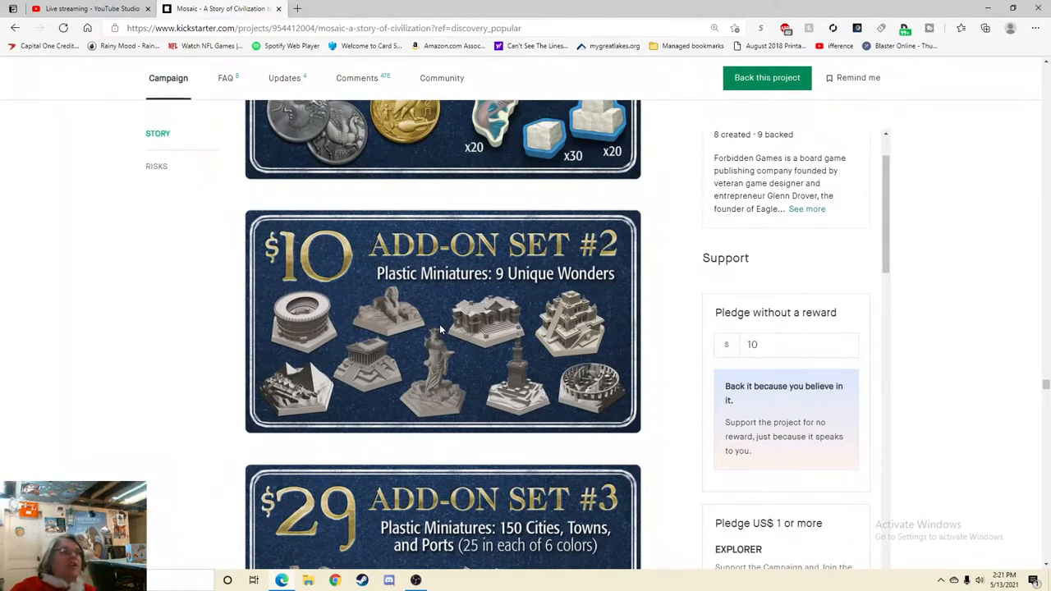
pyautogui.scroll(-3)
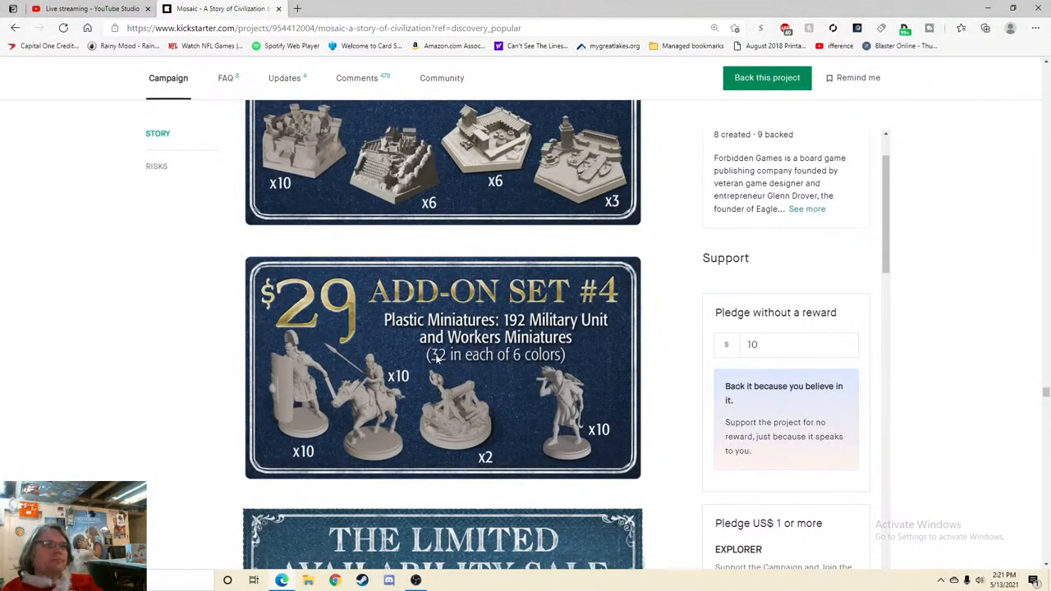
pyautogui.scroll(-3)
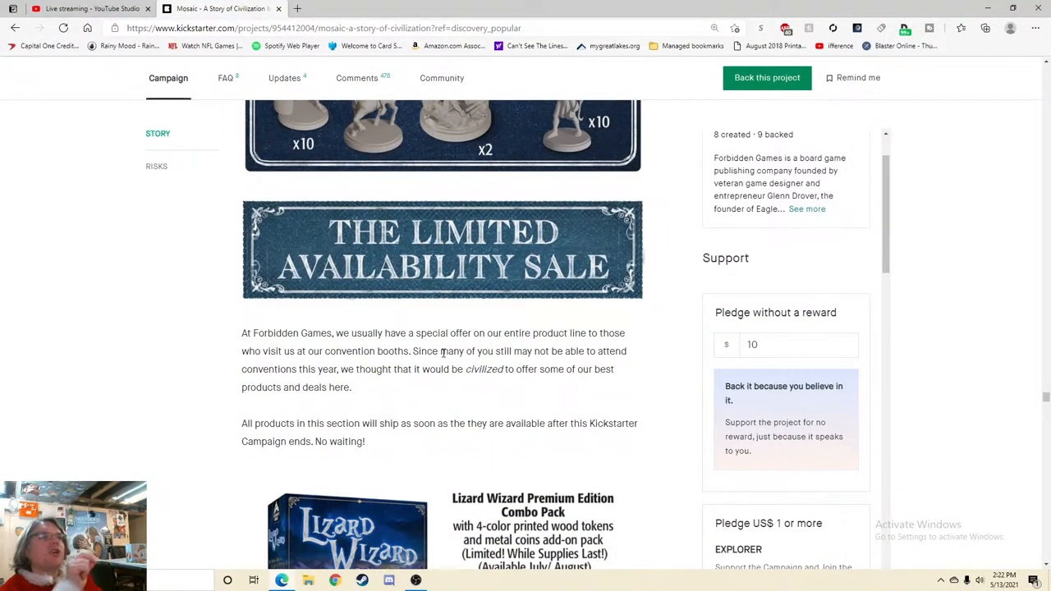
pyautogui.scroll(-3)
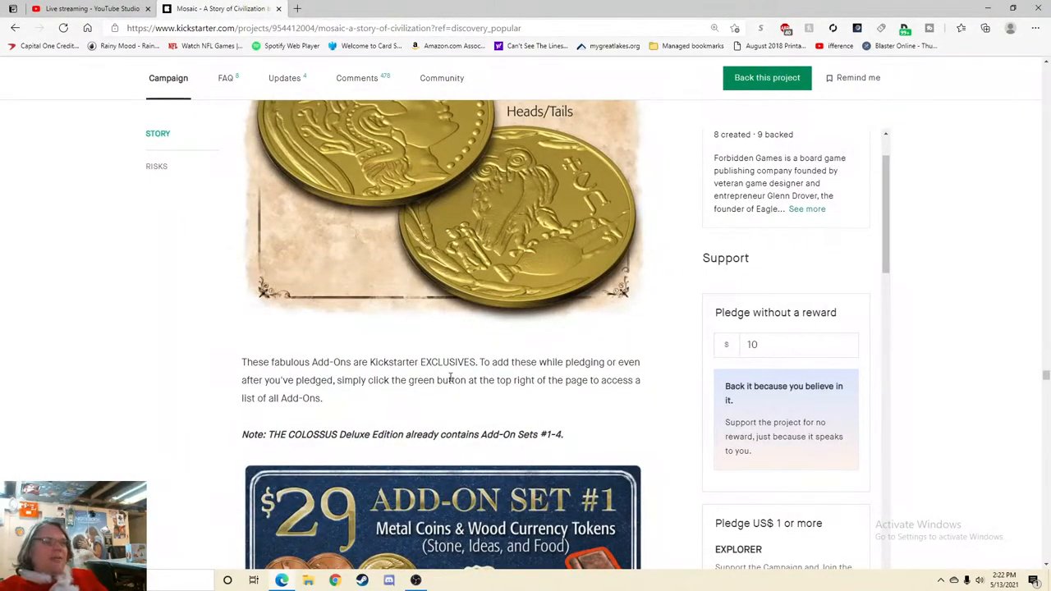
pyautogui.scroll(-3)
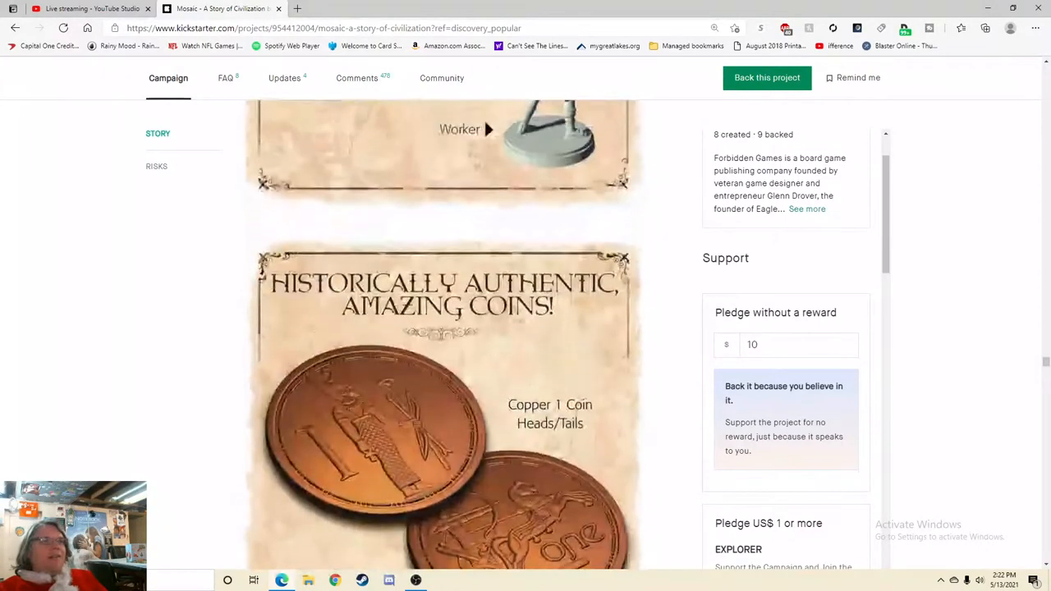
pyautogui.scroll(-3)
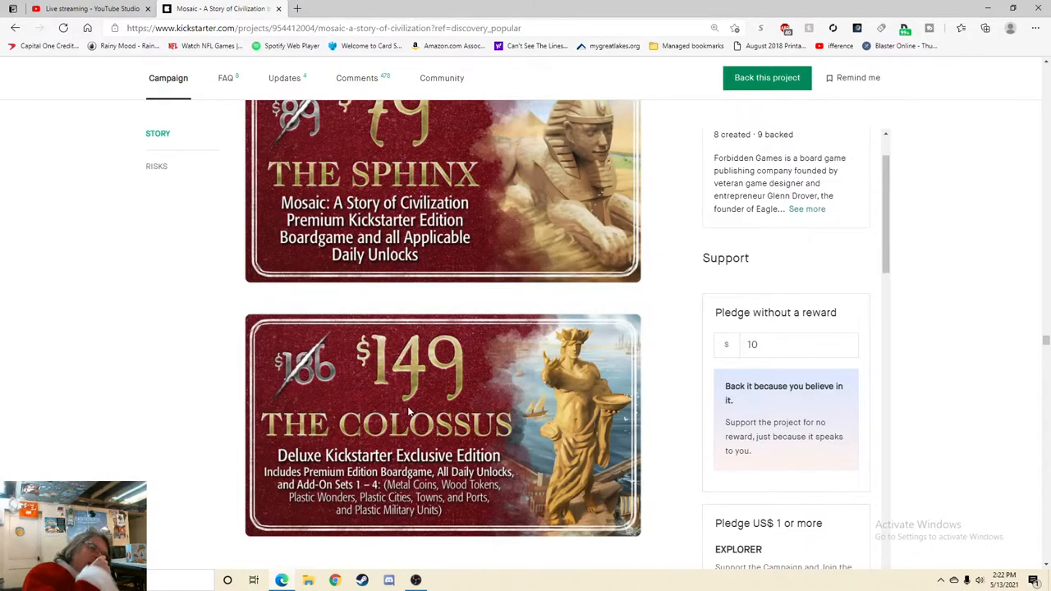
pyautogui.scroll(-3)
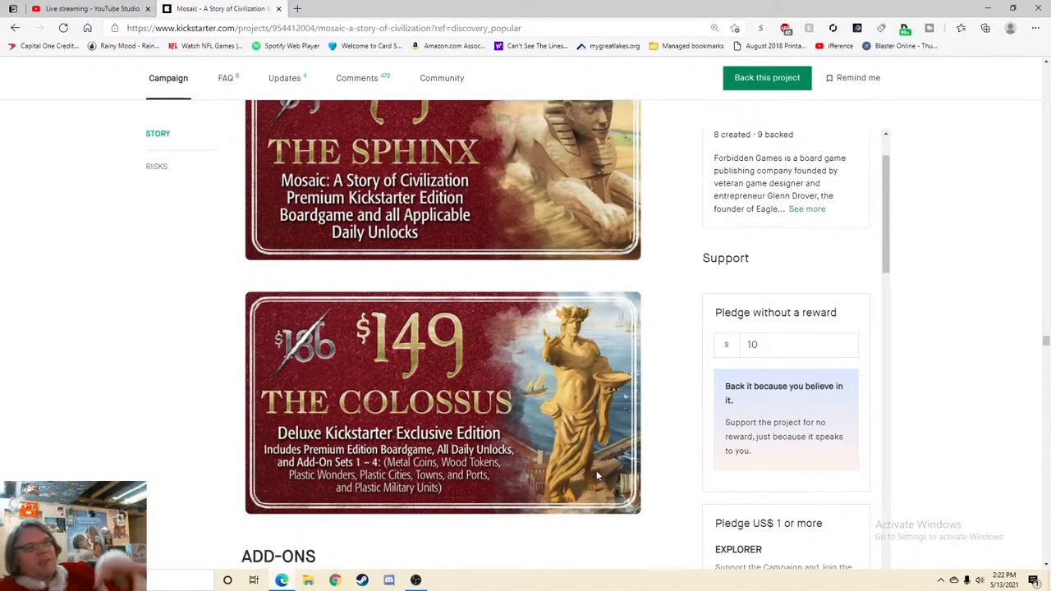
pyautogui.scroll(-3)
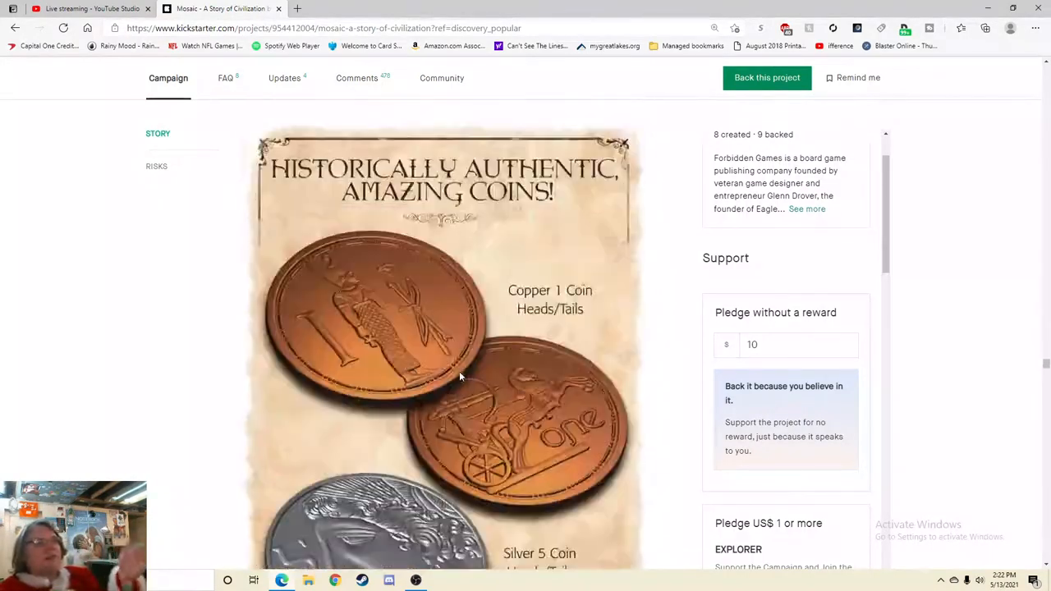
pyautogui.scroll(-3)
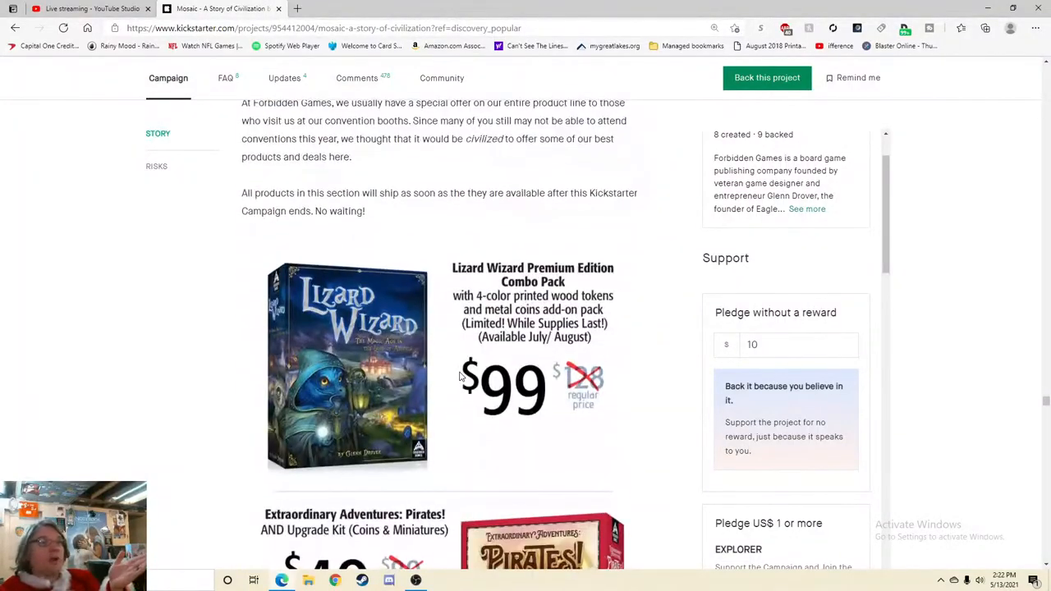
# - Scroll past the Pirates and Railroad Rivals add-ons
pyautogui.scroll(-3)
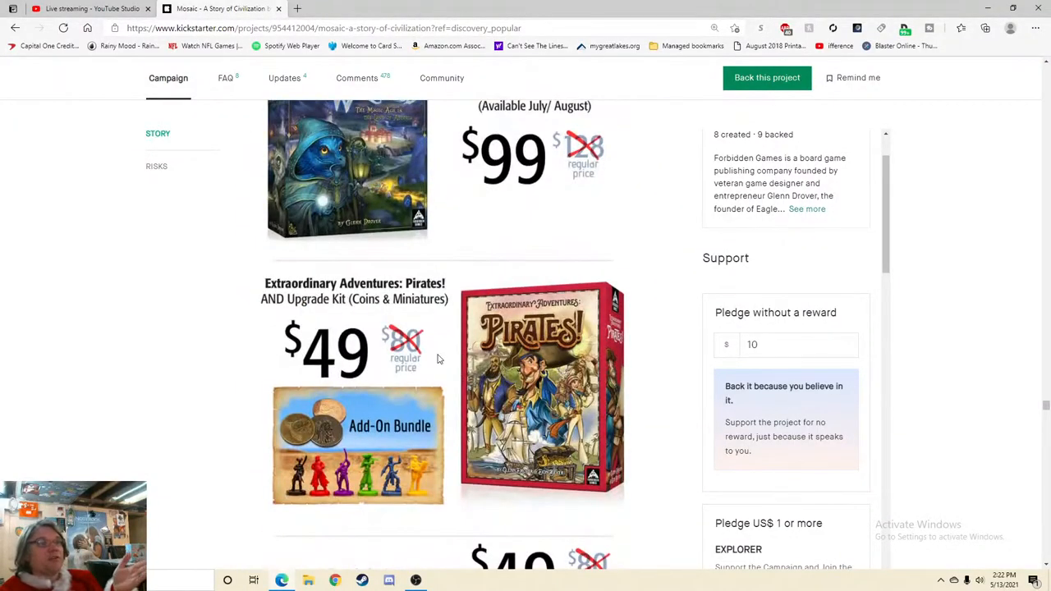
pyautogui.scroll(-3)
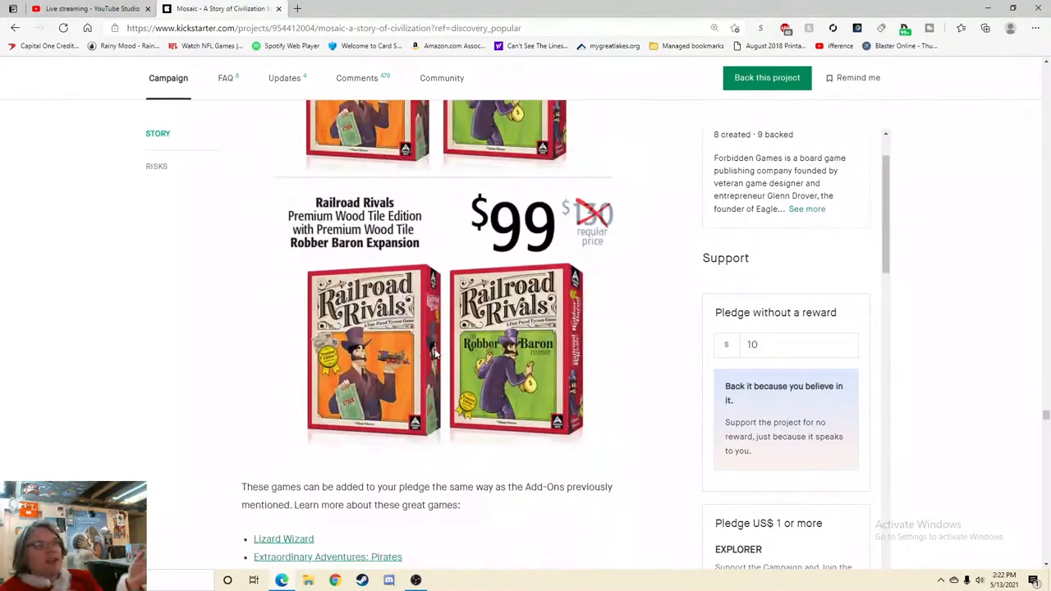
pyautogui.scroll(-3)
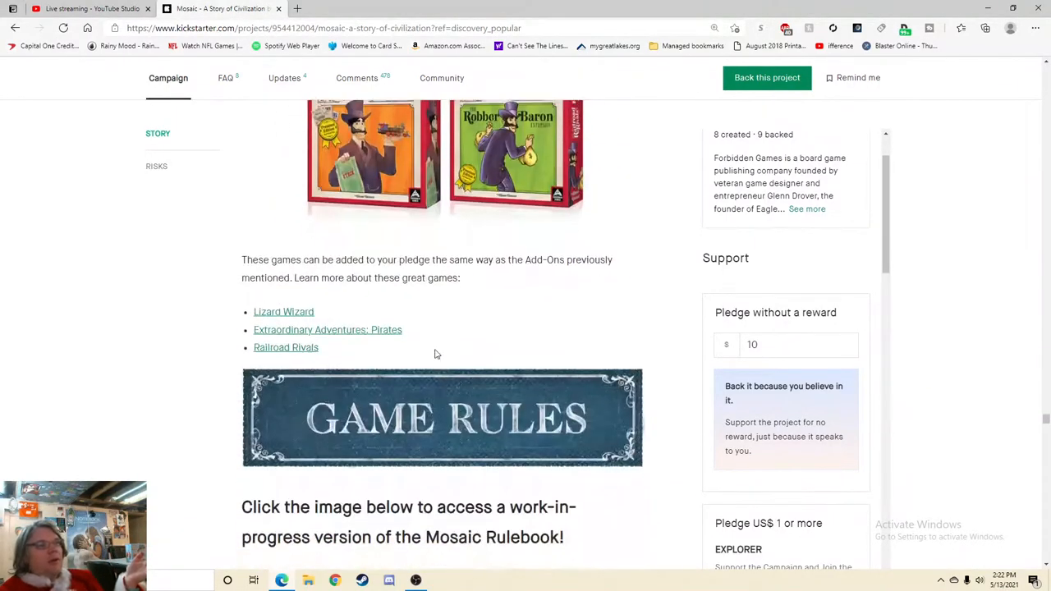
pyautogui.scroll(-3)
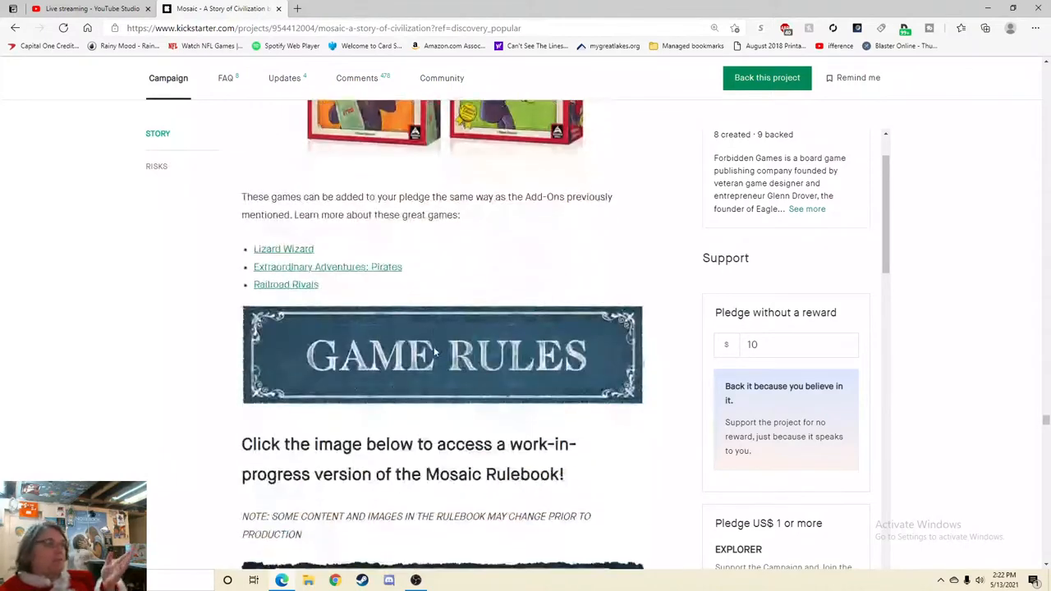
pyautogui.scroll(-3)
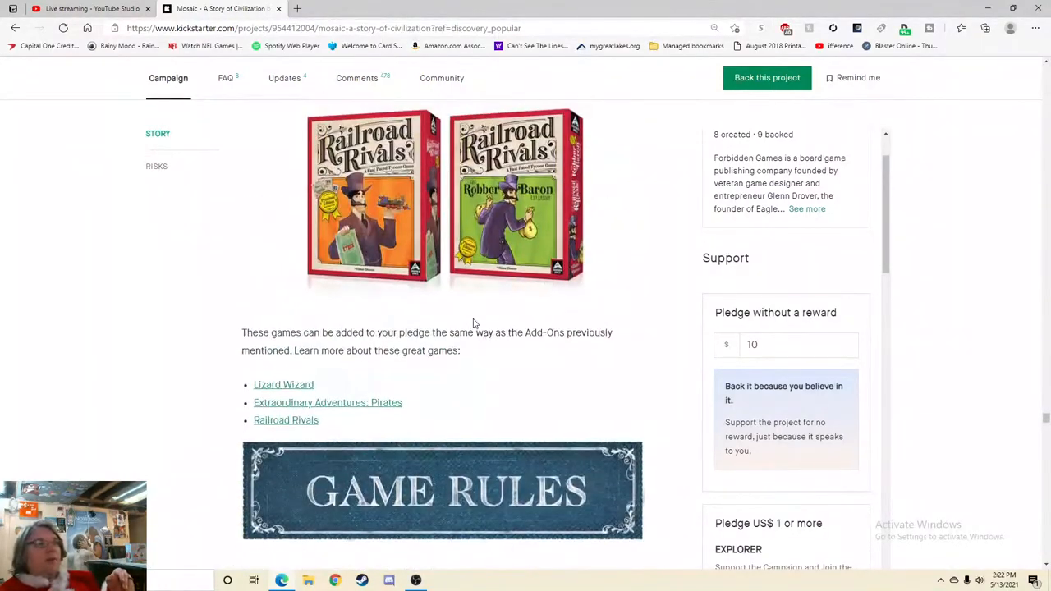
# - Scroll to the Game Rules section offering the work-in-progress How to Play Mosaic rulebook
pyautogui.scroll(-3)
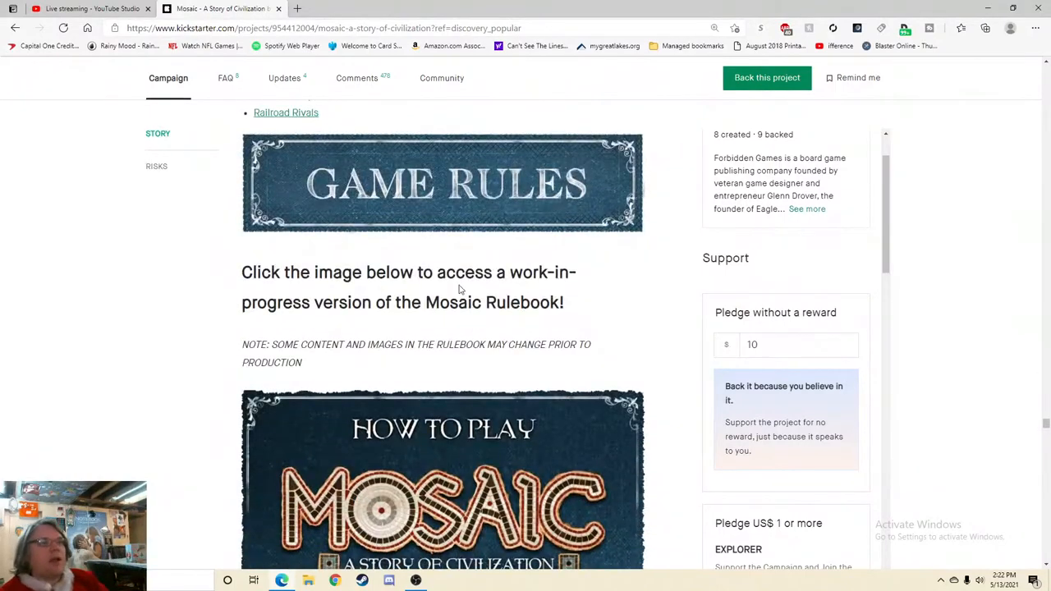
pyautogui.scroll(-3)
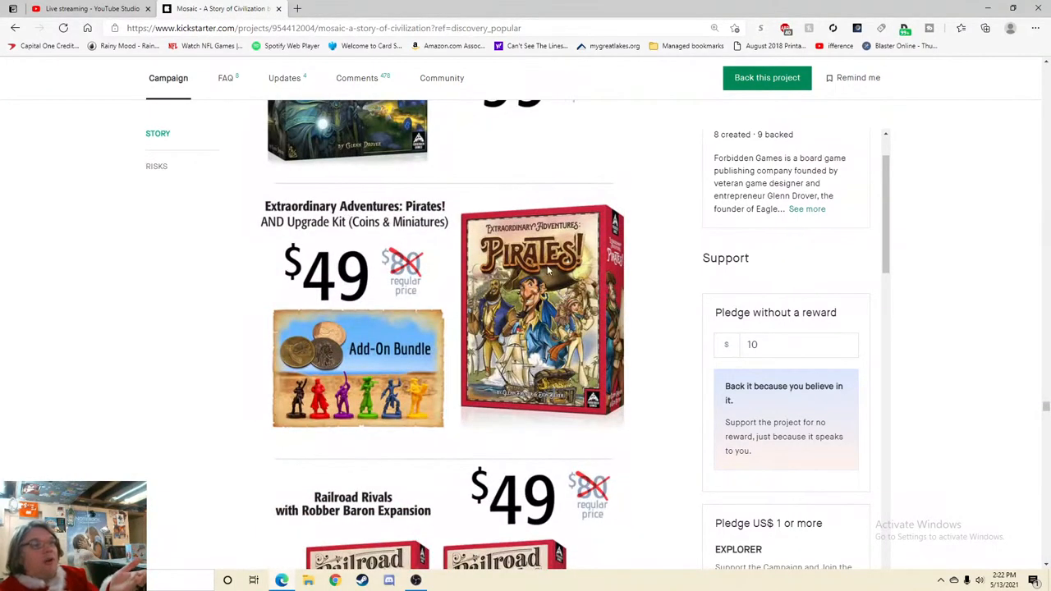
pyautogui.moveTo(309, 358)
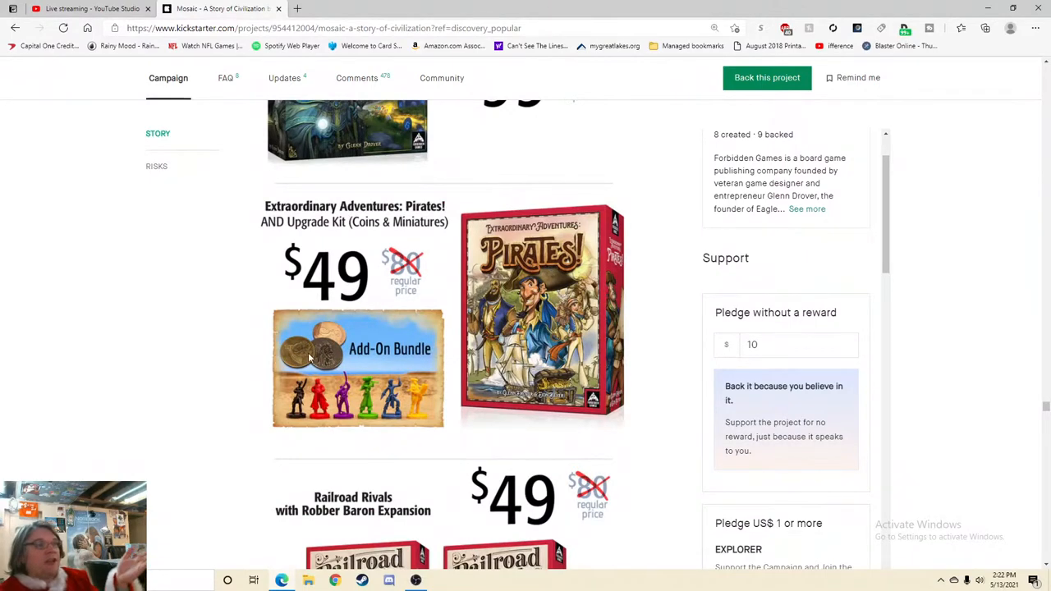
pyautogui.moveTo(457, 359)
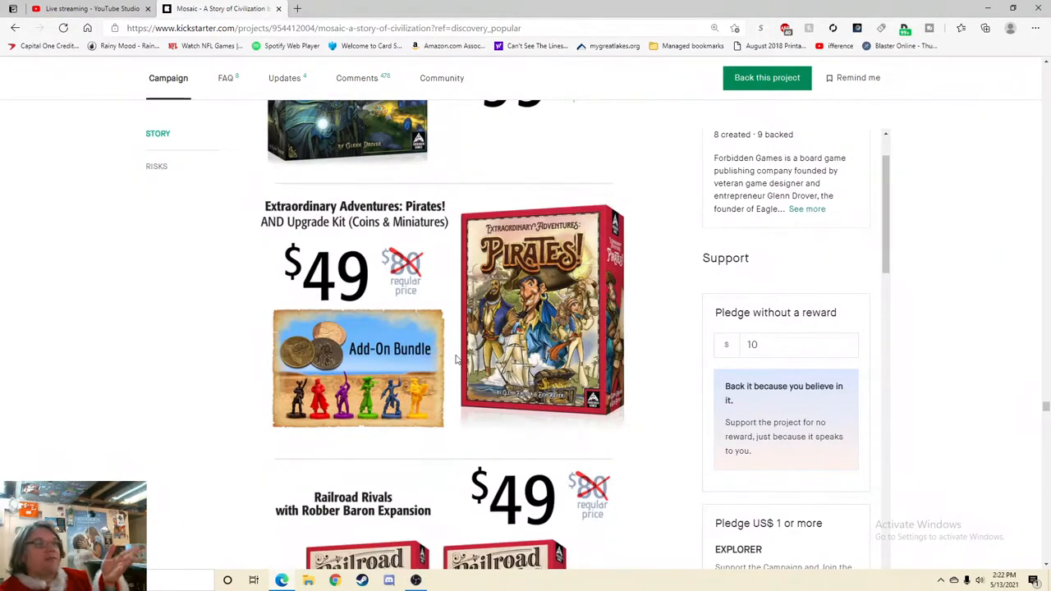
pyautogui.scroll(-3)
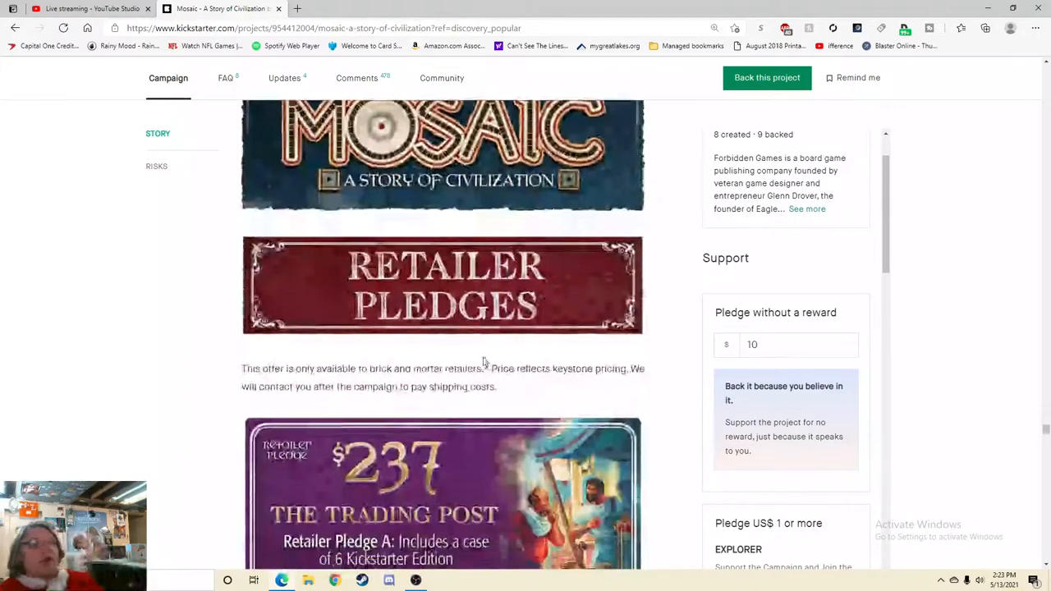
pyautogui.scroll(-3)
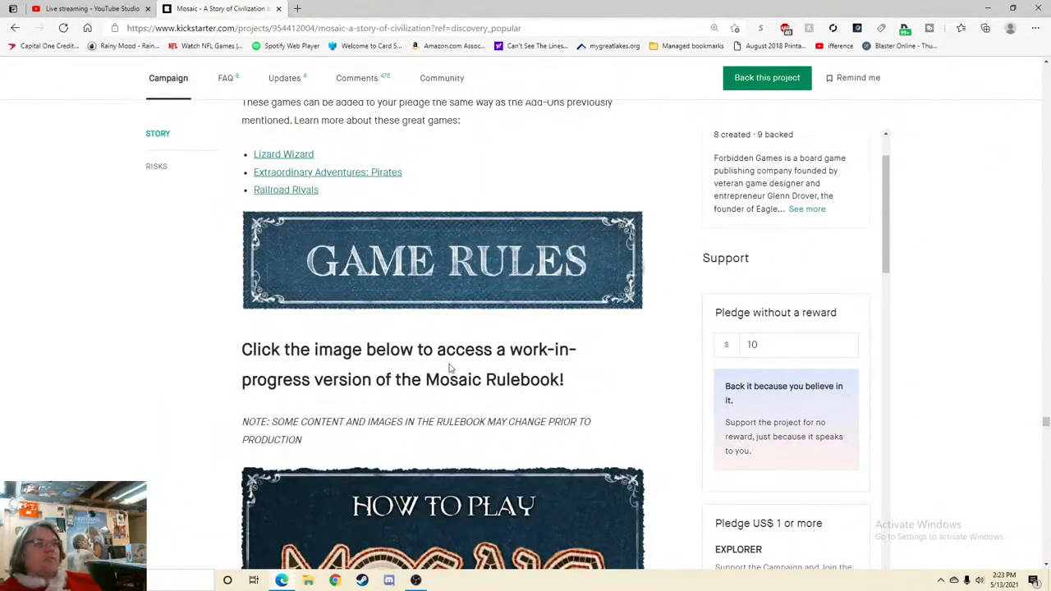
pyautogui.moveTo(404, 441)
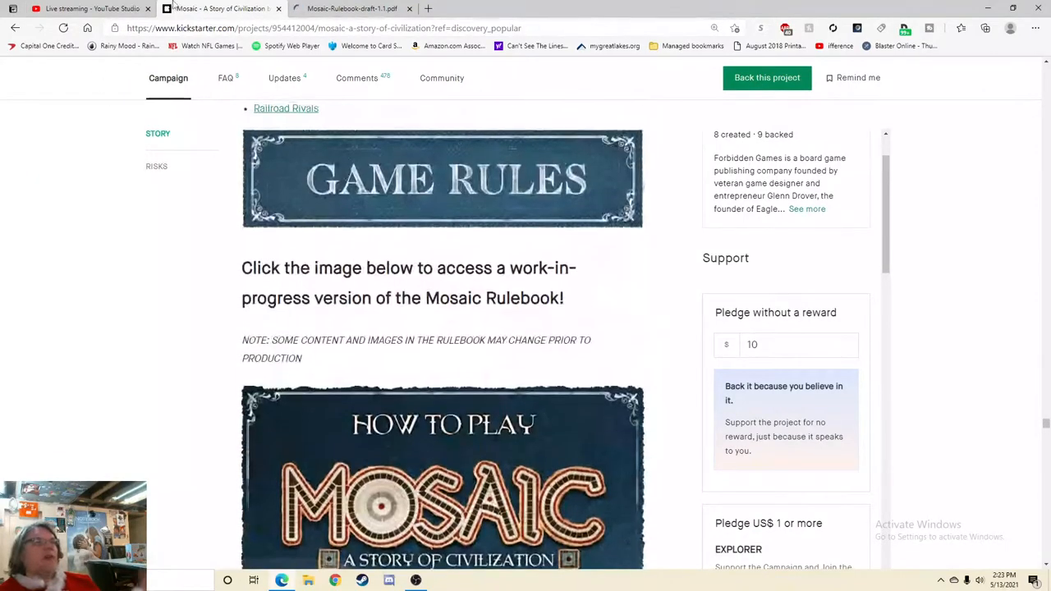
# - View the Mosaic-Rulebook-draft-1.1 PDF in Dropbox down to page 8's Selecting Leaders and Starting Technologies rules
pyautogui.click(442, 479)
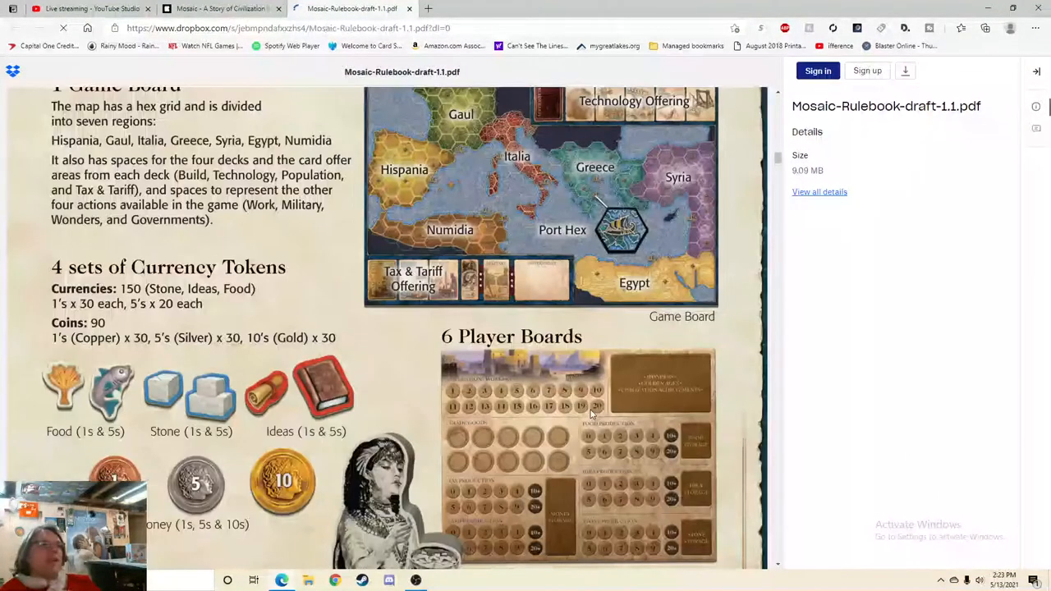
pyautogui.scroll(-3)
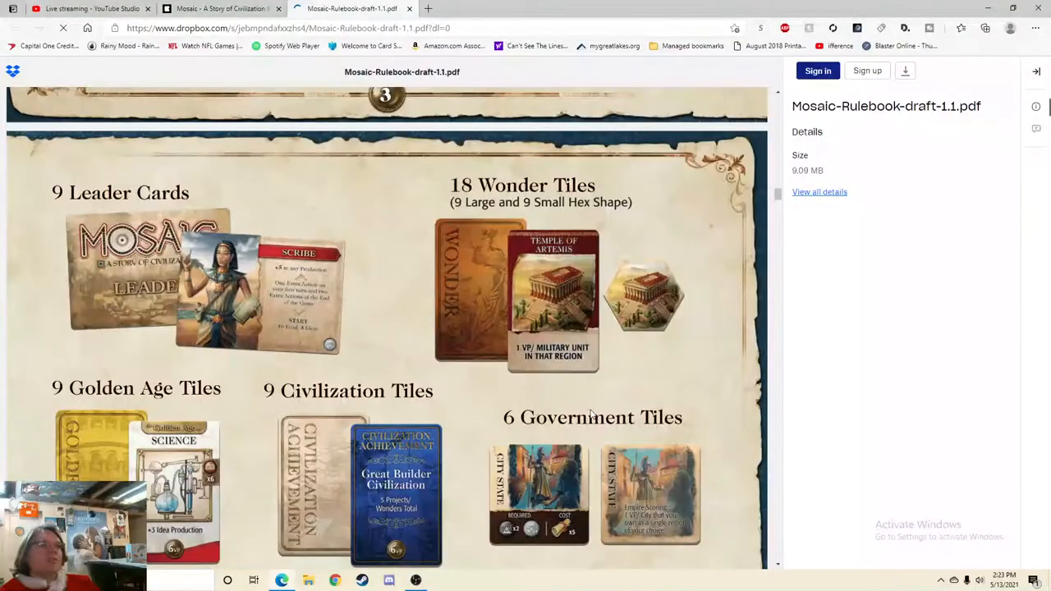
pyautogui.scroll(-3)
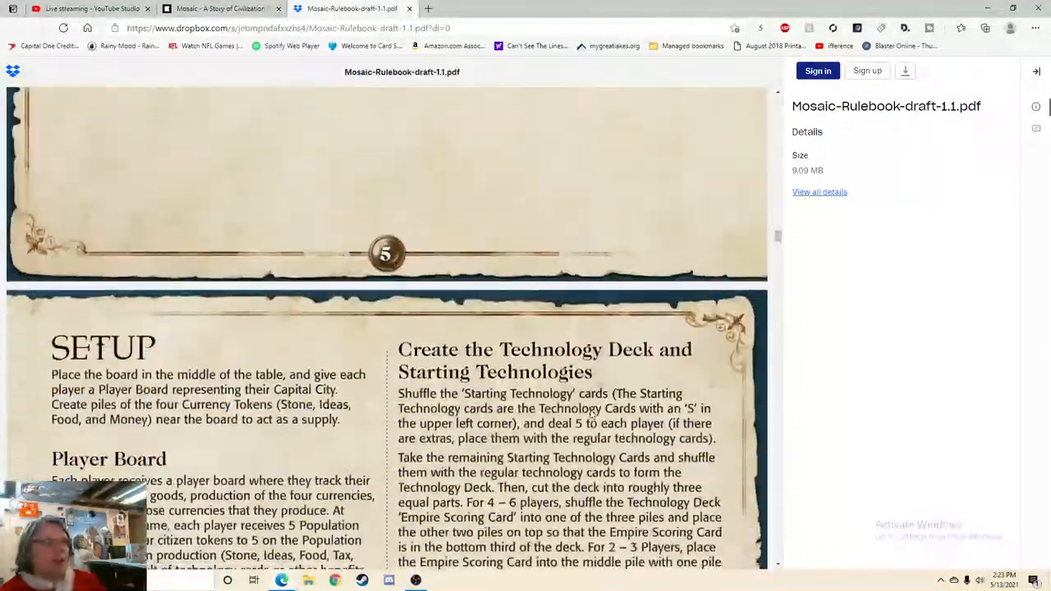
pyautogui.scroll(-3)
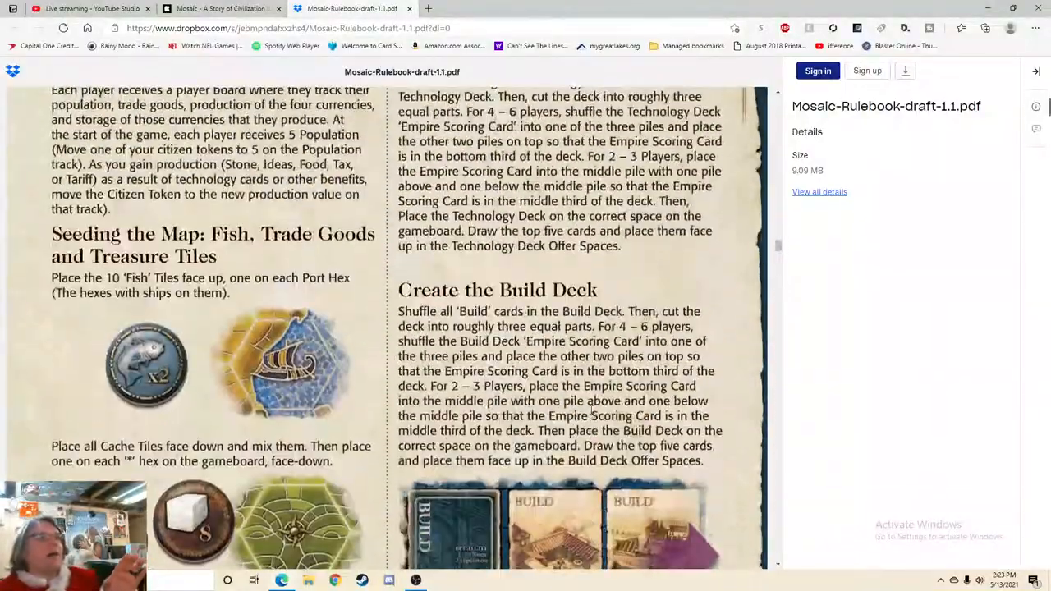
pyautogui.scroll(-3)
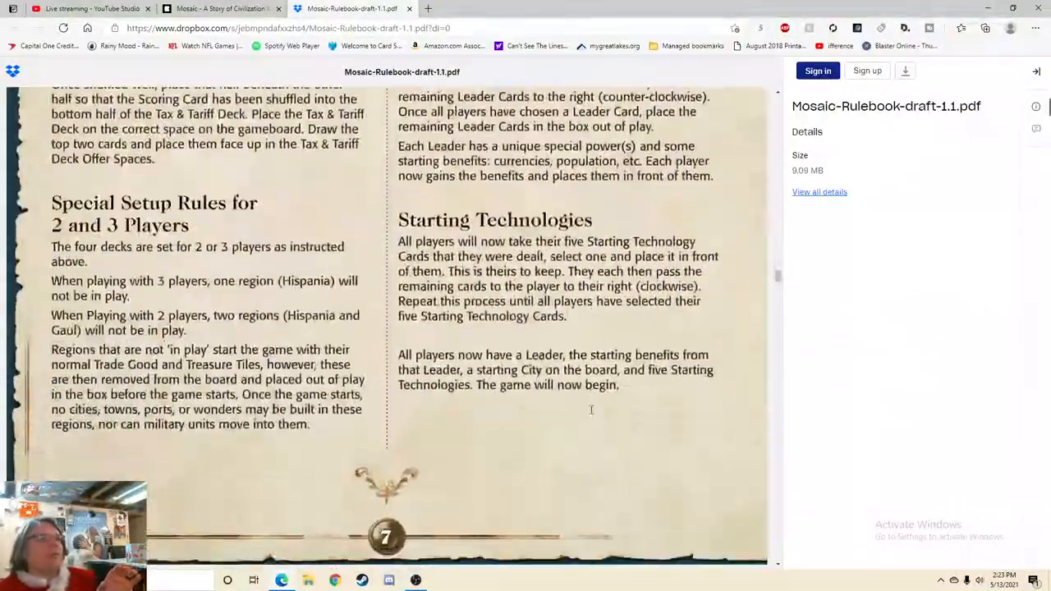
pyautogui.scroll(-3)
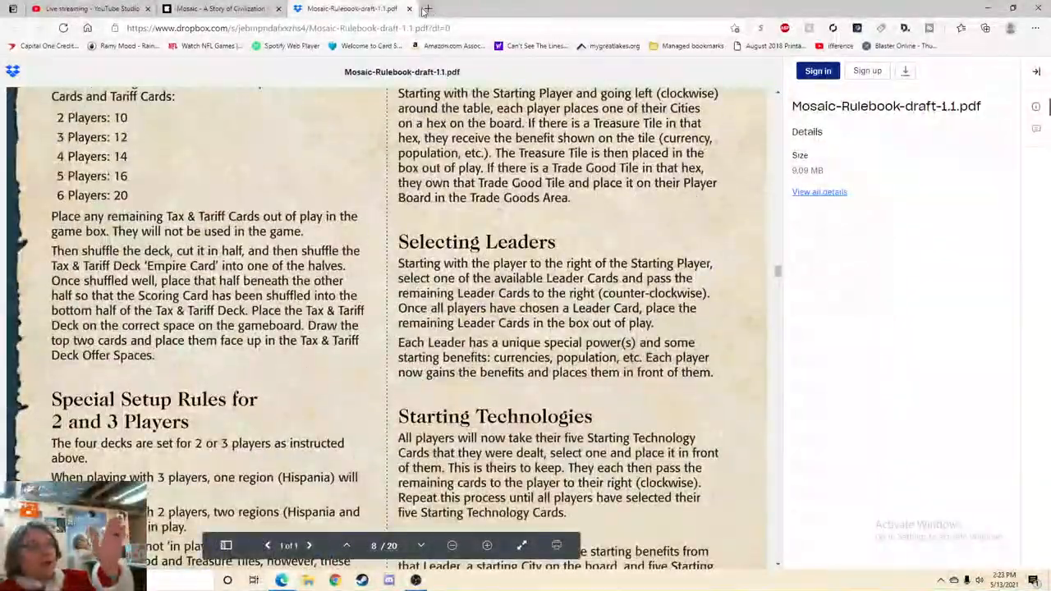
# - Return to the Kickstarter campaign story and scroll past the retailer pledges
pyautogui.click(216, 10)
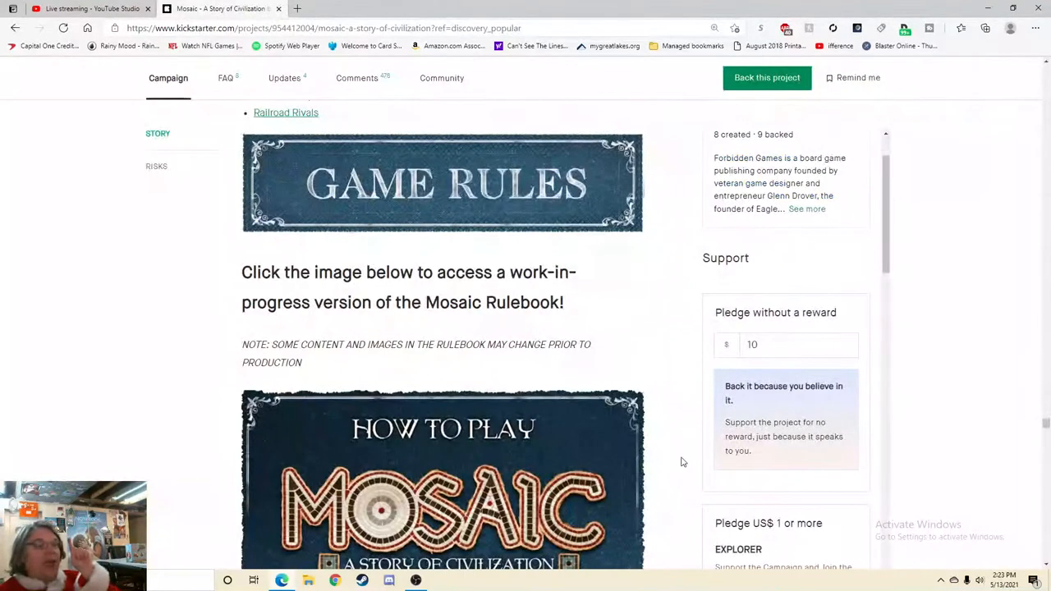
pyautogui.scroll(-3)
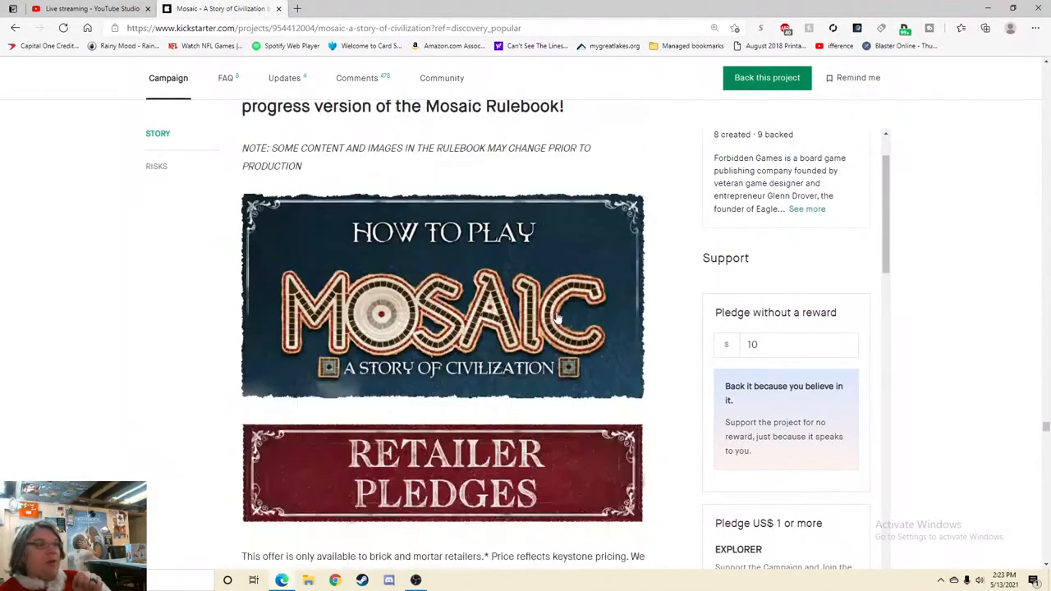
pyautogui.scroll(-3)
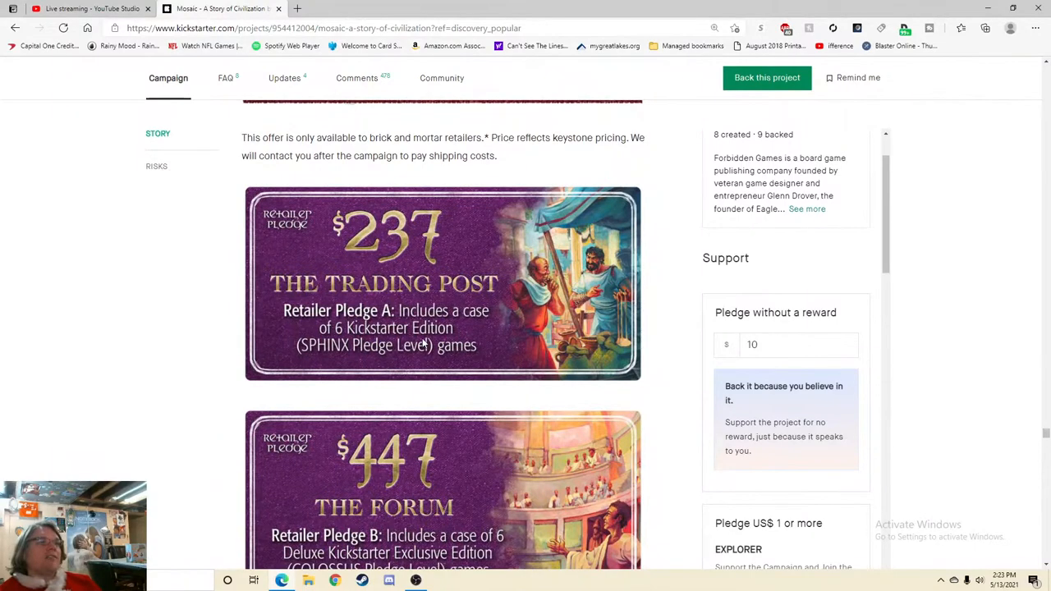
pyautogui.scroll(-3)
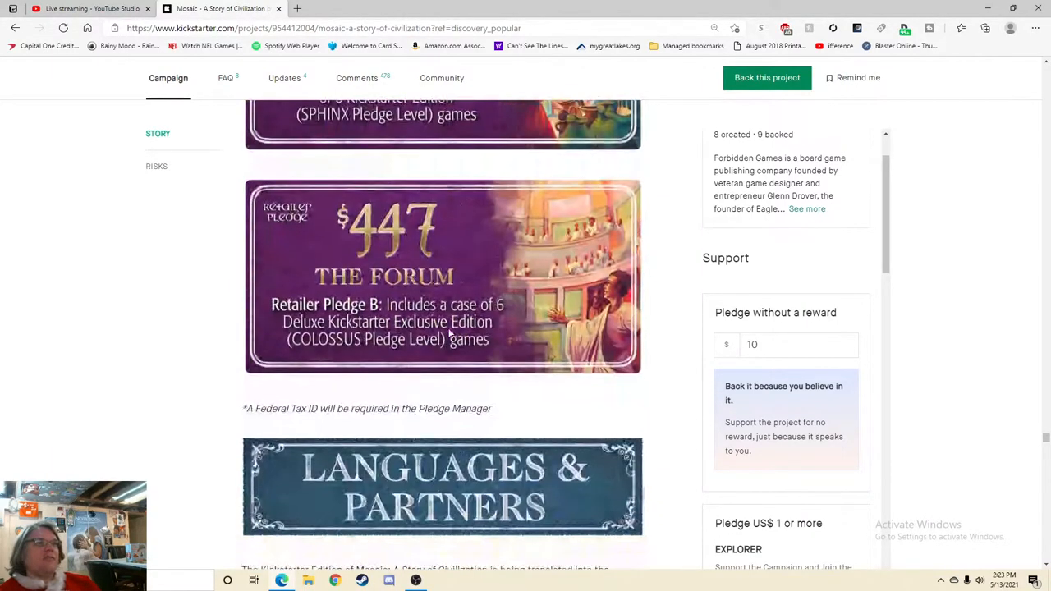
# - Scroll past the language partners and social links to the Shipping banner
pyautogui.scroll(-3)
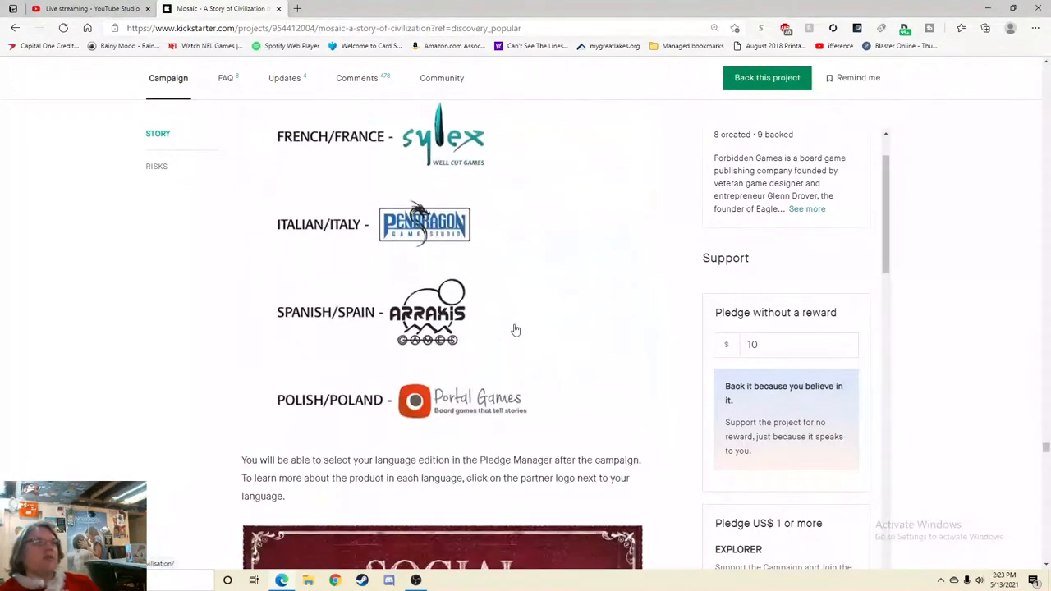
pyautogui.scroll(-3)
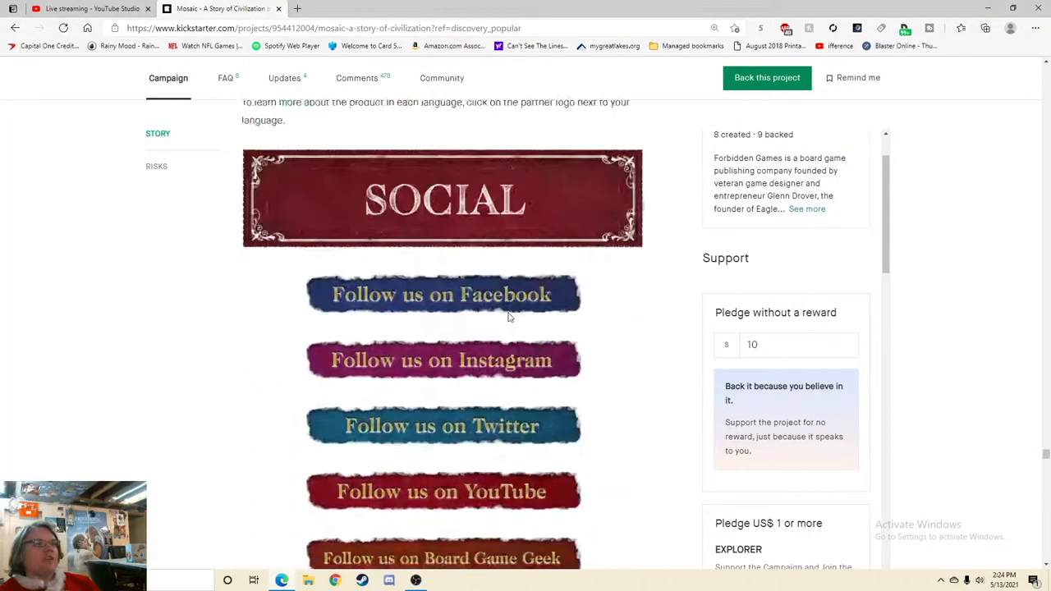
pyautogui.scroll(-3)
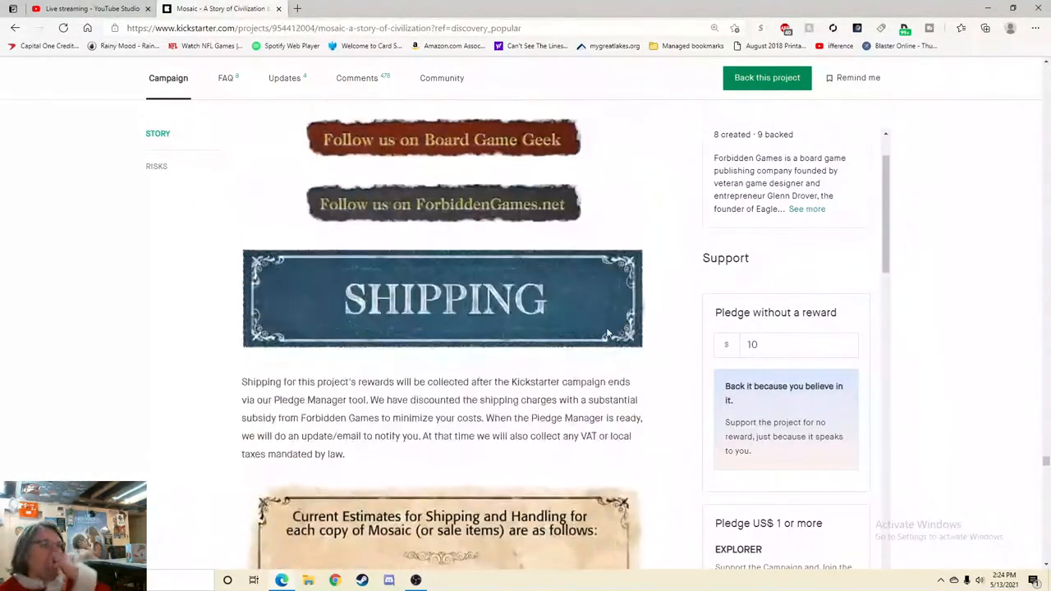
pyautogui.scroll(-3)
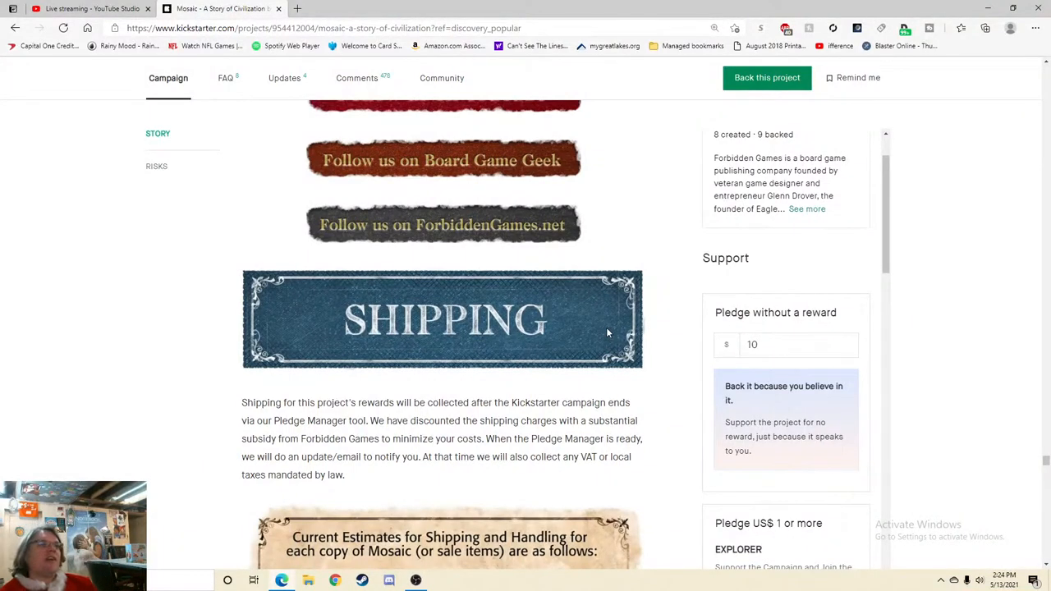
# - Scroll through the shipping cost estimates table and The Team section
pyautogui.scroll(-3)
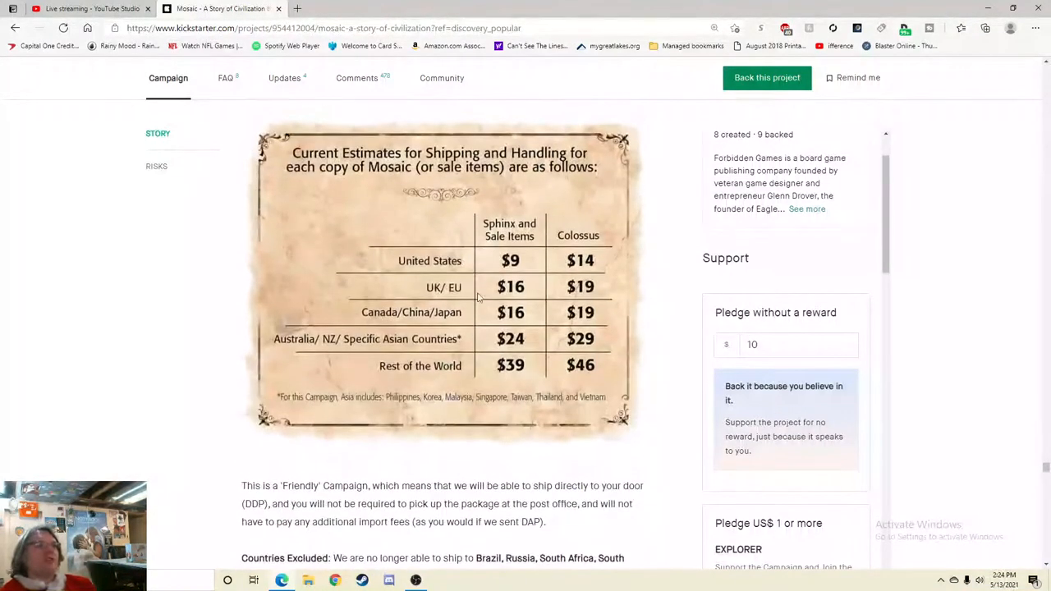
pyautogui.scroll(-3)
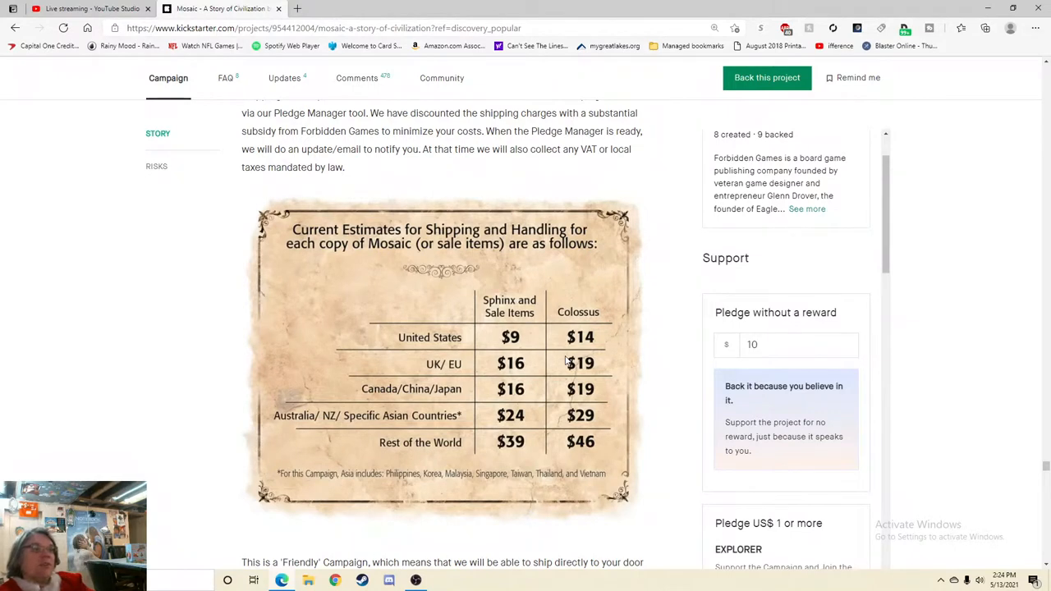
pyautogui.moveTo(420, 394)
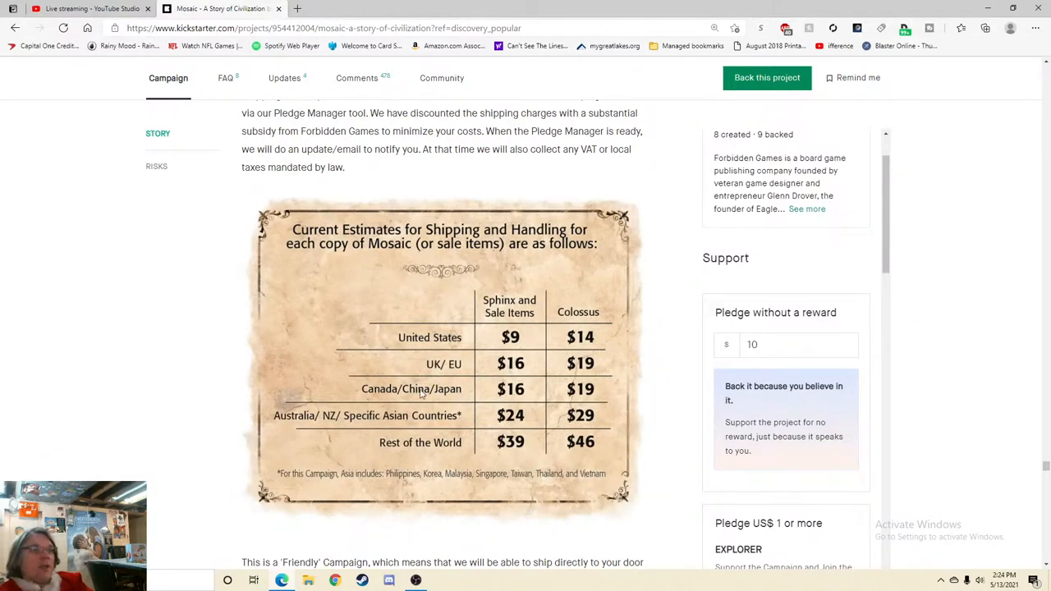
pyautogui.click(785, 345)
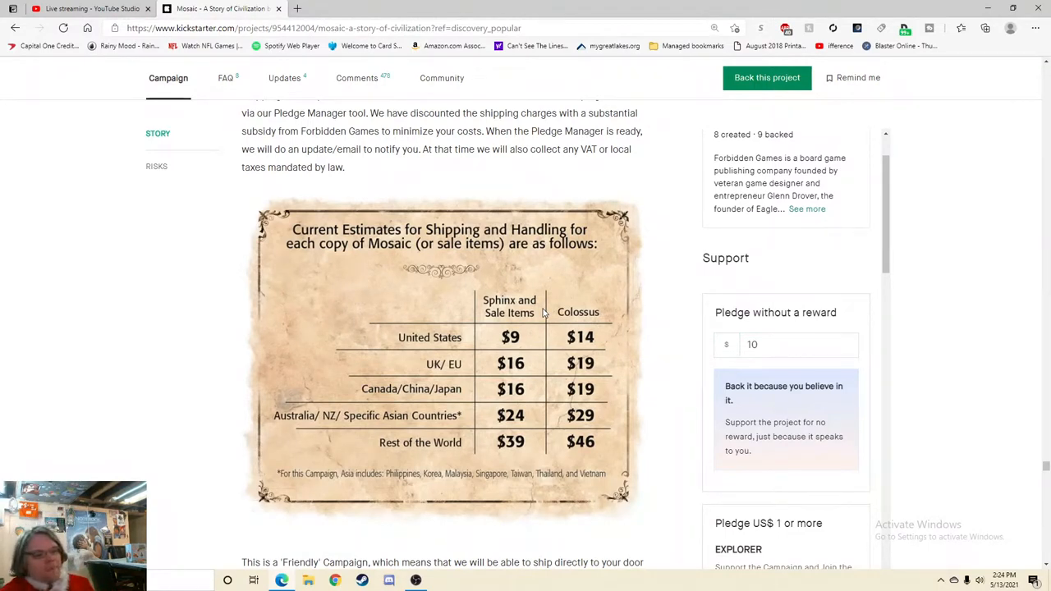
pyautogui.moveTo(594, 358)
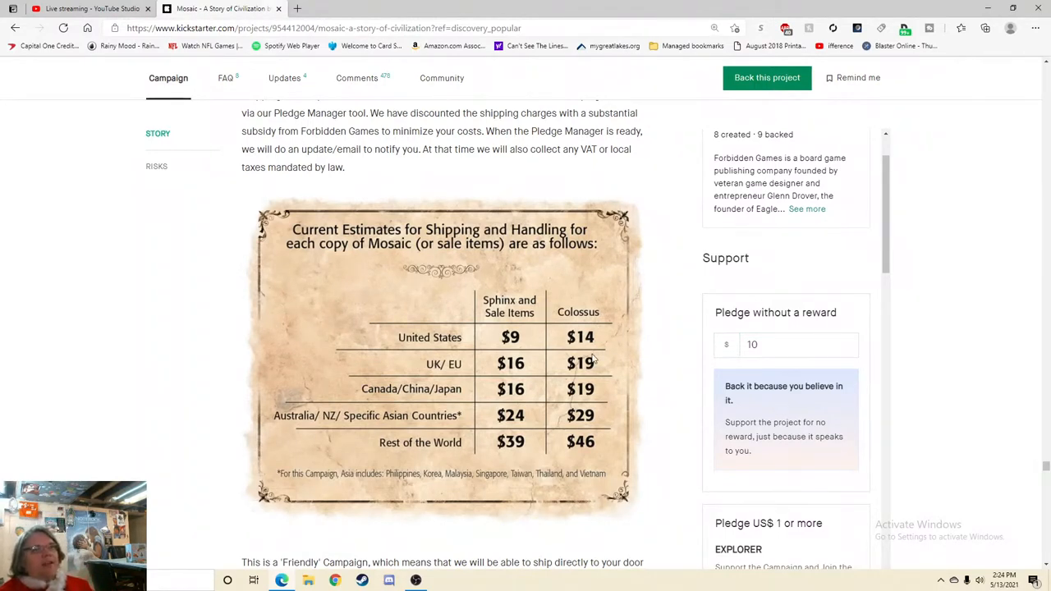
# - Return to the campaign header at the top, showing 2,569 backers and 27 days left
pyautogui.scroll(-3)
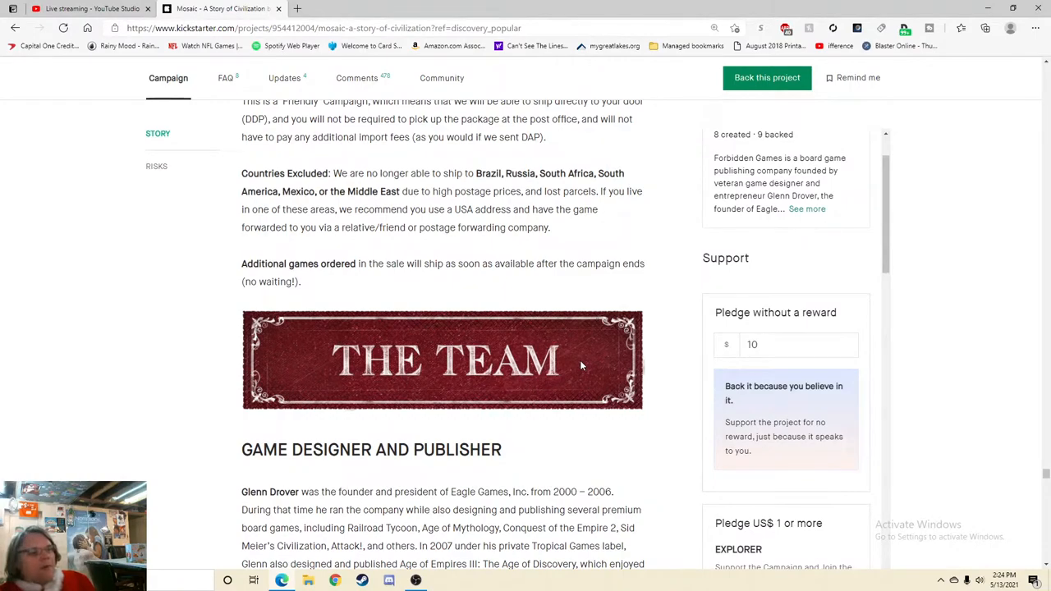
pyautogui.moveTo(1044, 485)
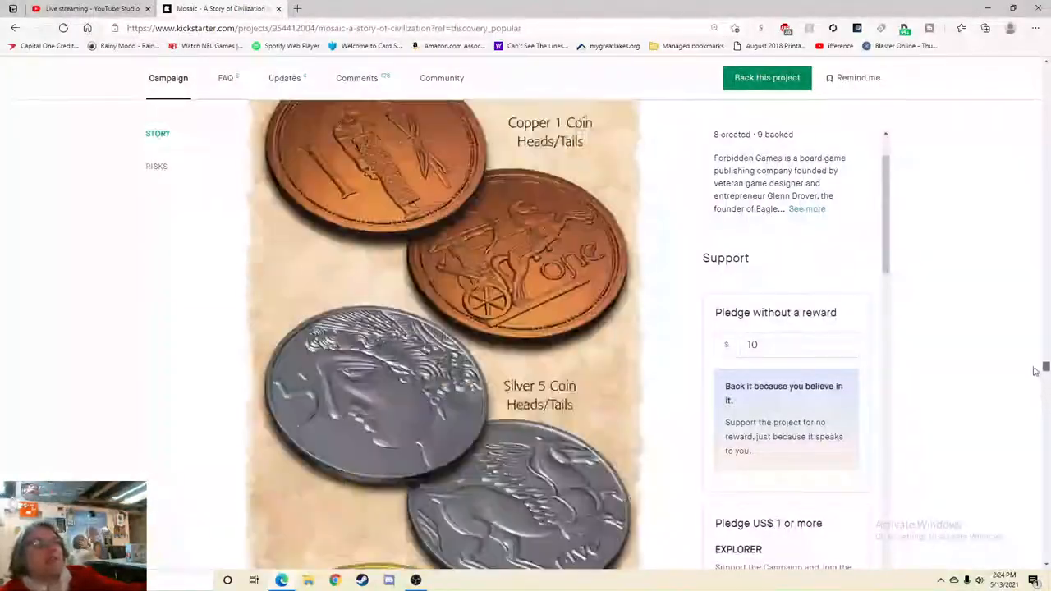
pyautogui.scroll(-3)
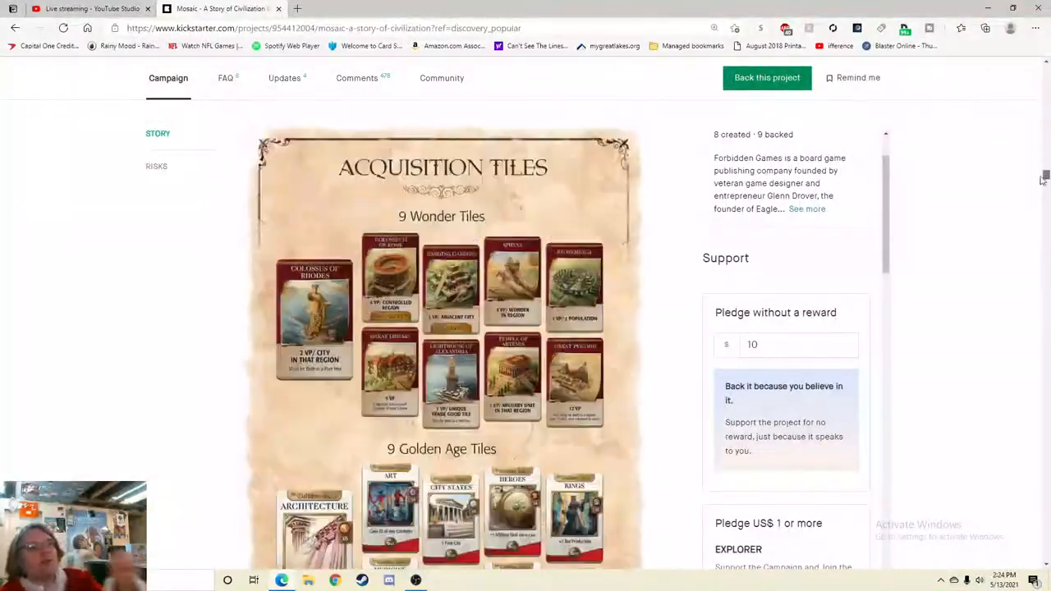
pyautogui.scroll(3)
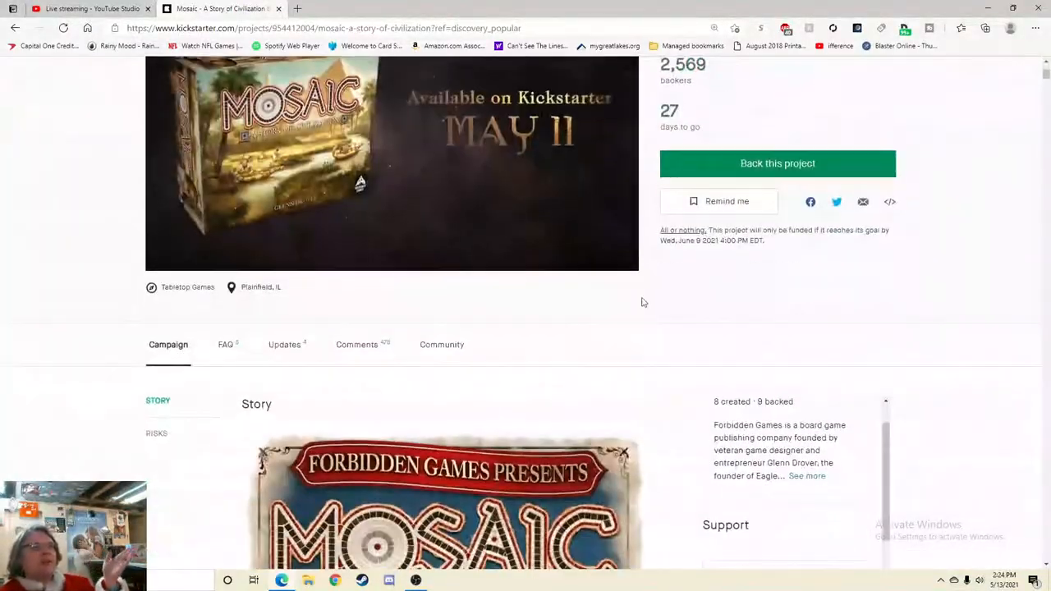
# - Bring up the Mosaic FAQ and read through its opening questions and answers
pyautogui.click(227, 344)
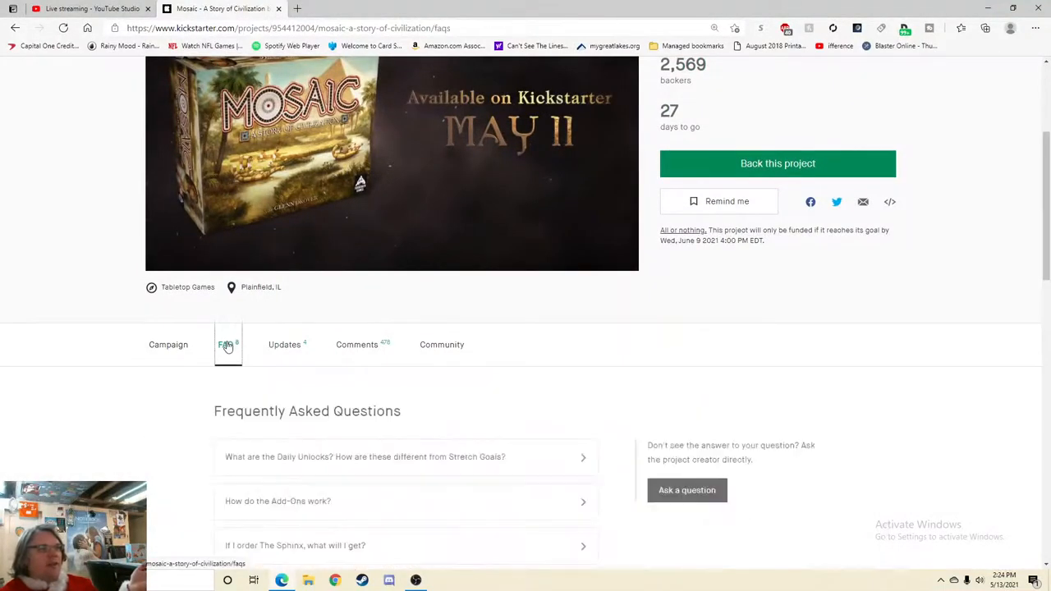
pyautogui.scroll(-3)
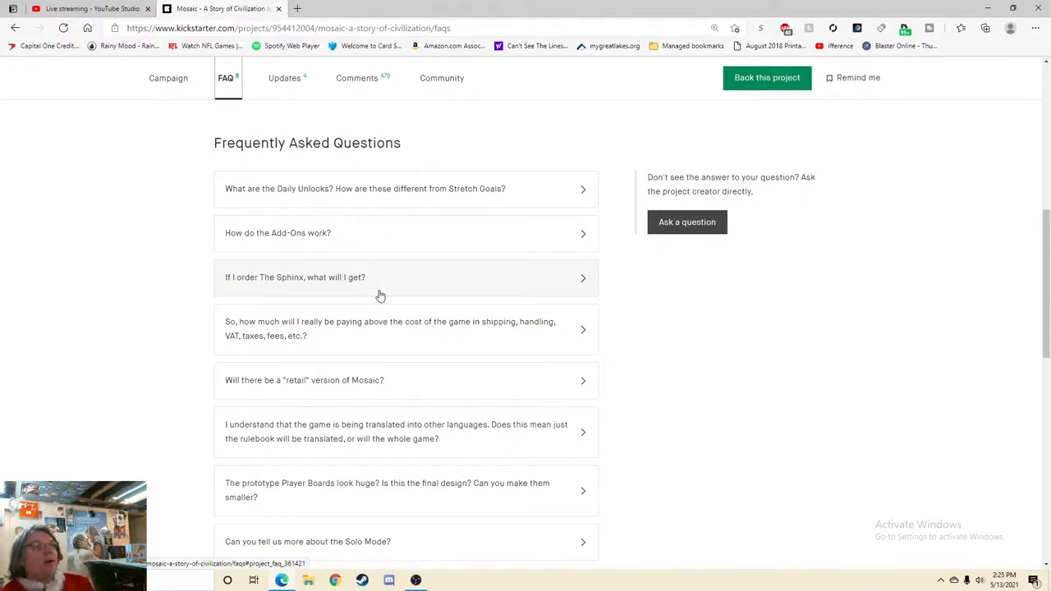
pyautogui.moveTo(450, 275)
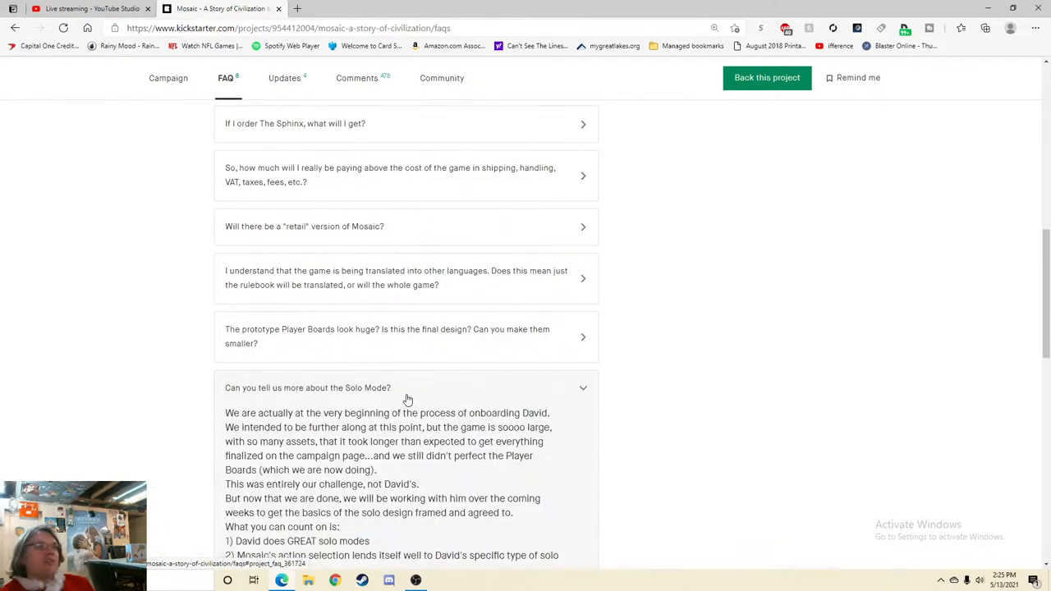
pyautogui.scroll(-3)
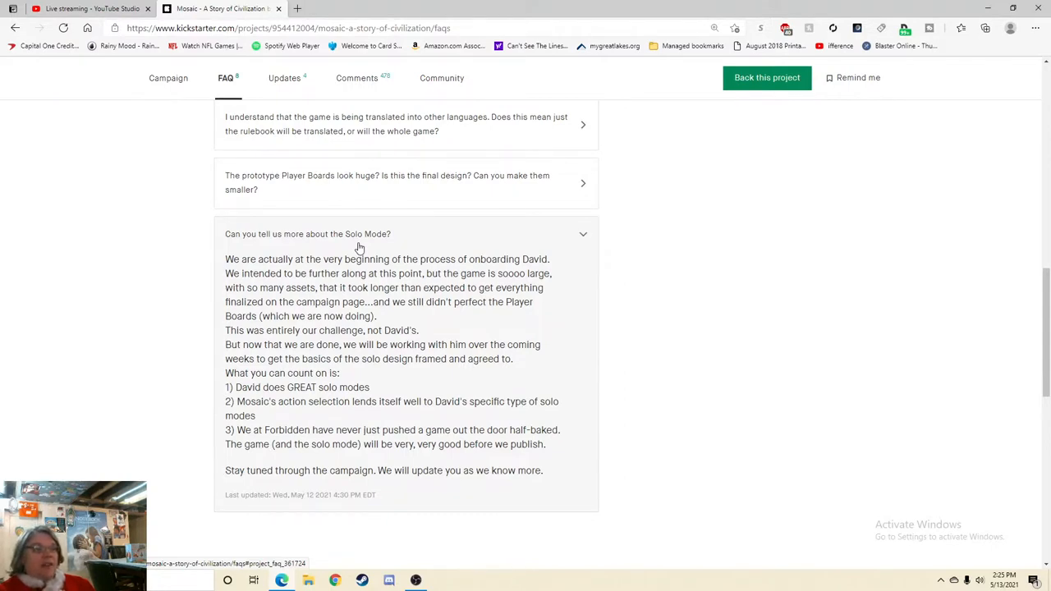
pyautogui.moveTo(507, 376)
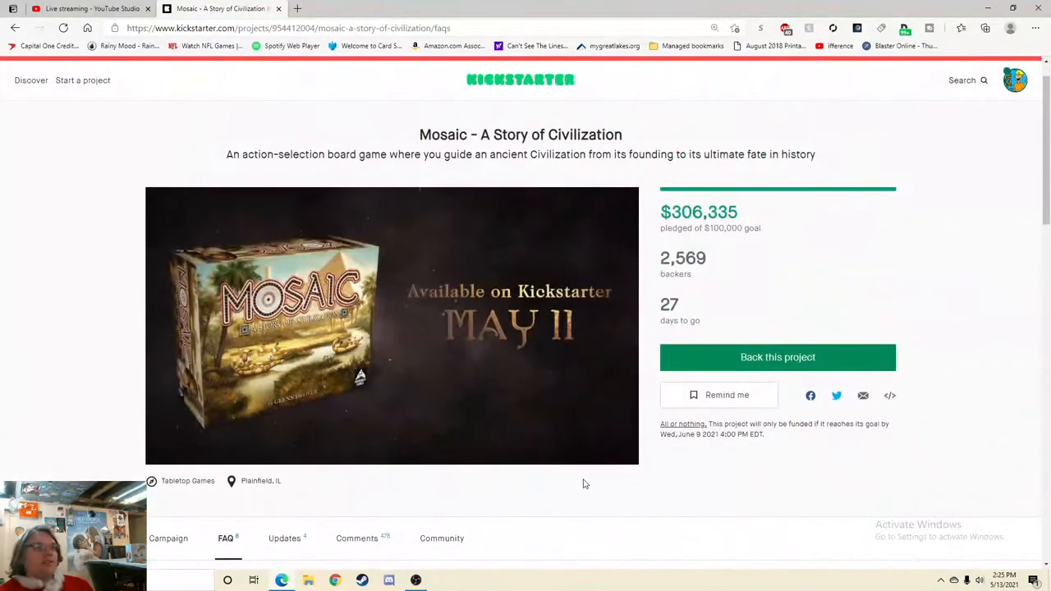
pyautogui.scroll(-3)
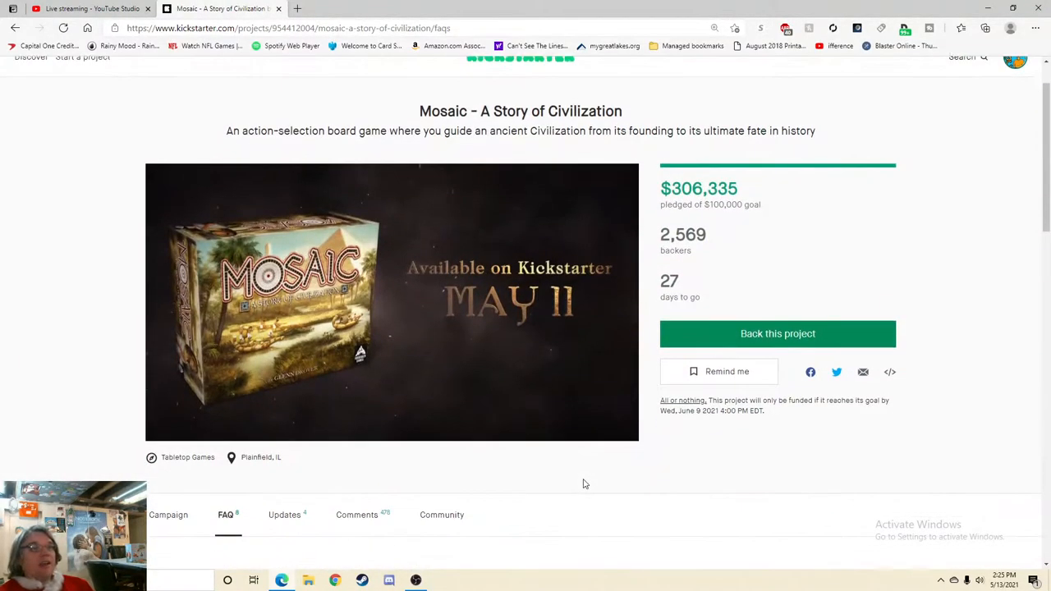
# - Continue down the FAQ list to the Solo Mode question, then settle back slightly above it
pyautogui.scroll(-3)
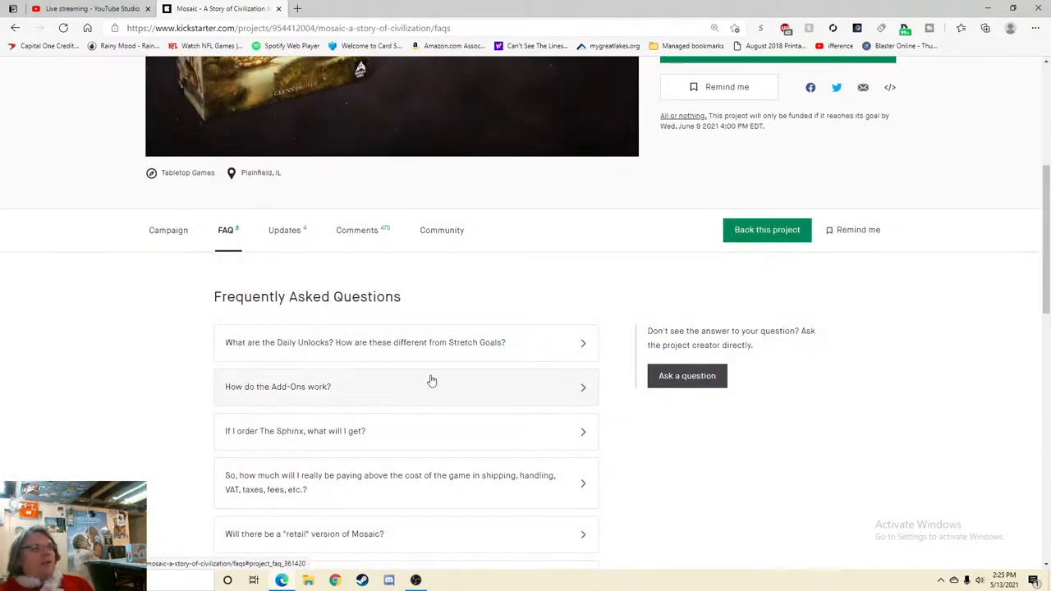
pyautogui.moveTo(401, 309)
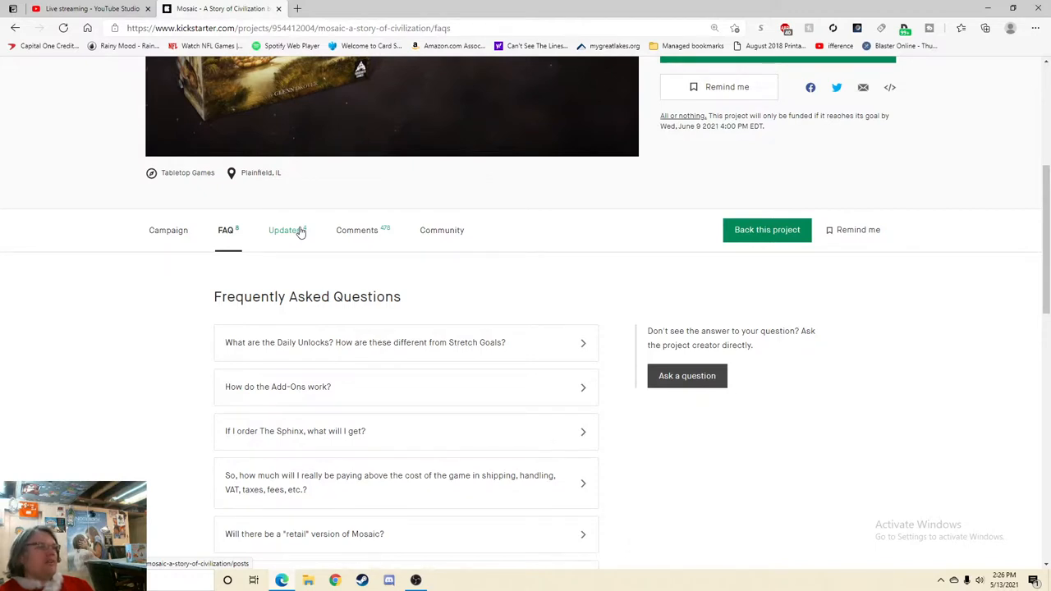
pyautogui.scroll(-3)
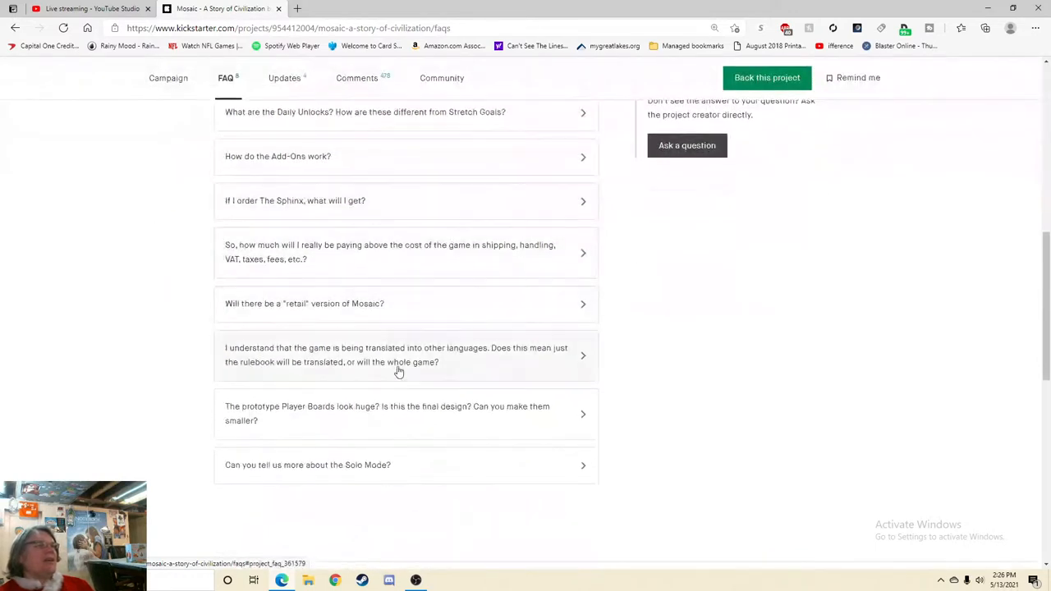
pyautogui.scroll(-3)
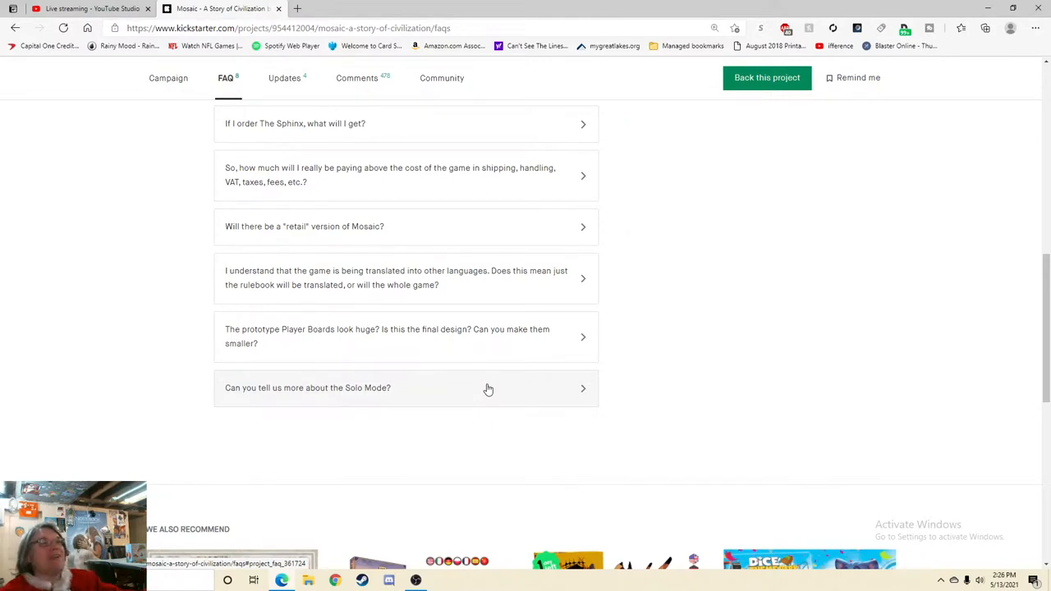
pyautogui.scroll(3)
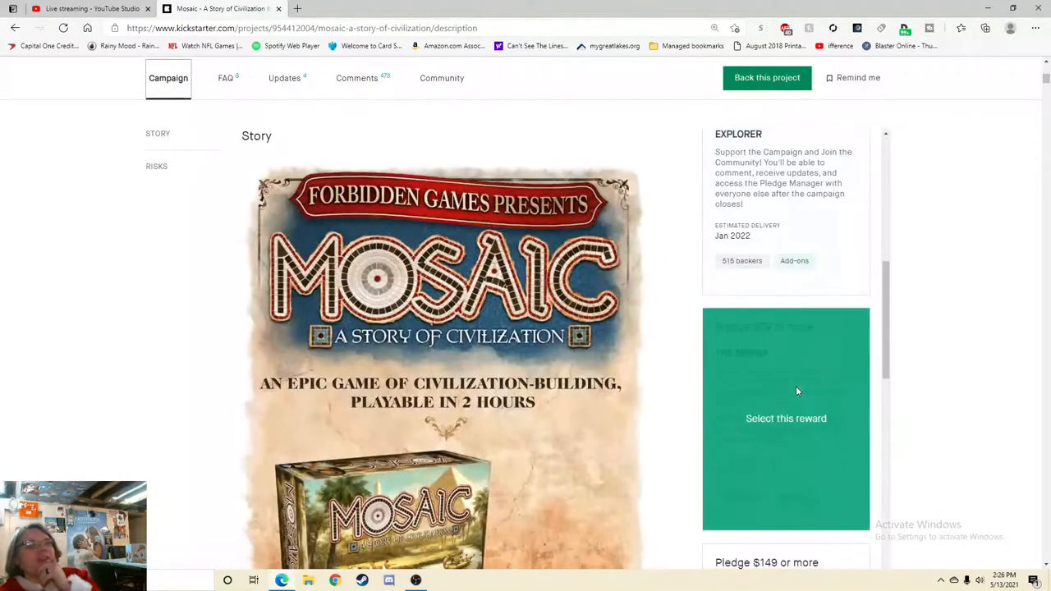
pyautogui.moveTo(861, 419)
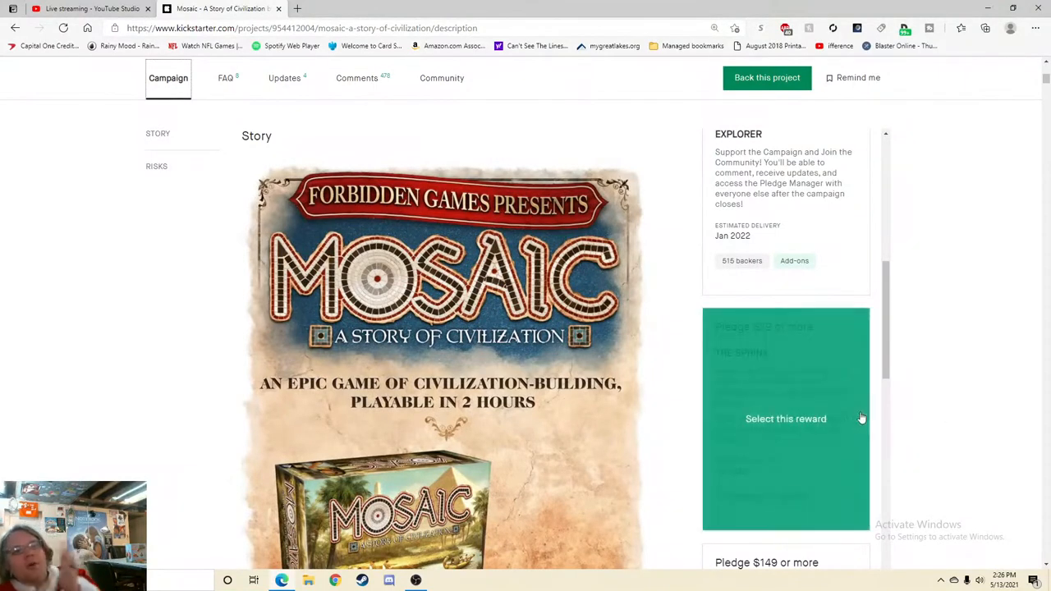
# - Move the Mosaic story page so the campaign video and backer header are in view
pyautogui.scroll(-3)
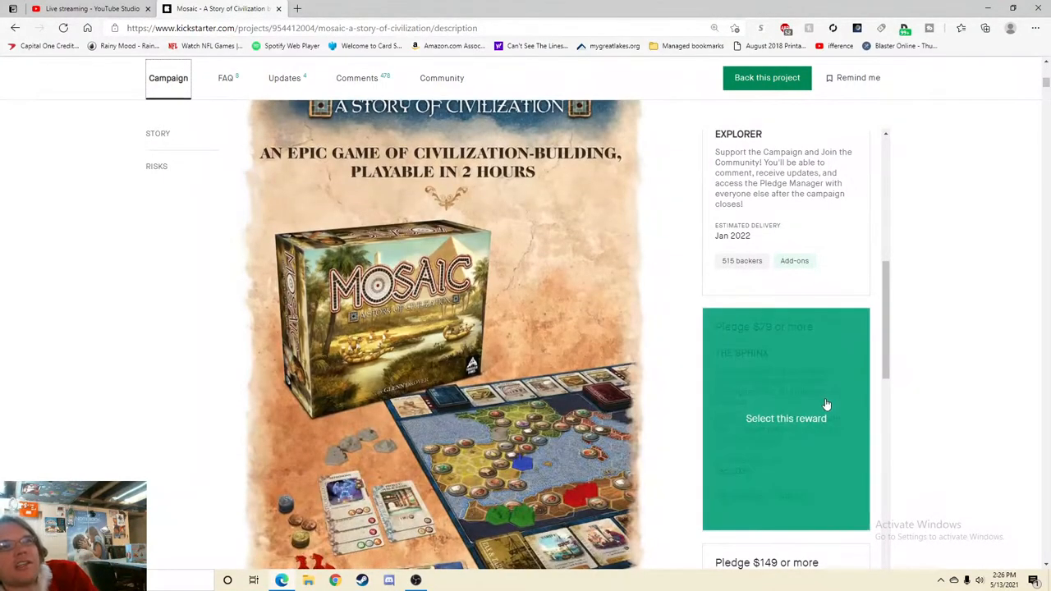
pyautogui.scroll(-3)
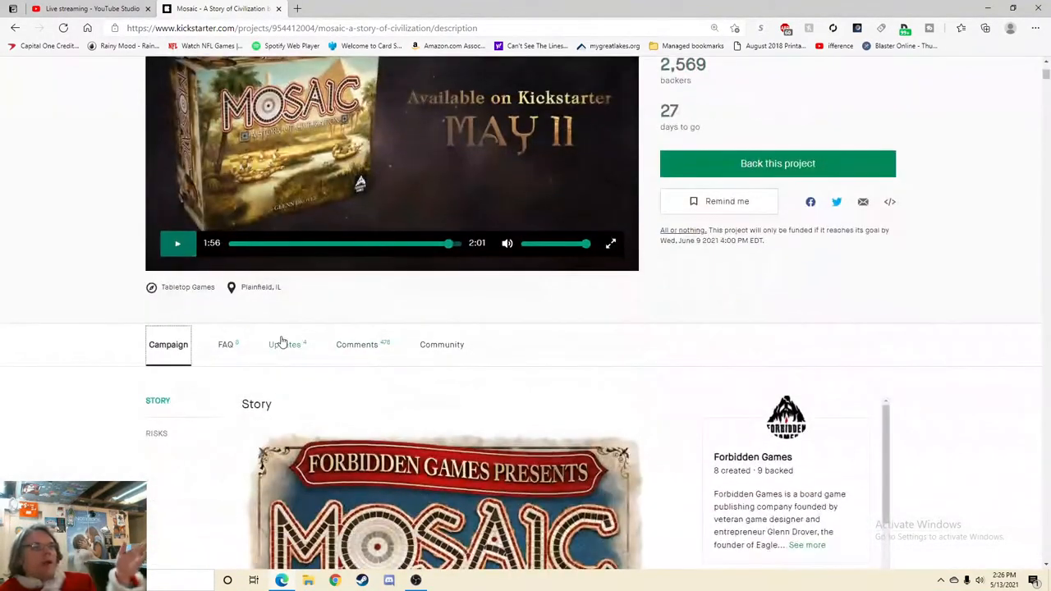
# - Show the Mosaic Updates list with the 48 Hour Update and Reveal post above Update #1
pyautogui.click(285, 344)
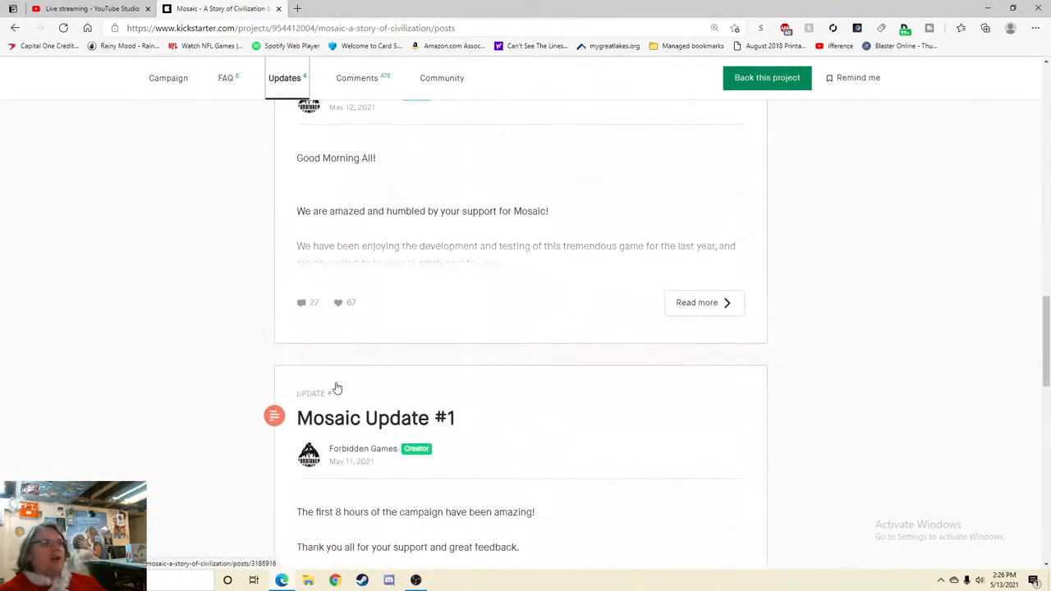
pyautogui.scroll(-3)
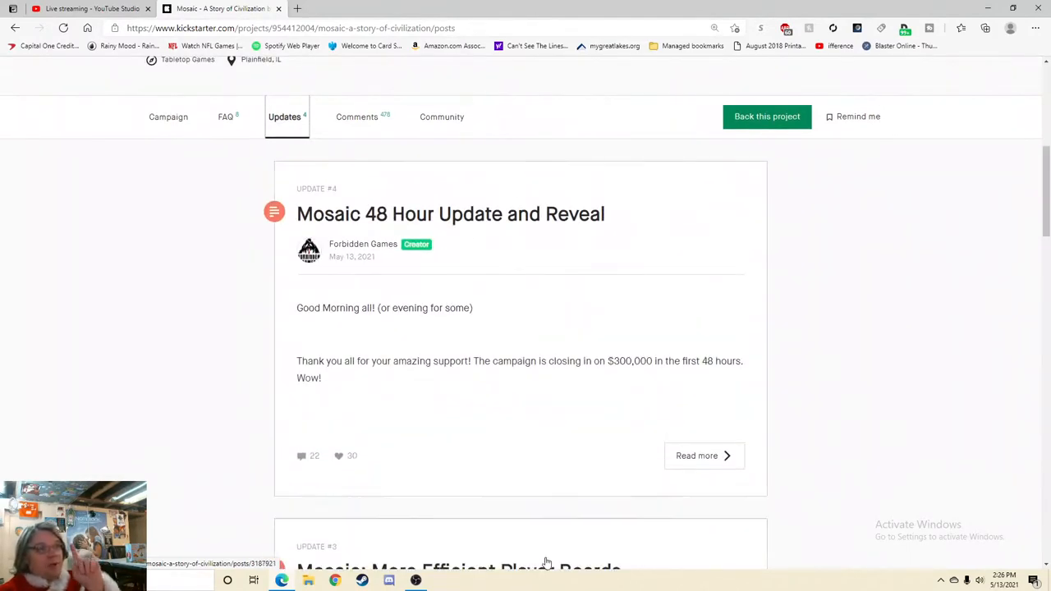
pyautogui.click(696, 456)
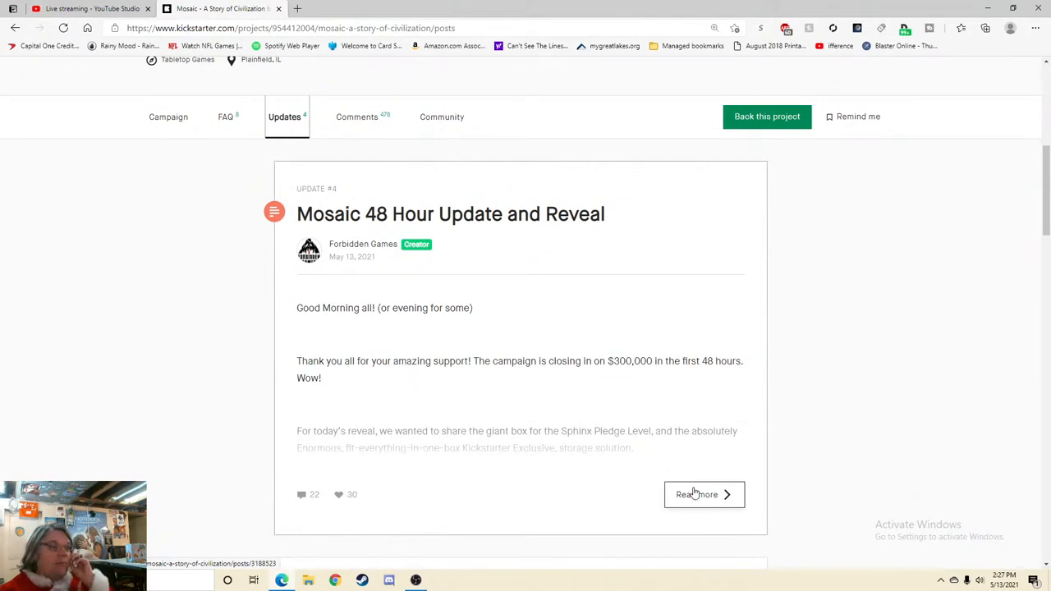
# - Read the full 48 Hour Update and Reveal post through its extra-large and Colossus box reveal
pyautogui.click(696, 494)
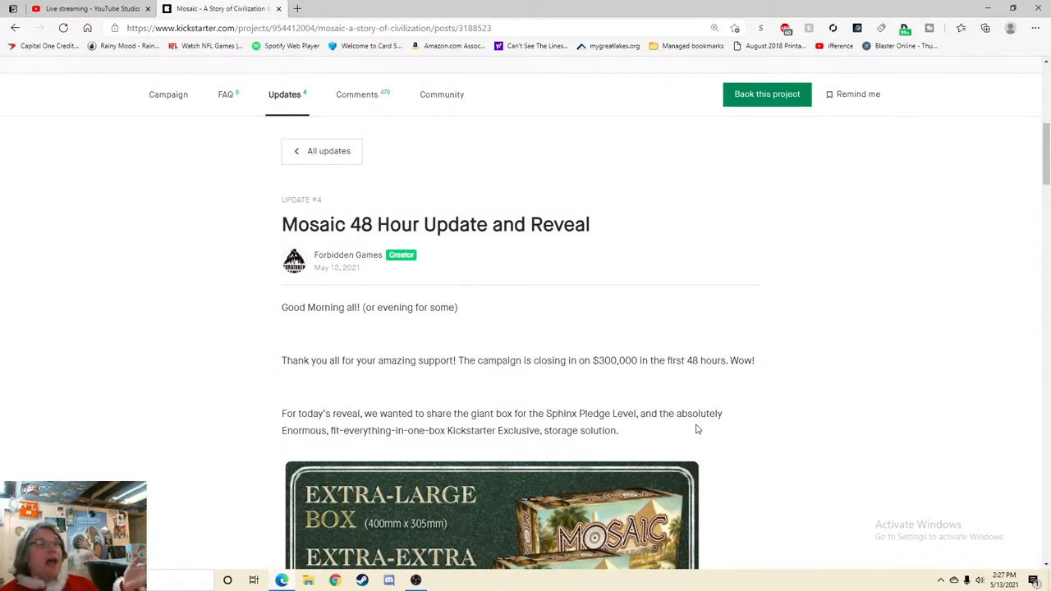
pyautogui.scroll(-3)
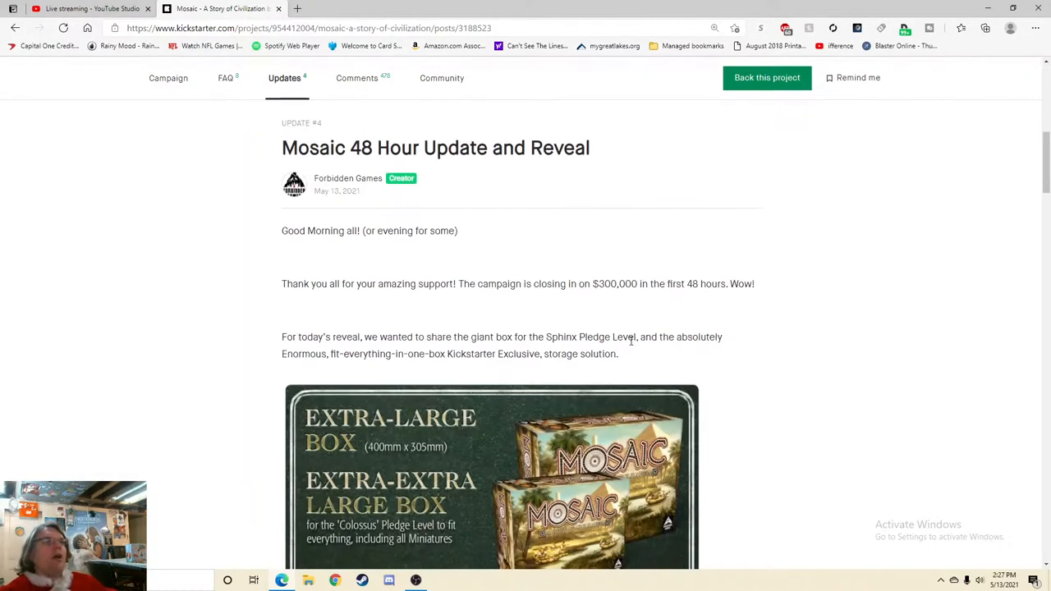
pyautogui.scroll(-3)
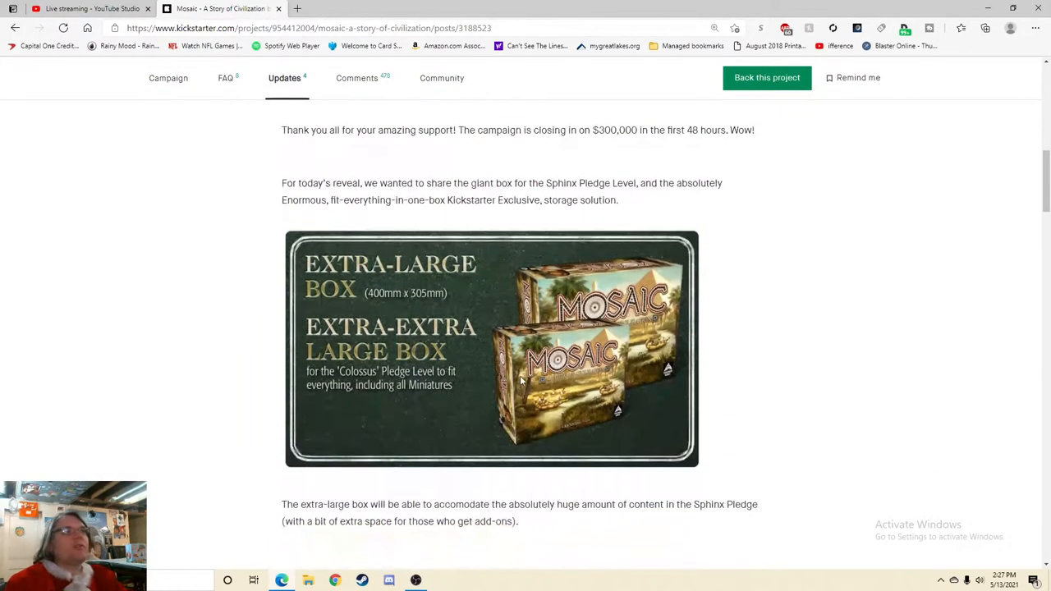
pyautogui.scroll(-3)
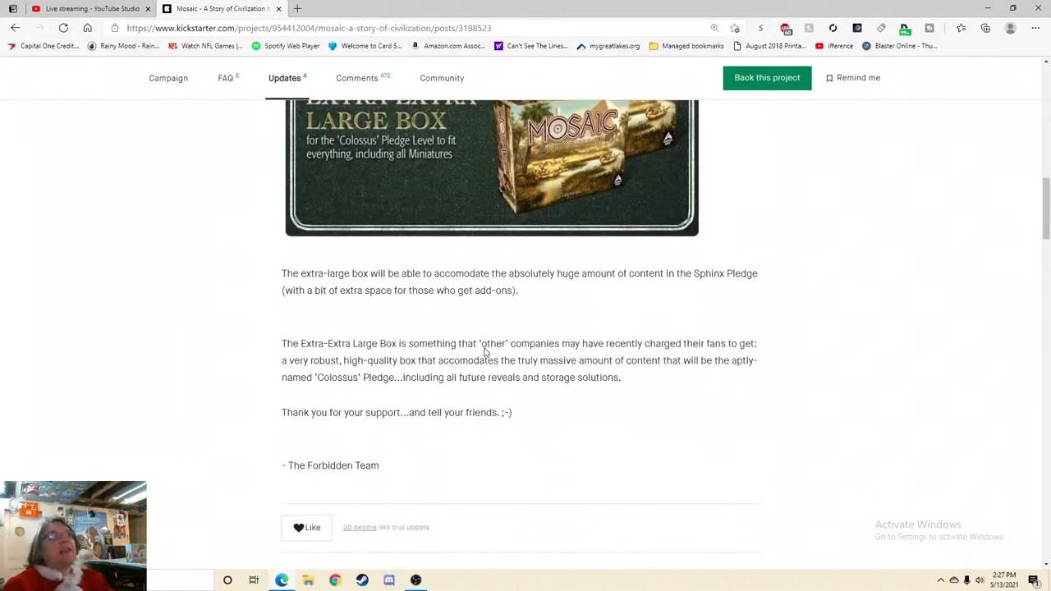
pyautogui.moveTo(434, 403)
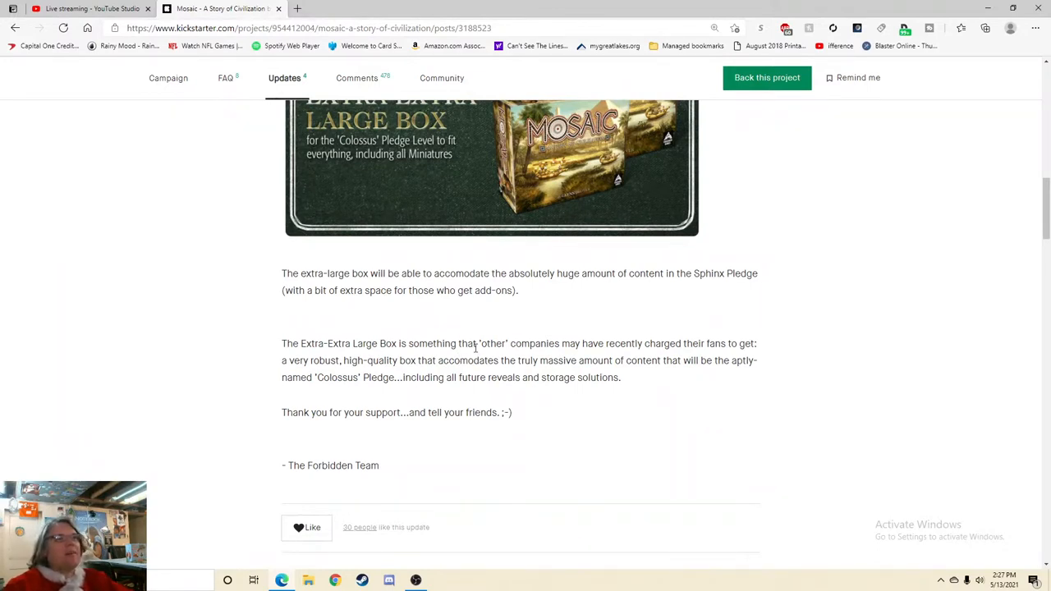
pyautogui.scroll(3)
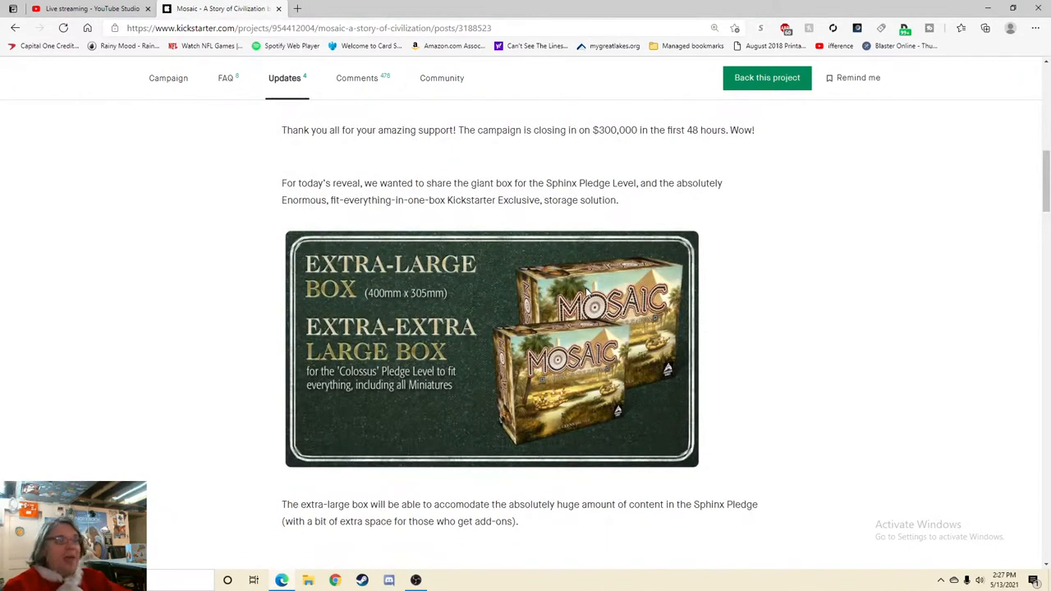
pyautogui.scroll(-3)
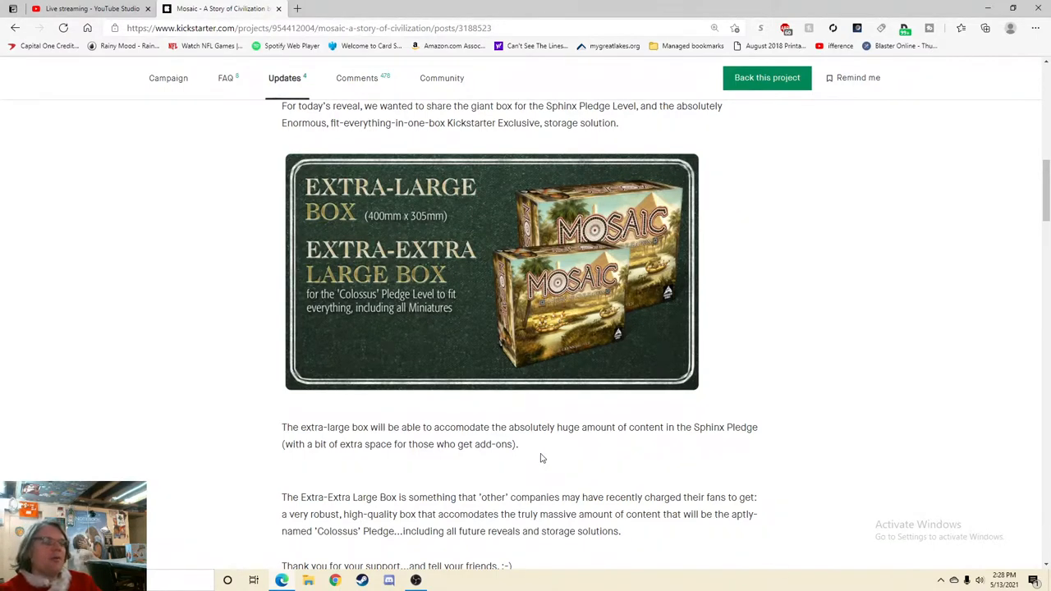
pyautogui.moveTo(537, 415)
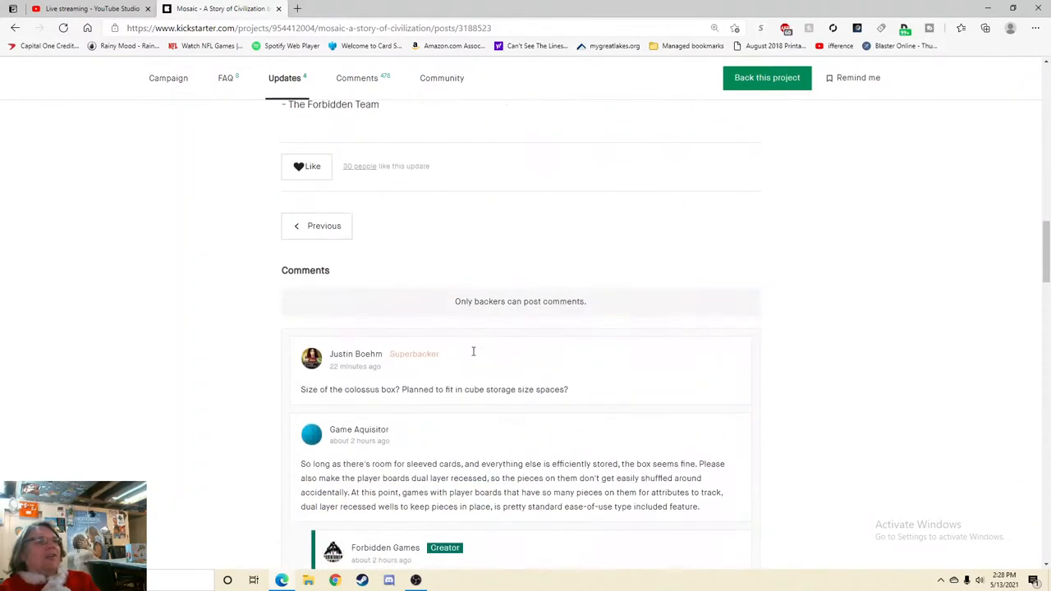
# - Read the first backer comments on the box-size update and highlight the reveal date in the creator's reply
pyautogui.scroll(-3)
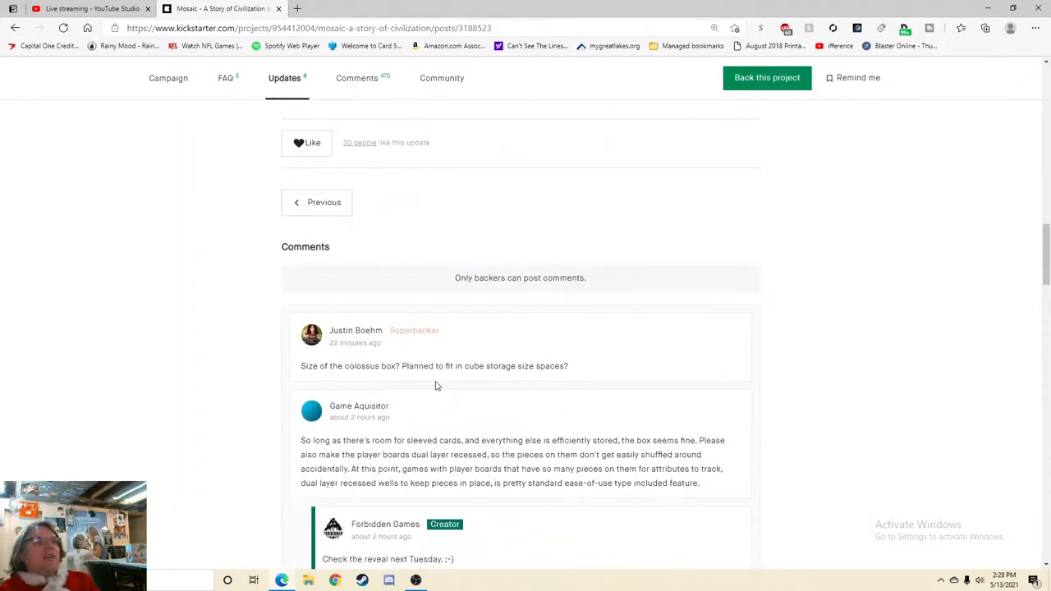
pyautogui.scroll(3)
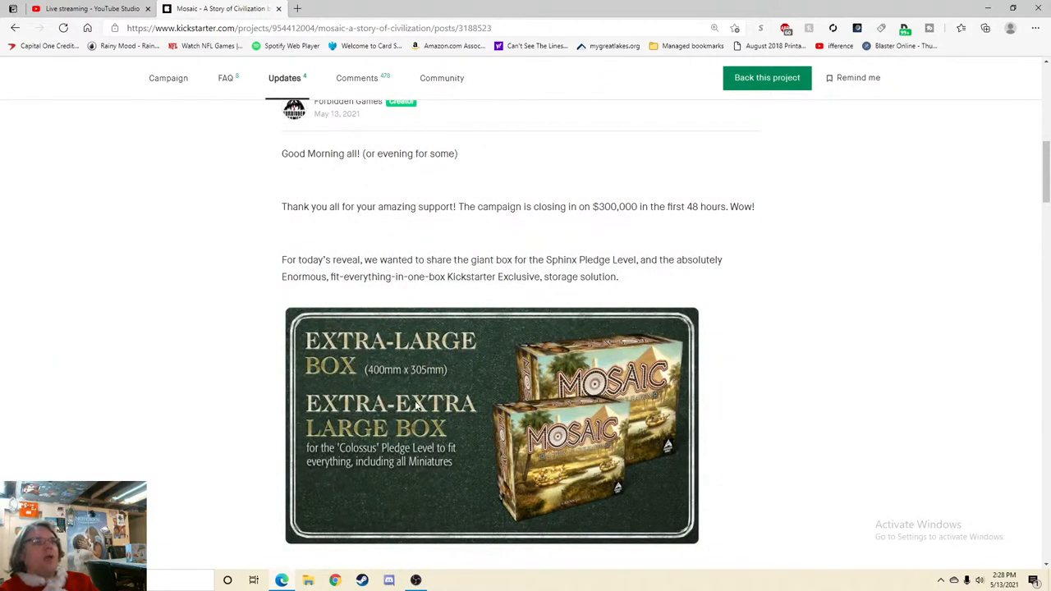
pyautogui.moveTo(358, 447)
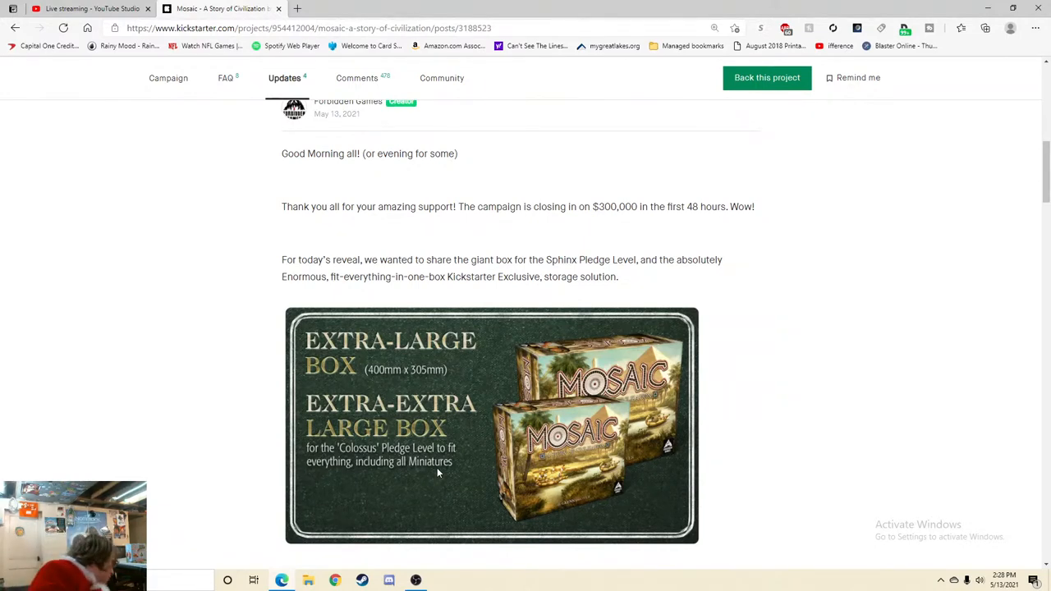
pyautogui.moveTo(672, 414)
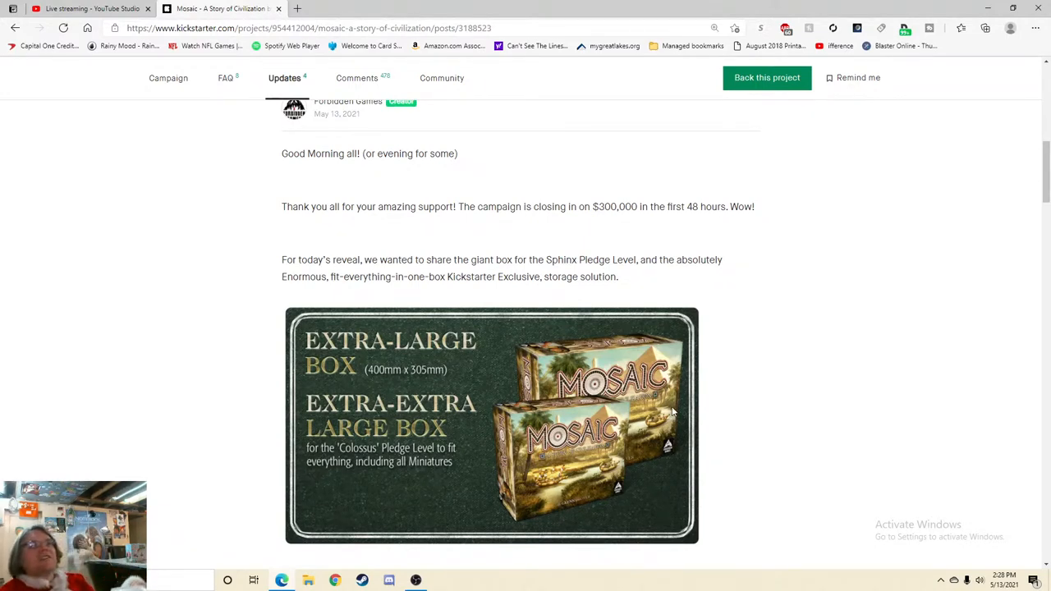
pyautogui.moveTo(632, 417)
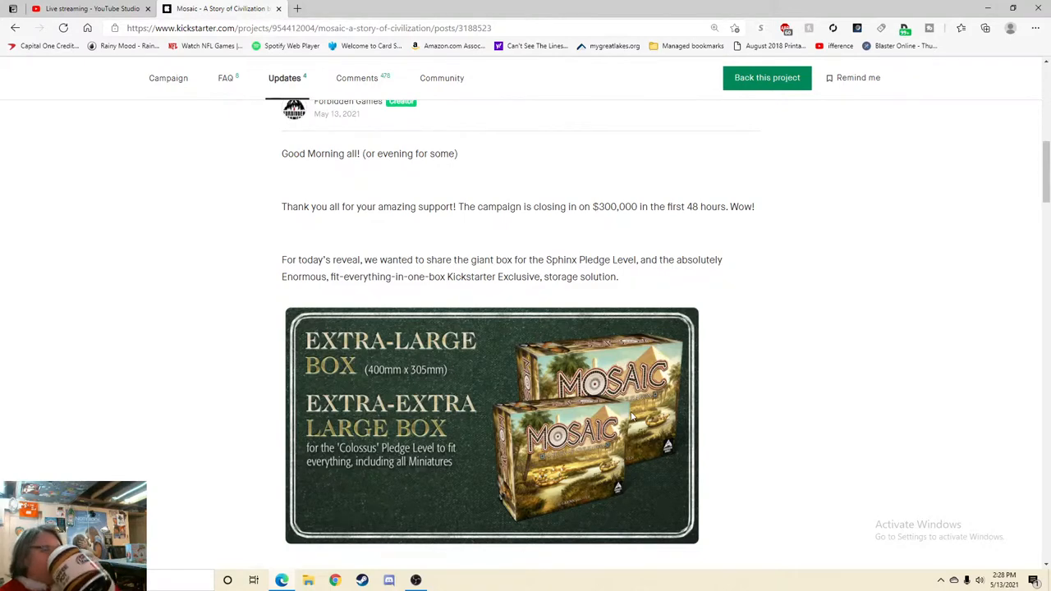
pyautogui.moveTo(617, 451)
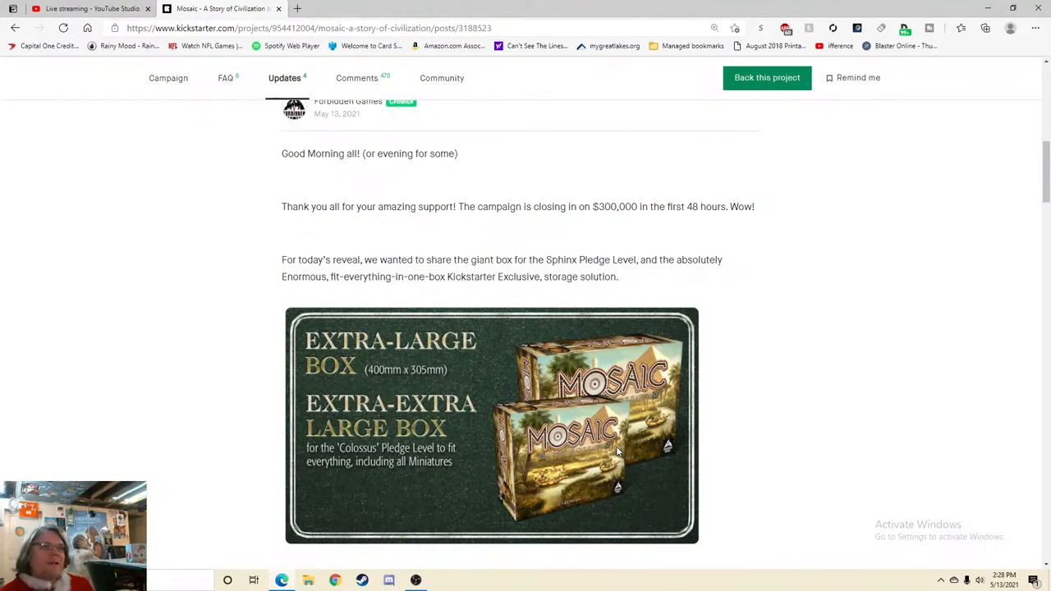
pyautogui.scroll(-3)
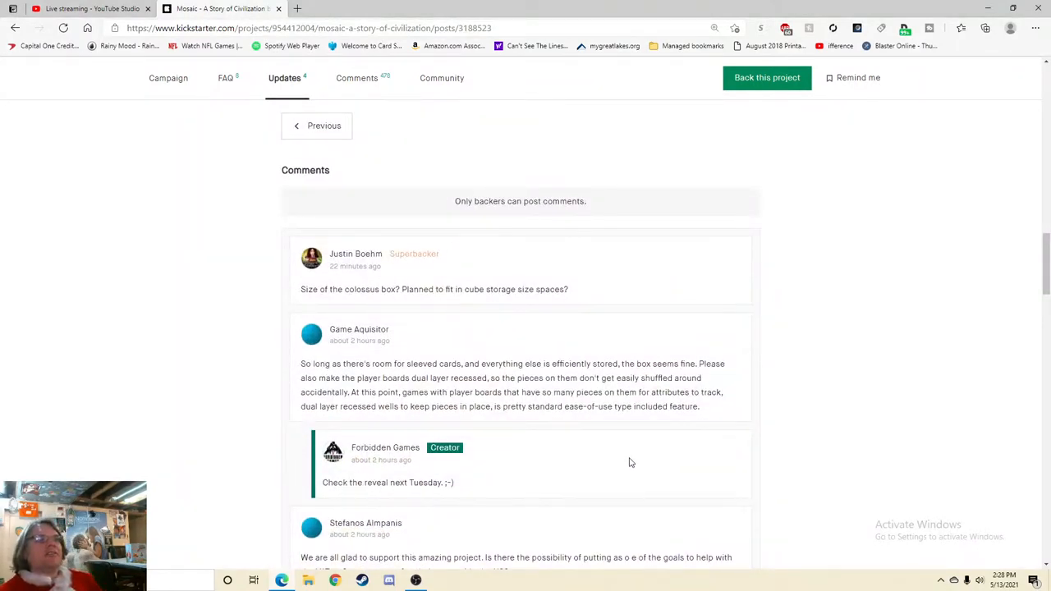
pyautogui.moveTo(634, 473)
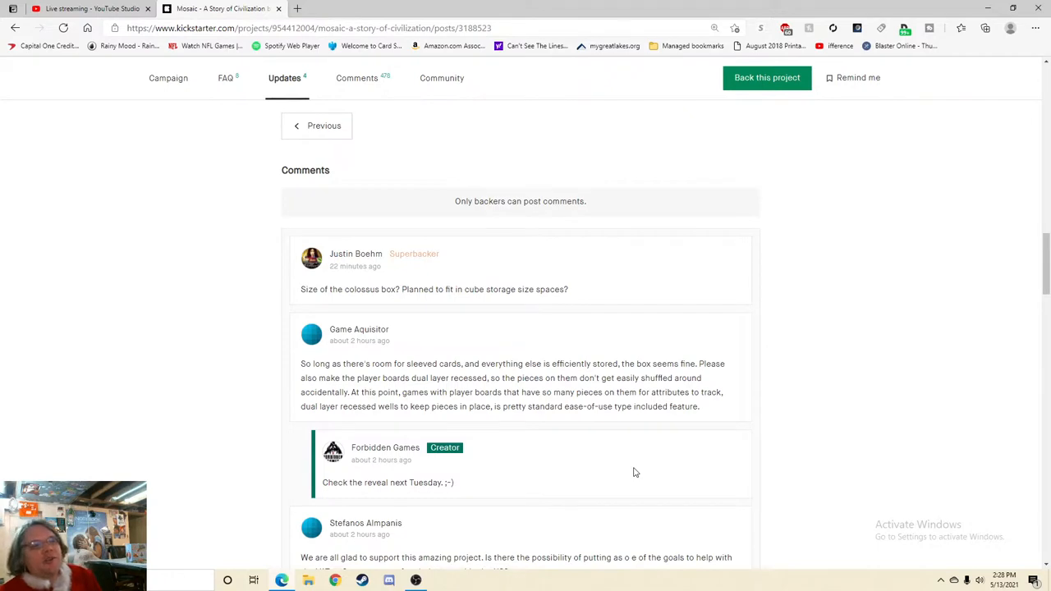
pyautogui.moveTo(634, 427)
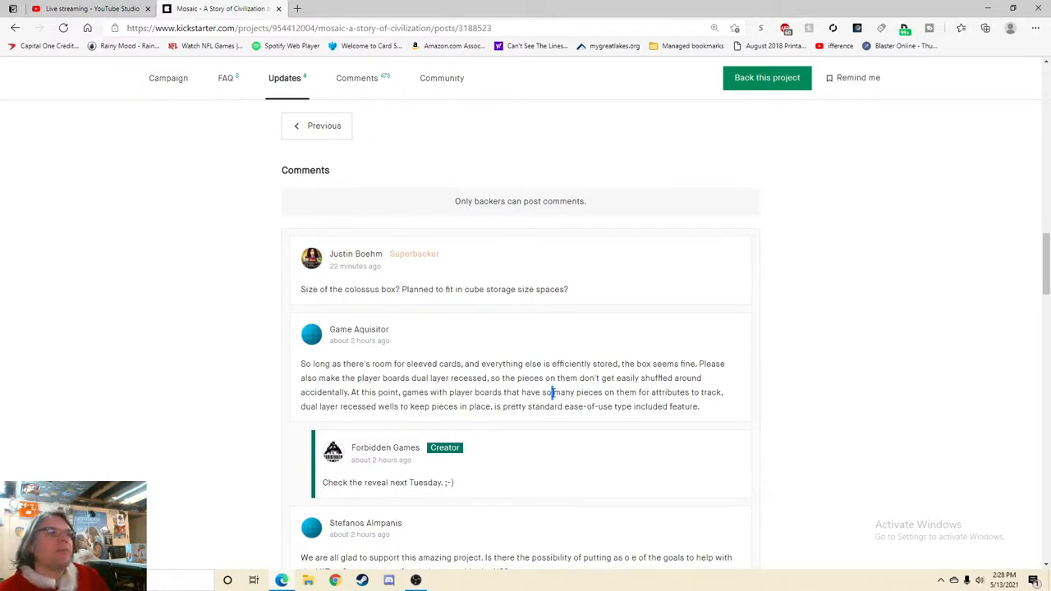
pyautogui.scroll(-3)
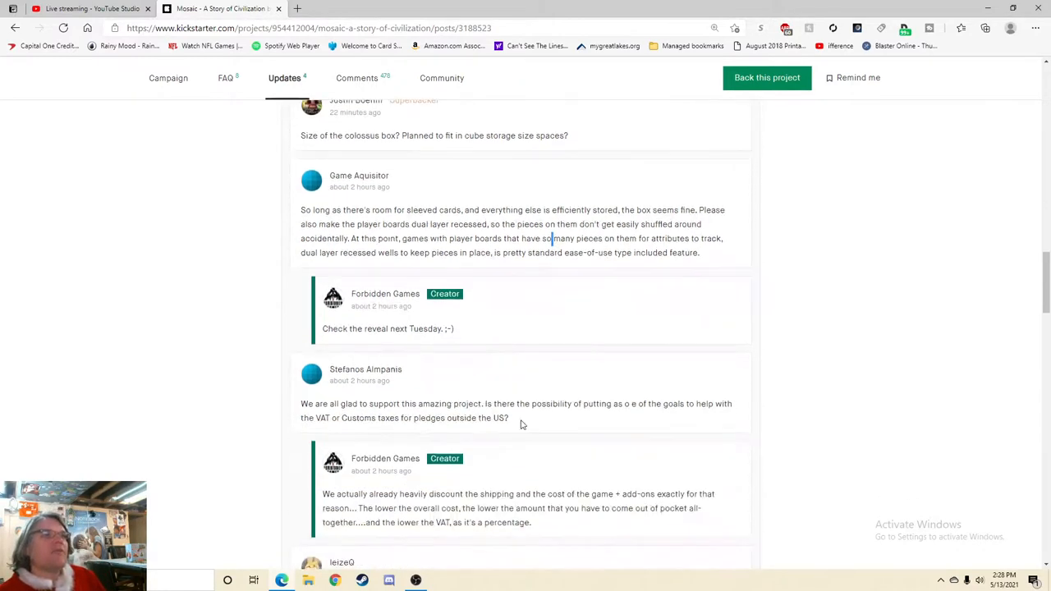
pyautogui.doubleClick(448, 328)
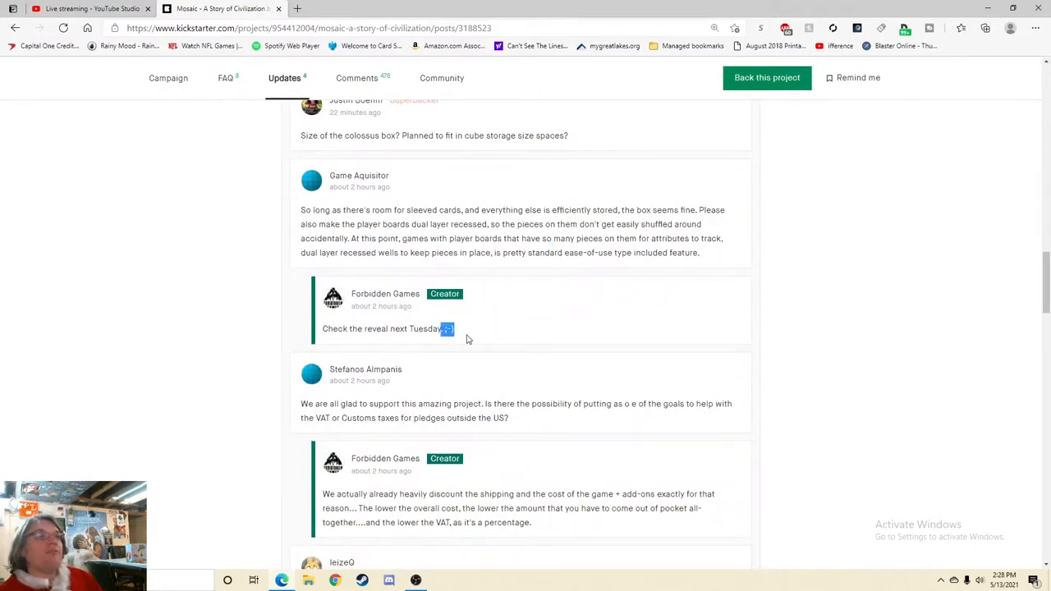
# - Go through the remaining creator replies about box sizes and inserts, ending back at the EXTRA-LARGE BOX image
pyautogui.scroll(-3)
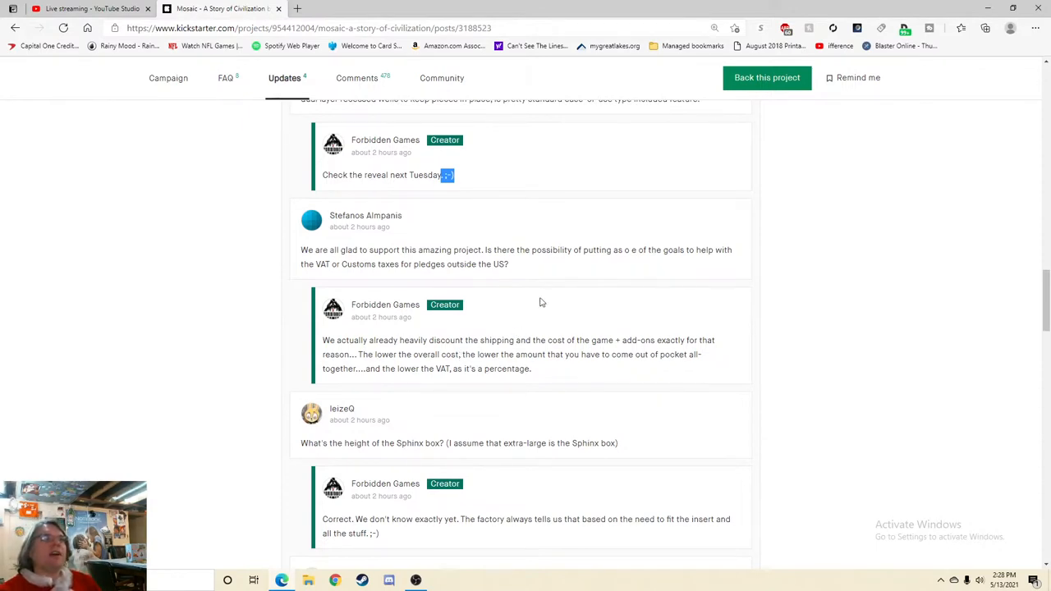
pyautogui.scroll(-3)
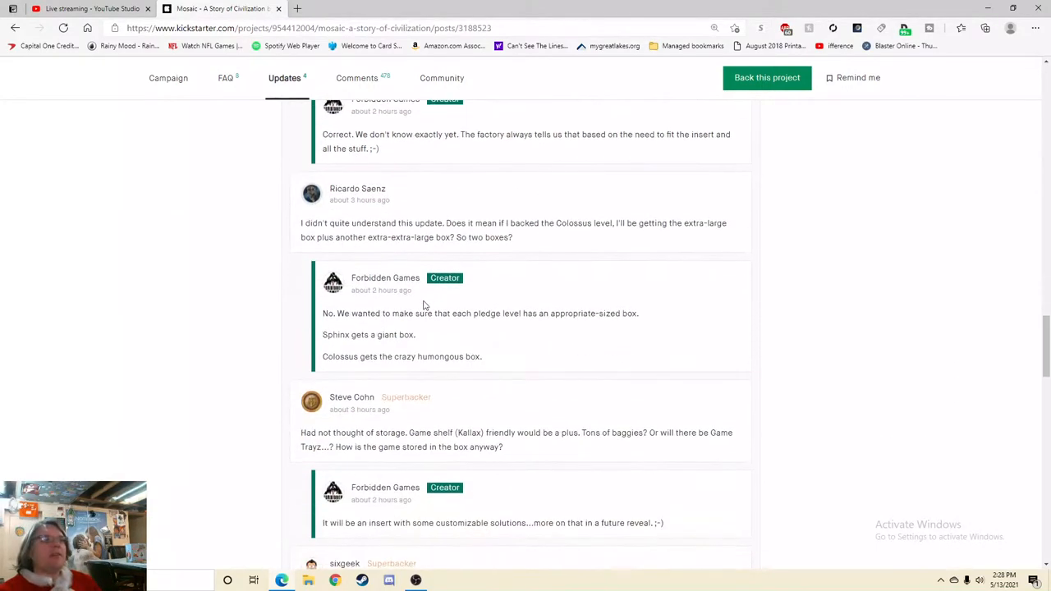
pyautogui.scroll(-3)
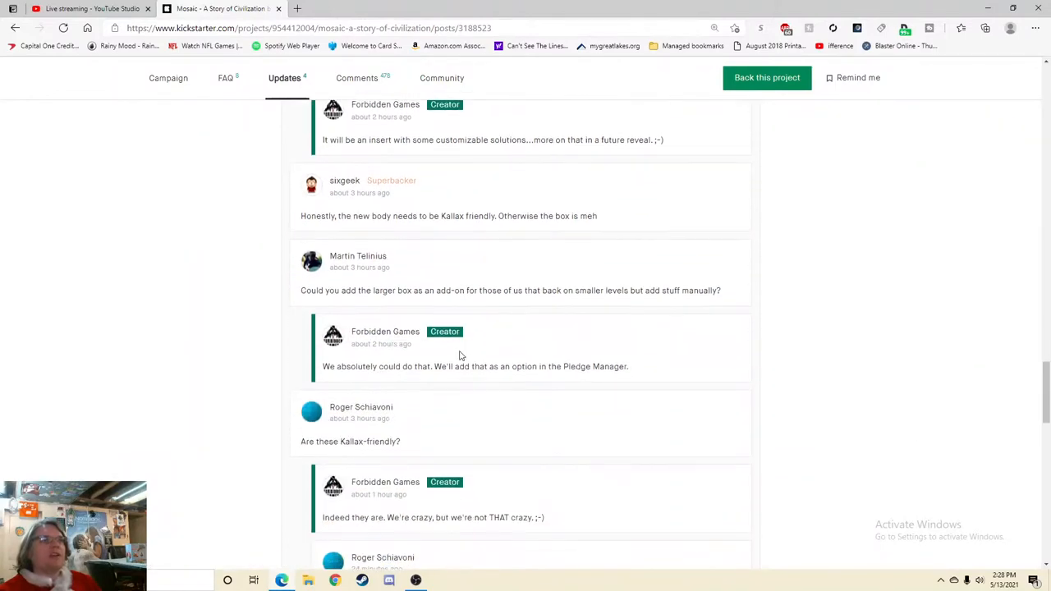
pyautogui.scroll(-3)
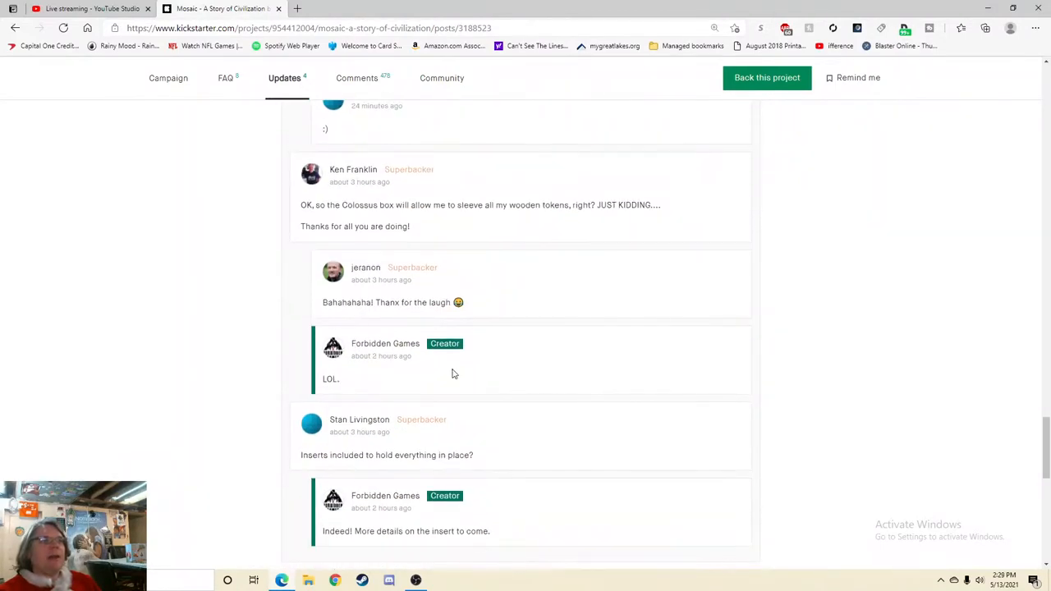
pyautogui.scroll(3)
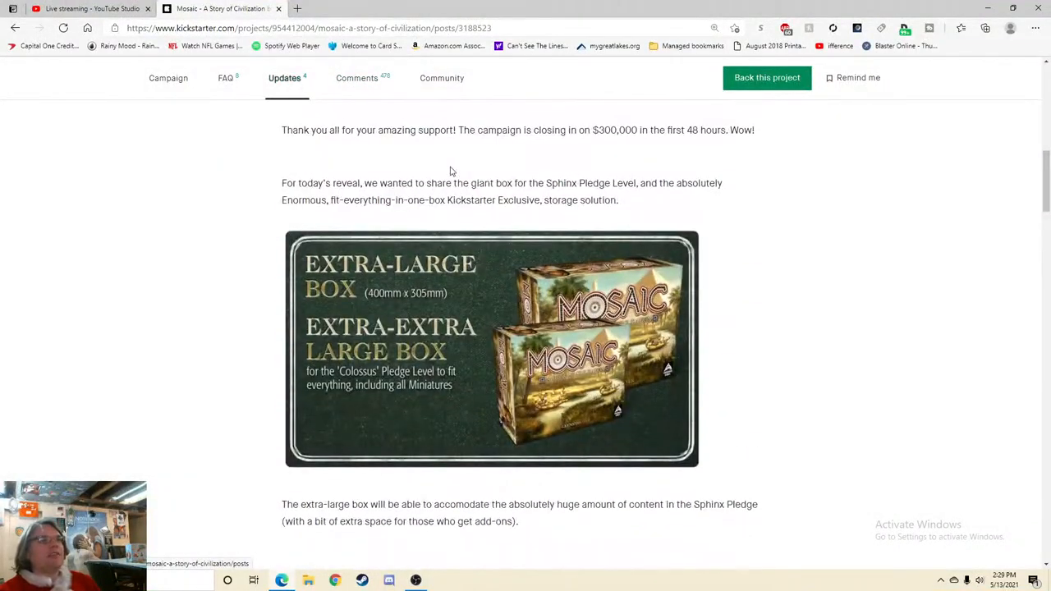
pyautogui.scroll(-3)
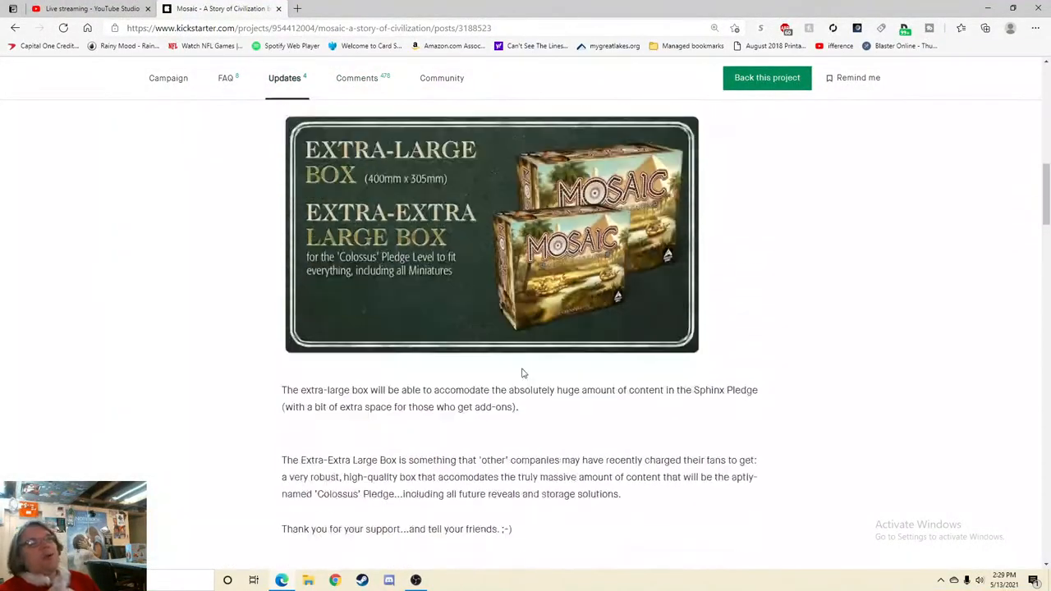
pyautogui.scroll(-3)
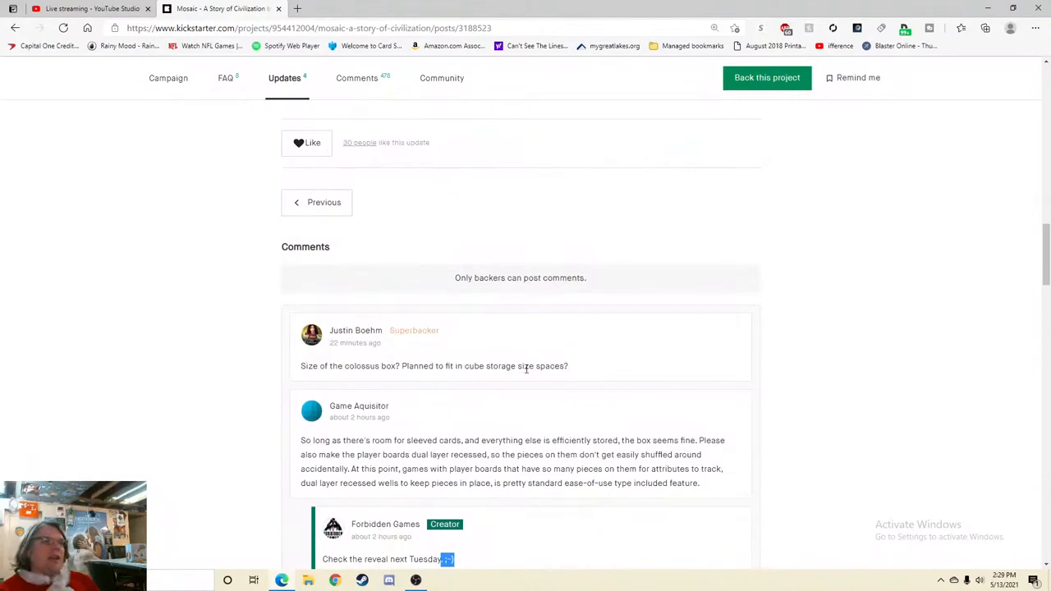
pyautogui.scroll(-3)
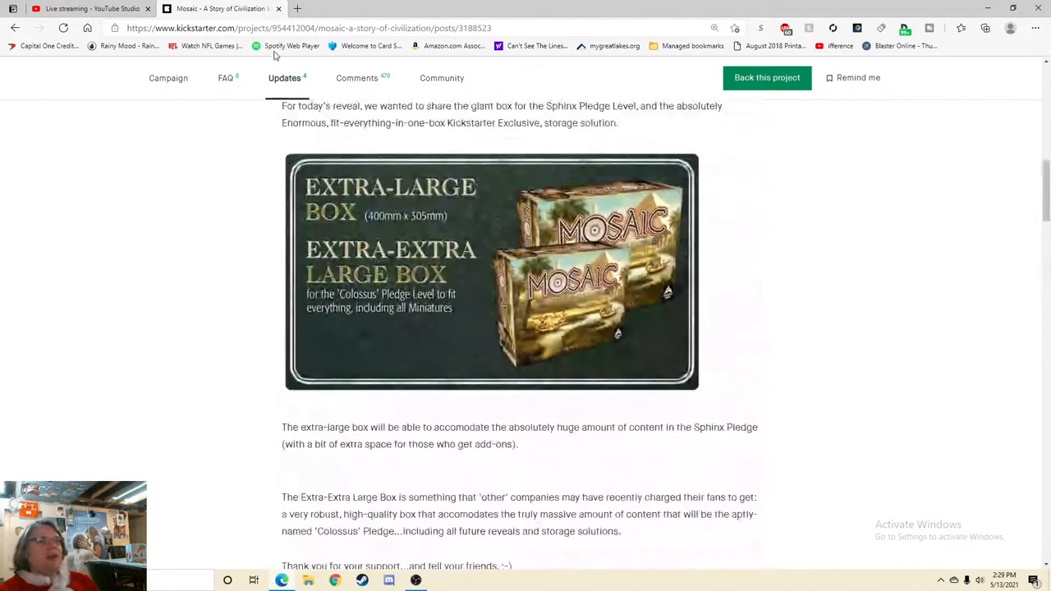
# - Switch to the campaign's main Comments page and read the first backer questions about the Colossal pledge box
pyautogui.click(357, 78)
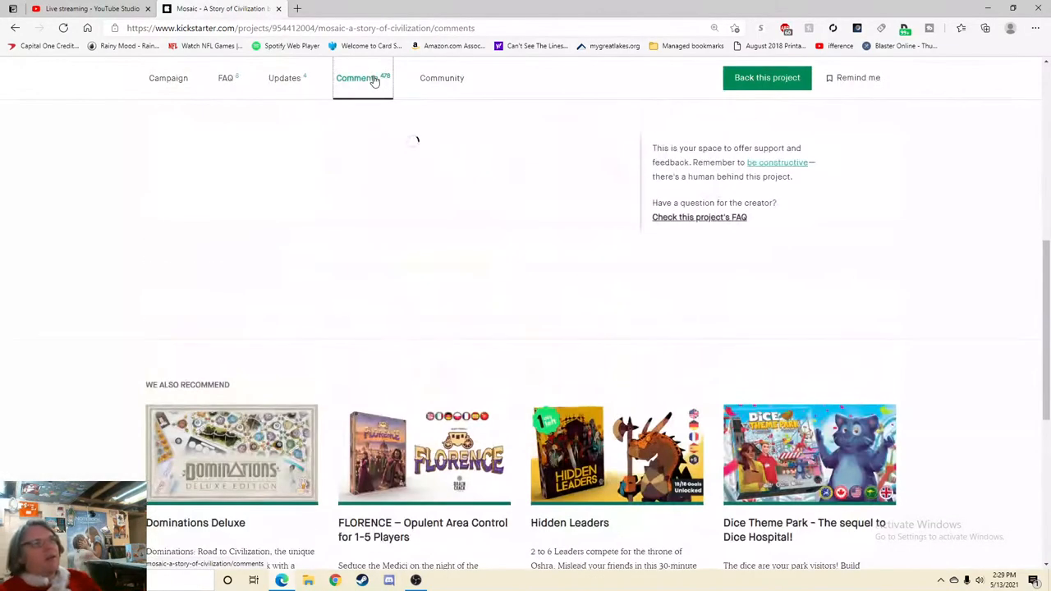
pyautogui.click(357, 79)
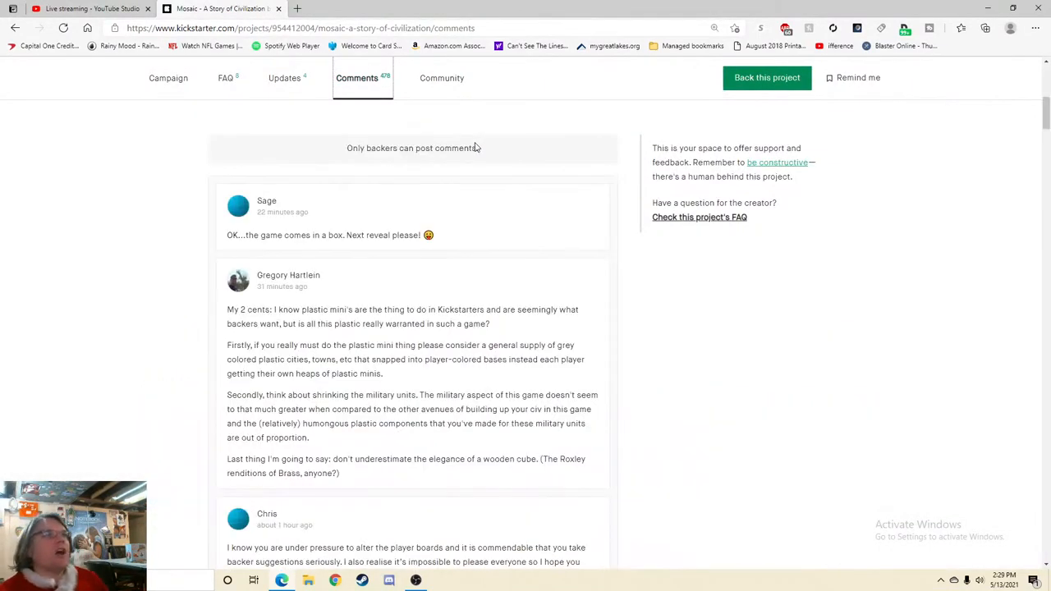
pyautogui.moveTo(541, 191)
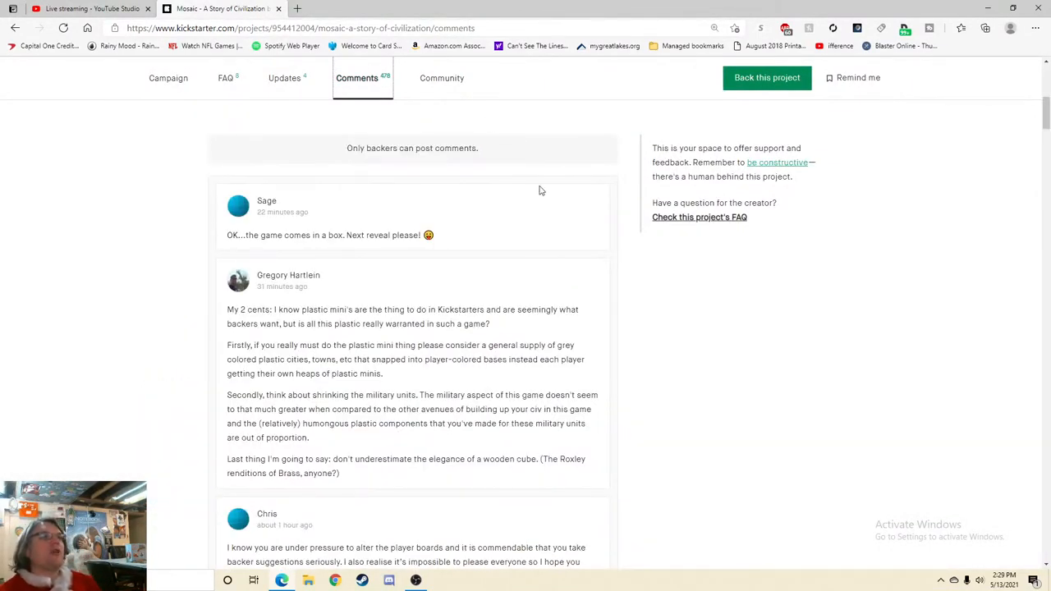
pyautogui.moveTo(558, 224)
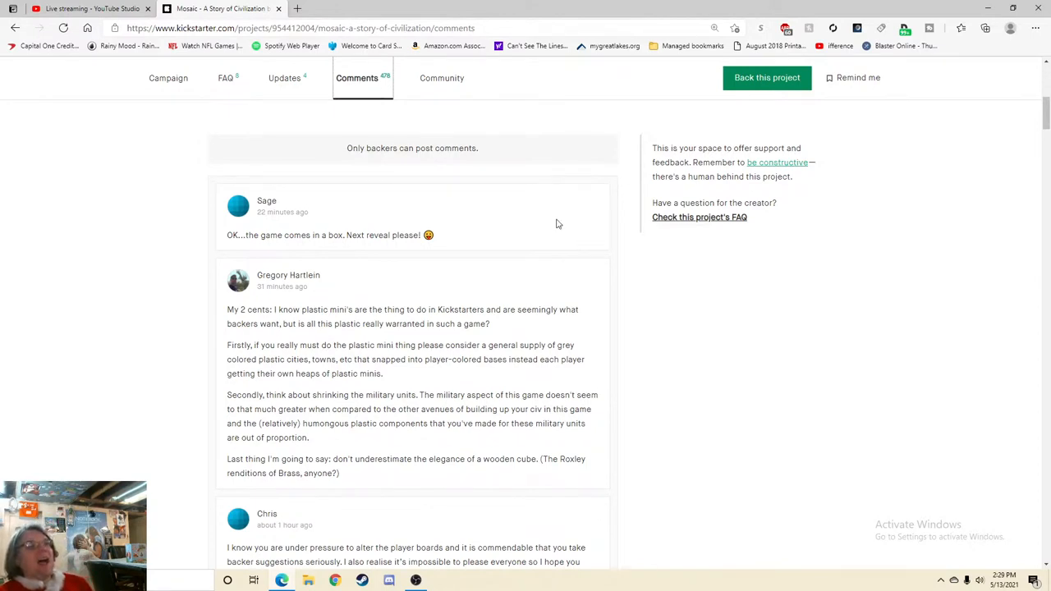
pyautogui.moveTo(522, 179)
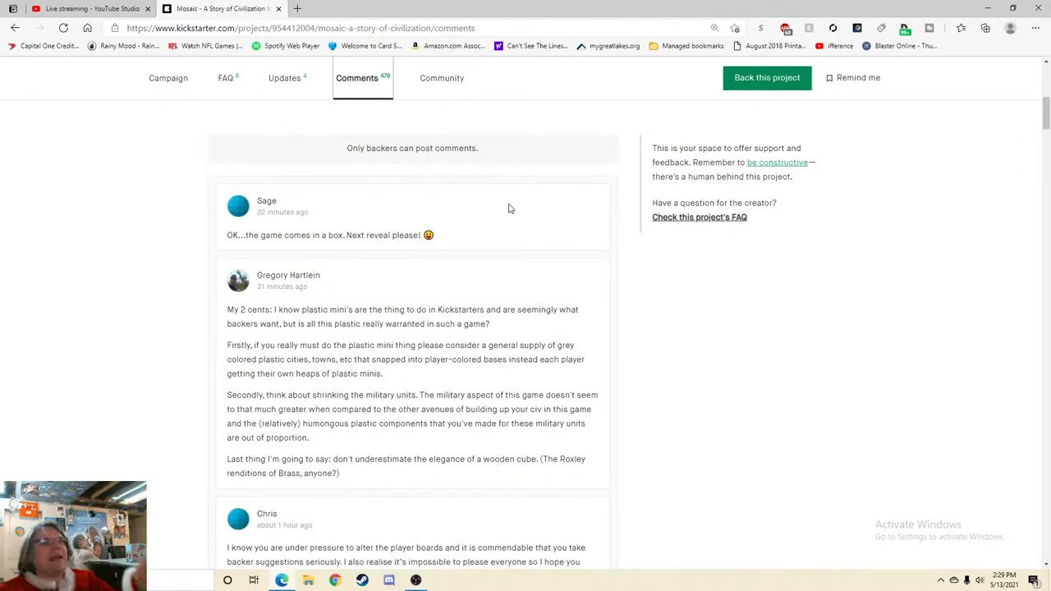
pyautogui.scroll(-3)
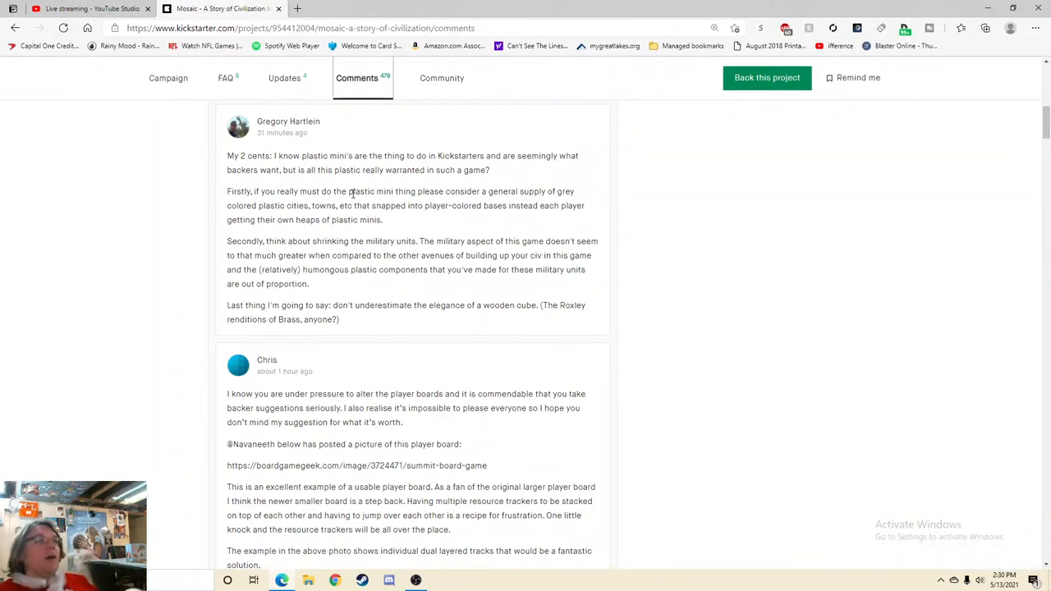
pyautogui.scroll(-3)
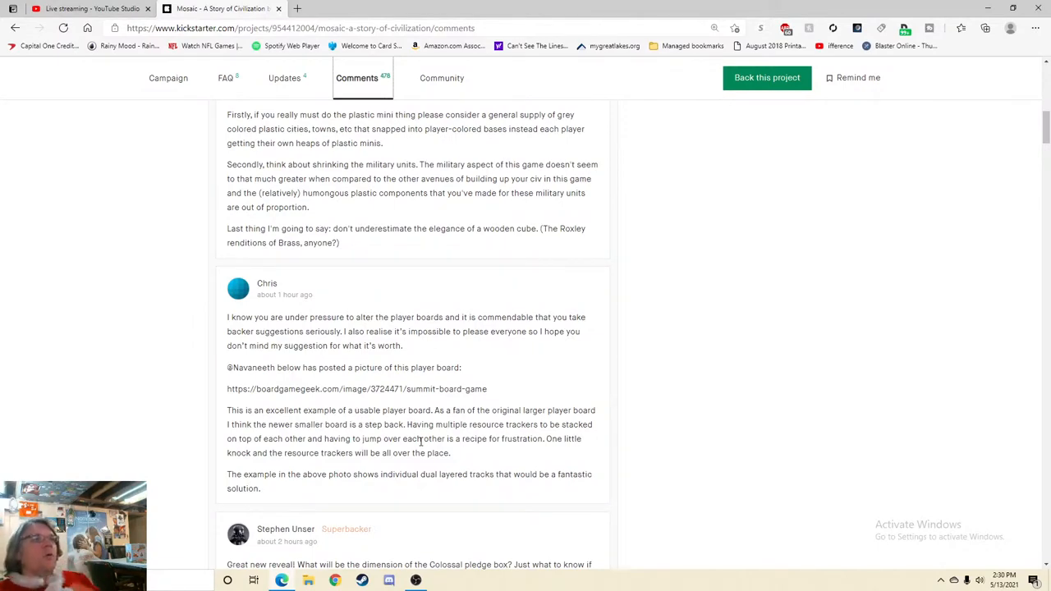
pyautogui.scroll(3)
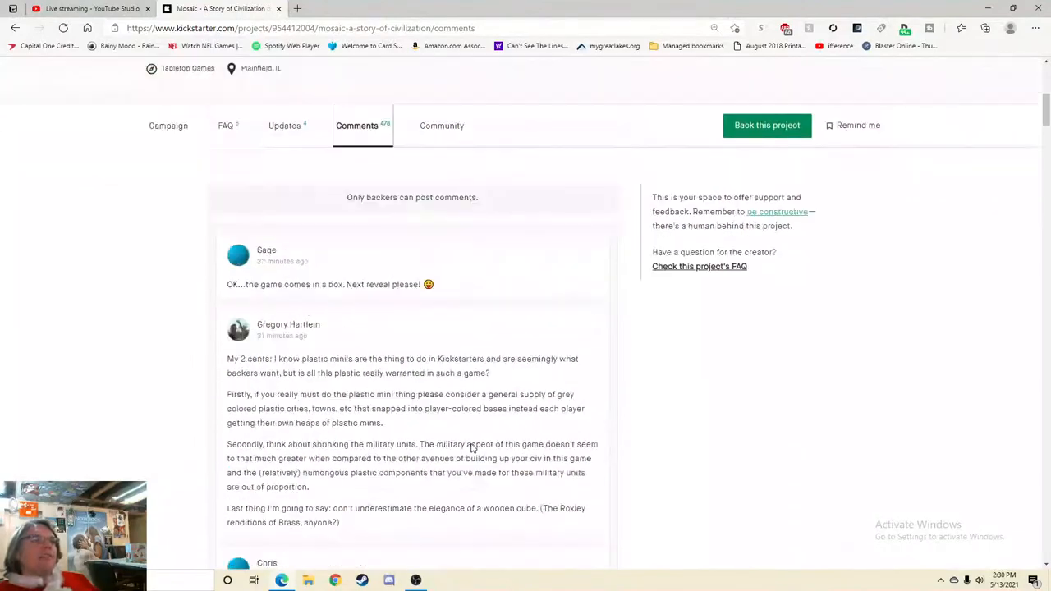
# - Read further down the comments to Peter's question about the January 2022 delivery date
pyautogui.scroll(-3)
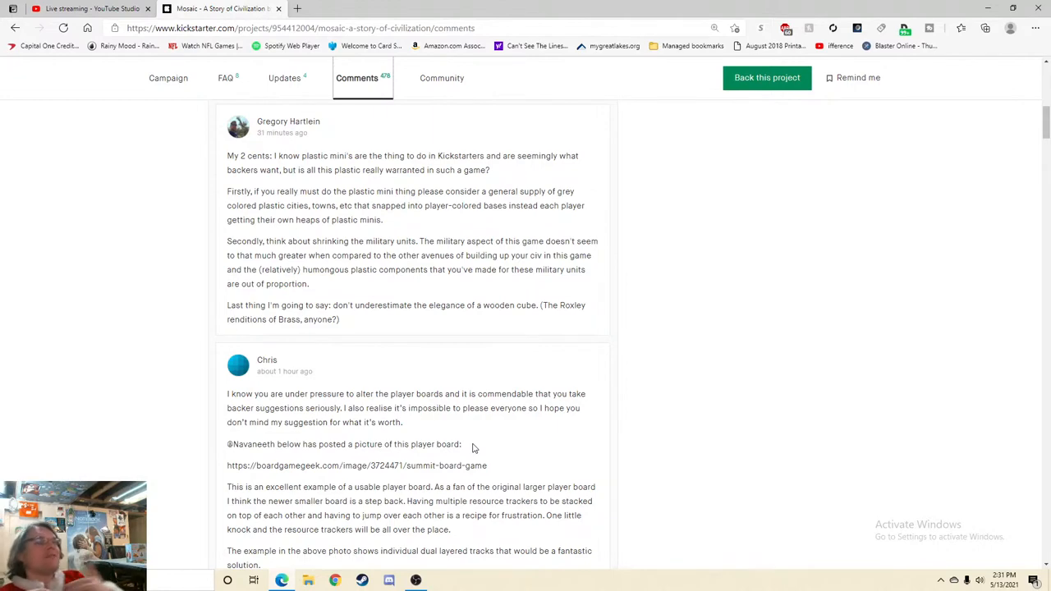
pyautogui.scroll(-3)
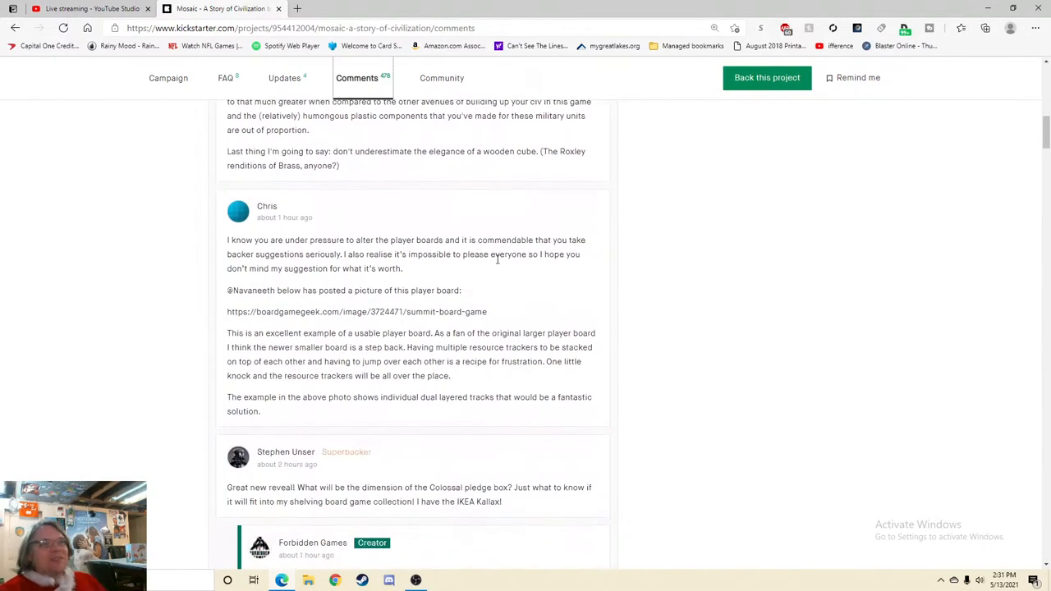
pyautogui.scroll(-3)
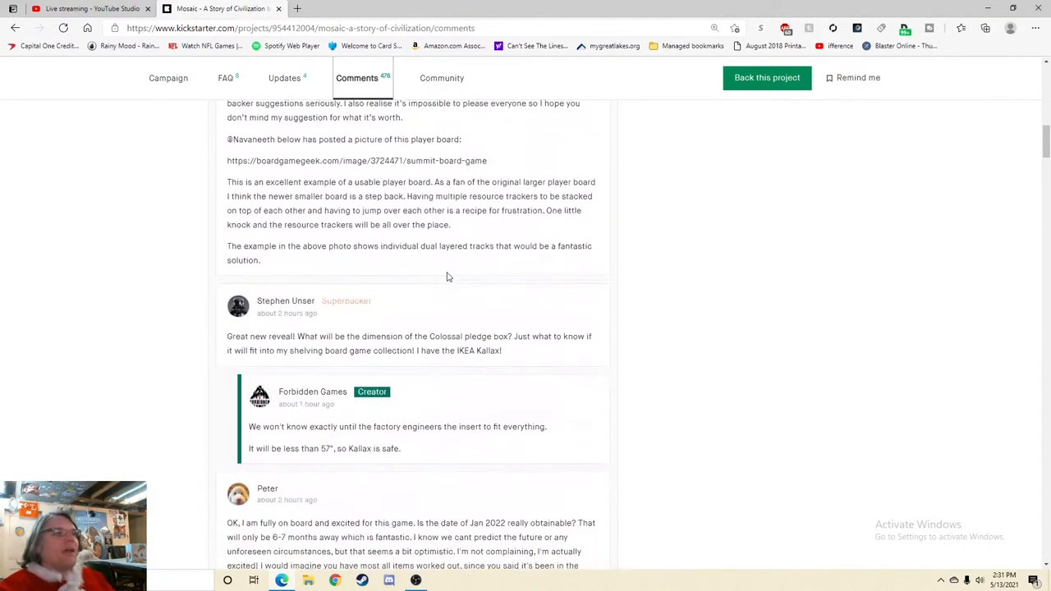
pyautogui.scroll(-3)
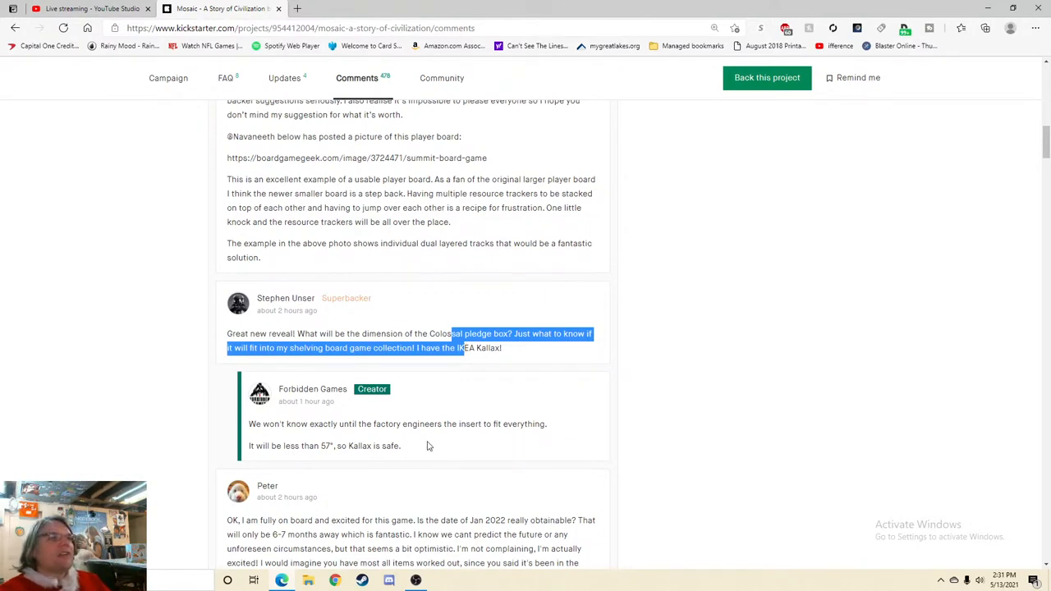
pyautogui.moveTo(305, 463)
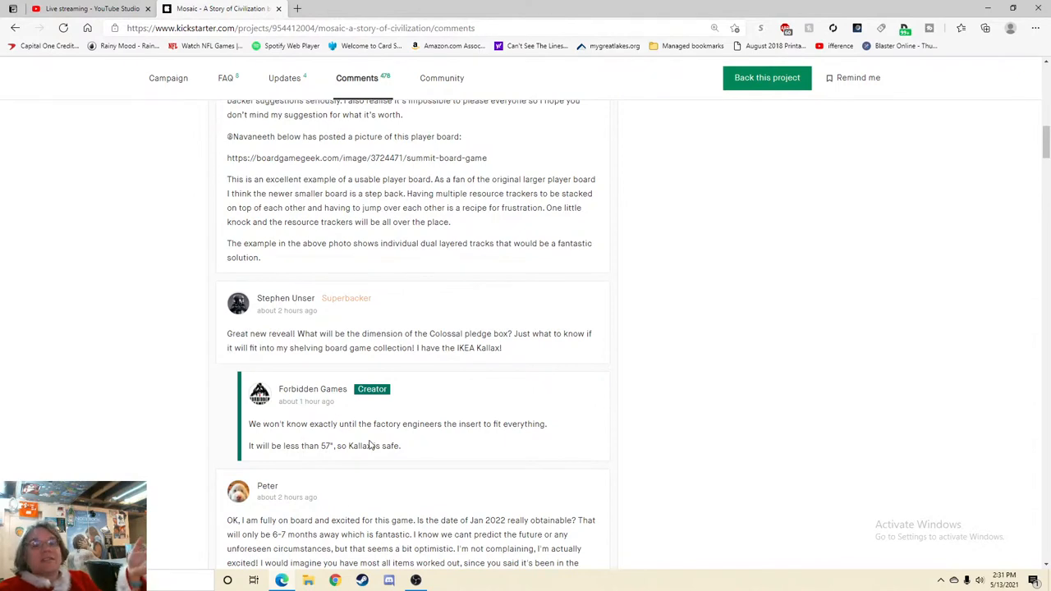
pyautogui.moveTo(433, 445)
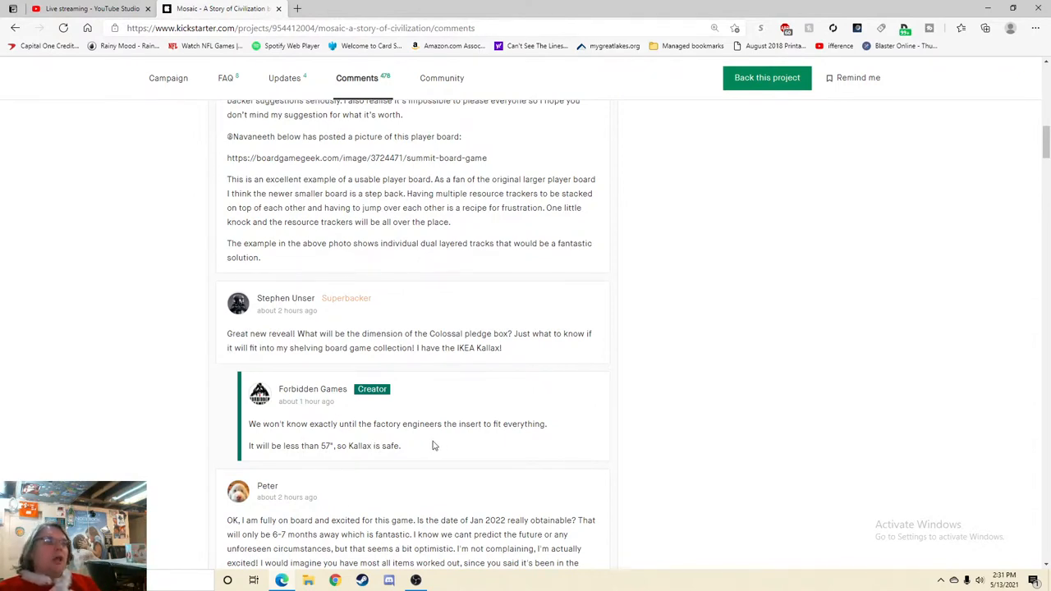
pyautogui.scroll(-3)
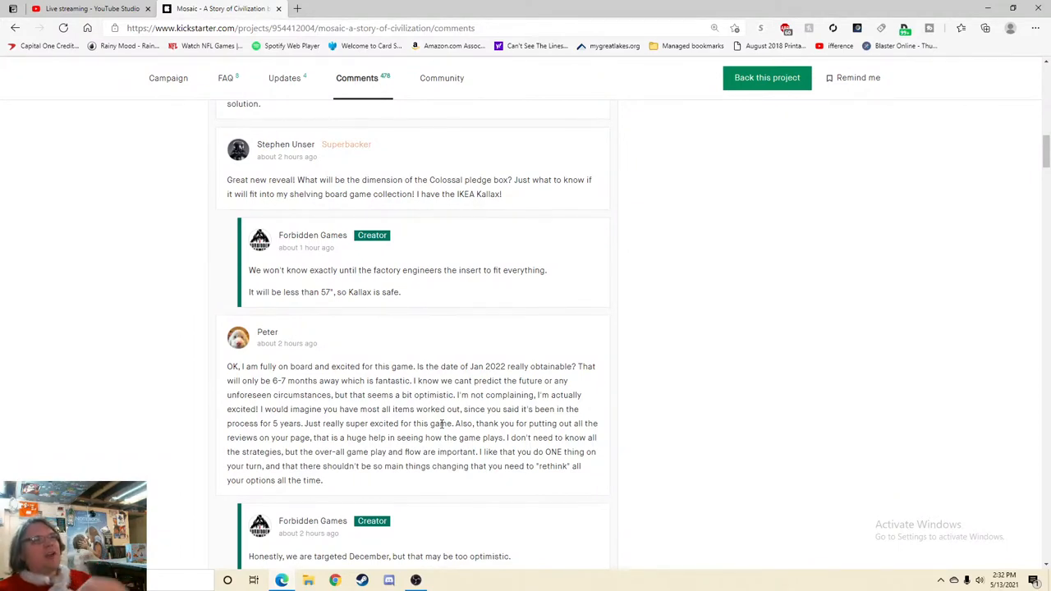
pyautogui.click(225, 78)
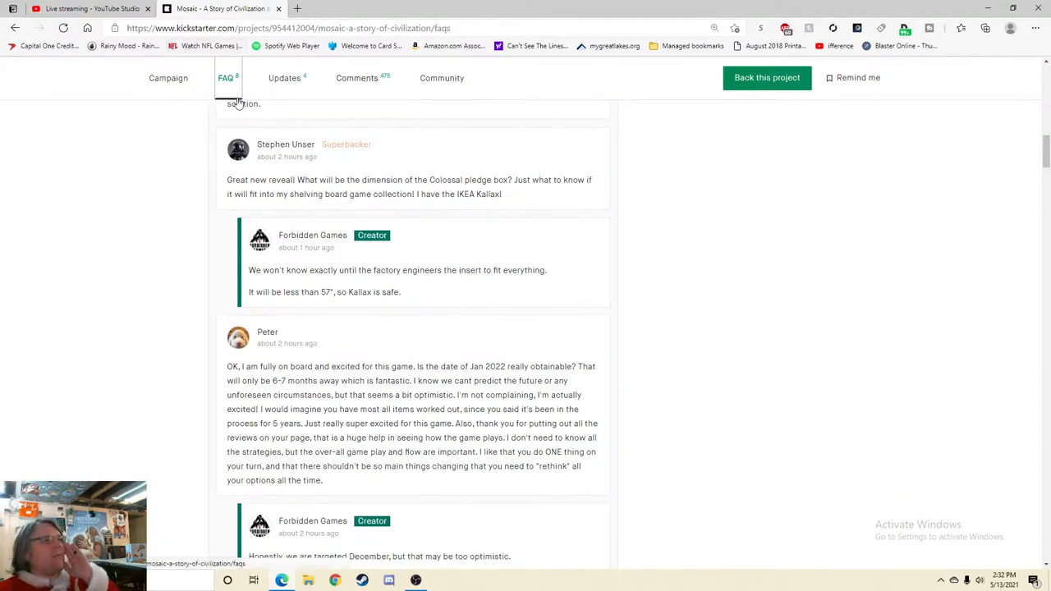
pyautogui.scroll(-3)
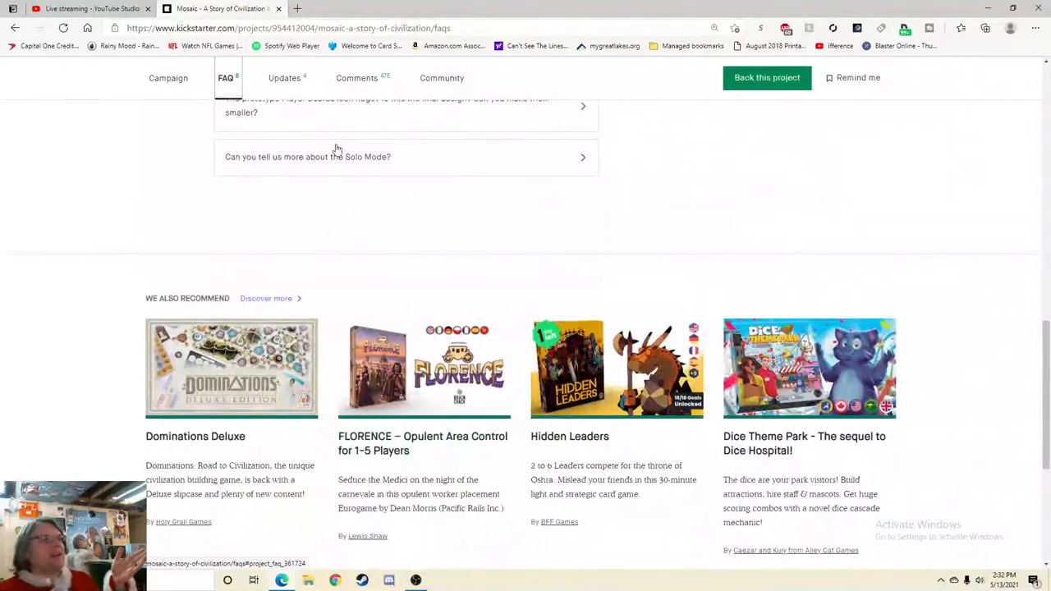
pyautogui.click(307, 157)
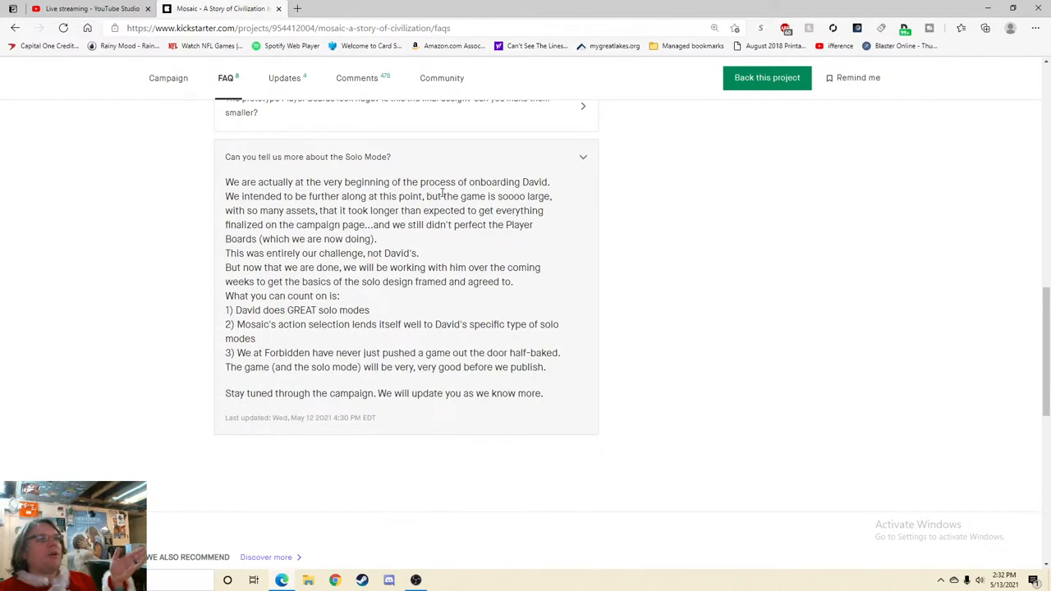
pyautogui.moveTo(423, 197); pyautogui.dragTo(440, 211)
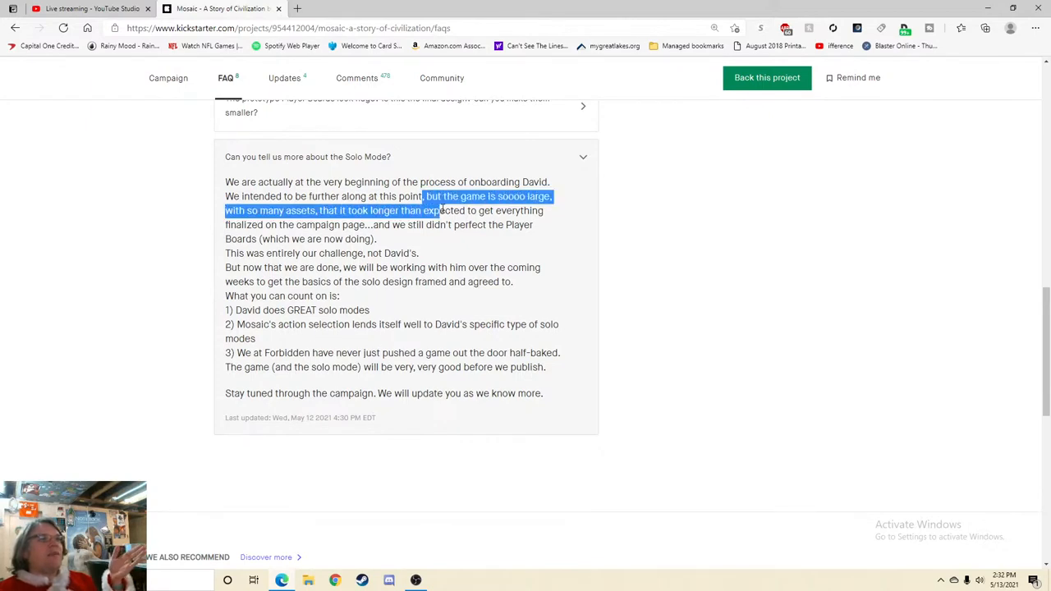
pyautogui.click(337, 271)
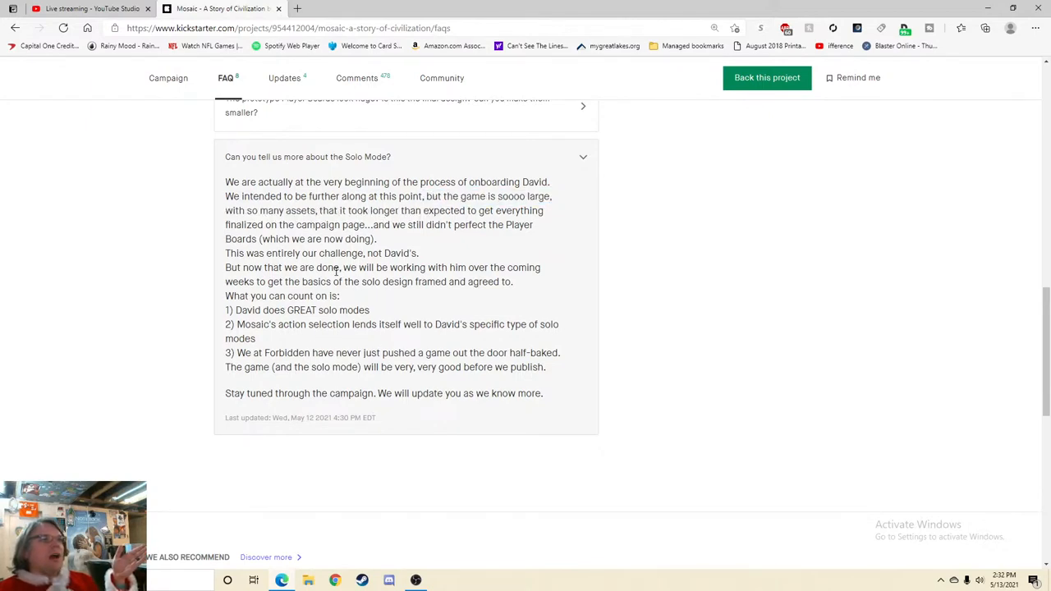
pyautogui.moveTo(342, 266); pyautogui.dragTo(348, 283)
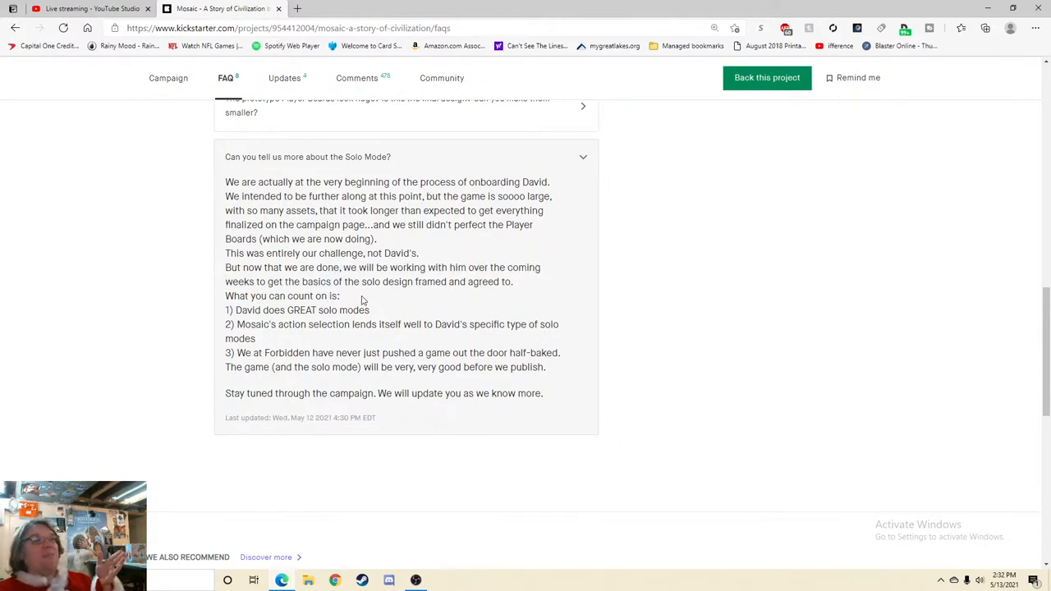
pyautogui.moveTo(355, 294)
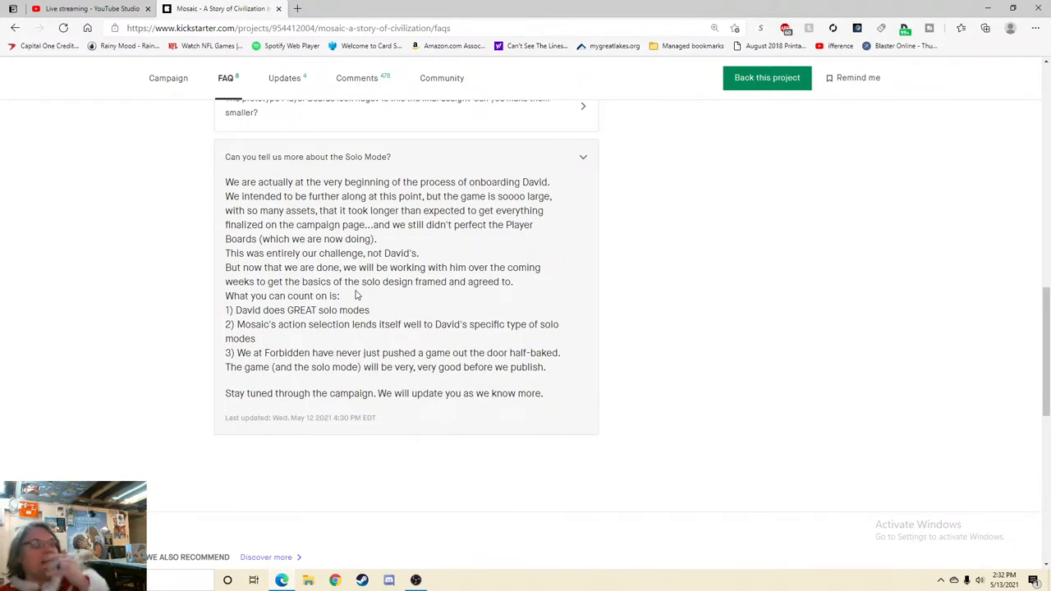
pyautogui.moveTo(375, 295)
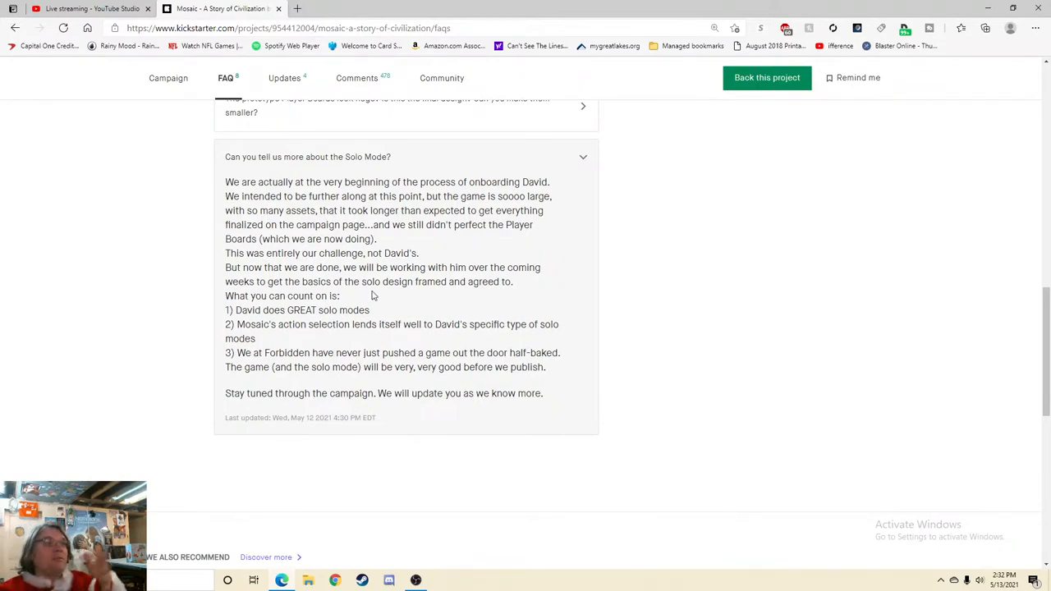
pyautogui.moveTo(448, 305)
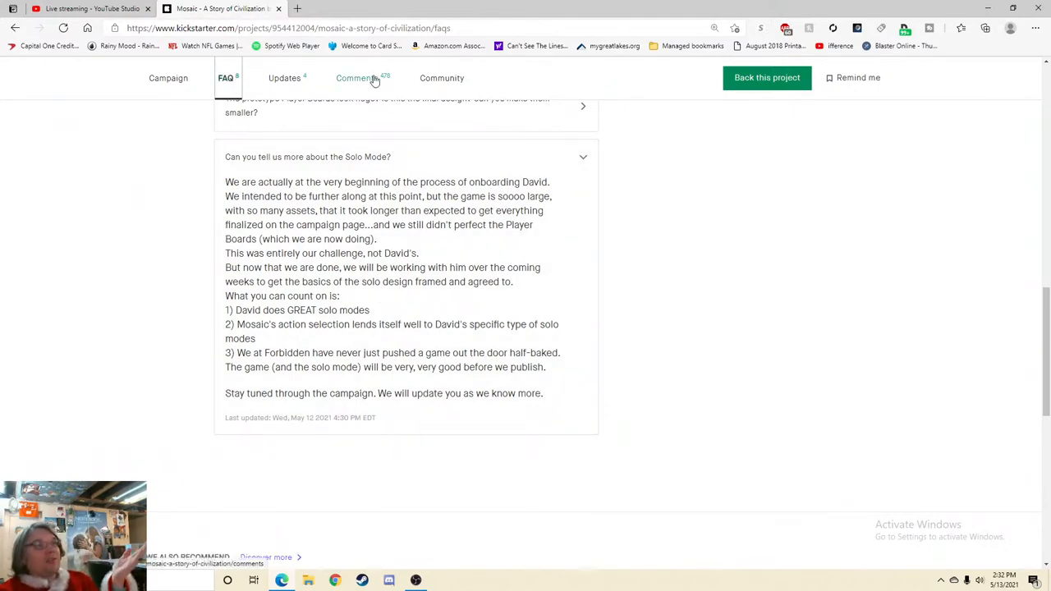
# - Return to the Comments page and highlight the backer's question about the Jan 2022 date
pyautogui.click(356, 79)
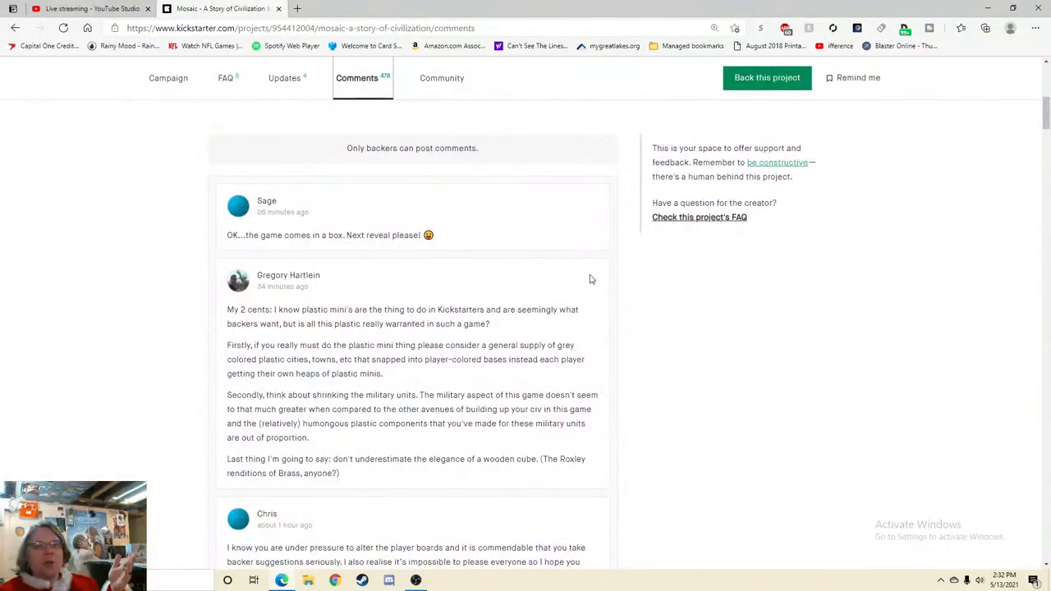
pyautogui.scroll(-3)
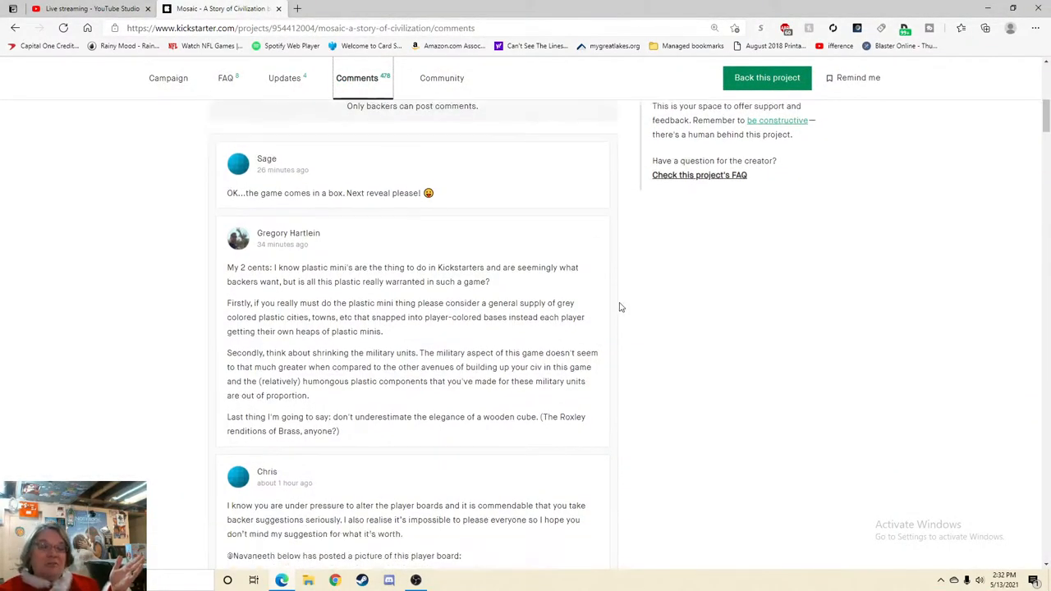
pyautogui.scroll(-3)
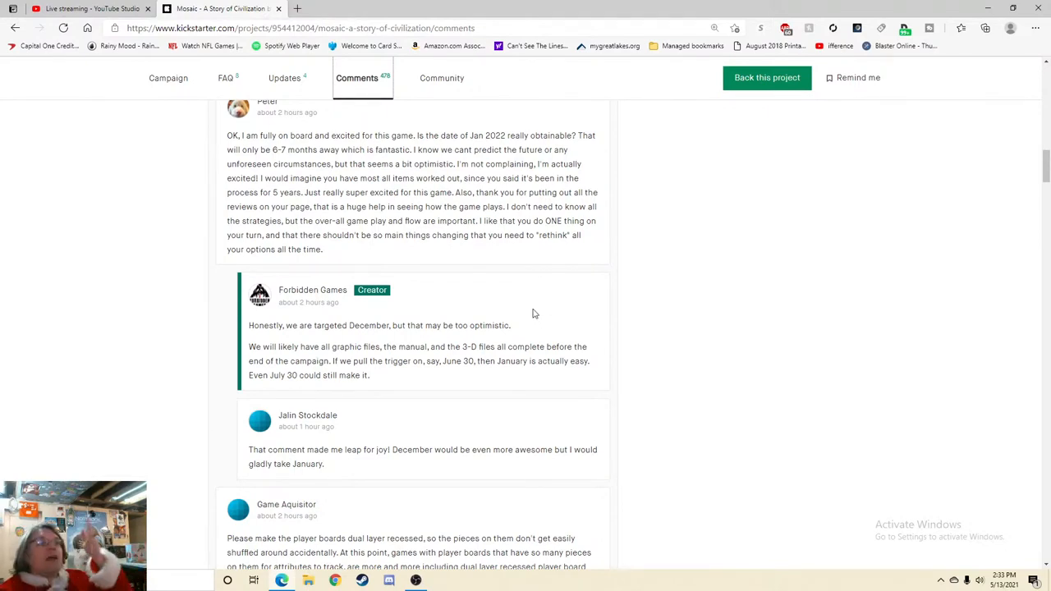
pyautogui.scroll(-3)
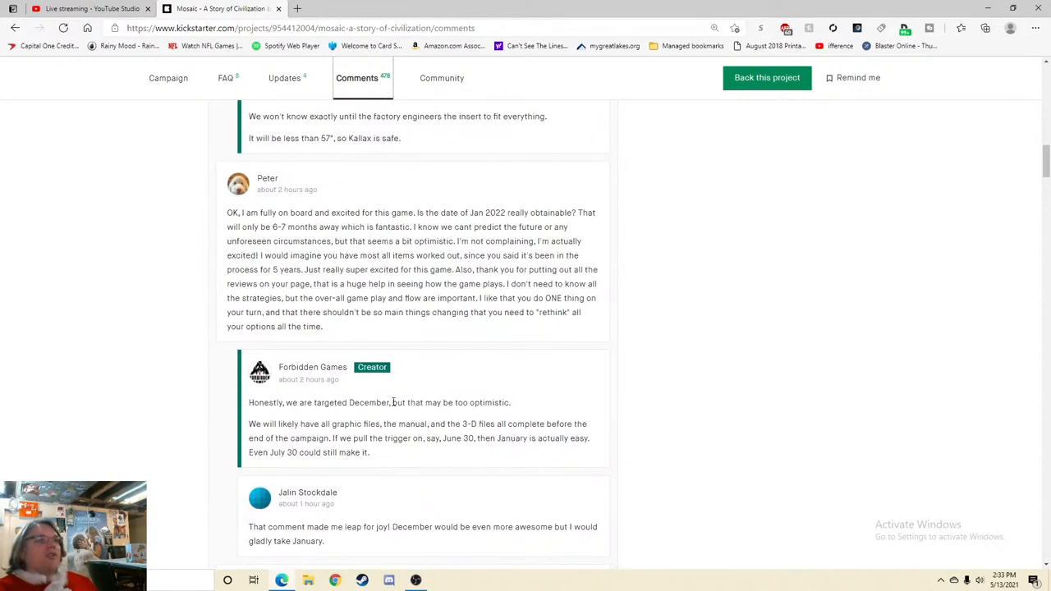
pyautogui.moveTo(394, 402)
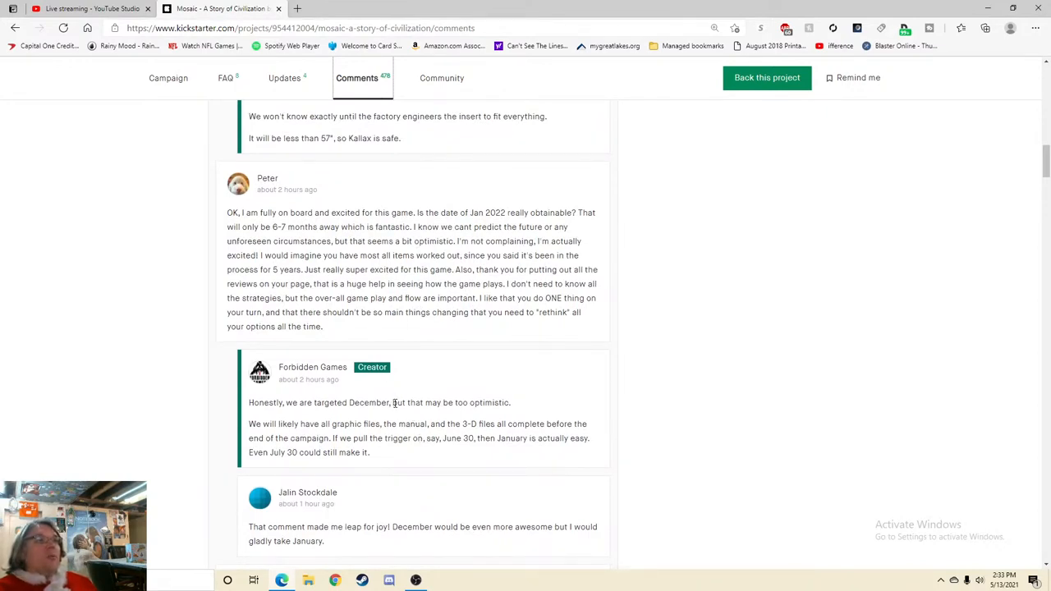
pyautogui.moveTo(433, 213); pyautogui.dragTo(446, 227)
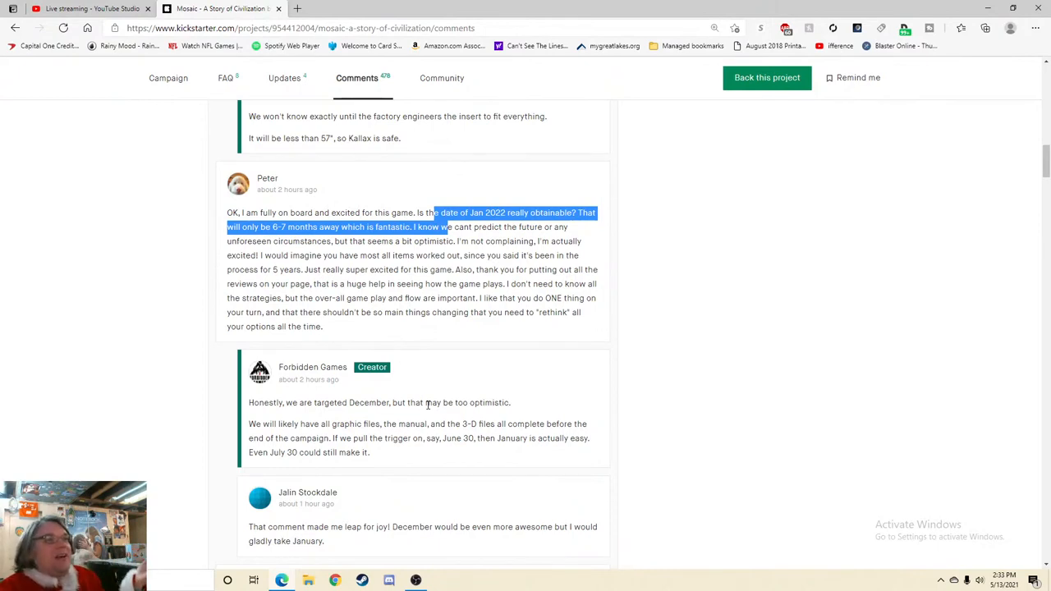
# - Read on through the later backer questions and the creator's replies further down the thread
pyautogui.scroll(-3)
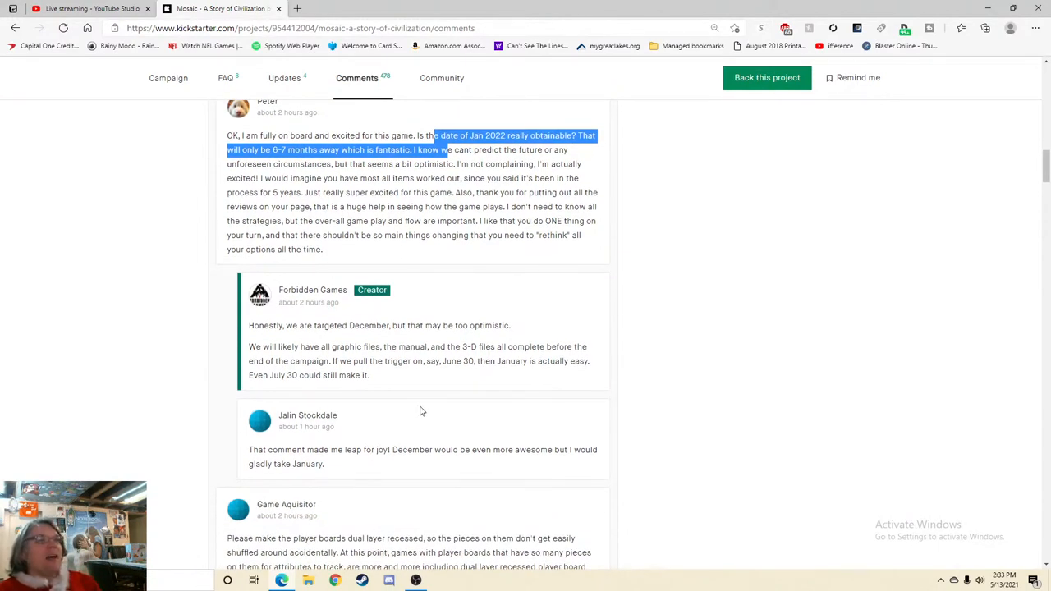
pyautogui.scroll(-3)
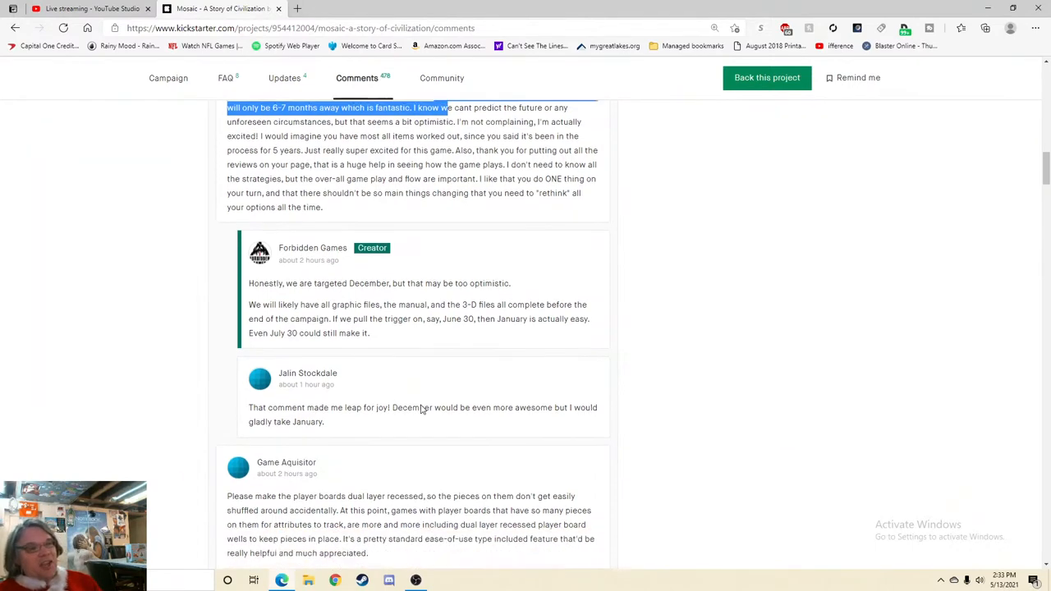
pyautogui.scroll(-3)
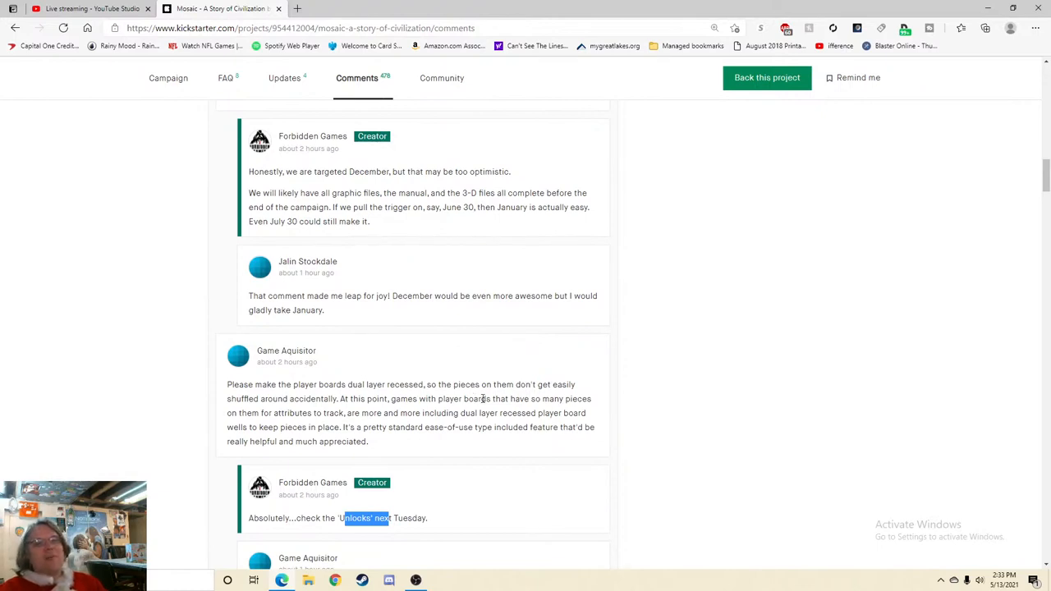
pyautogui.moveTo(482, 410)
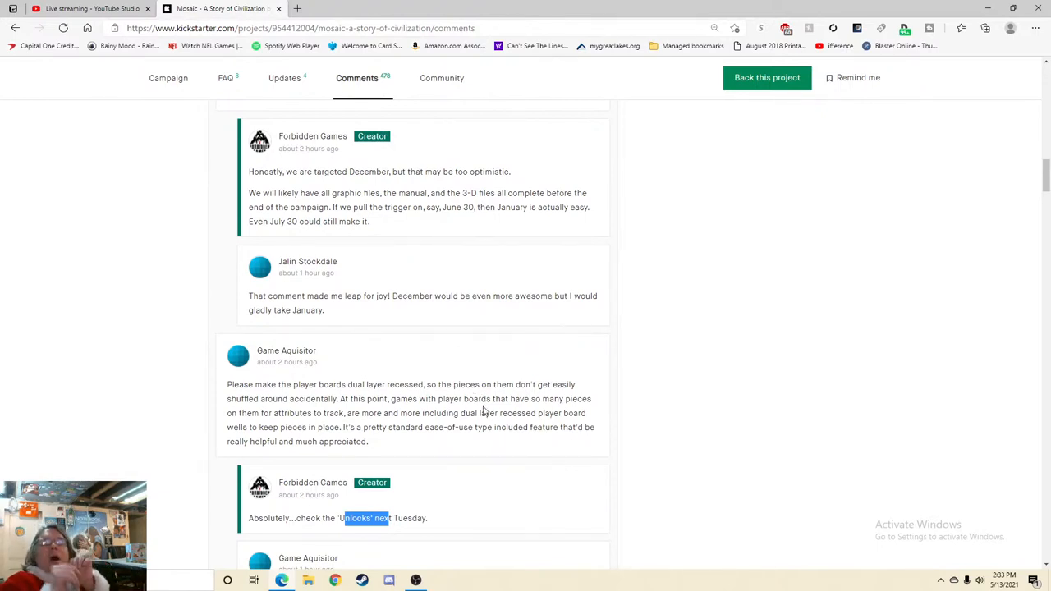
pyautogui.scroll(-3)
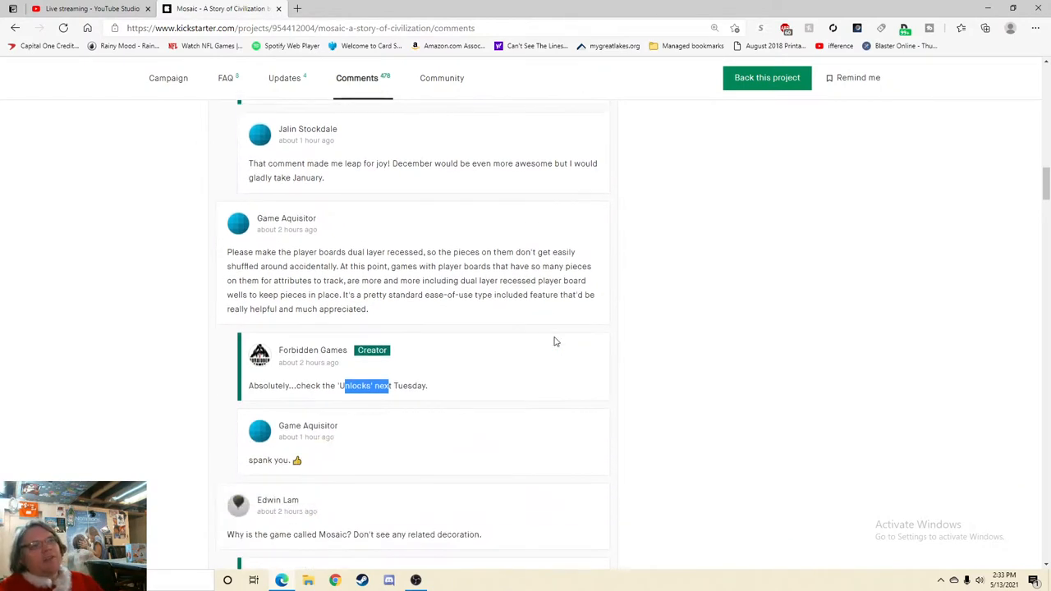
pyautogui.scroll(-3)
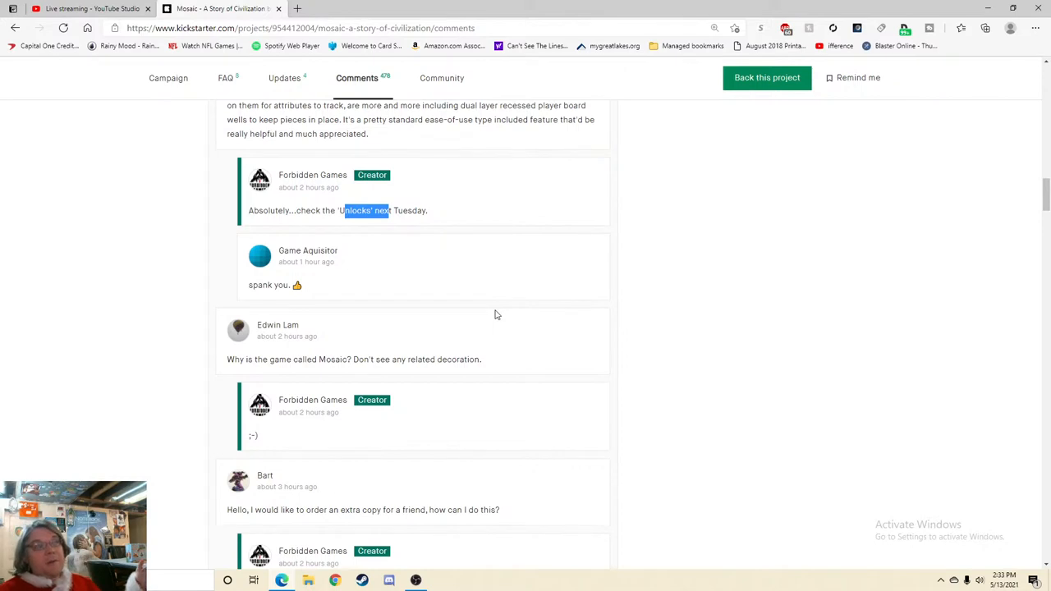
pyautogui.moveTo(492, 322)
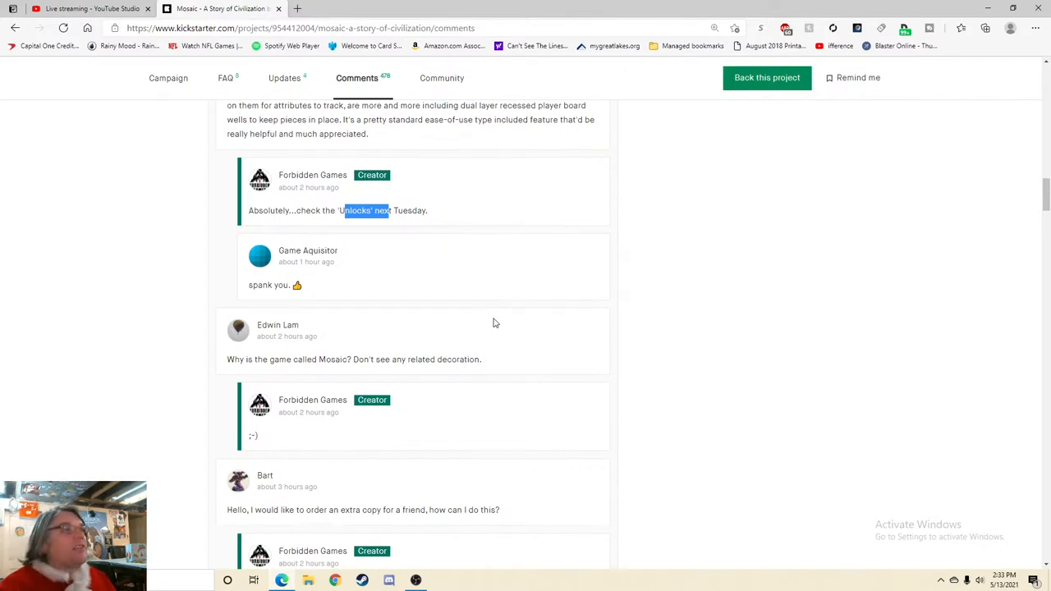
pyautogui.moveTo(482, 399)
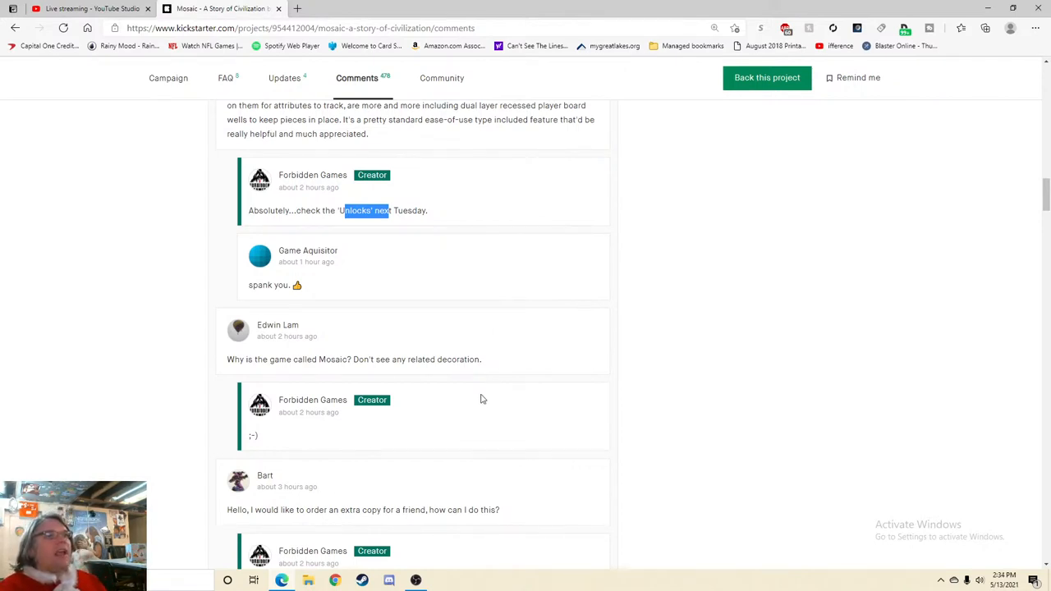
pyautogui.moveTo(322, 453)
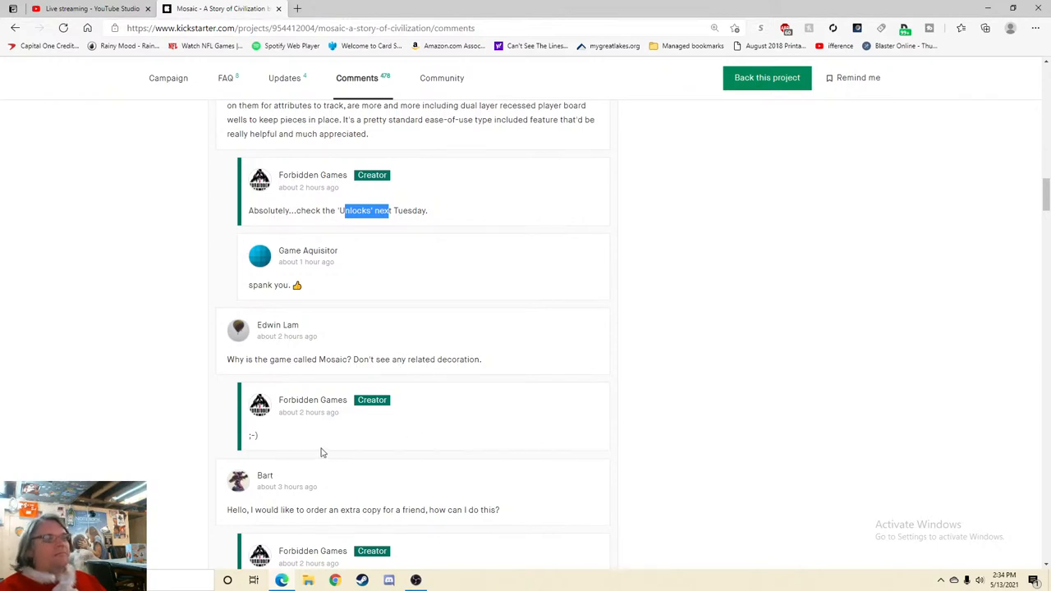
pyautogui.scroll(-3)
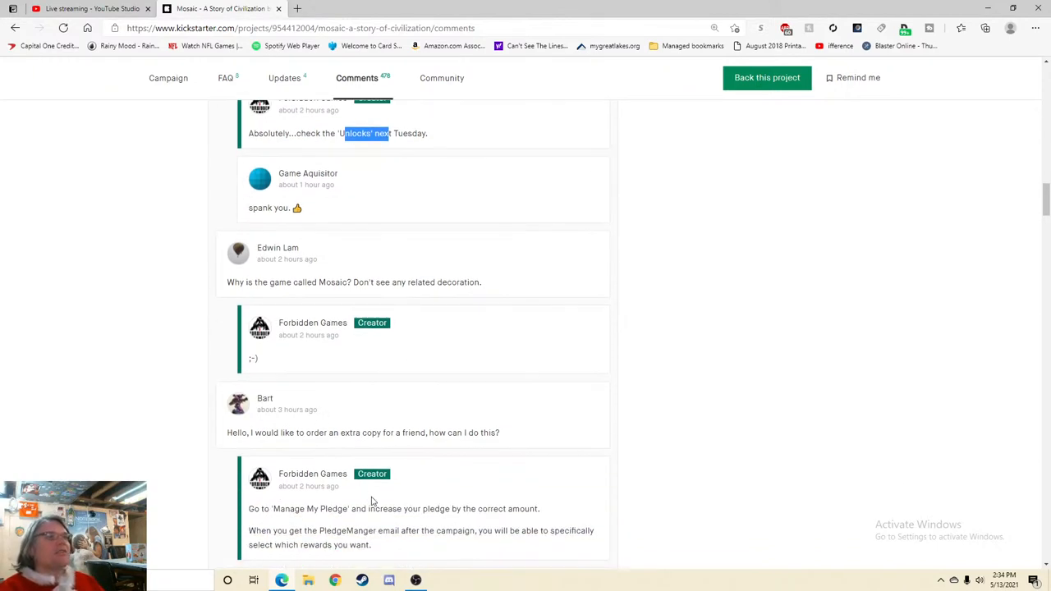
pyautogui.scroll(-3)
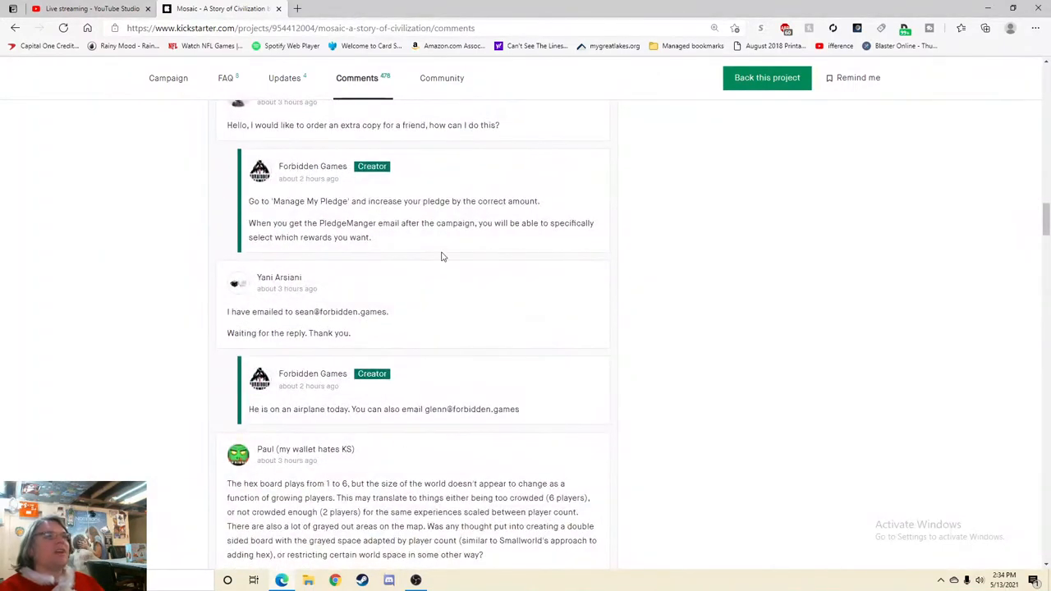
pyautogui.scroll(-3)
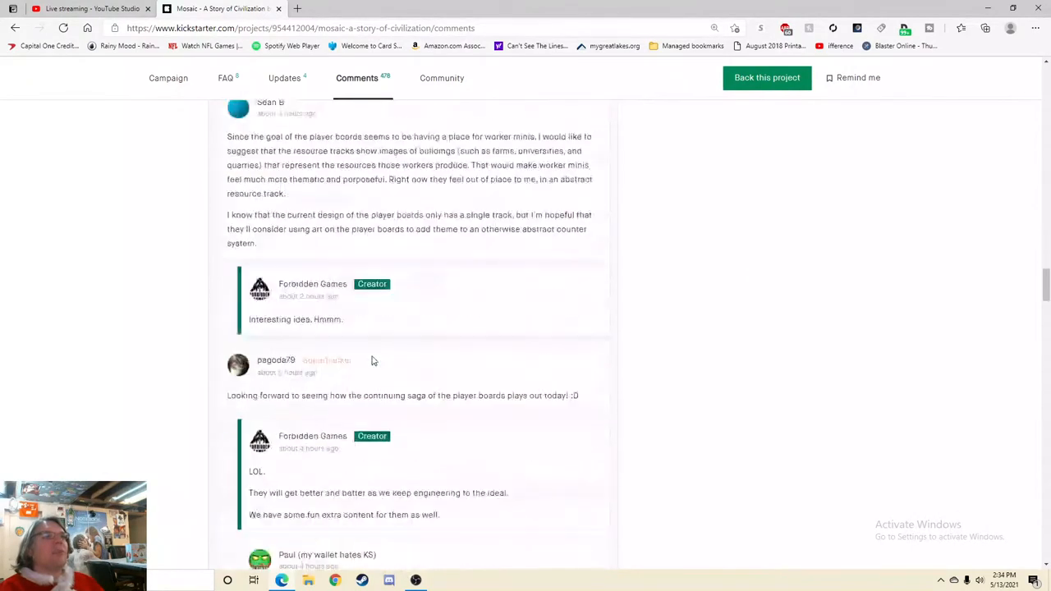
pyautogui.scroll(-3)
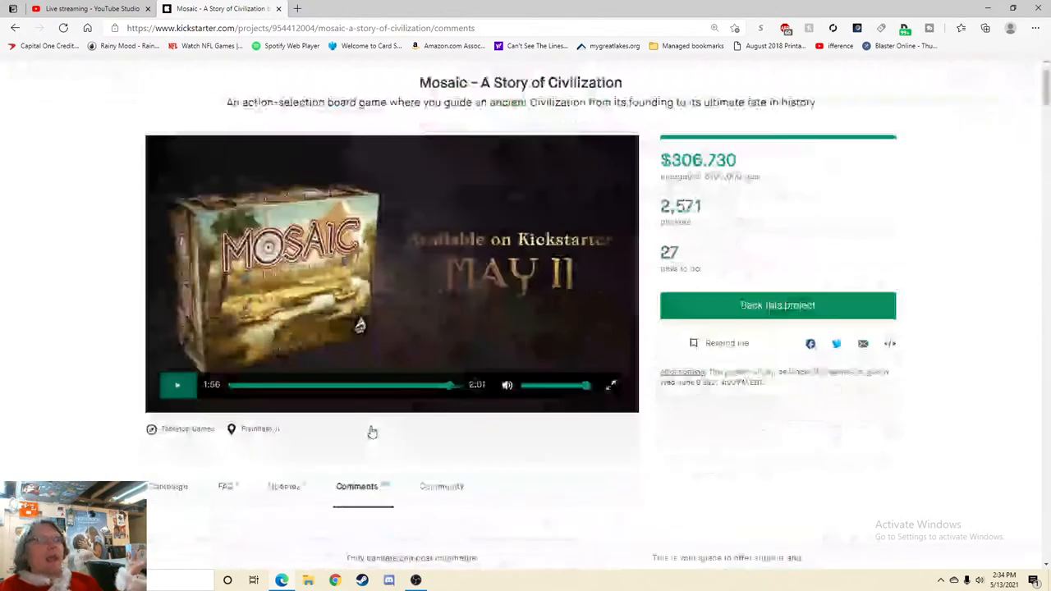
# - Take another look at the Mosaic campaign story and header, then move to the YouTube Studio stream dashboard
pyautogui.click(168, 79)
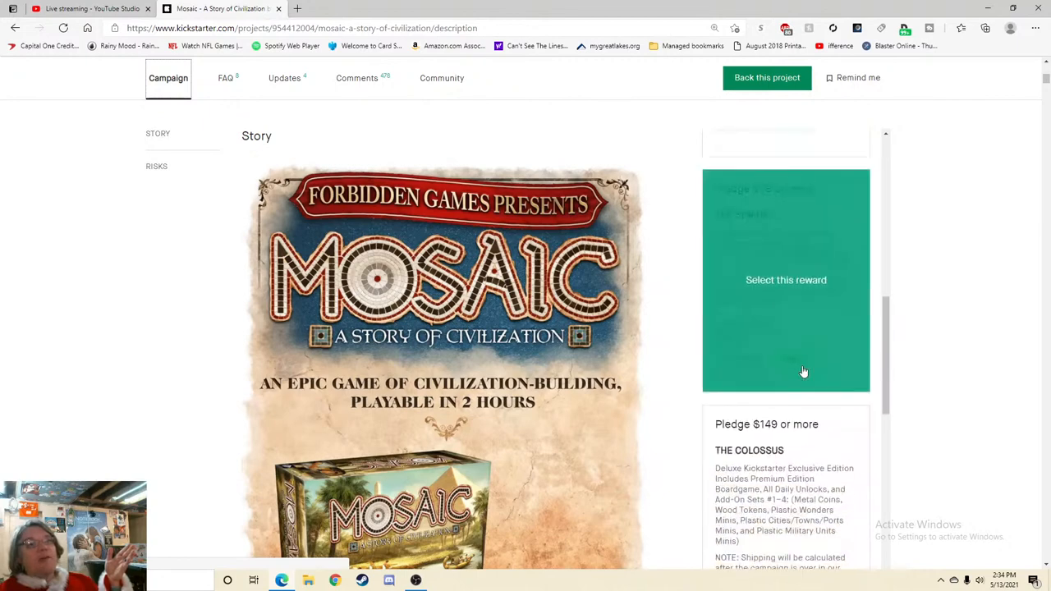
pyautogui.scroll(-3)
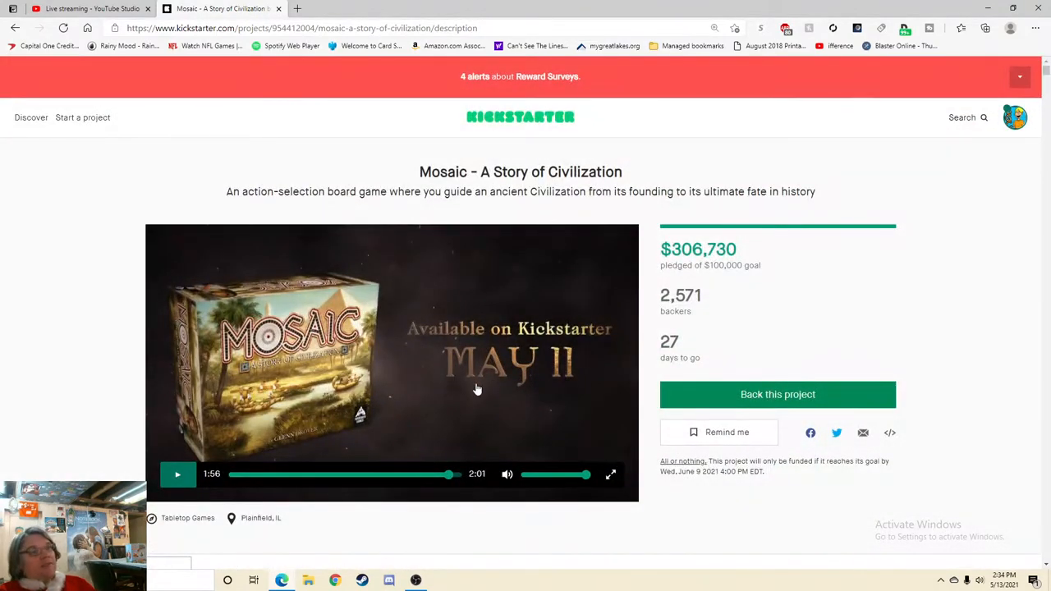
pyautogui.moveTo(778, 112)
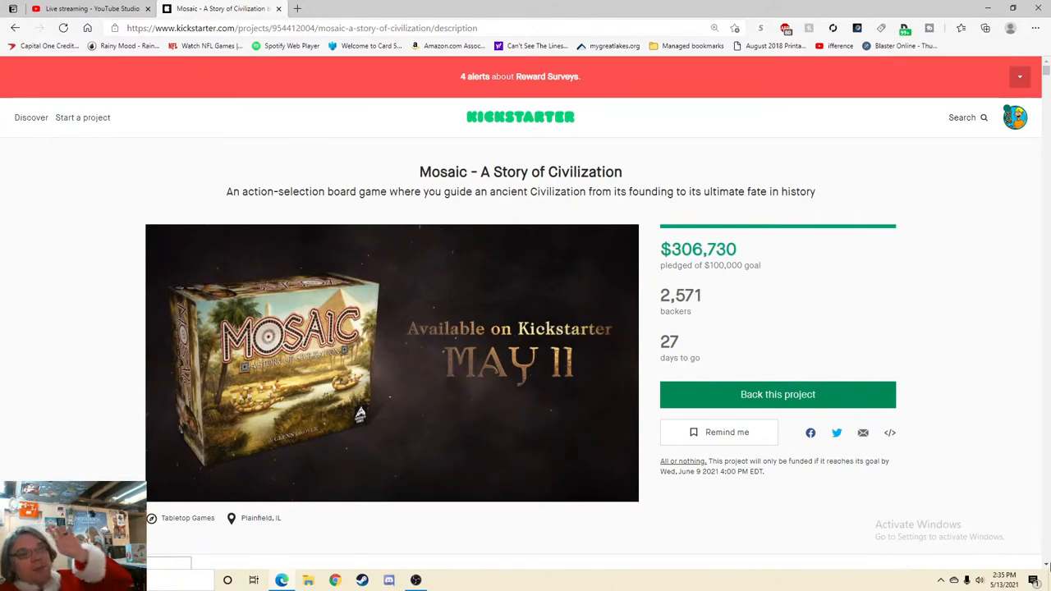
pyautogui.click(90, 8)
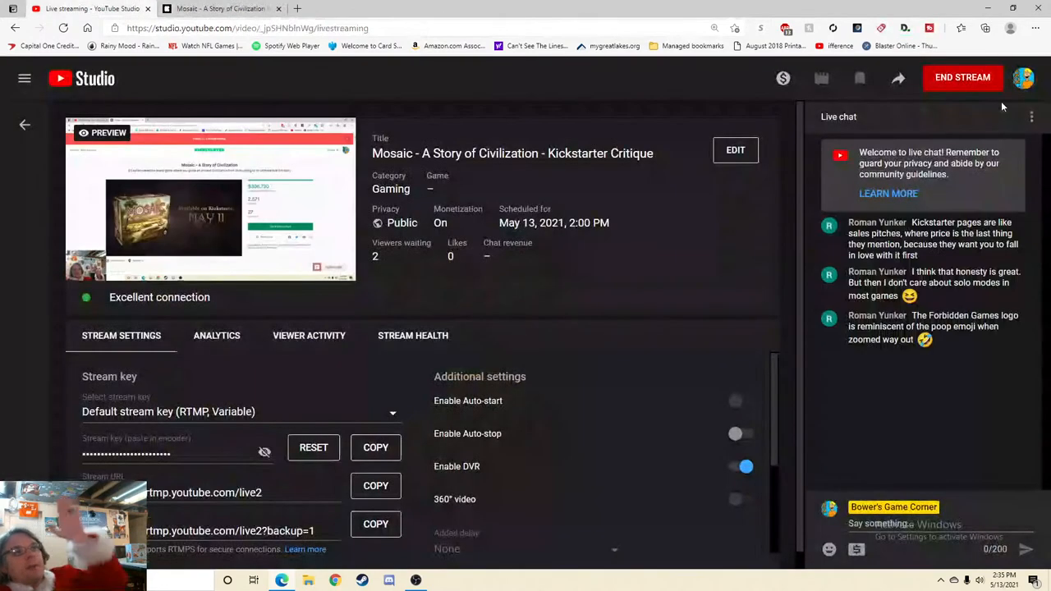